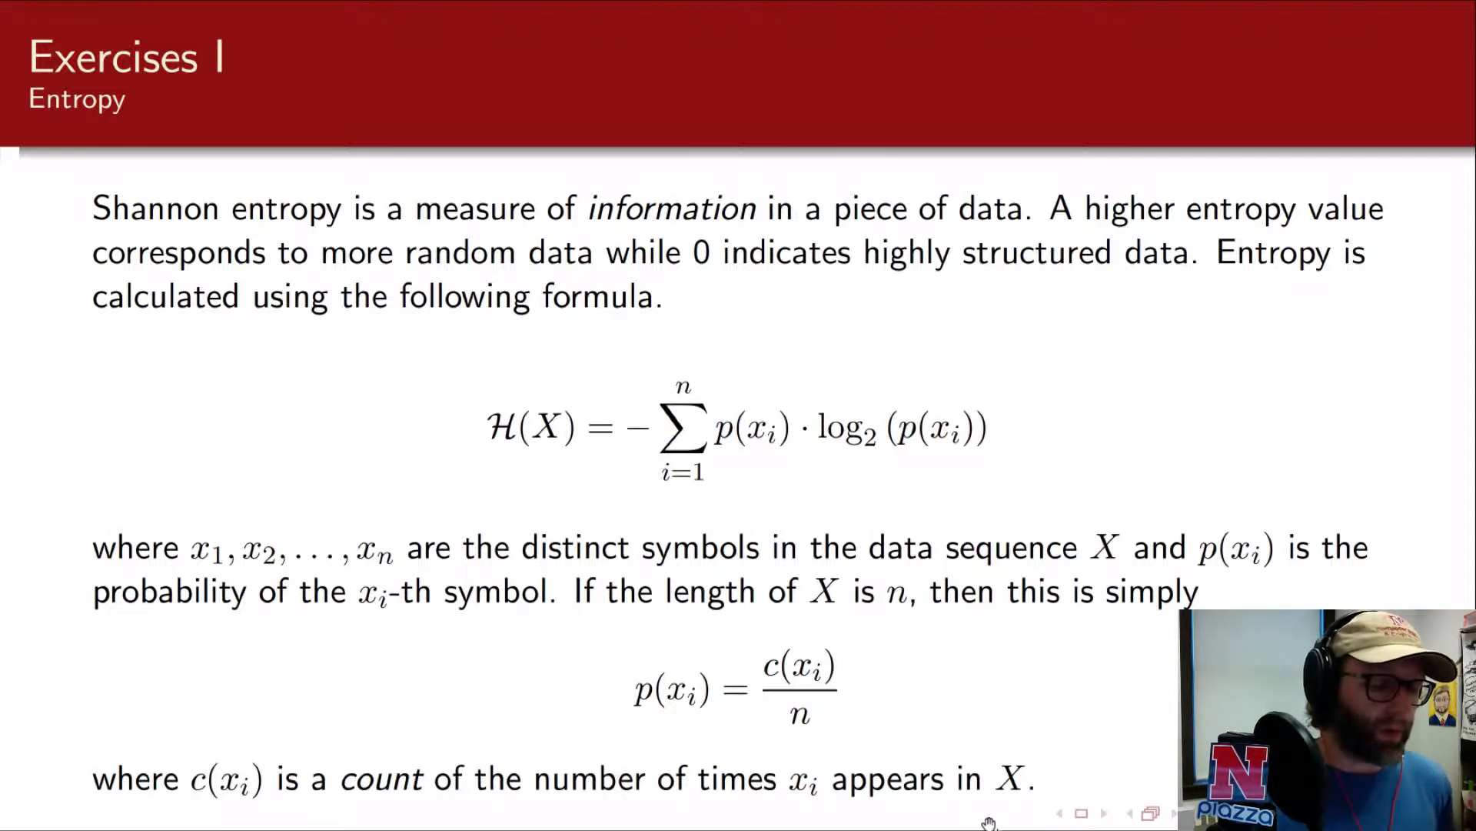
mouse_move(932, 701)
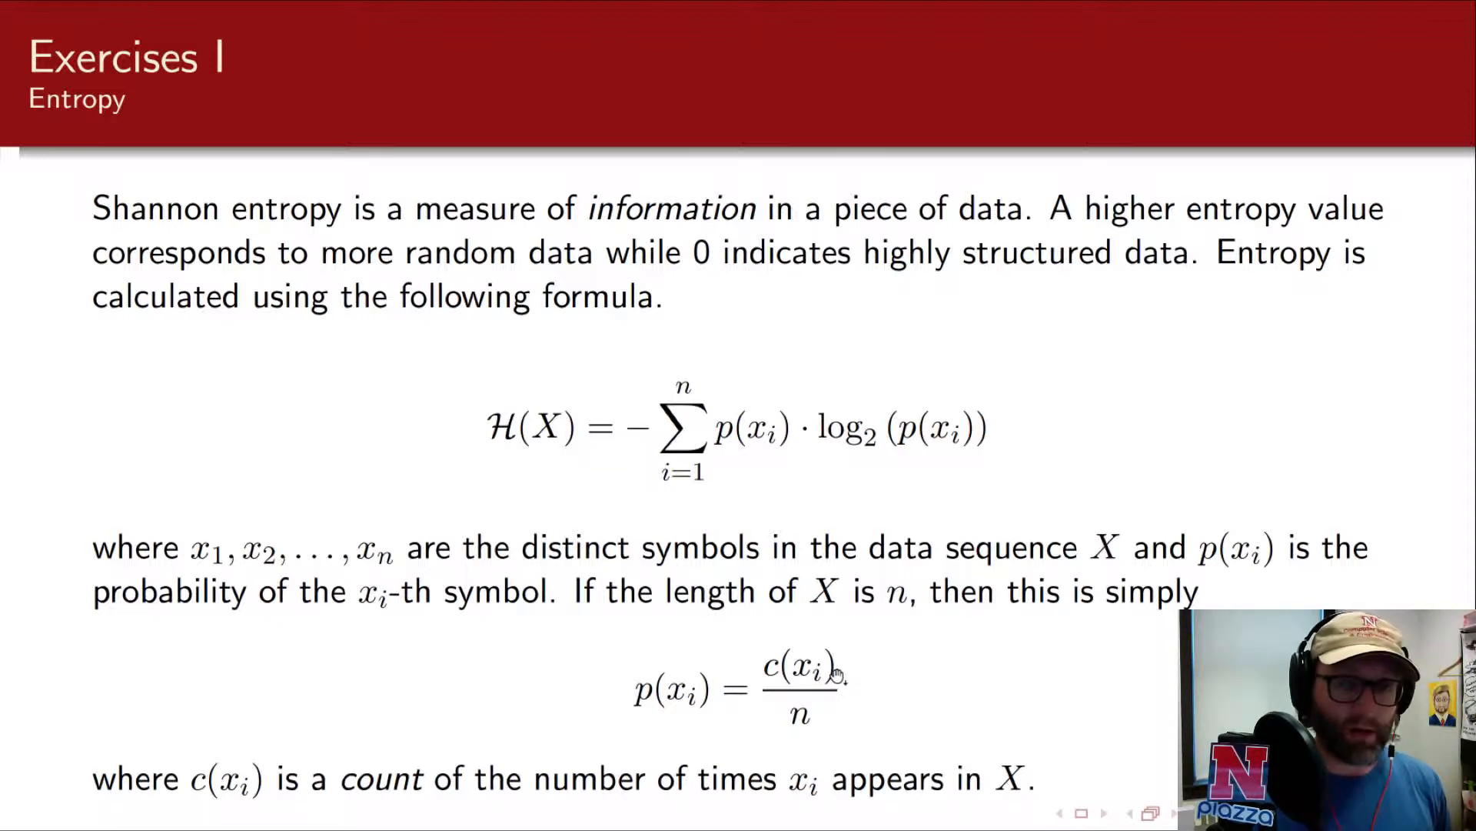
mouse_move(823, 673)
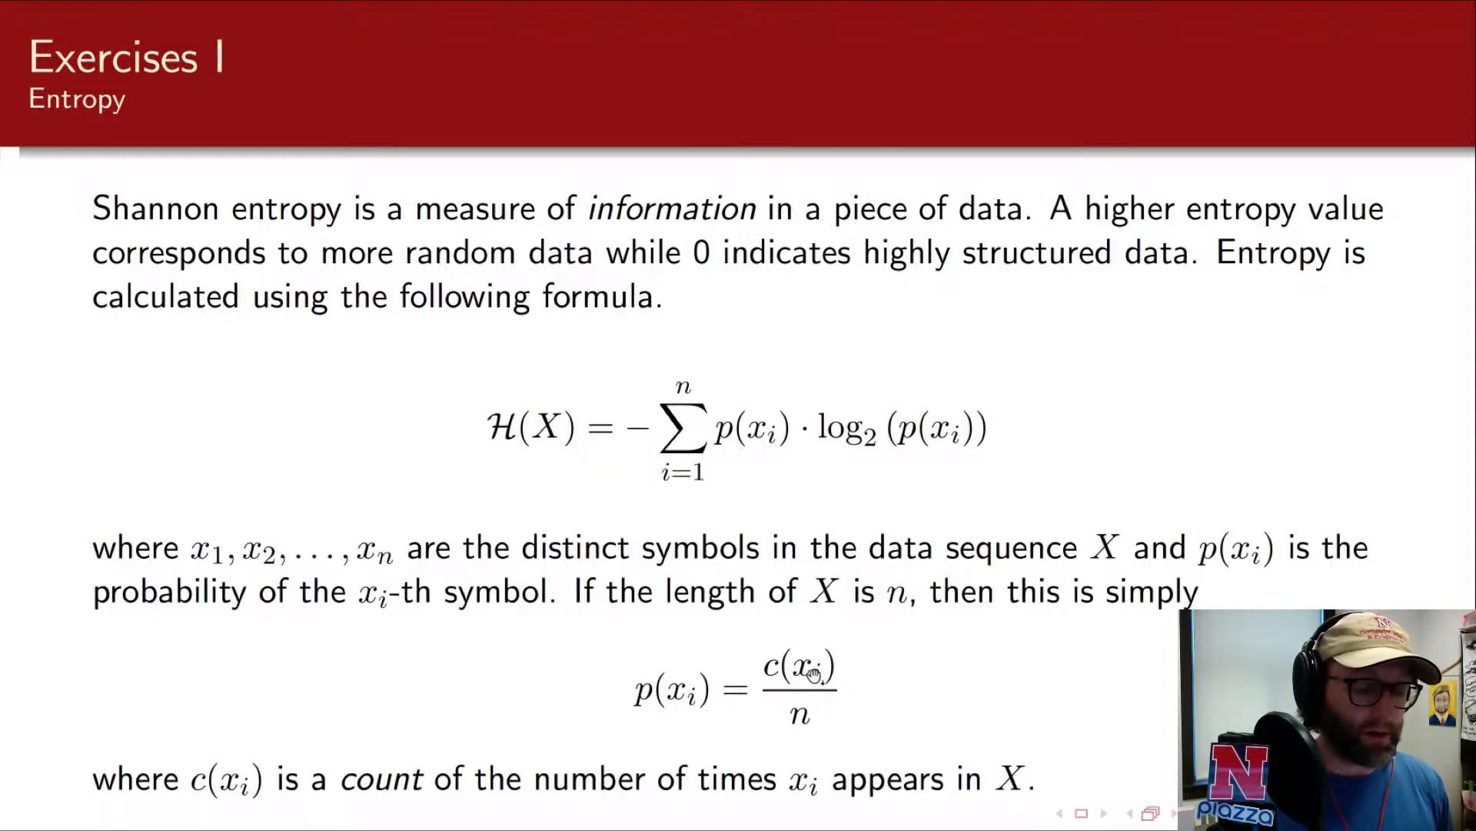
mouse_move(819, 718)
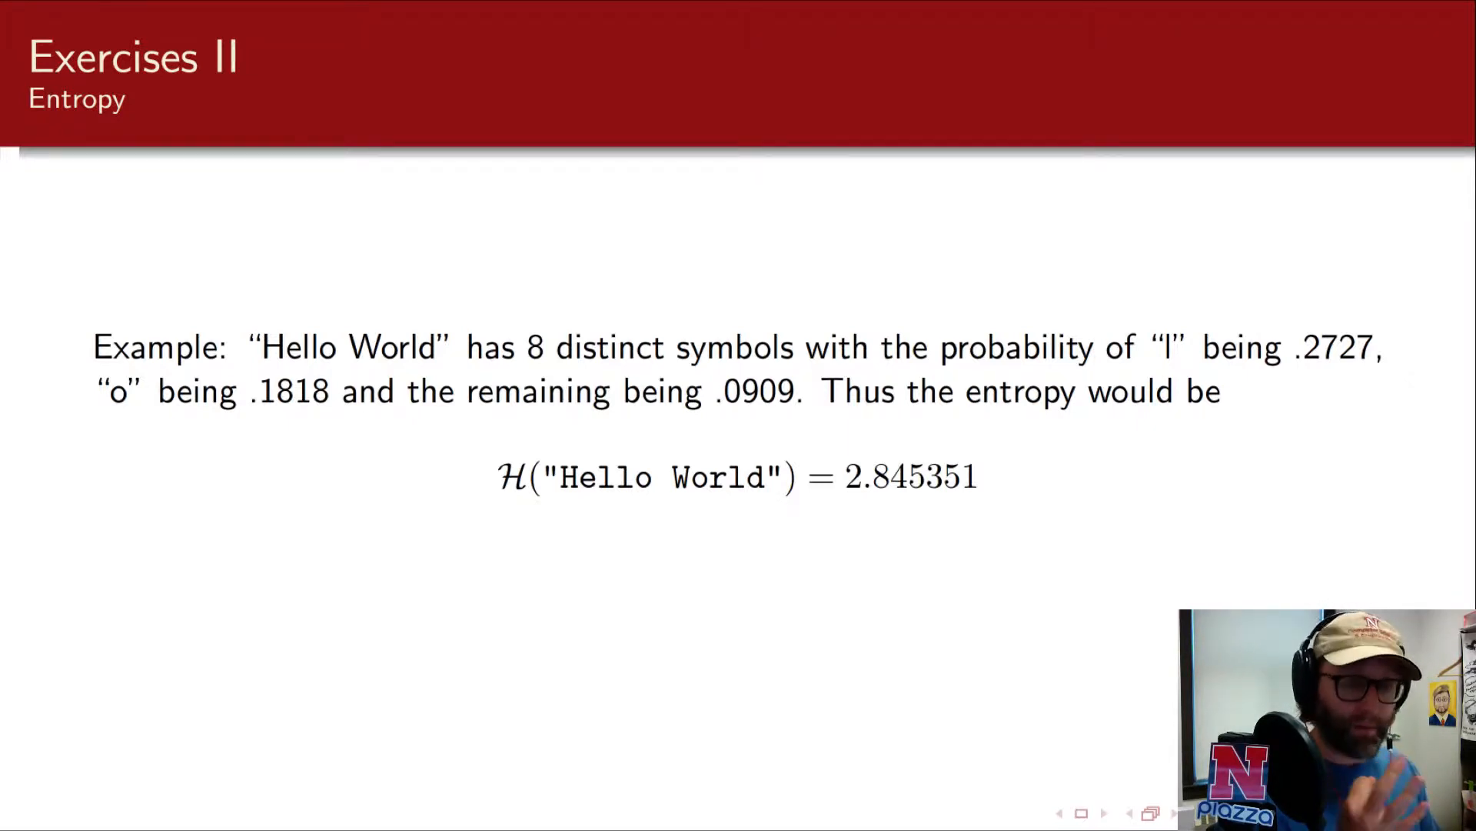
mouse_move(435, 650)
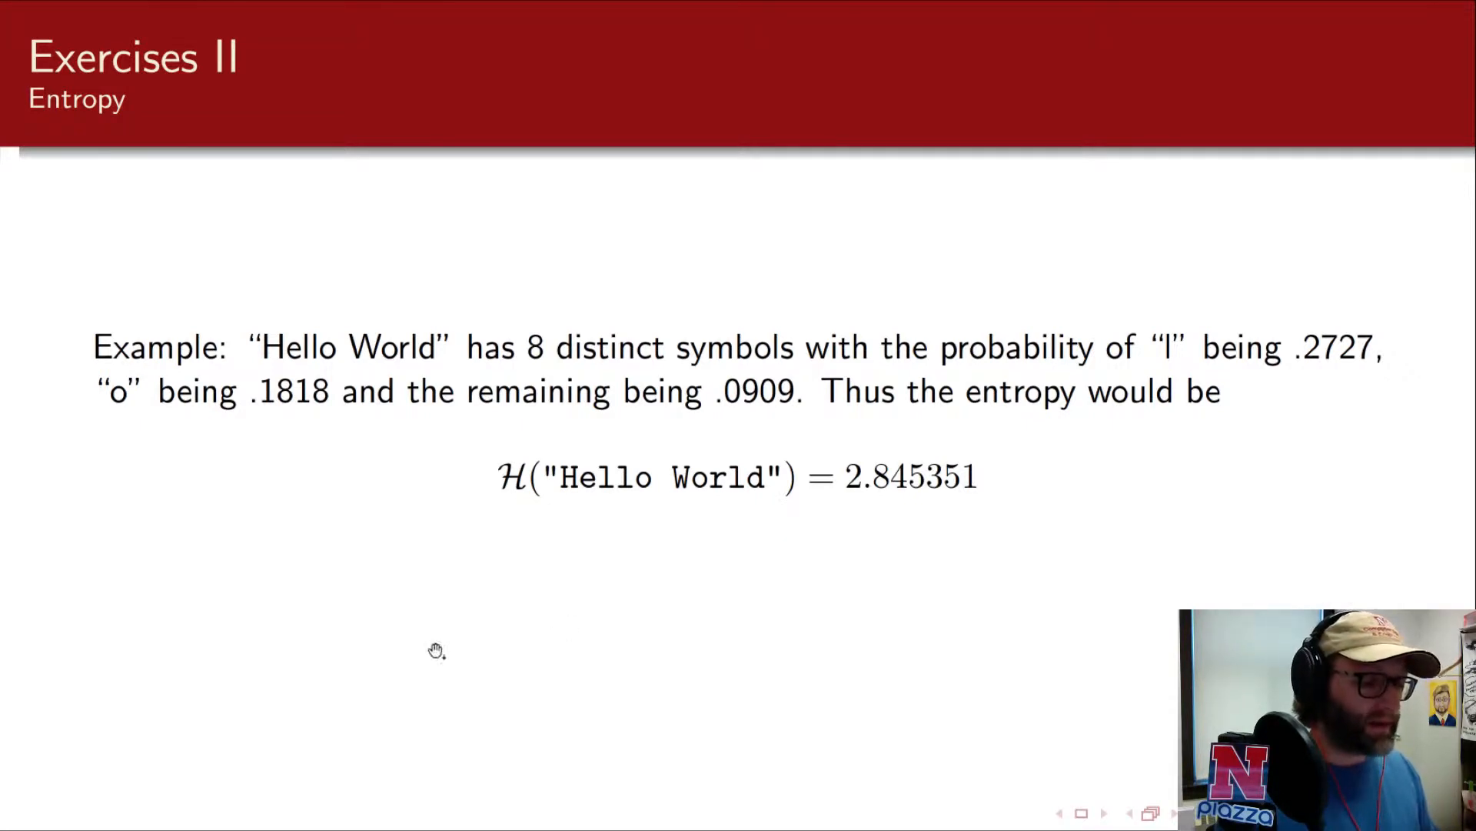
mouse_move(513, 480)
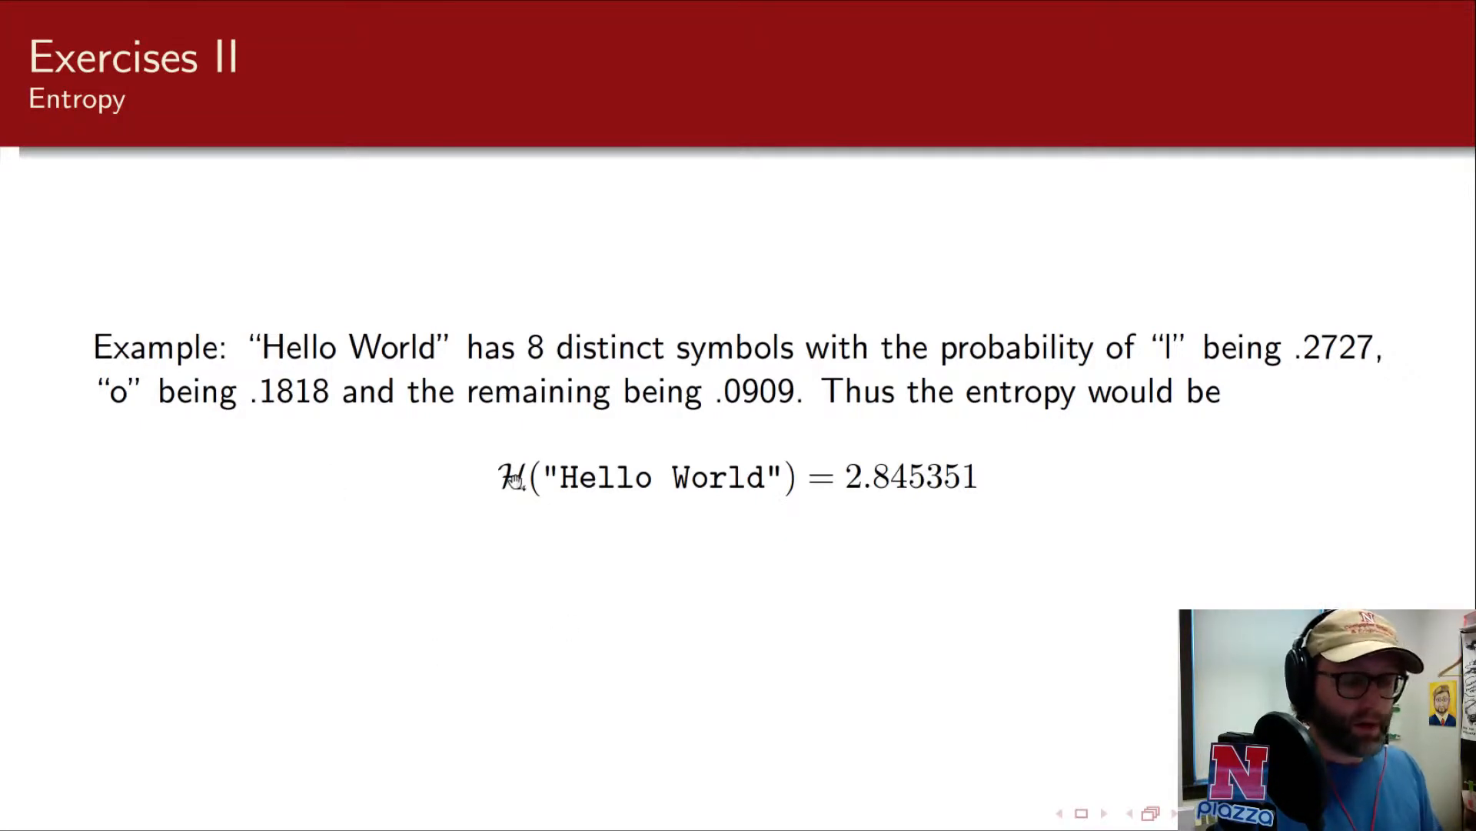
mouse_move(1169, 600)
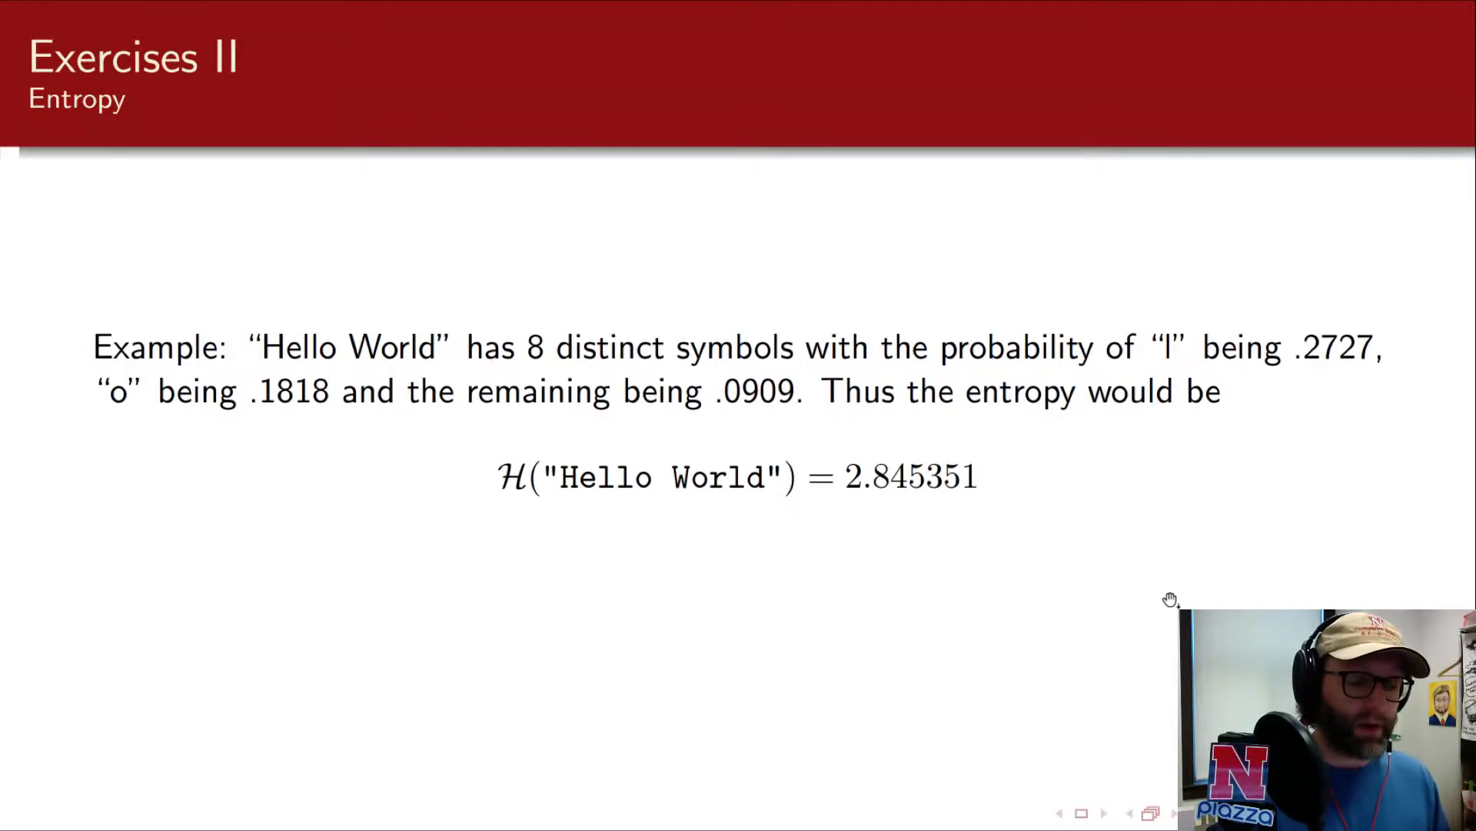
mouse_move(353, 408)
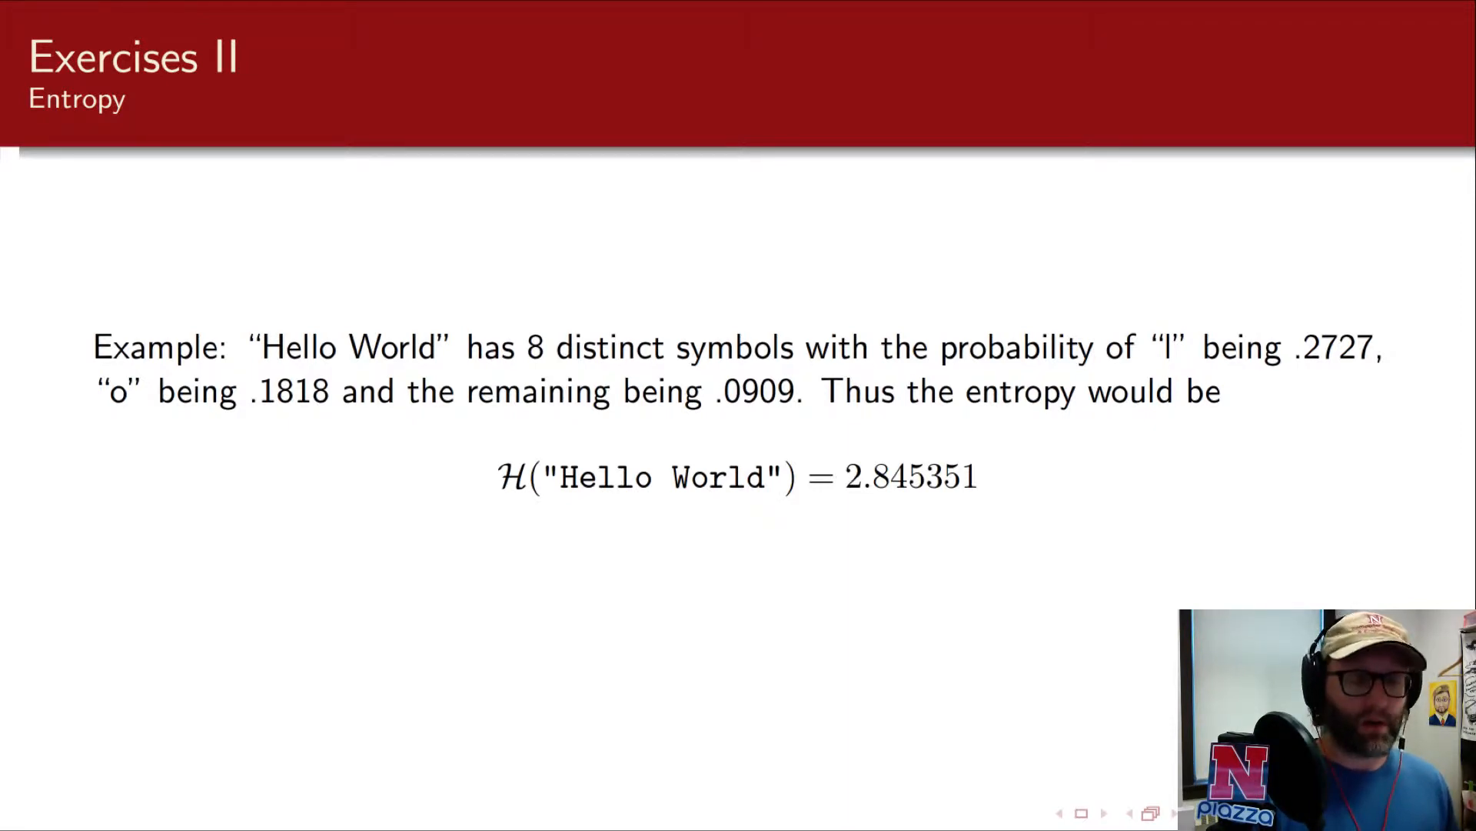
mouse_move(130, 407)
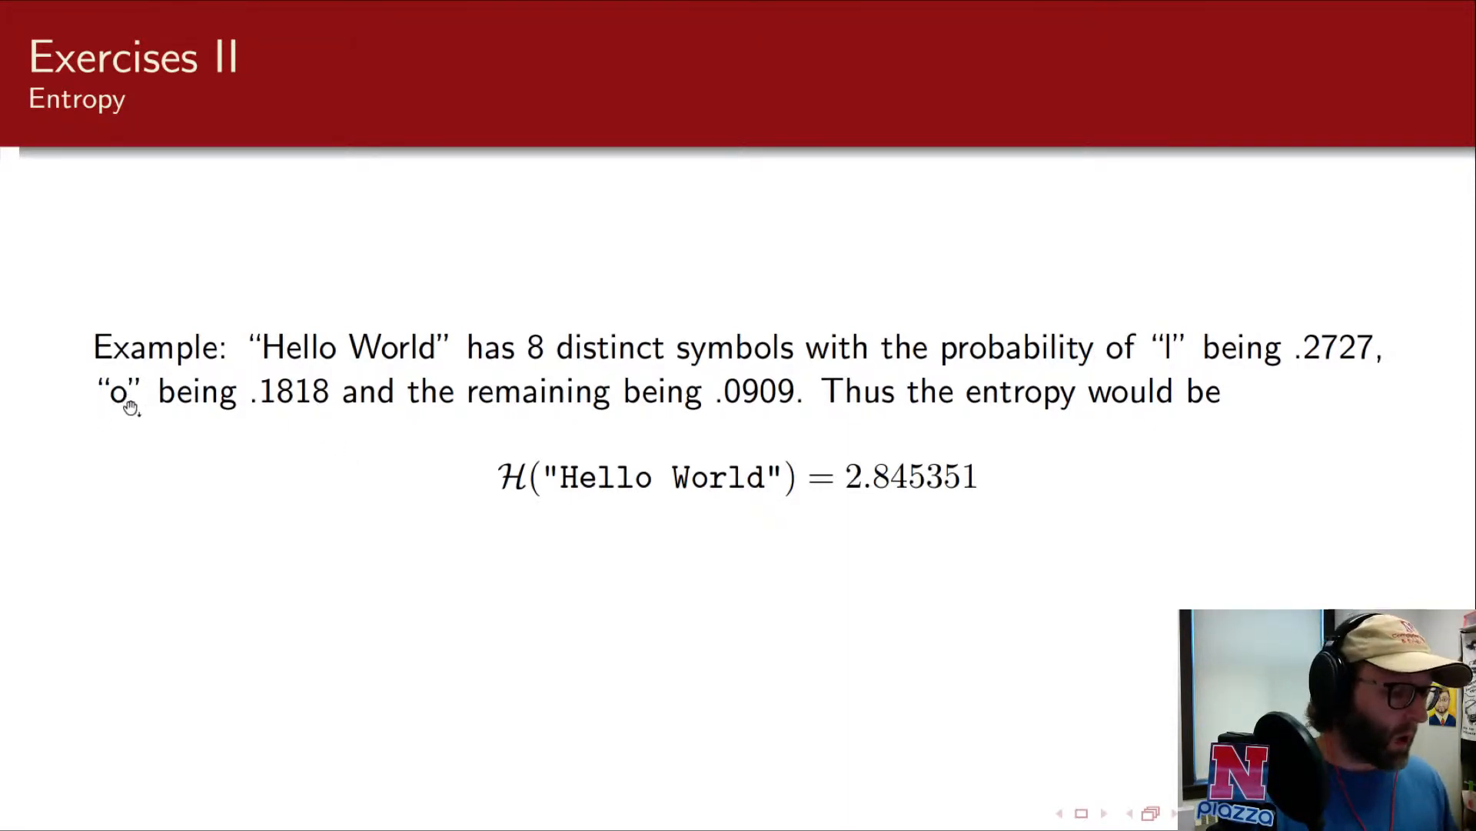
mouse_move(287, 402)
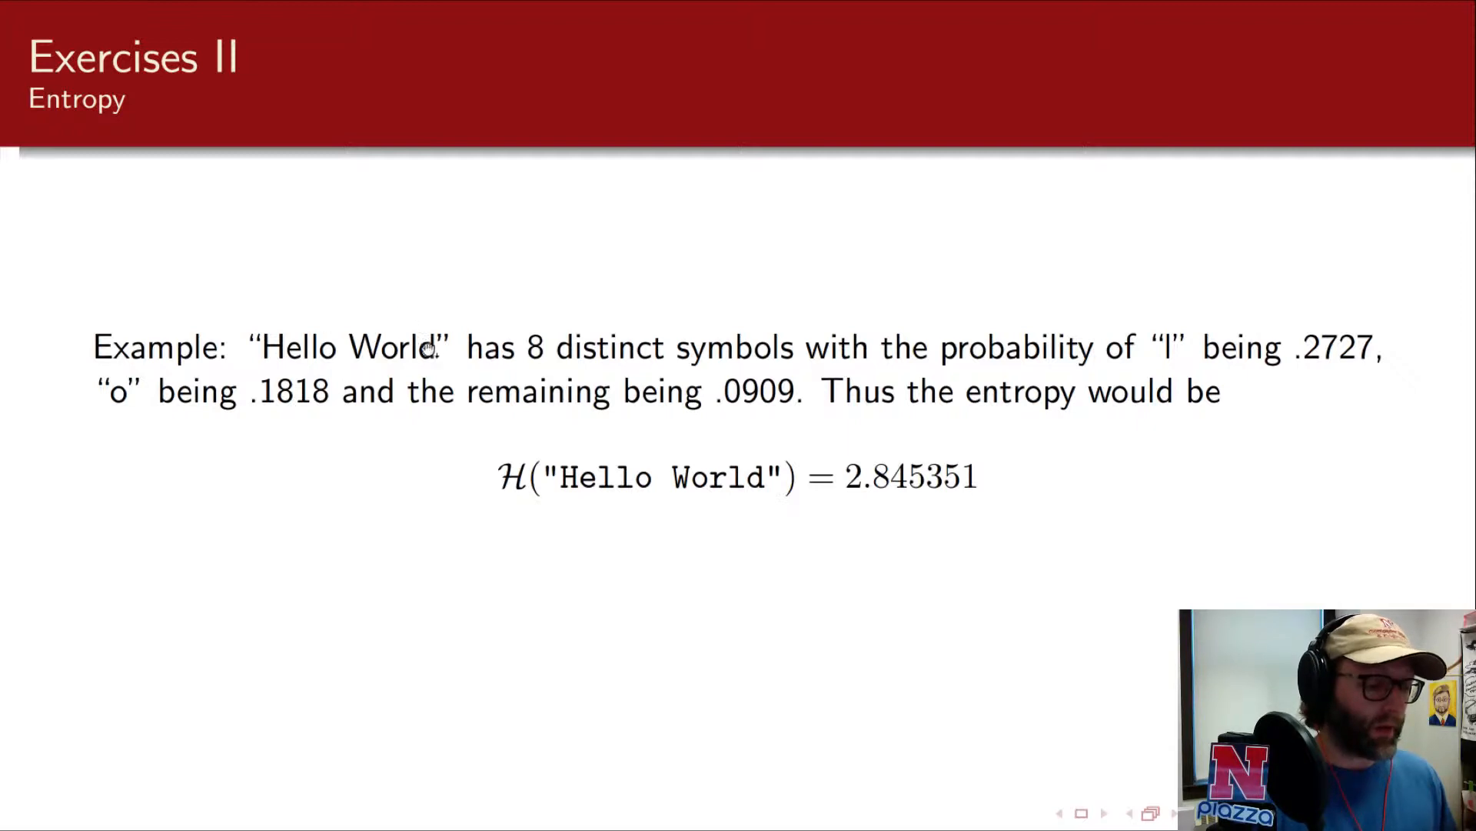
mouse_move(382, 400)
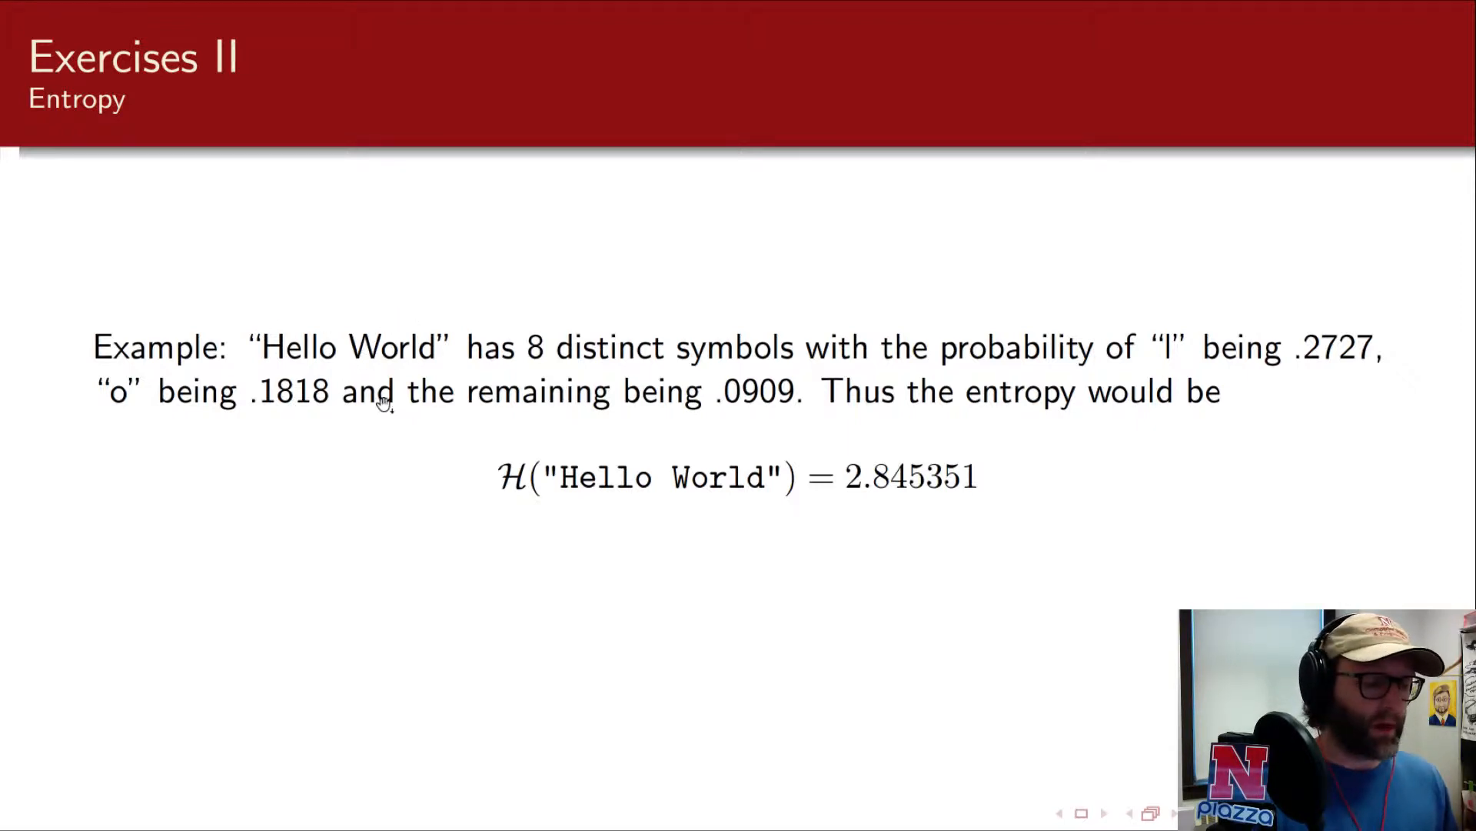
mouse_move(400, 424)
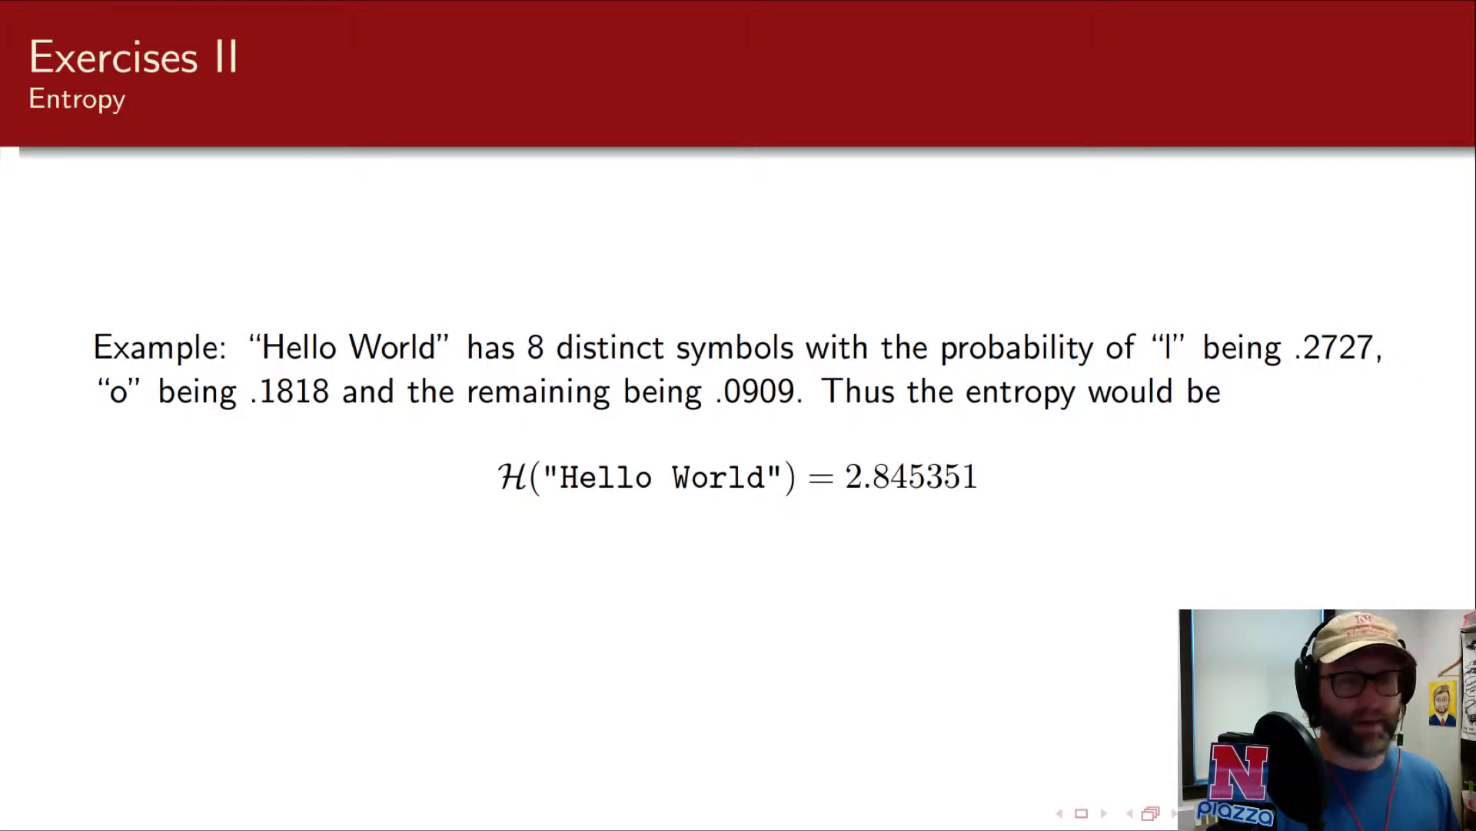
mouse_move(748, 429)
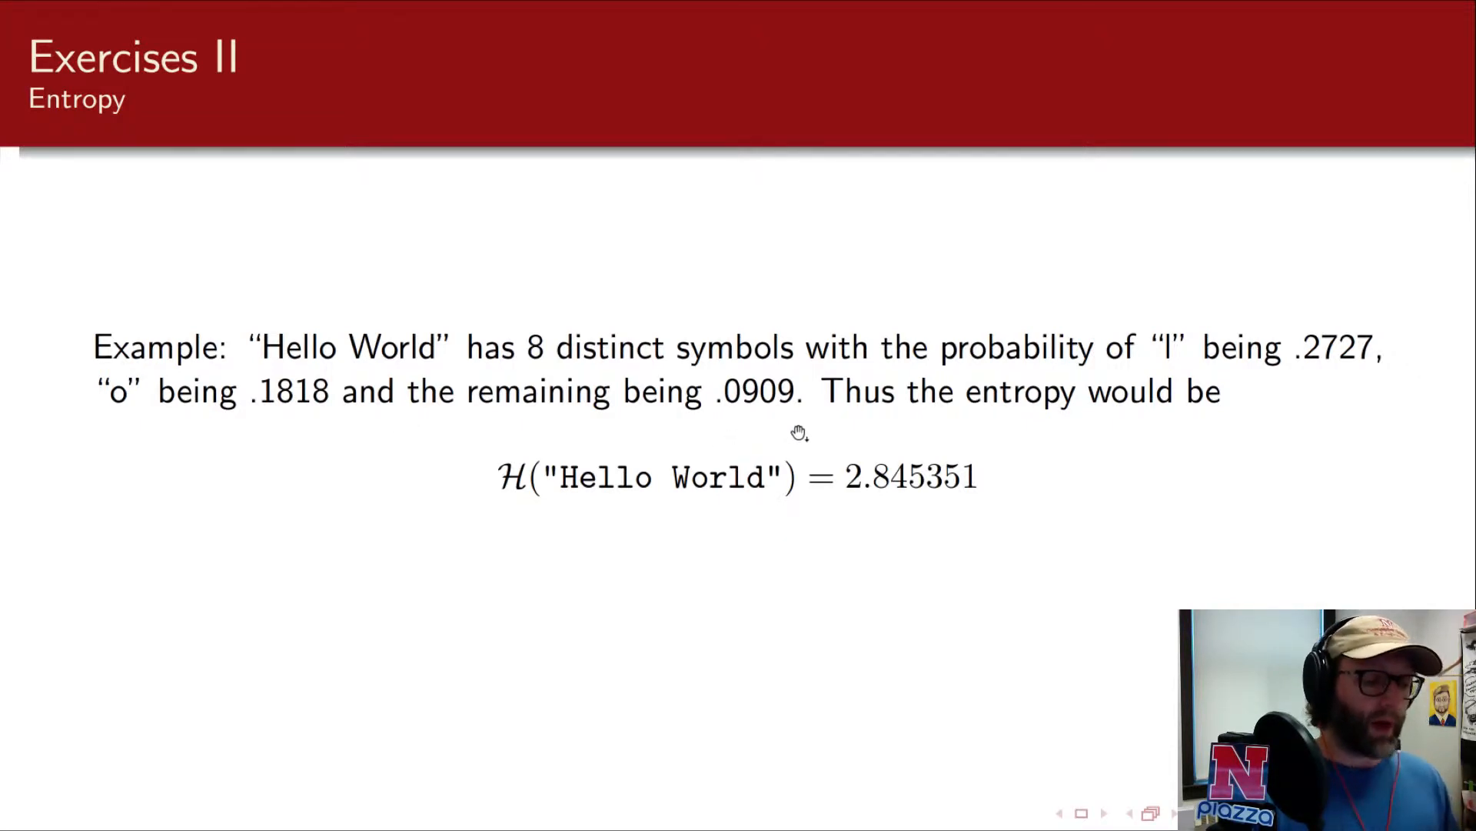
- Page back to the entropy formula slide, then forward to the Exercises II Hello World example
left_click(1058, 812)
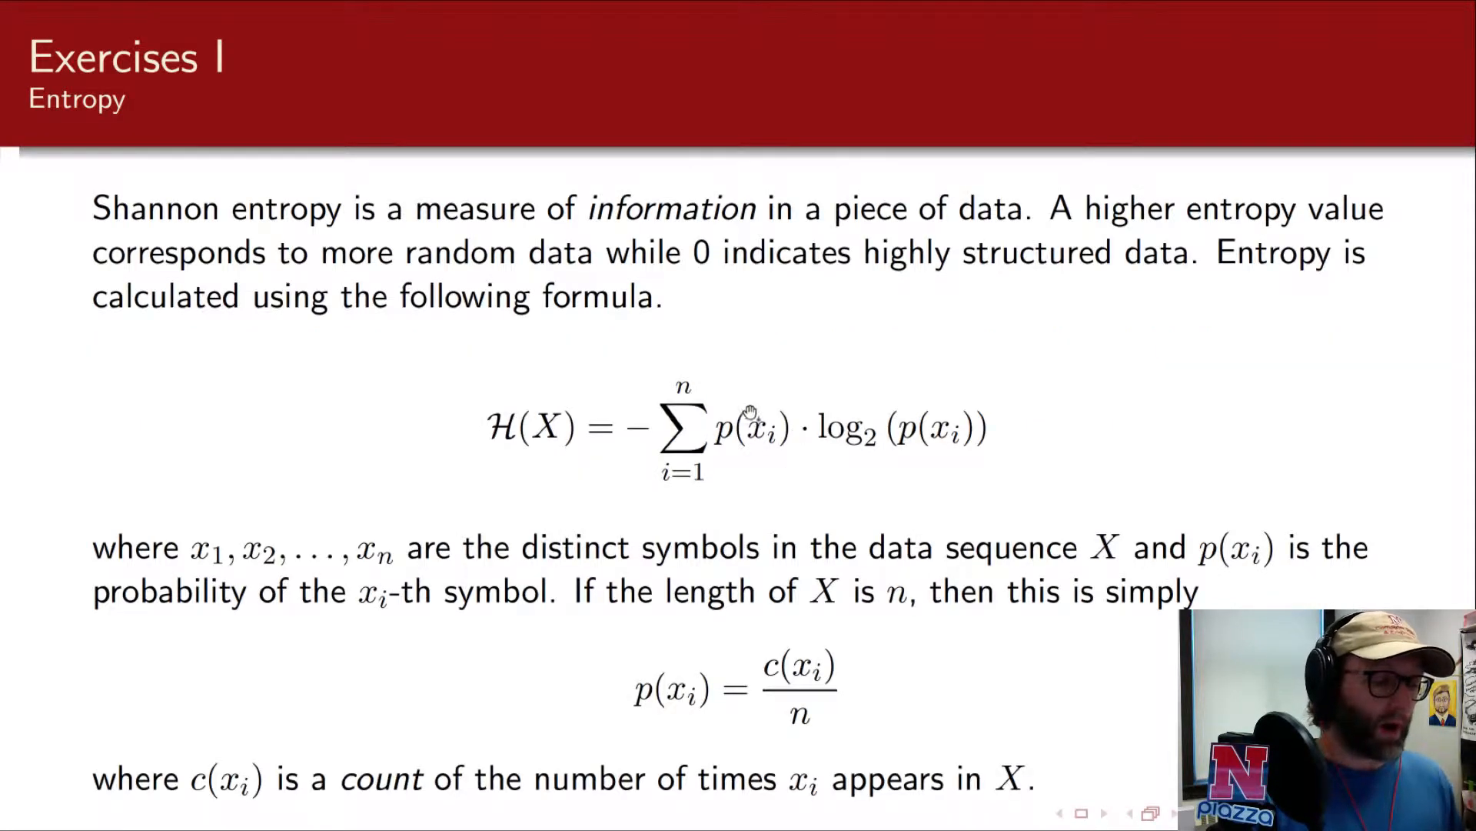
mouse_move(852, 433)
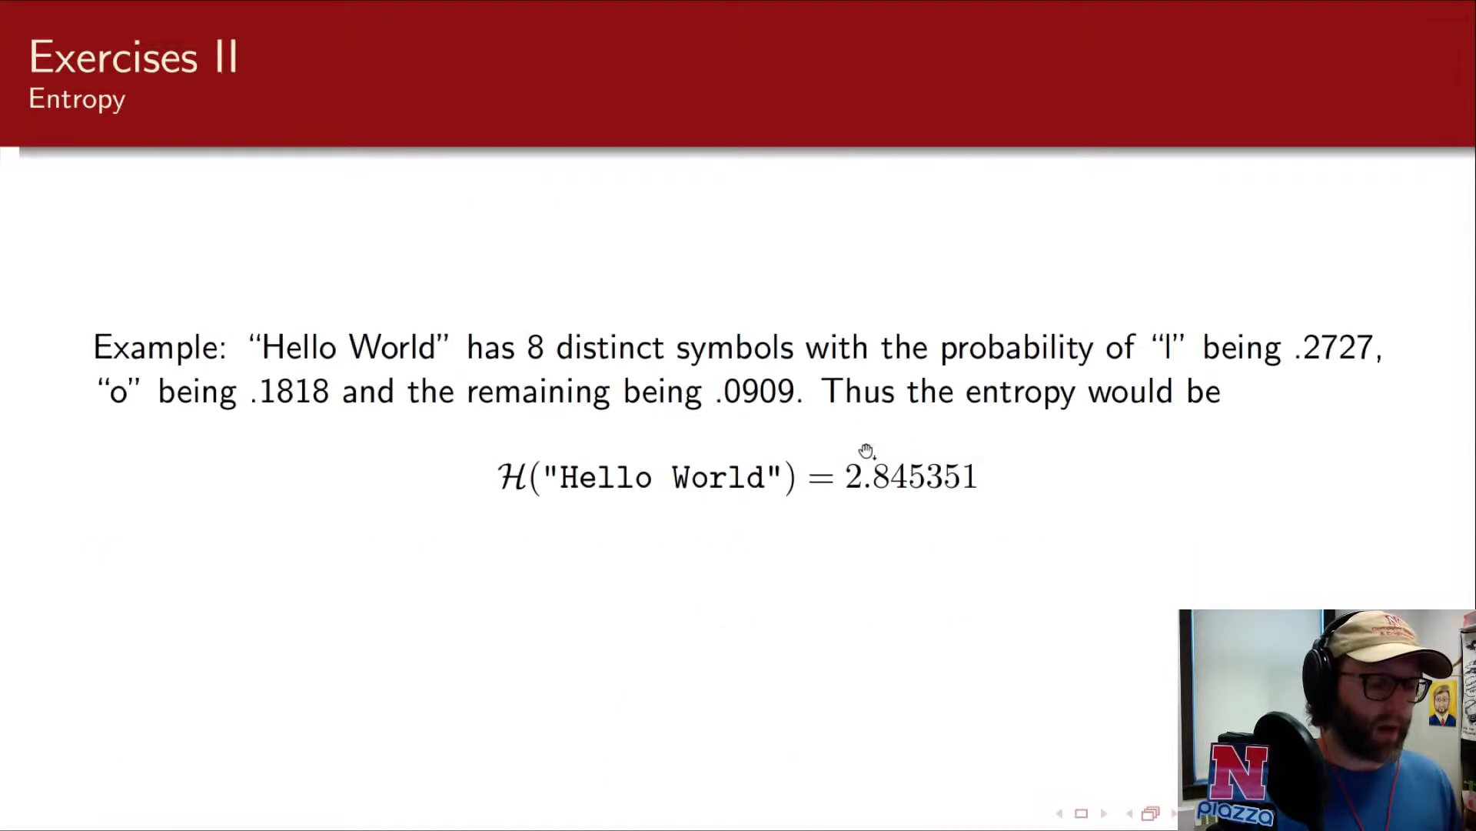
mouse_move(985, 507)
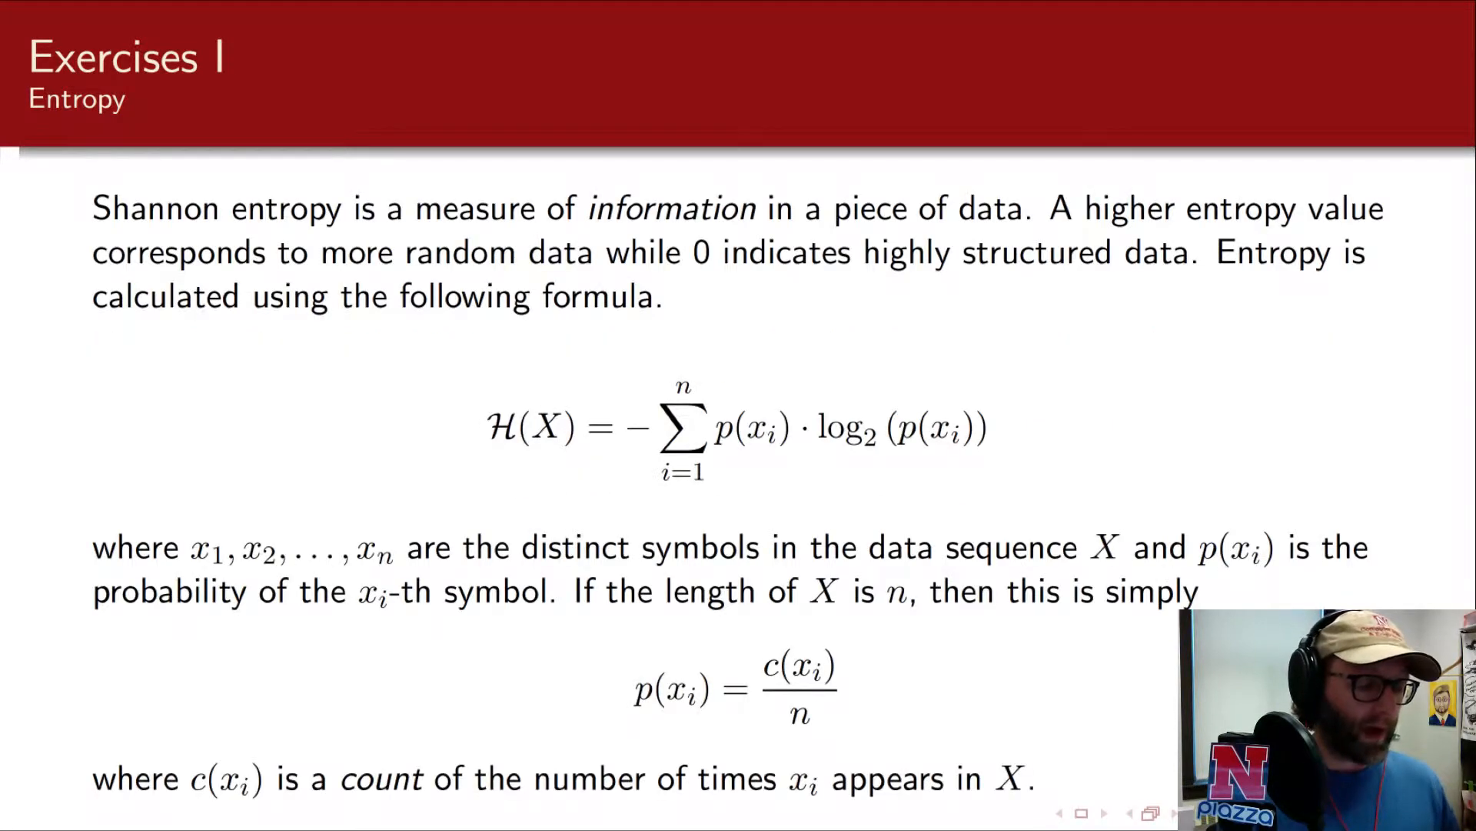
left_click(1080, 812)
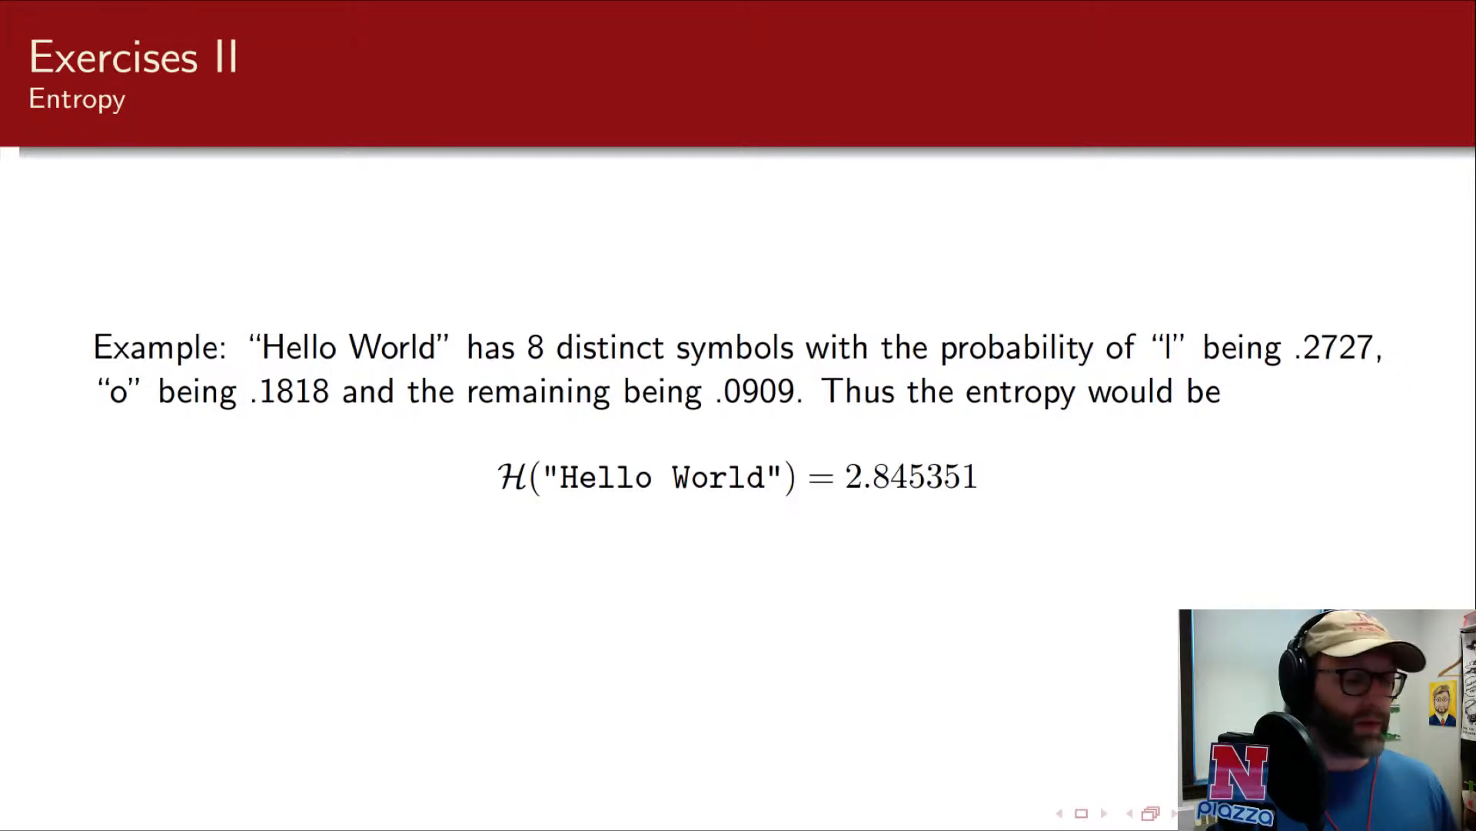
mouse_move(267, 340)
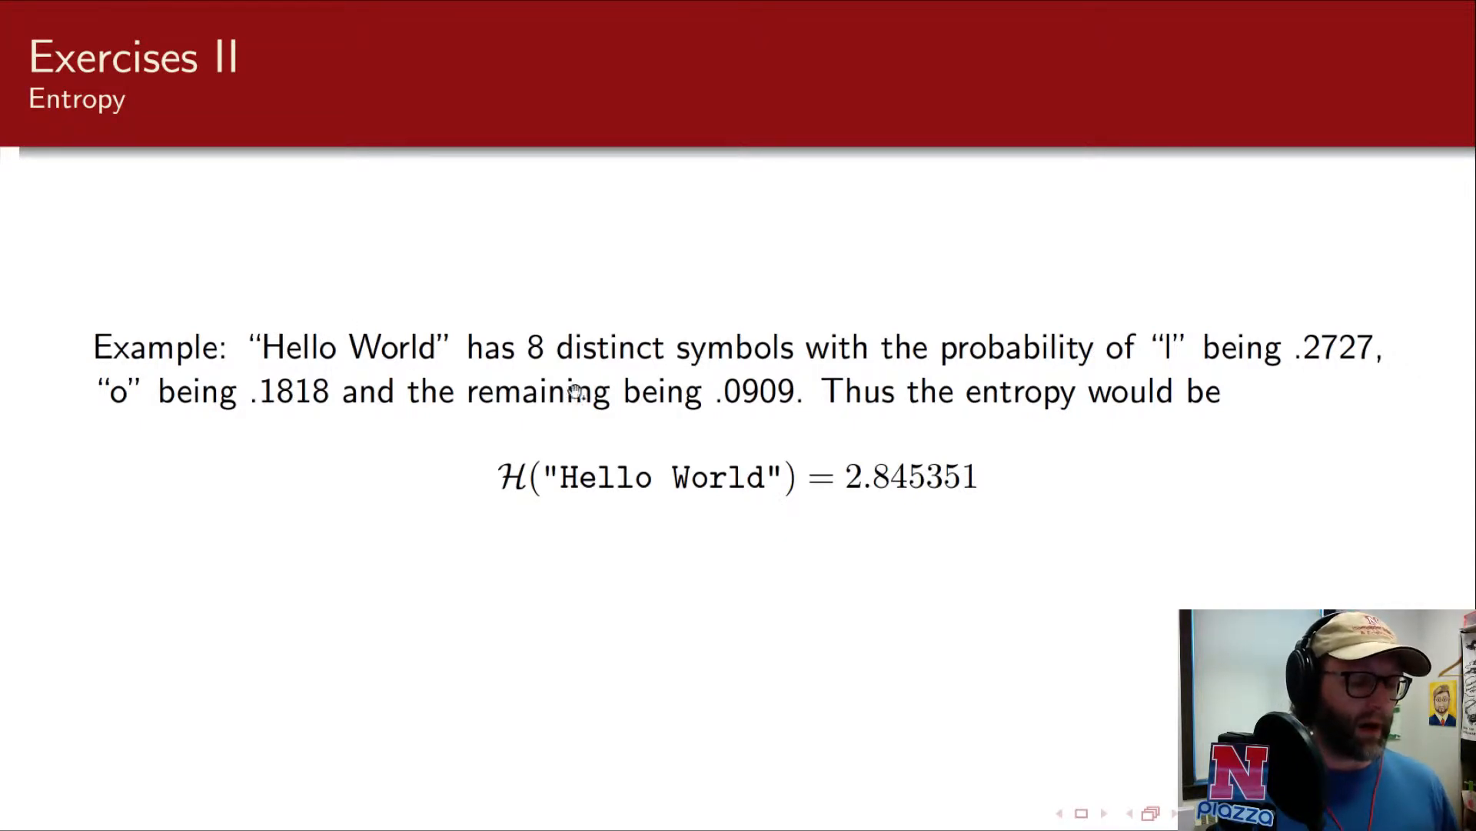
mouse_move(1397, 347)
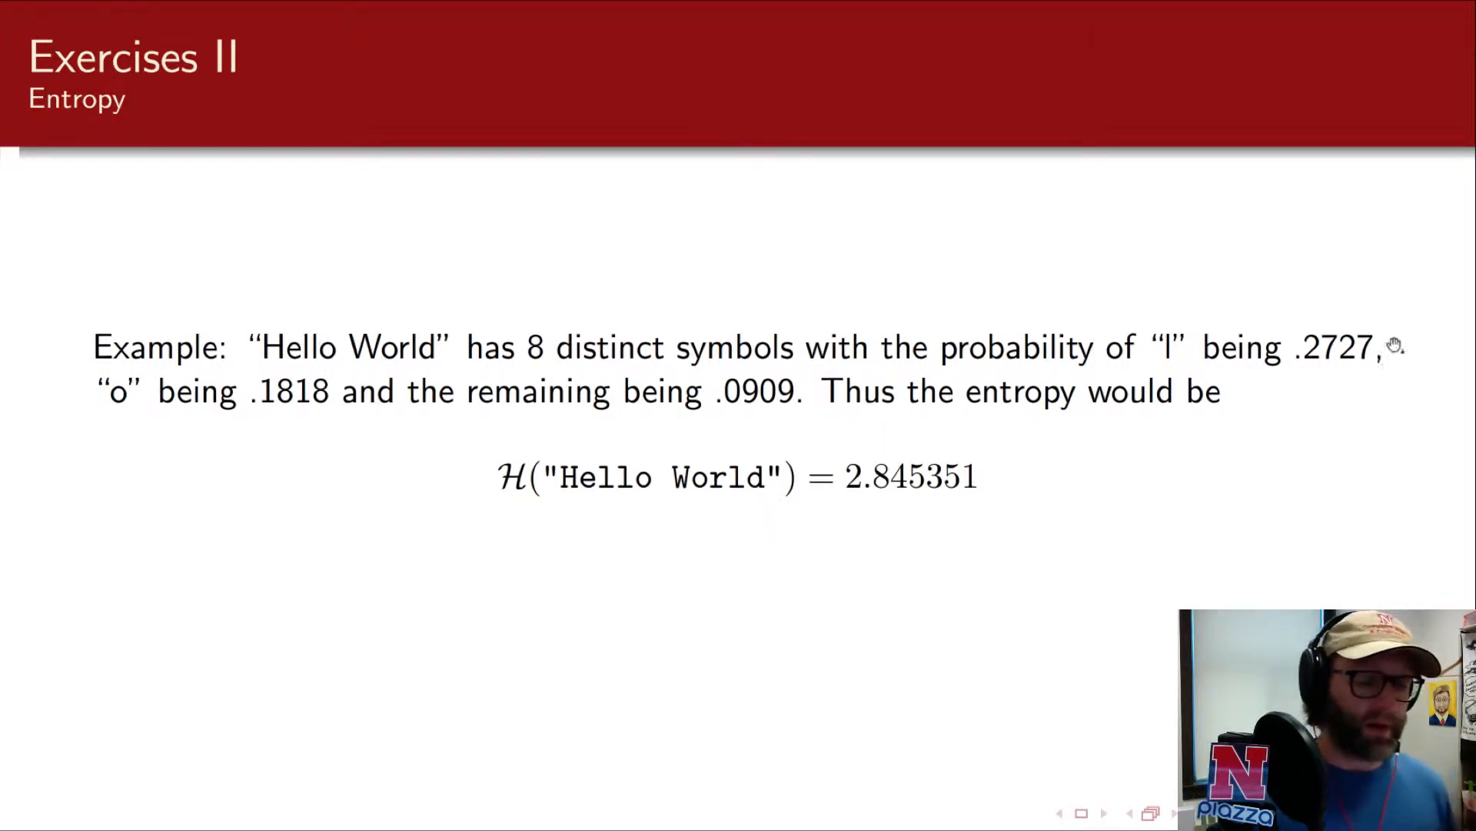
- Create the Entropy class in unl.cse and type the public static void main(String[]) signature
left_click(1058, 812)
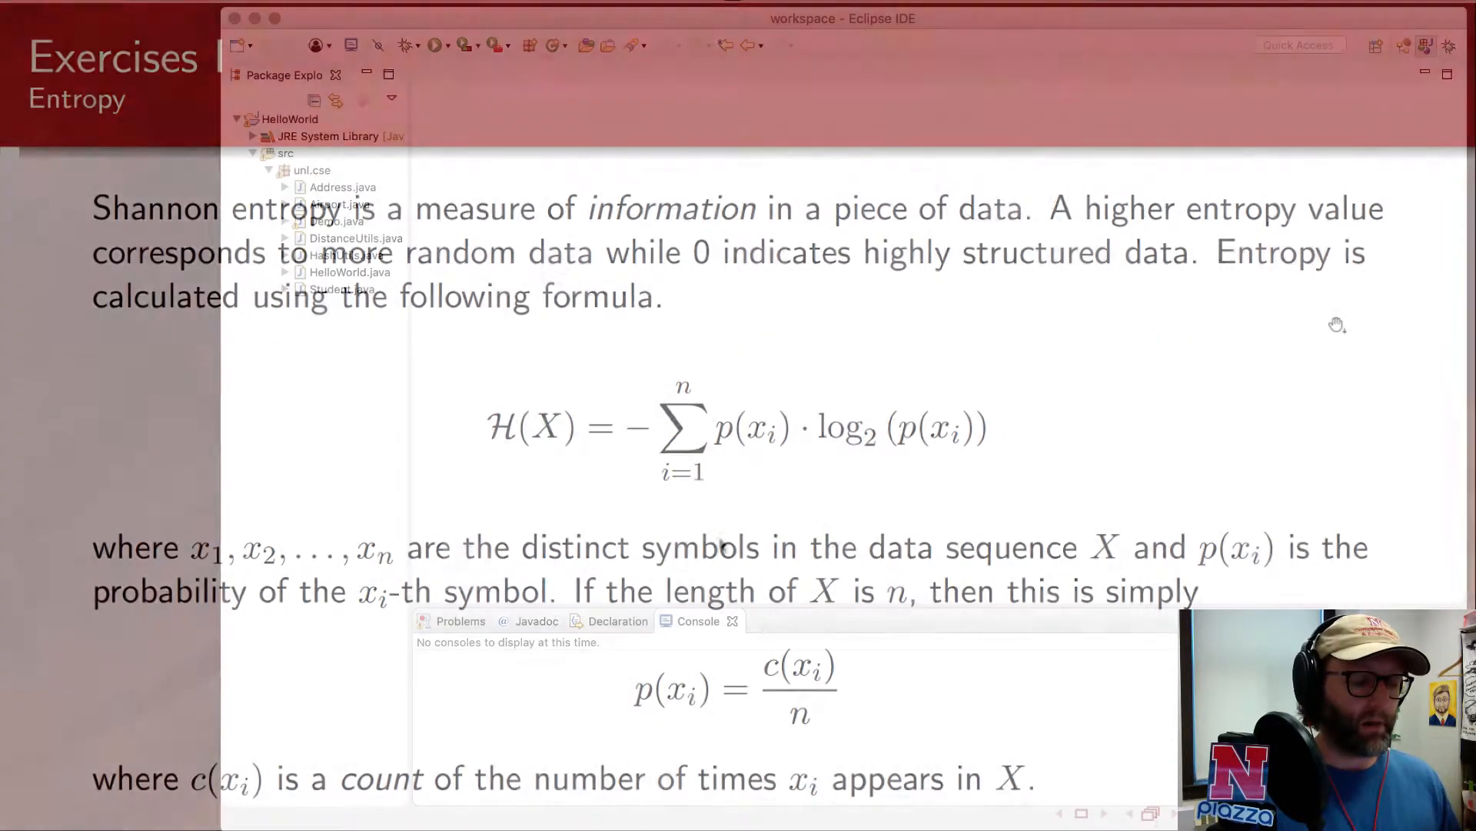
right_click(310, 171)
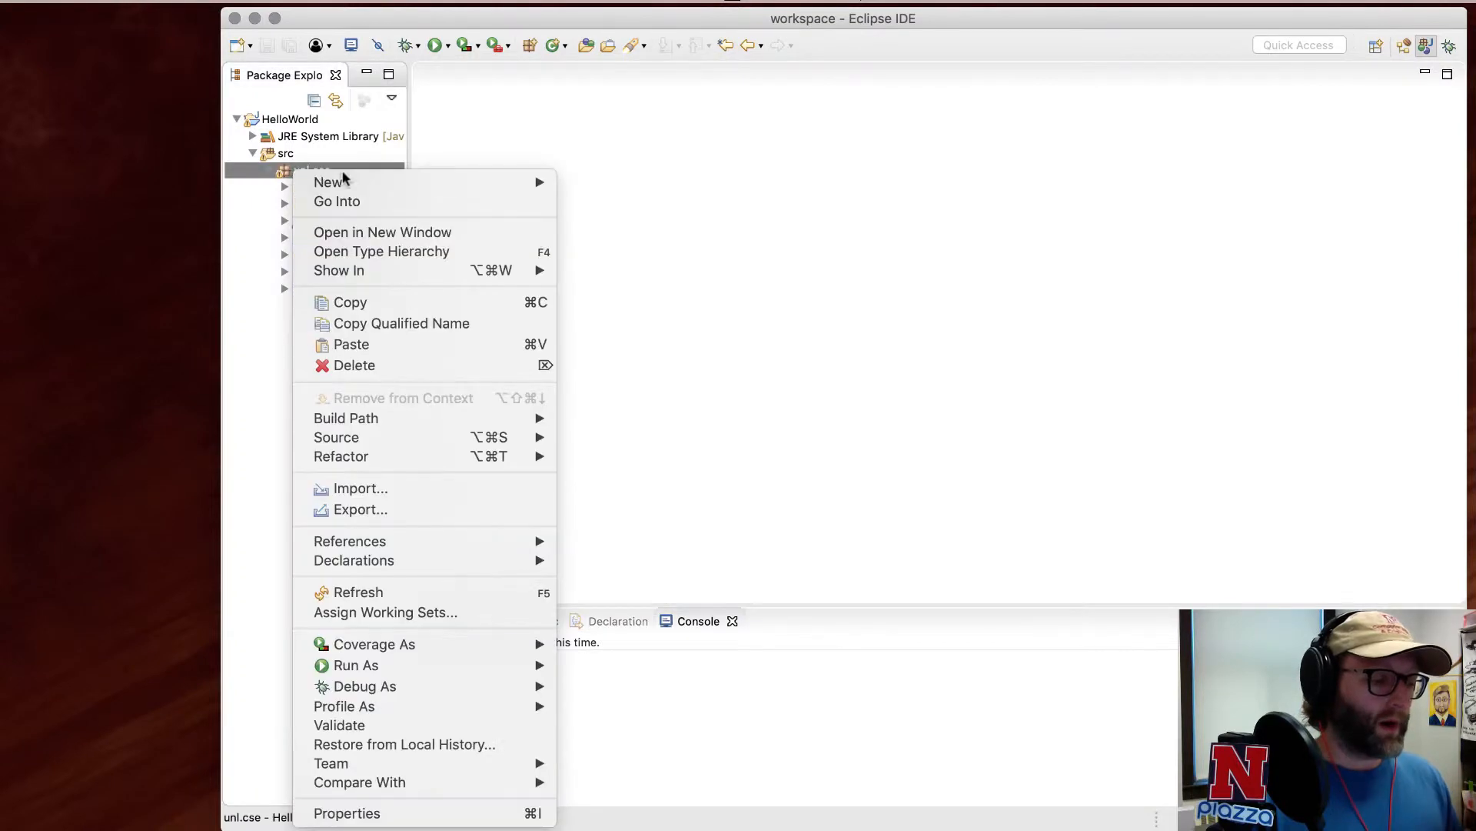
left_click(328, 182)
type("publ")
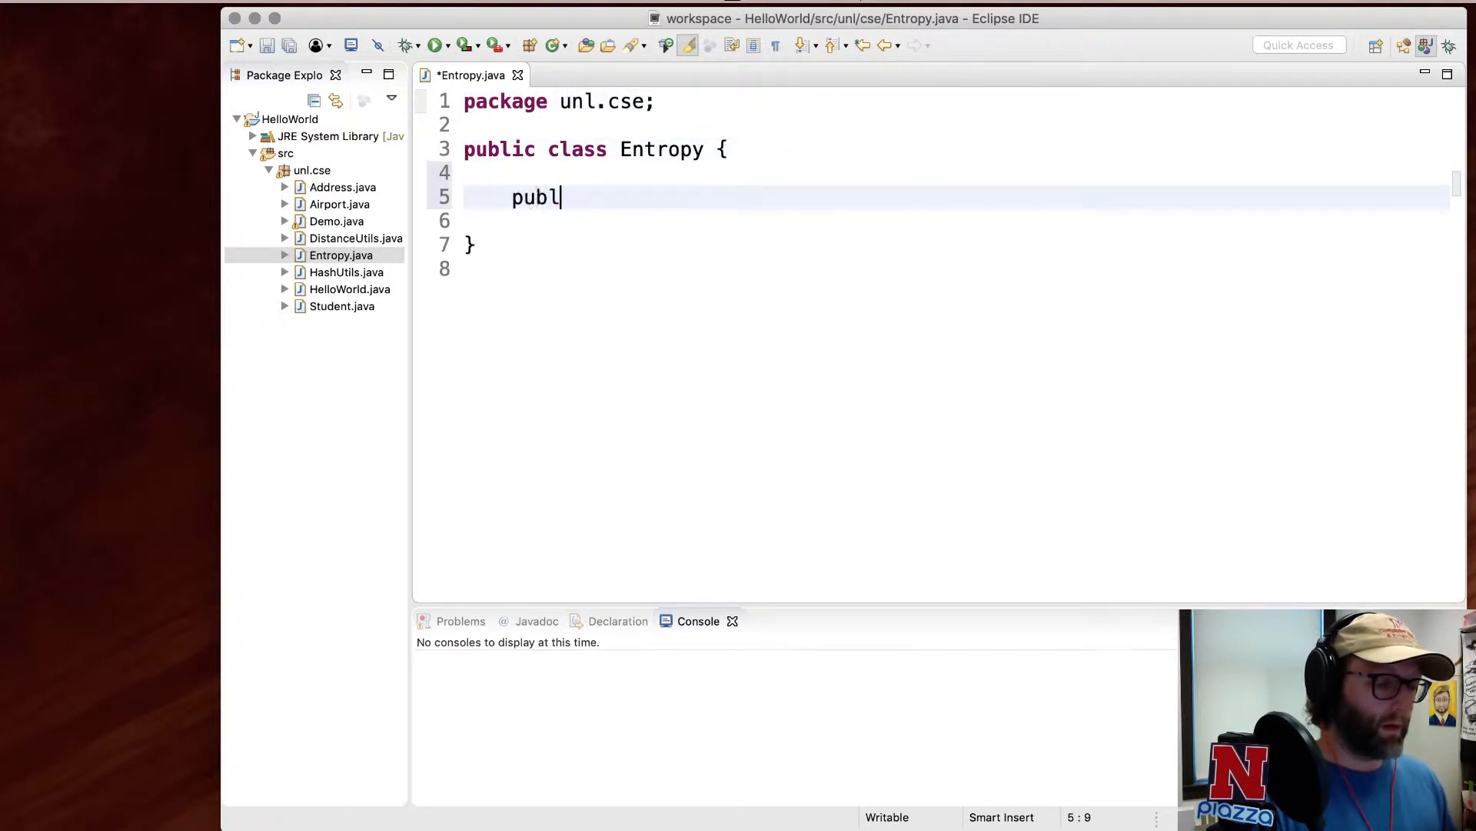
type("ic static")
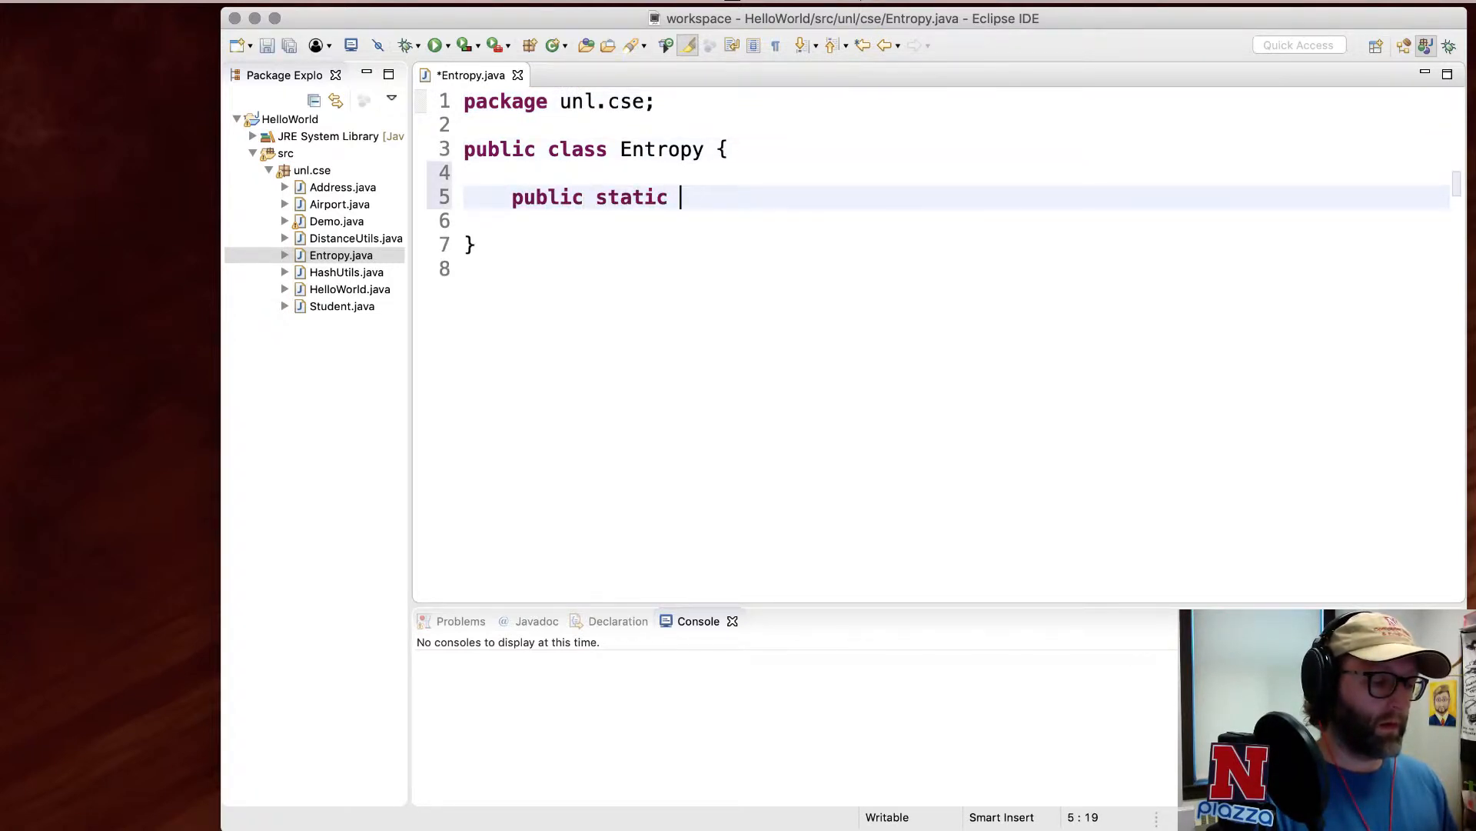
type("void main(STring args[")
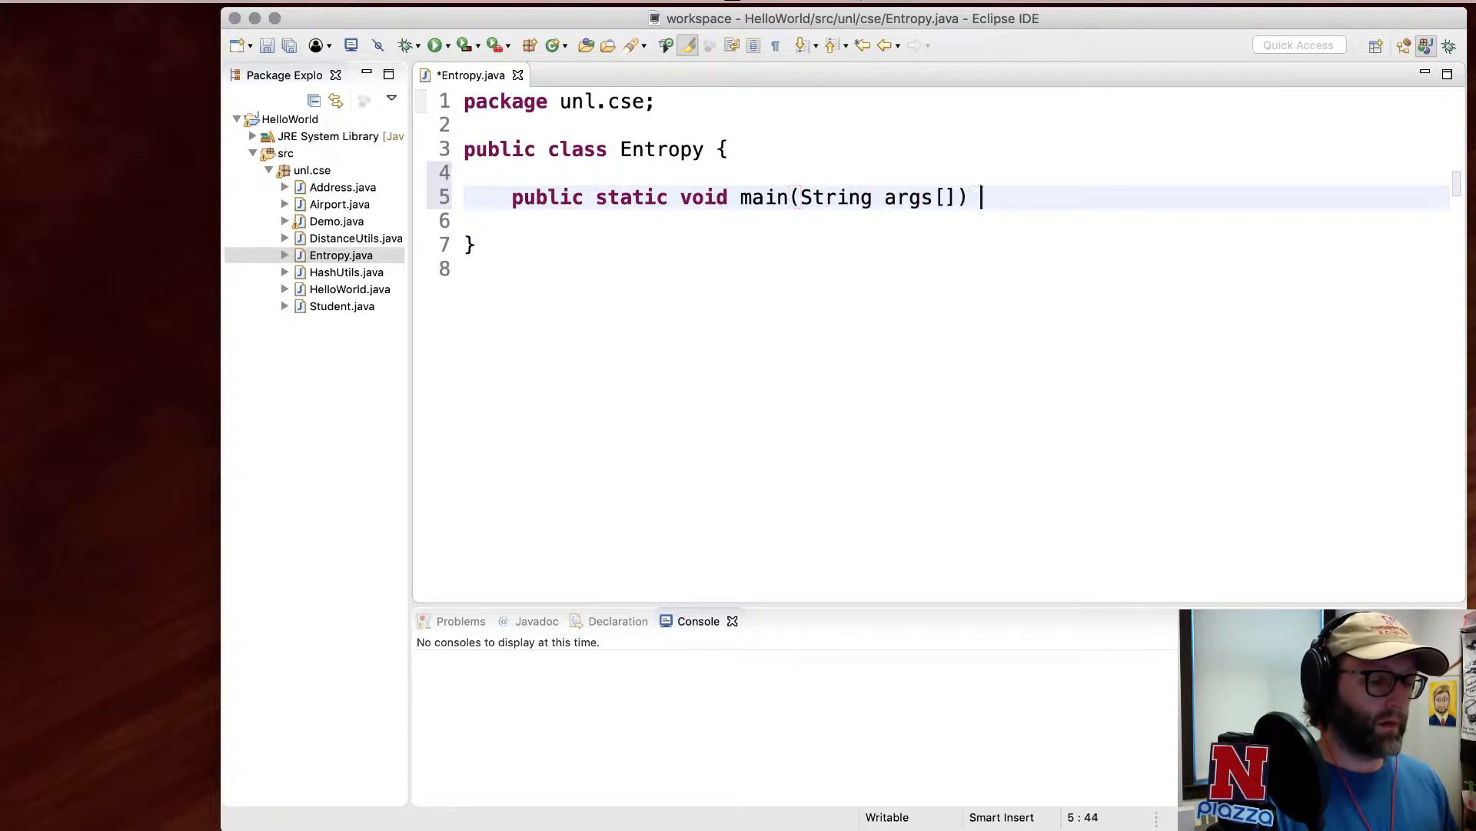
type("{")
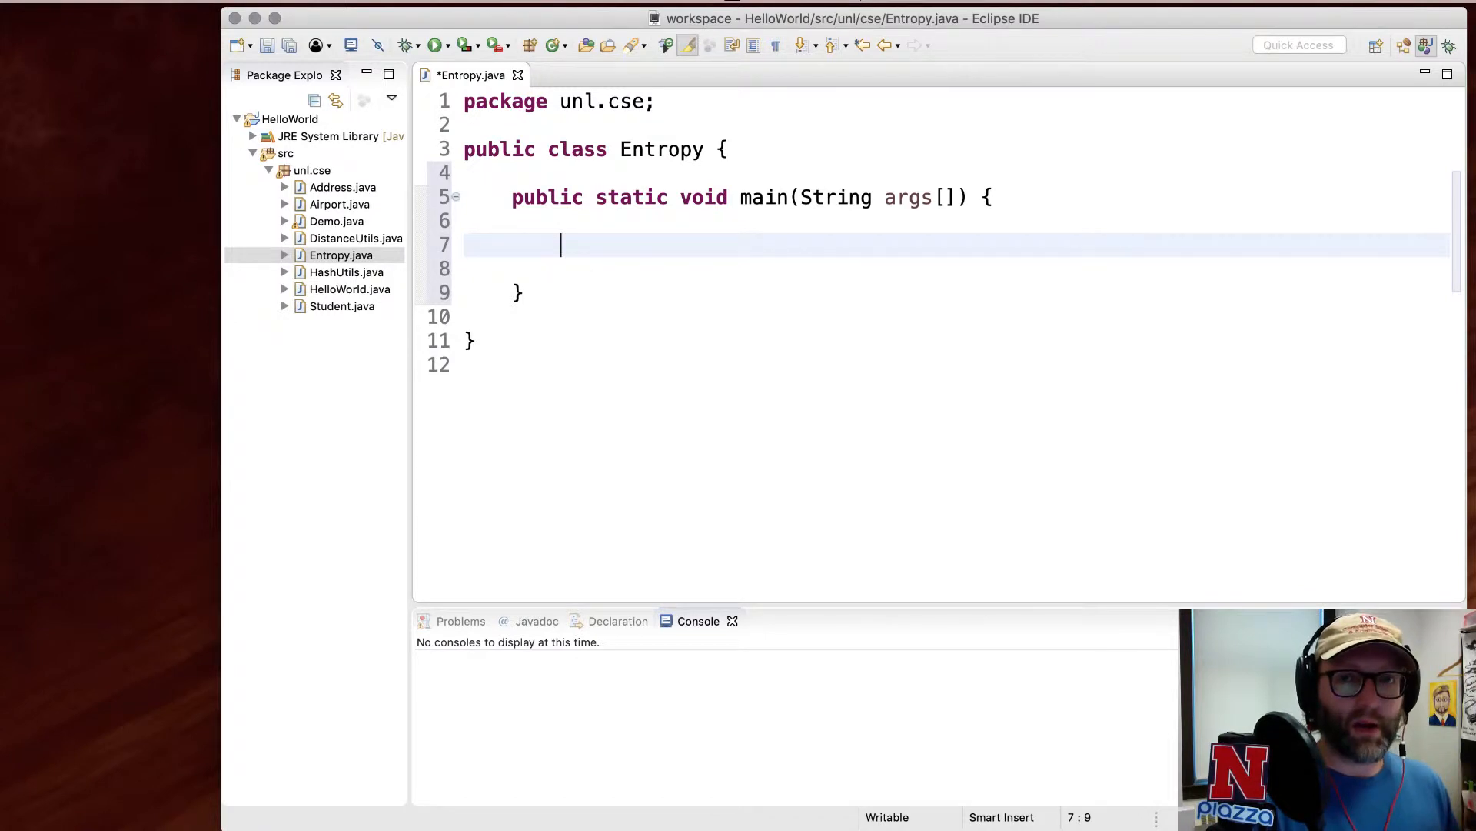
type("String")
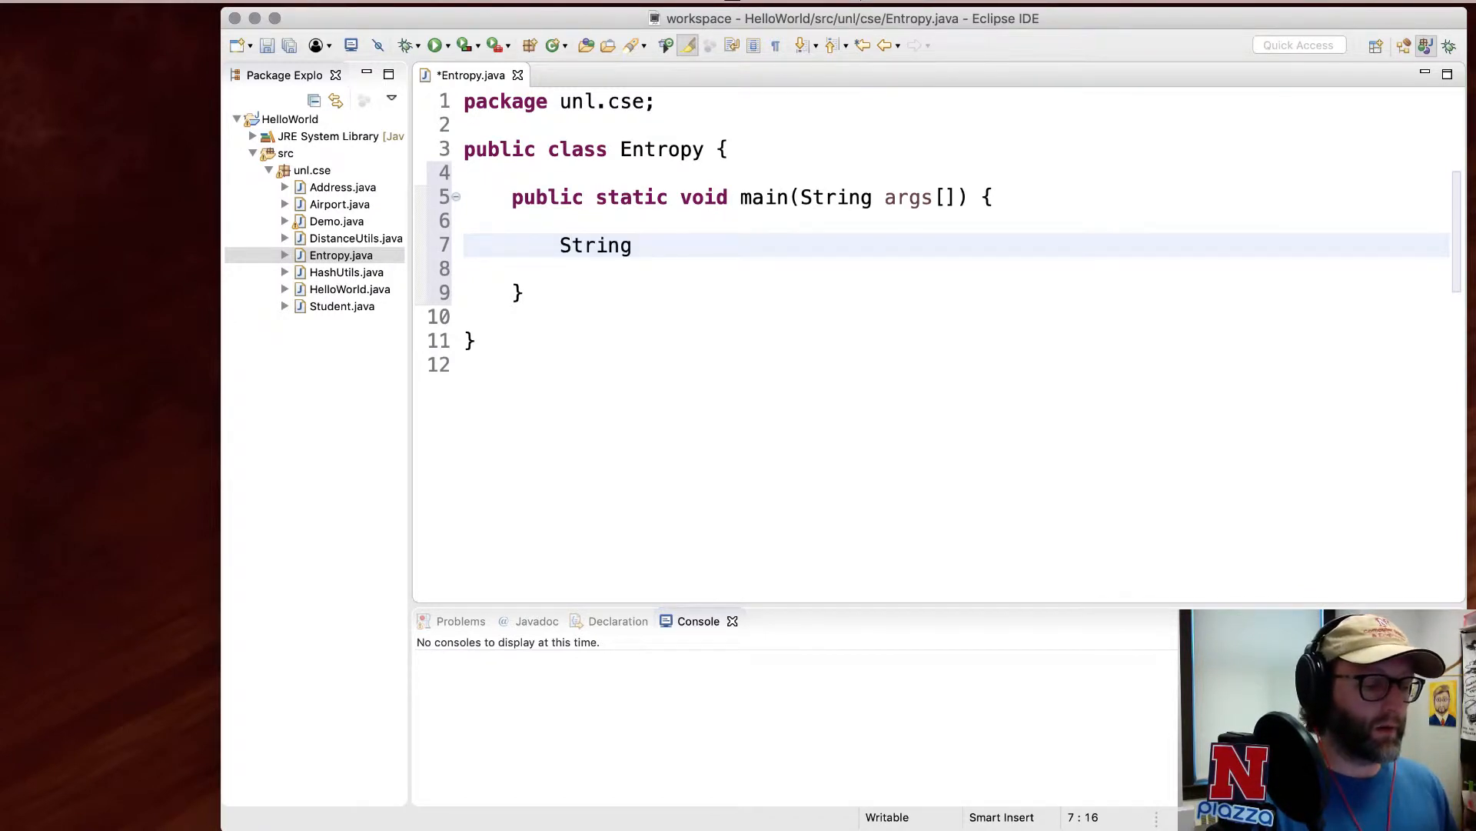
type("s = \"Hello Wor\"")
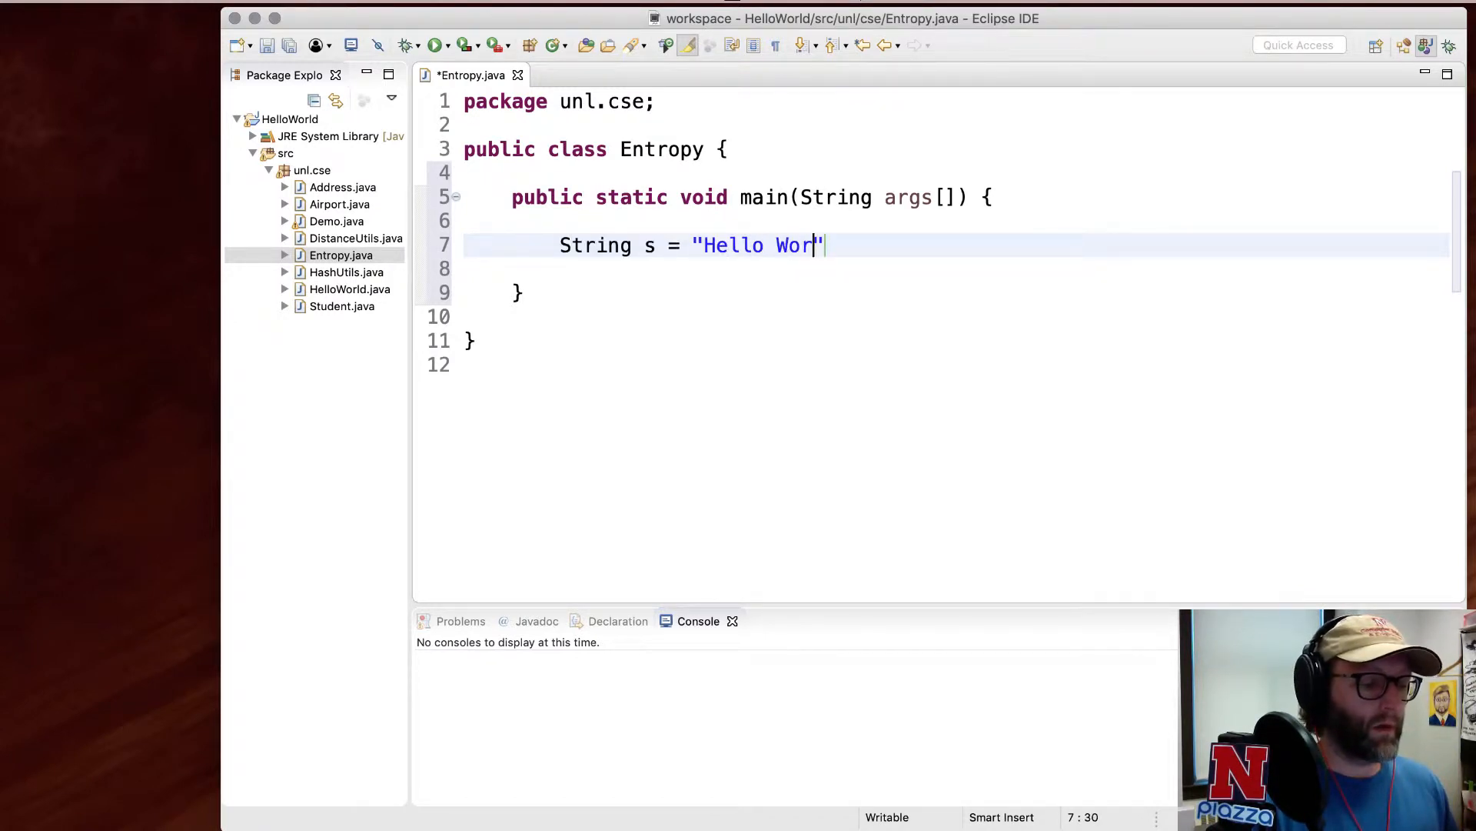
type("ld;")
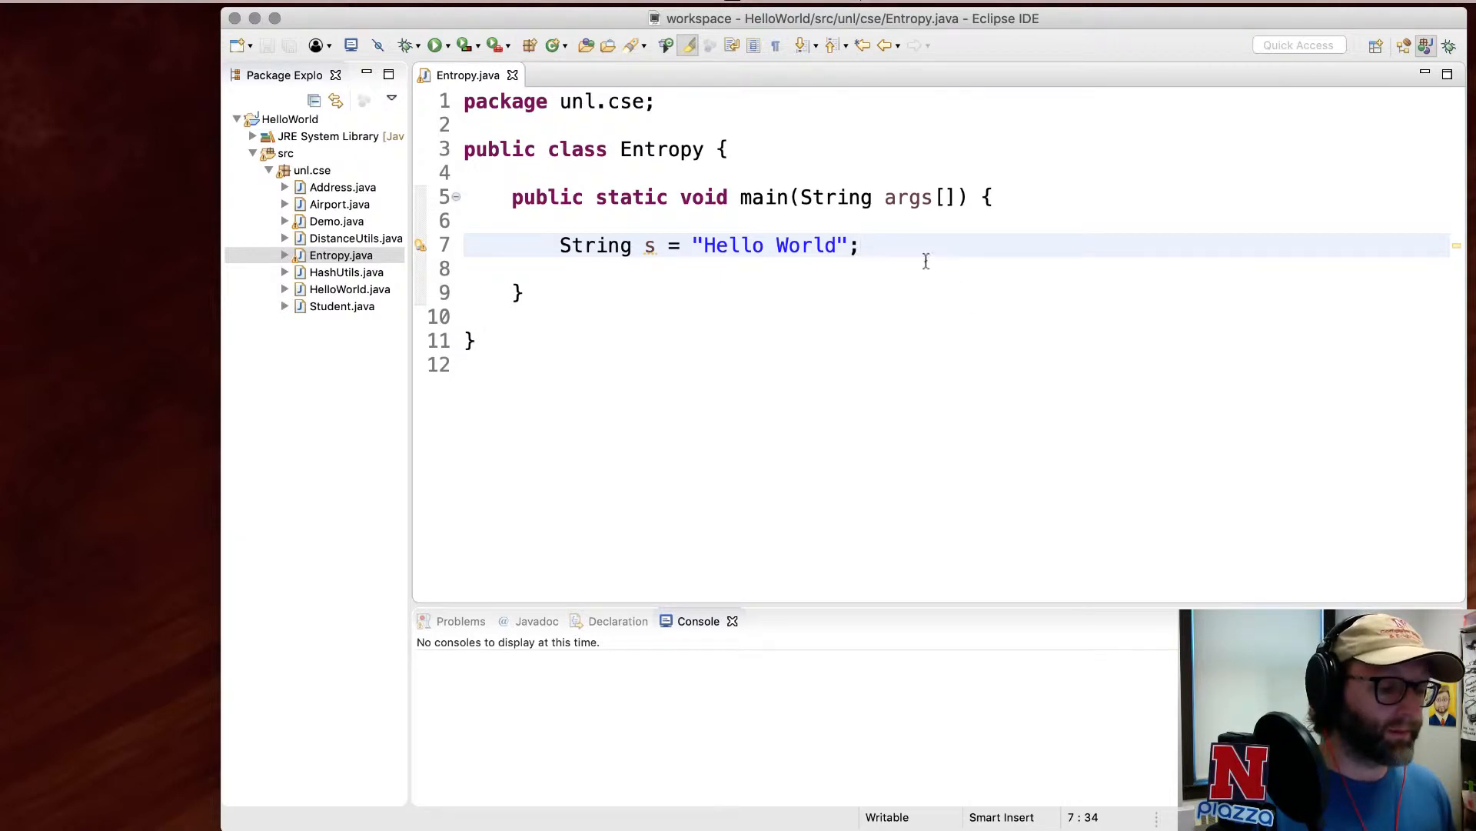
key("Return")
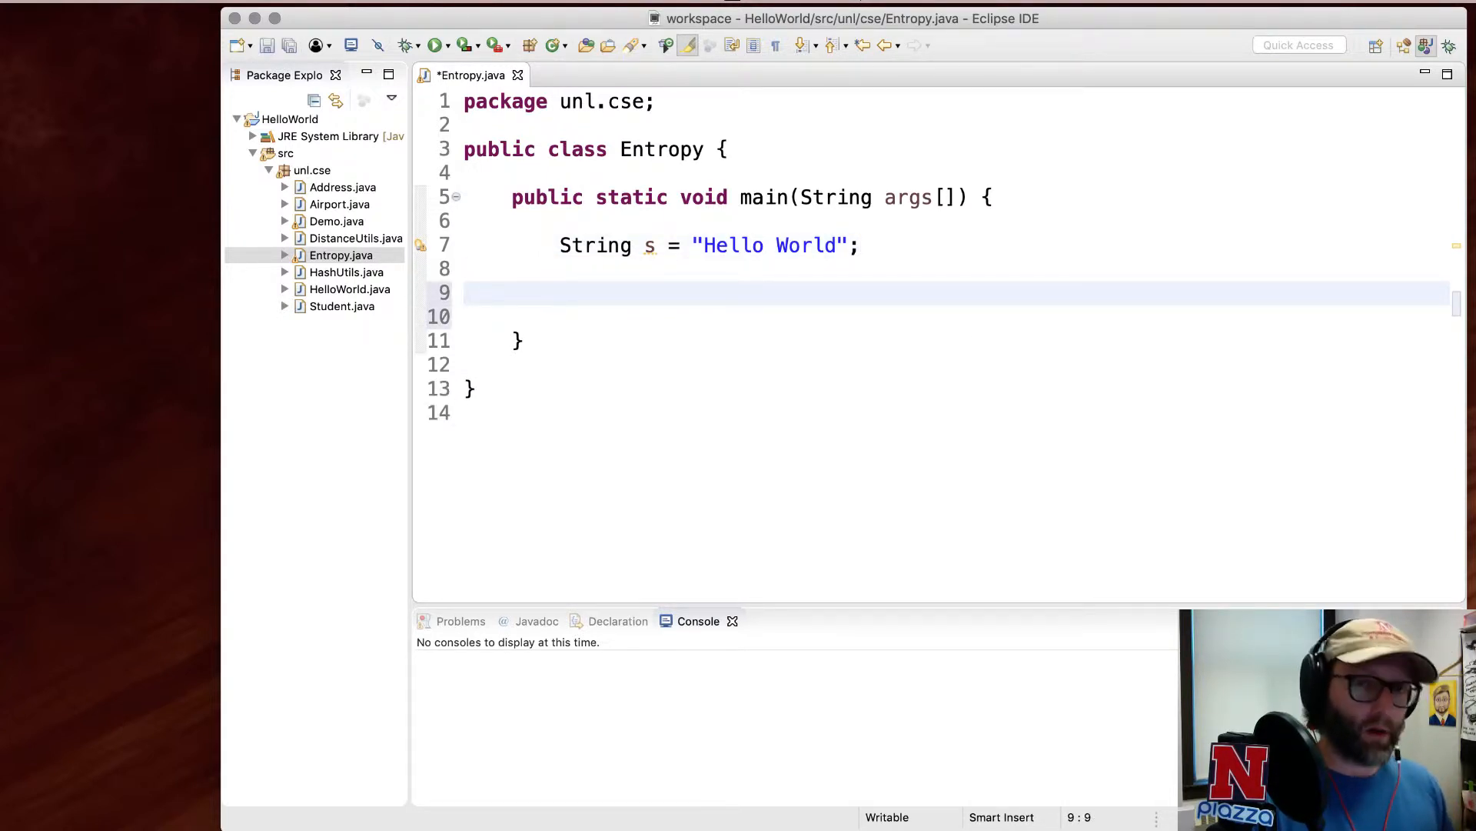
left_click(561, 293)
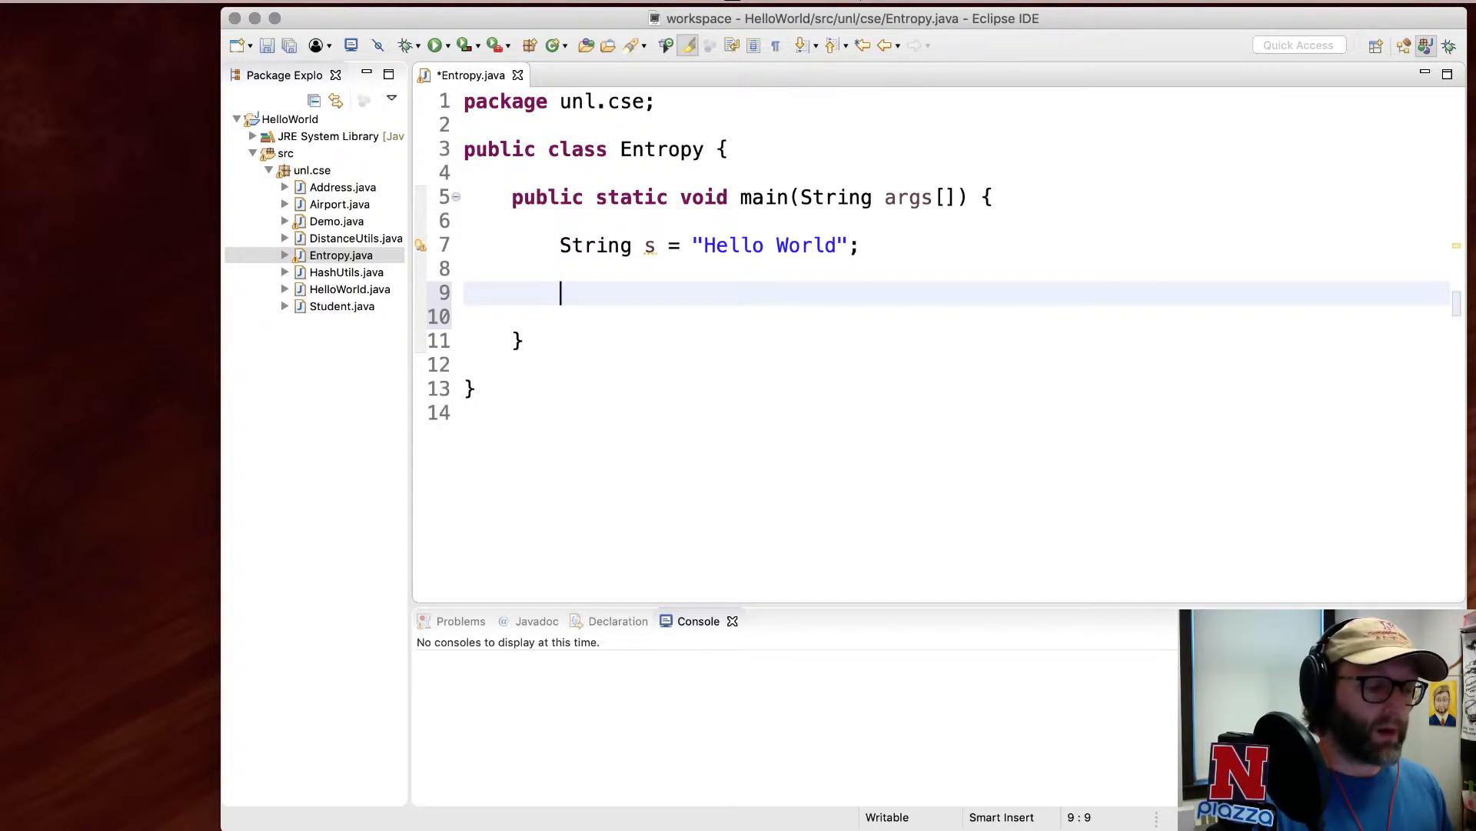
type("s.")
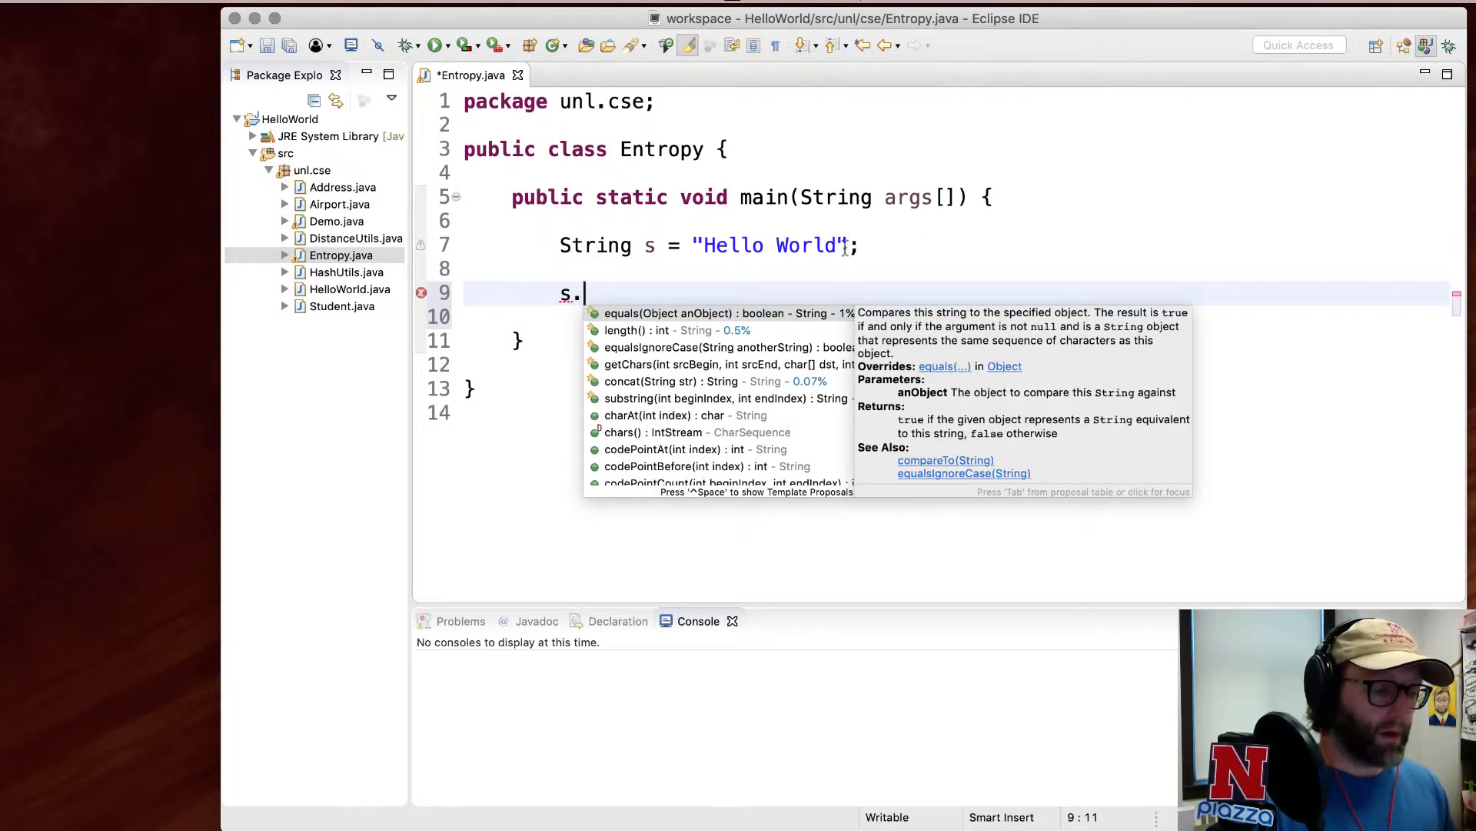
left_click(679, 415)
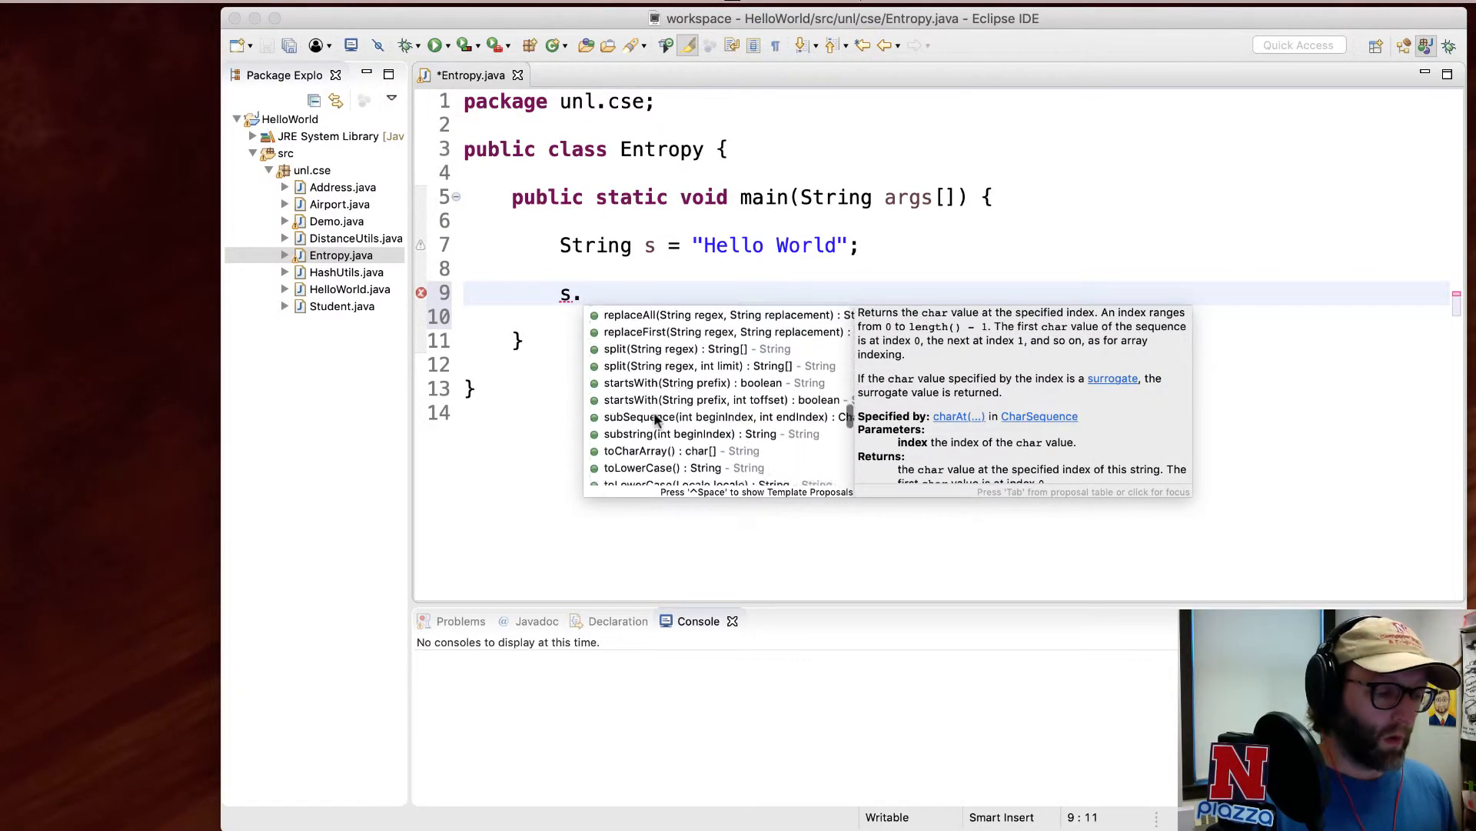
scroll("down", 3)
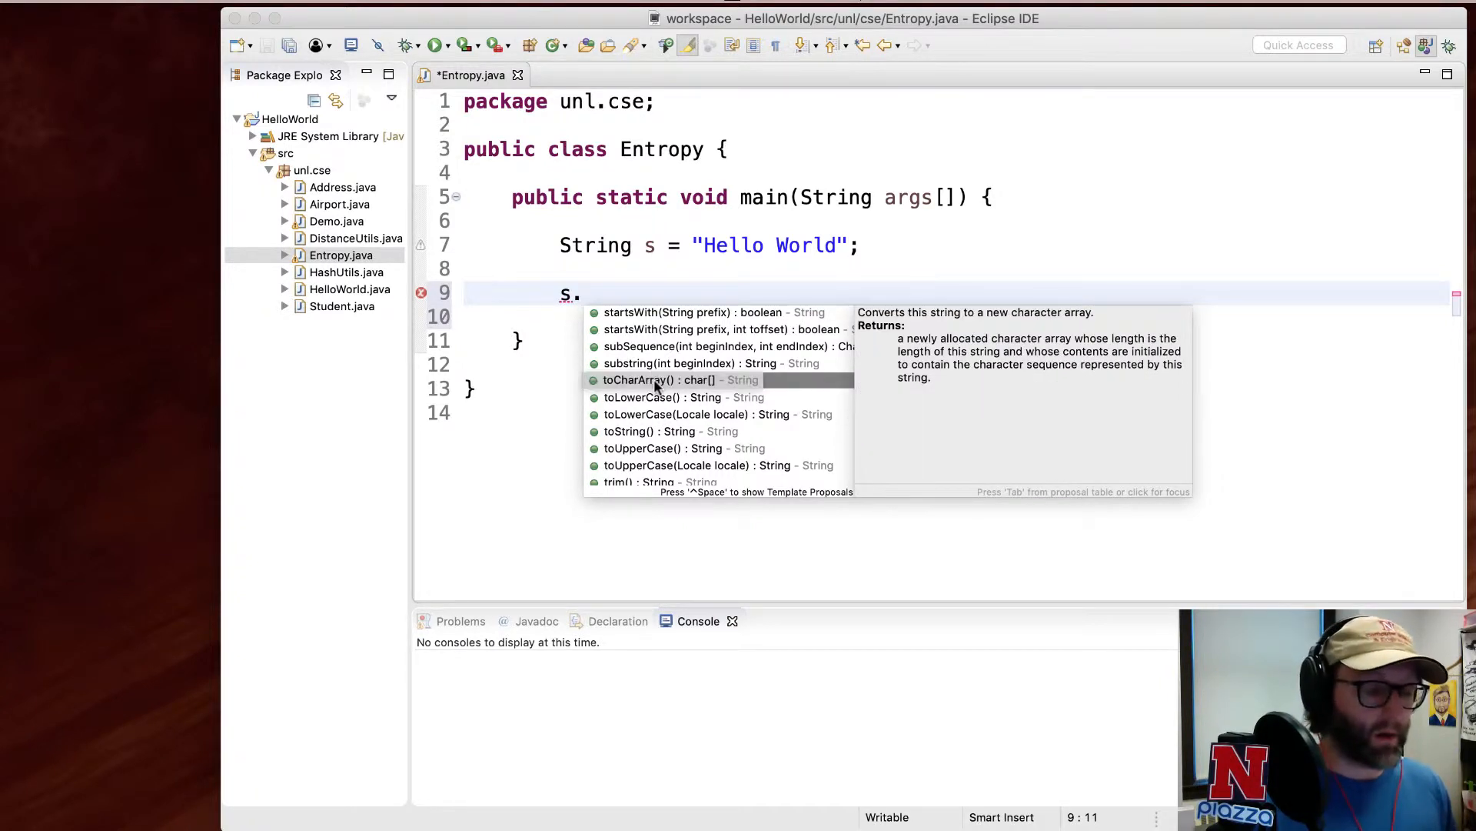
key("Escape")
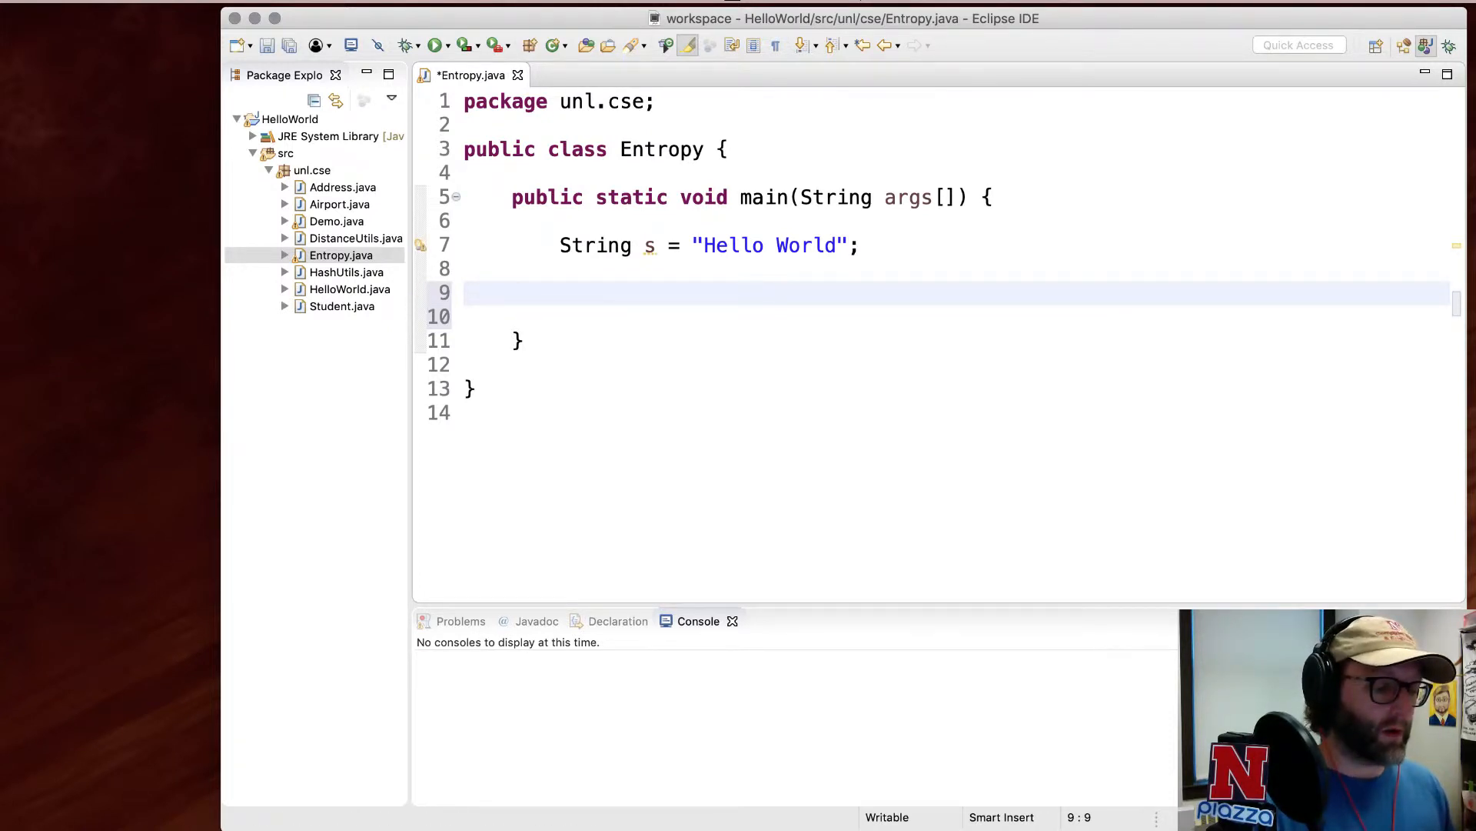
- Write a for loop printing s.charAt(i) for each character, run it, then remove the println
type("for(int i=")
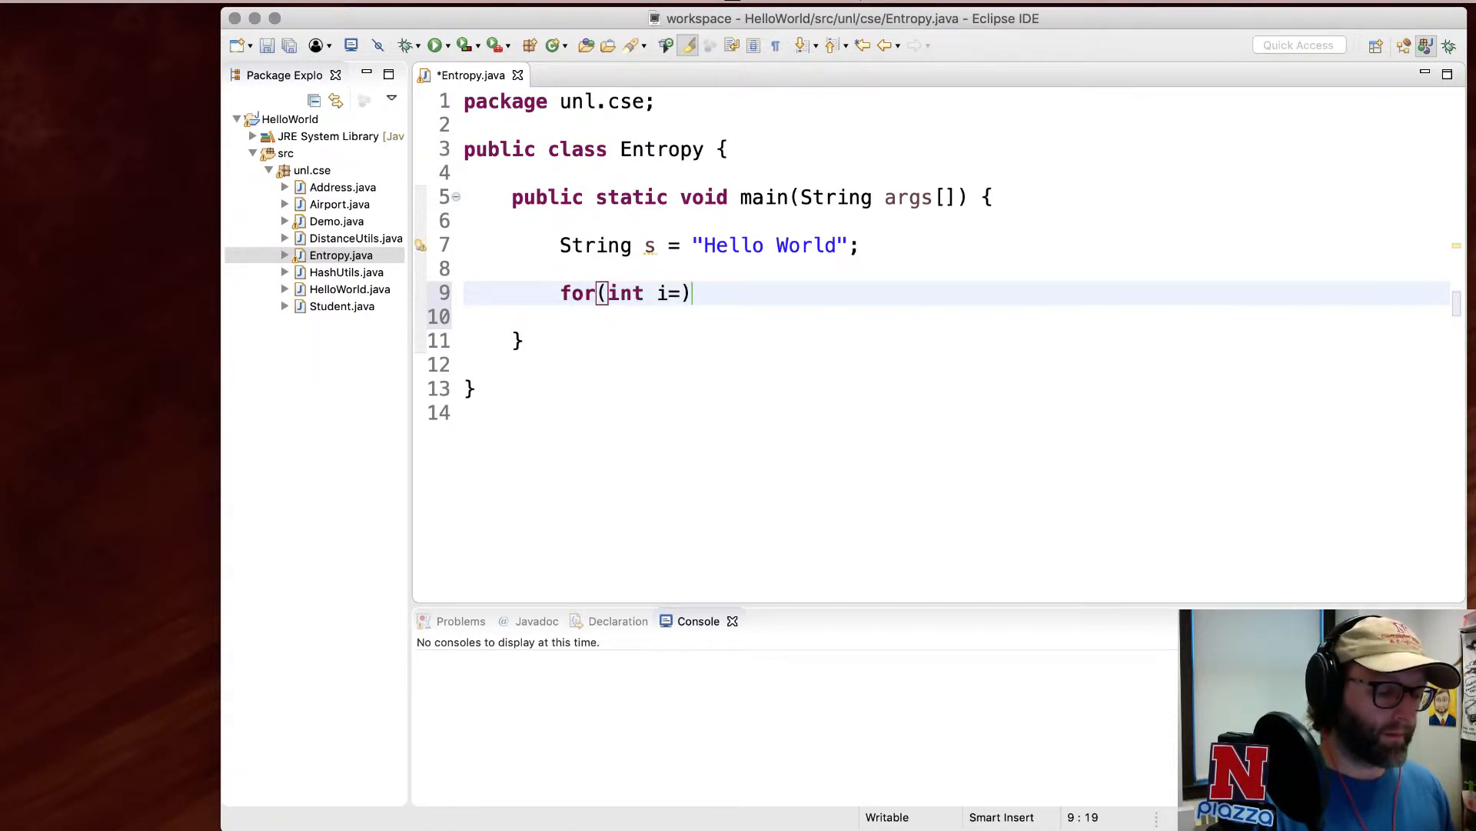
type("0; i<s.length(")
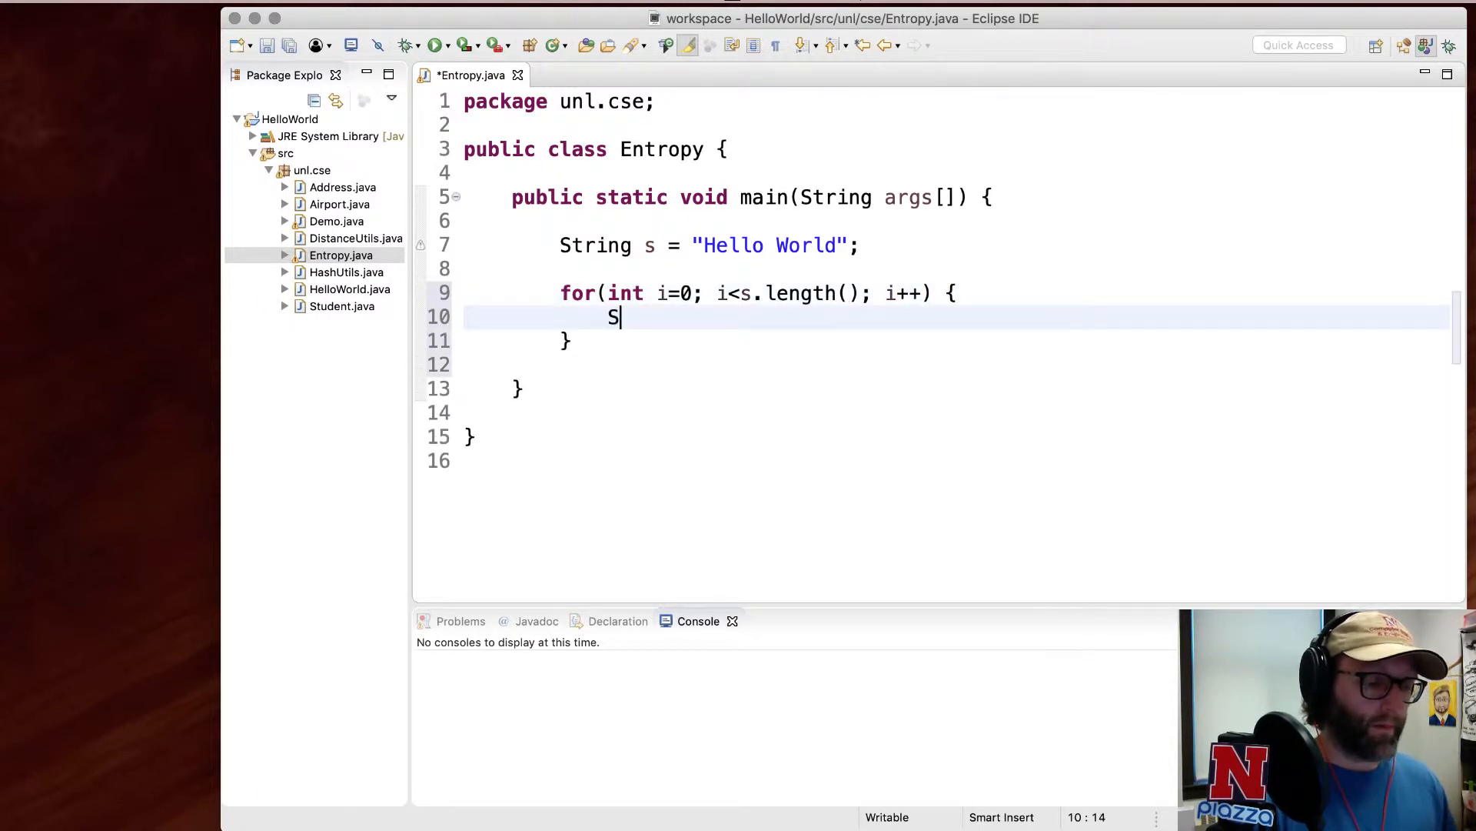
type("ystem.out.println(x);")
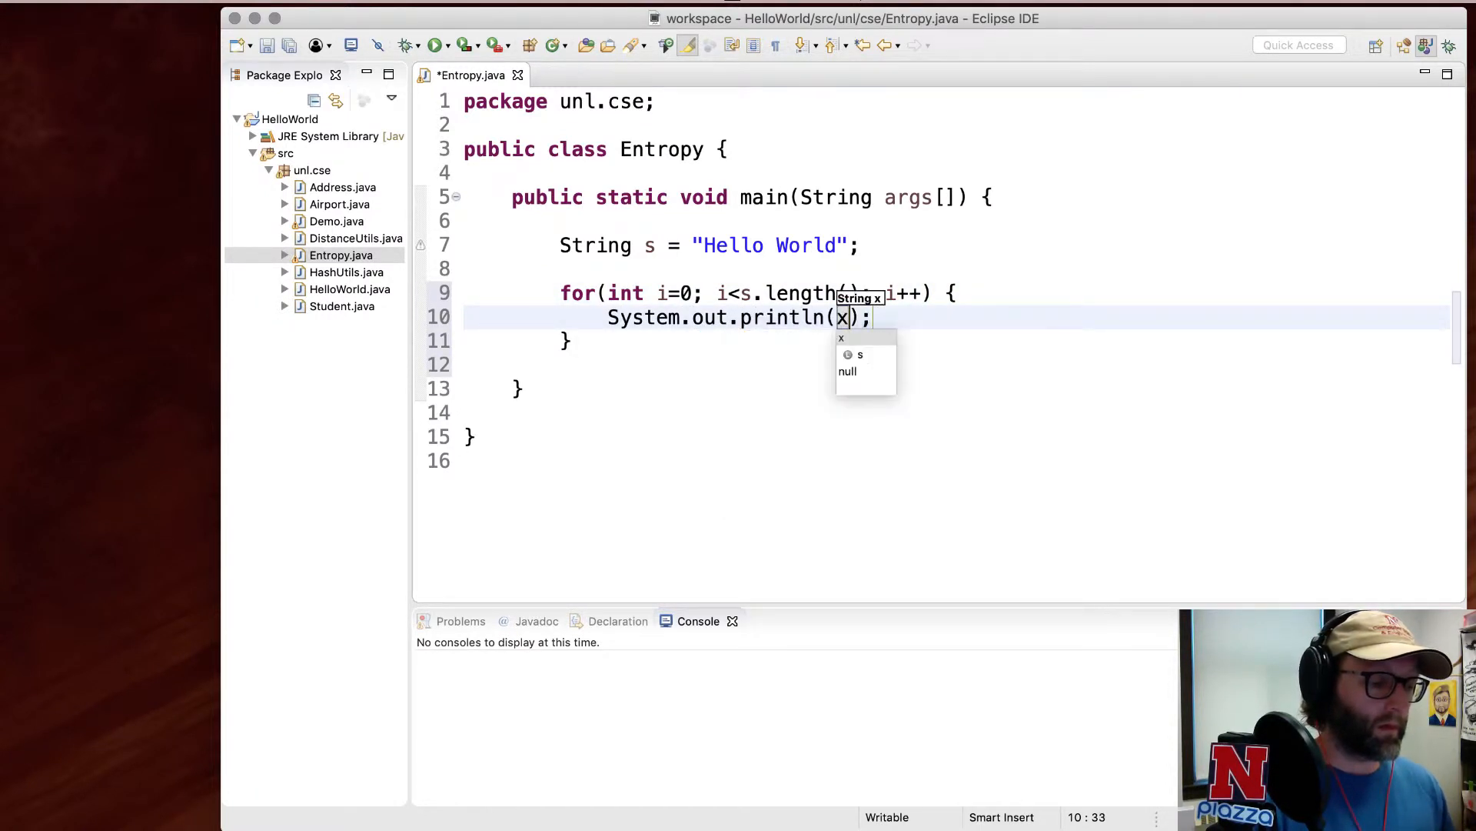
type(".charAt(i")
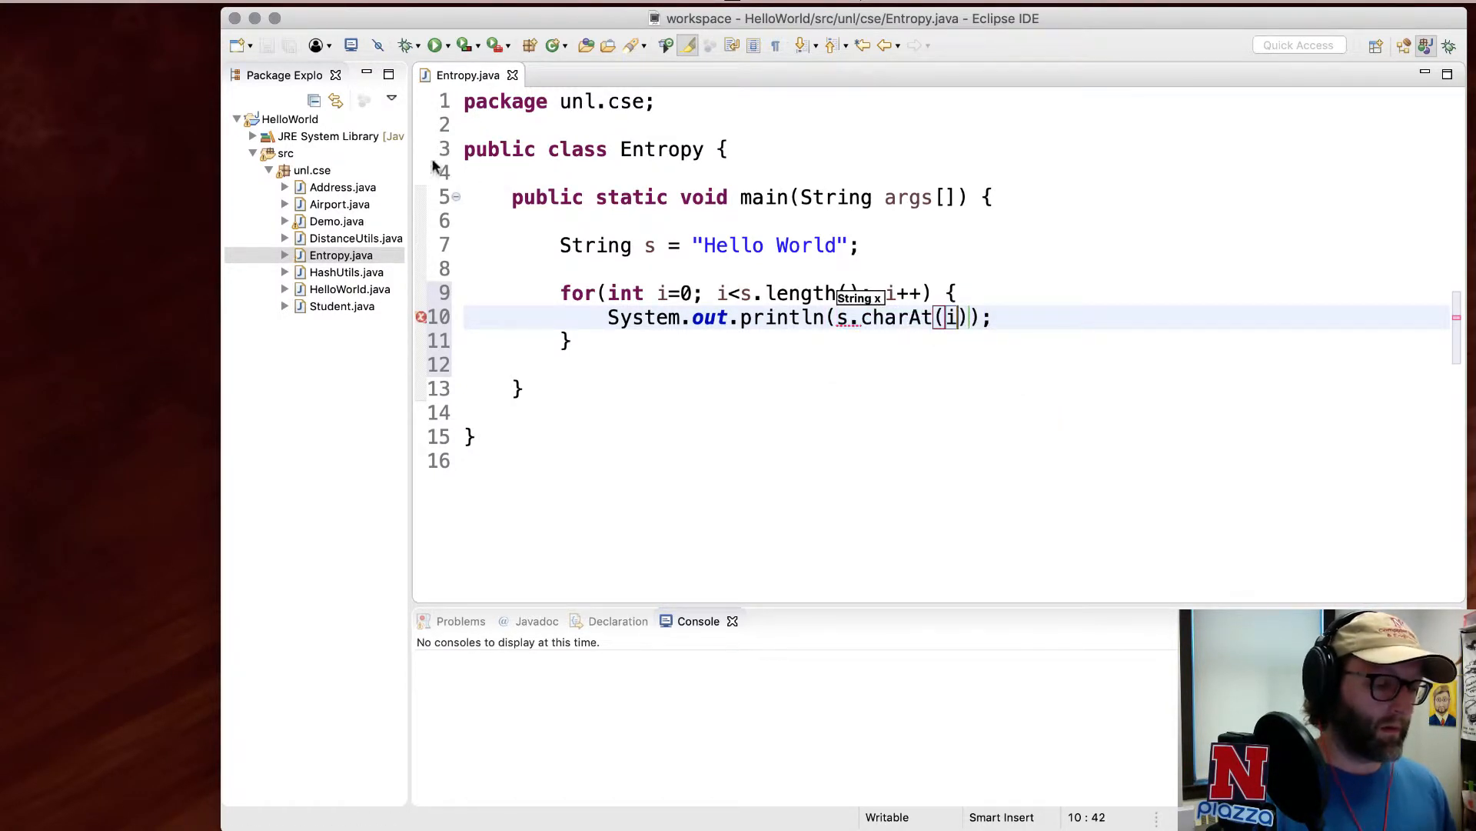
left_click(434, 45)
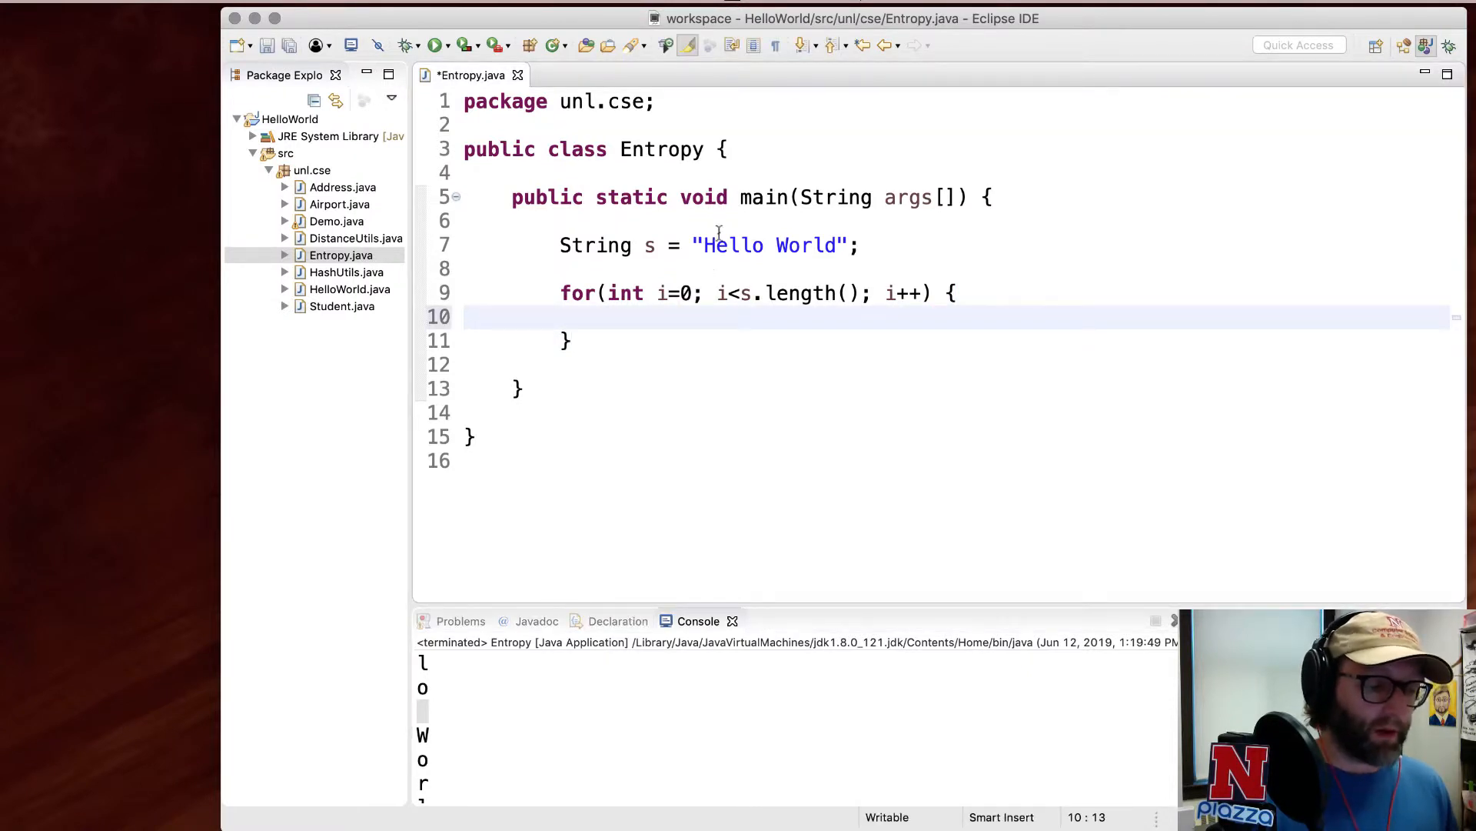
left_click(713, 244)
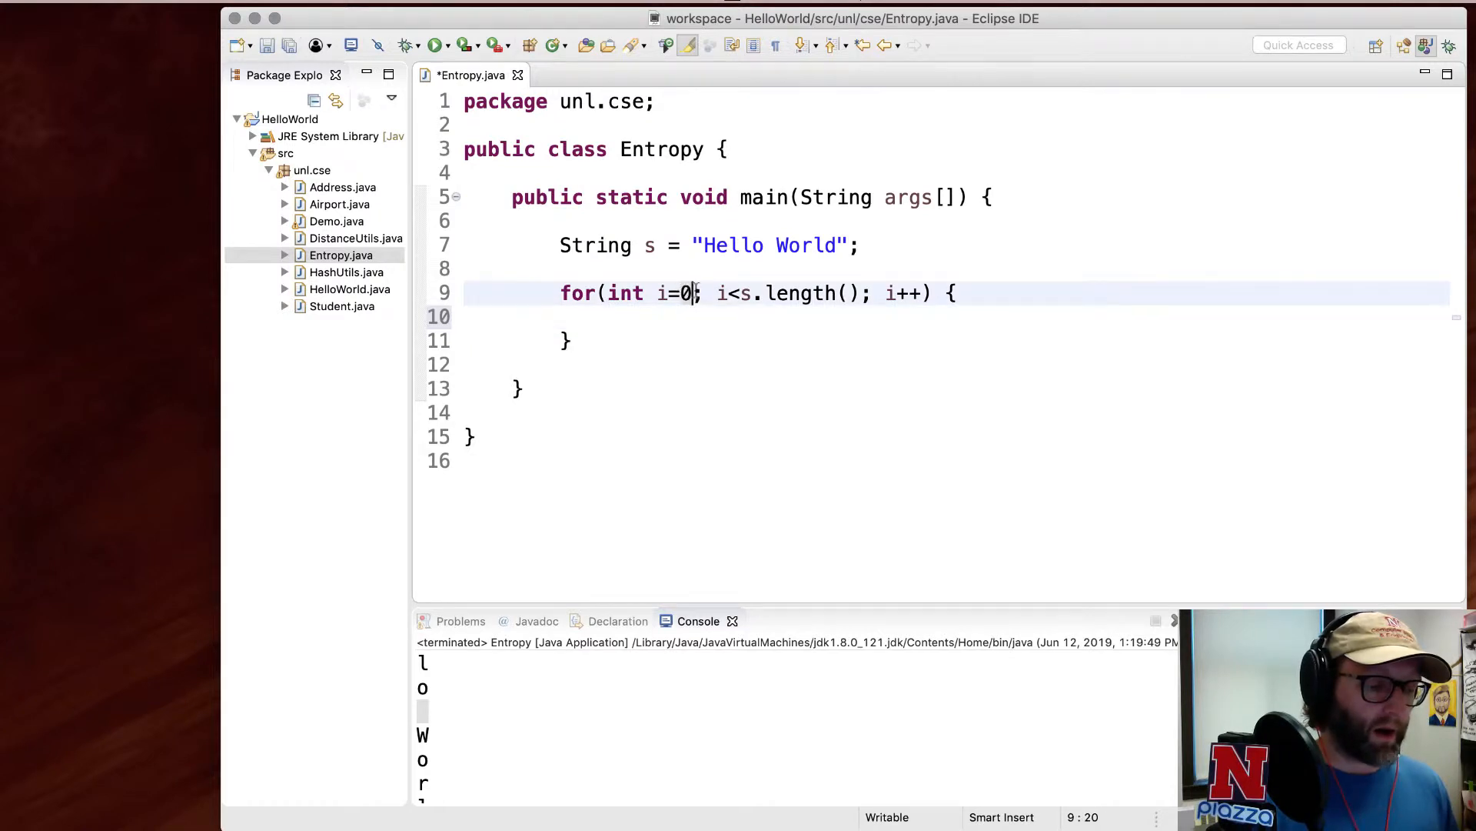
- Add an inner j loop with int count = 0, incrementing count when s.charAt(i) matches s.charAt(j)
left_click(672, 318)
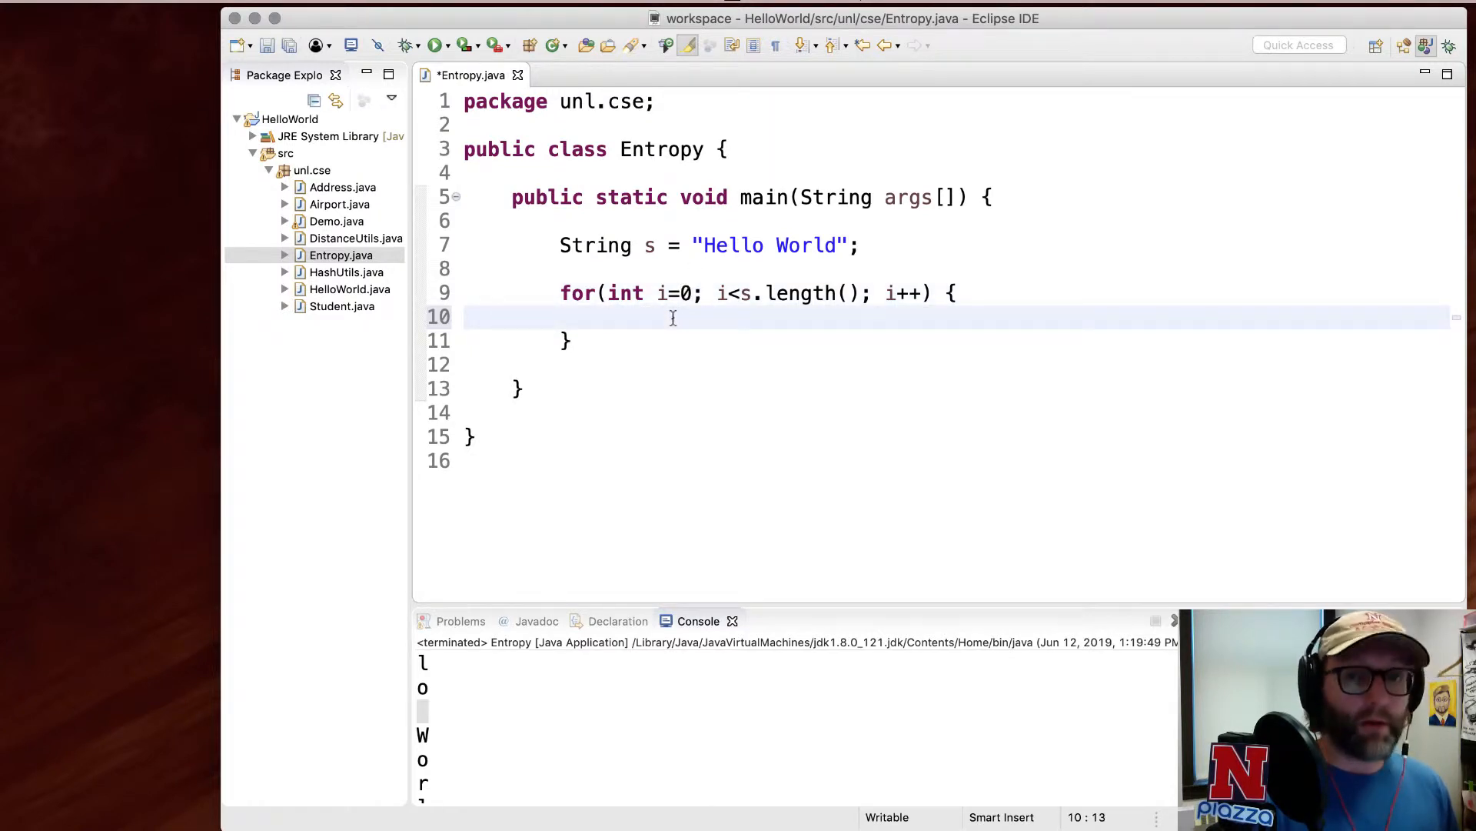
type("for(int )")
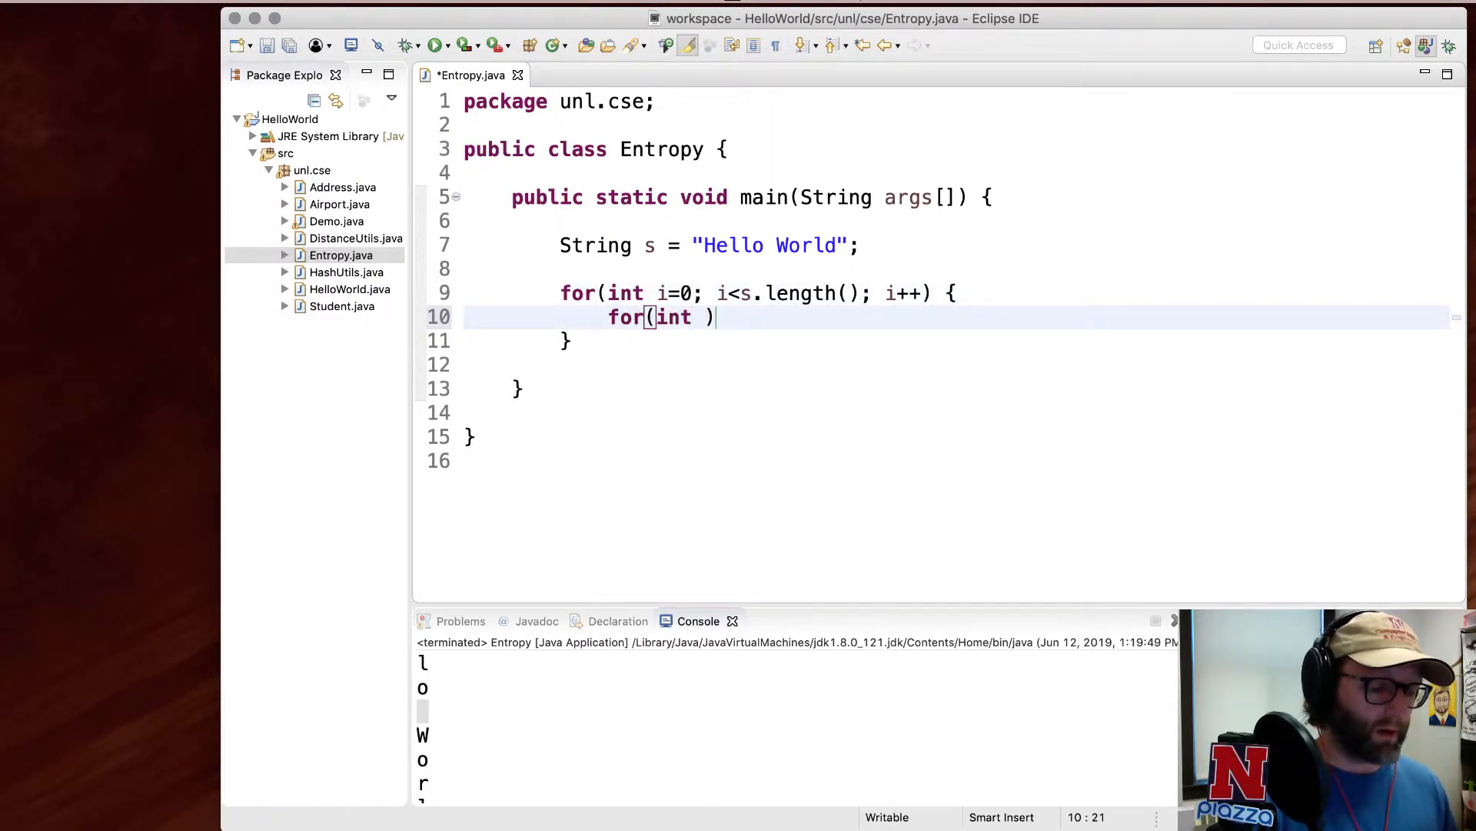
type("j=0; j")
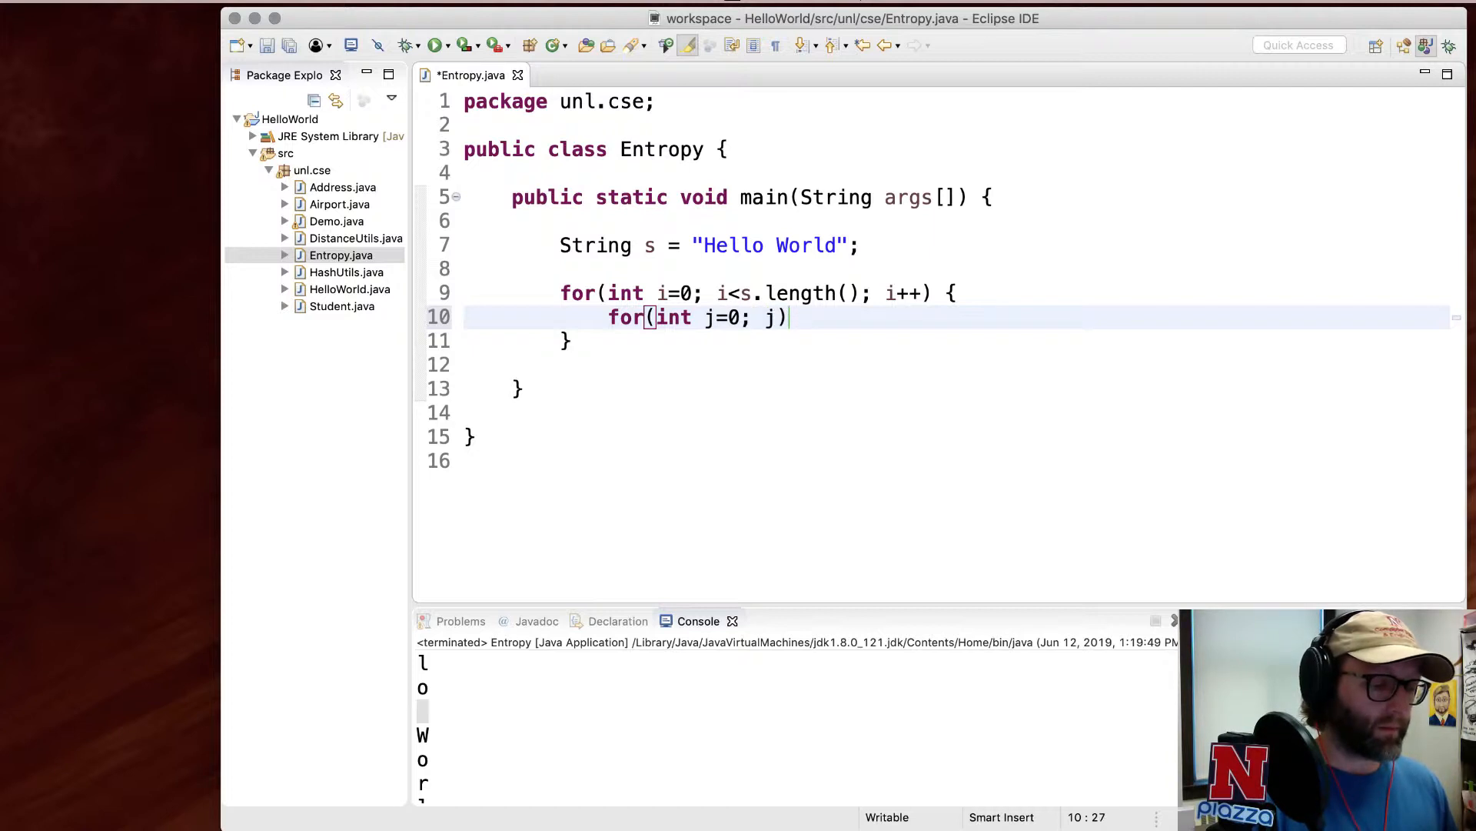
type("<s.length(")
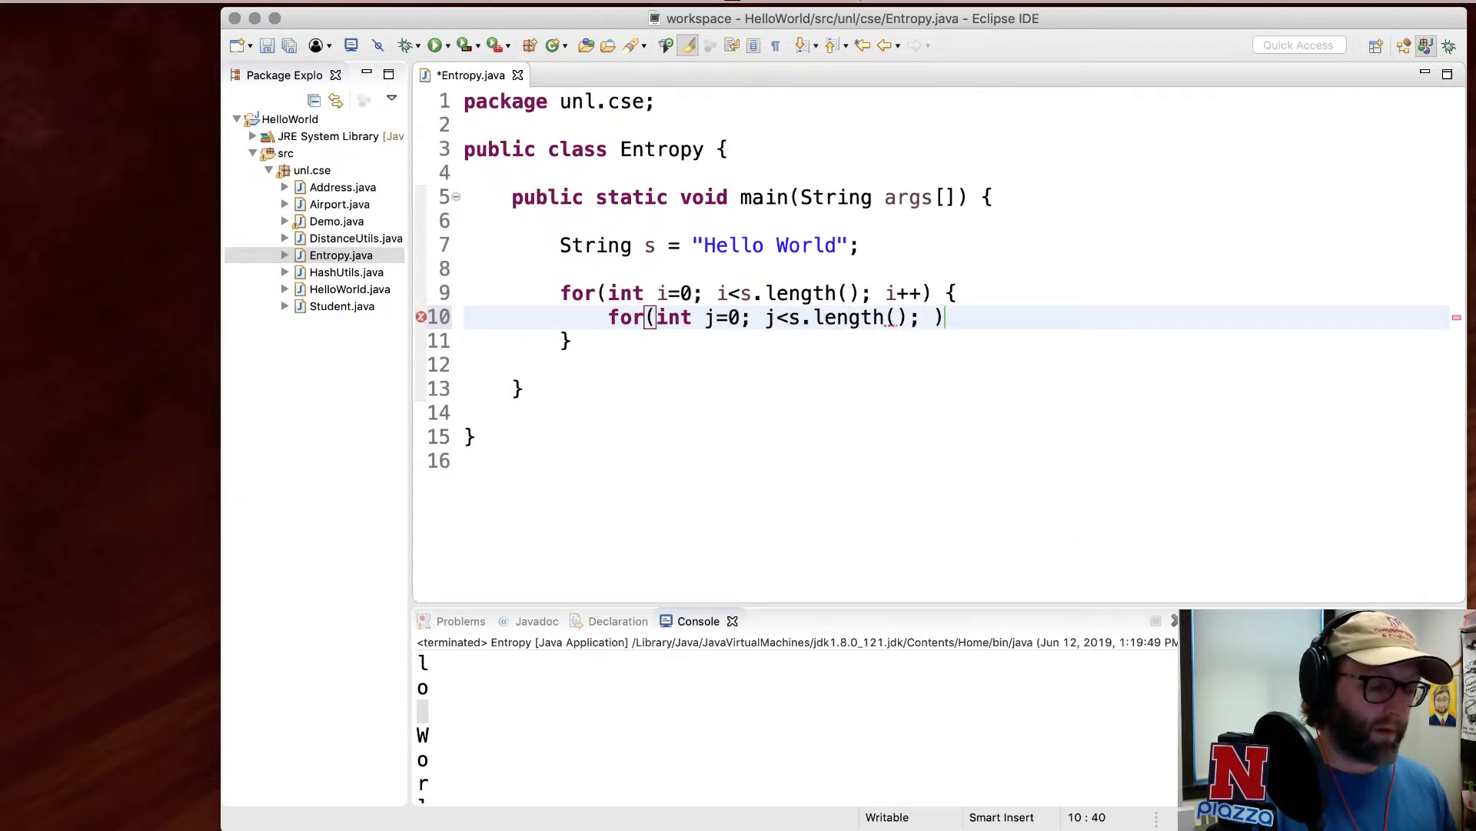
type("j++) {")
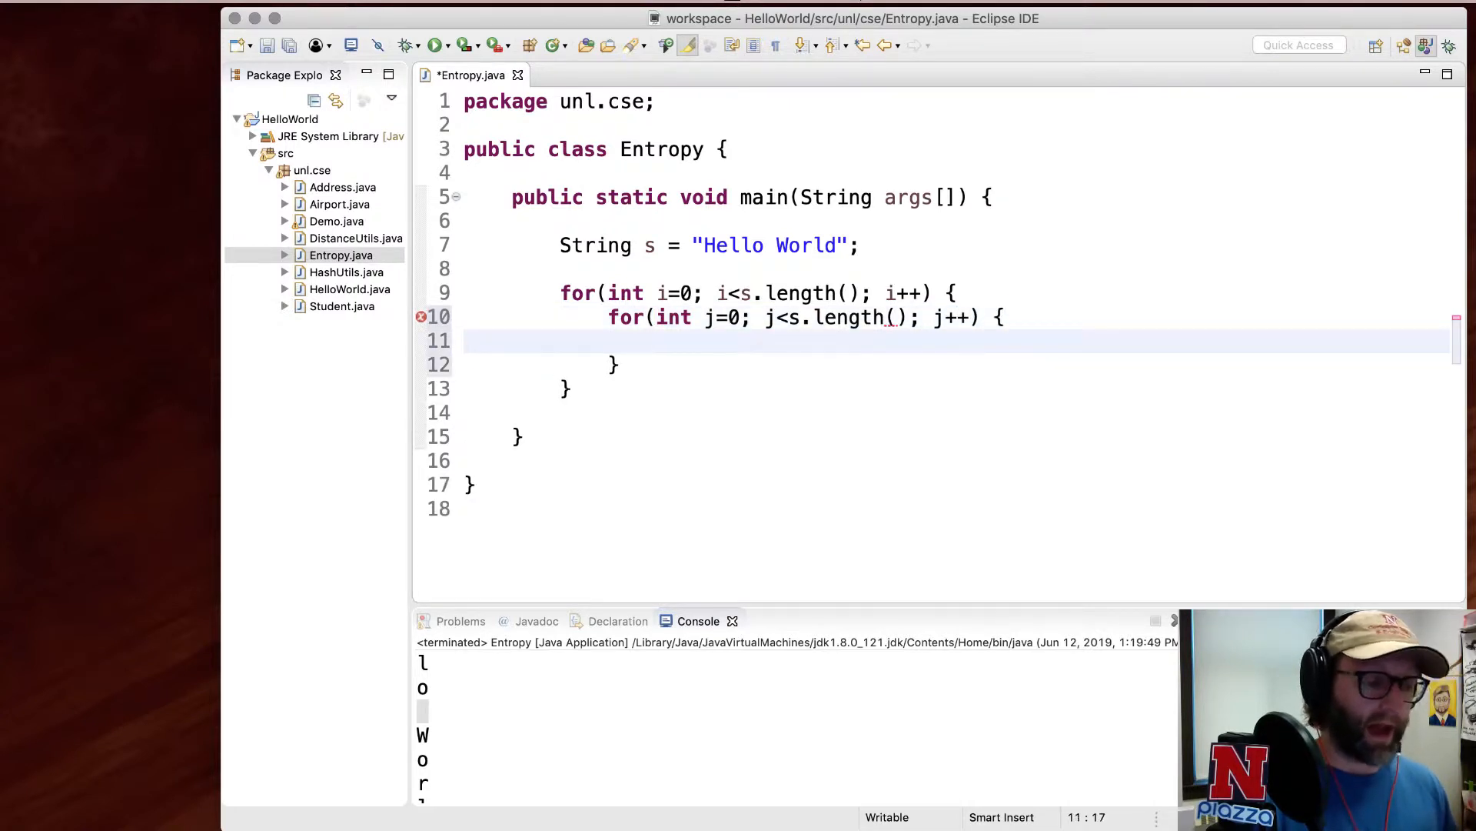
type("int co")
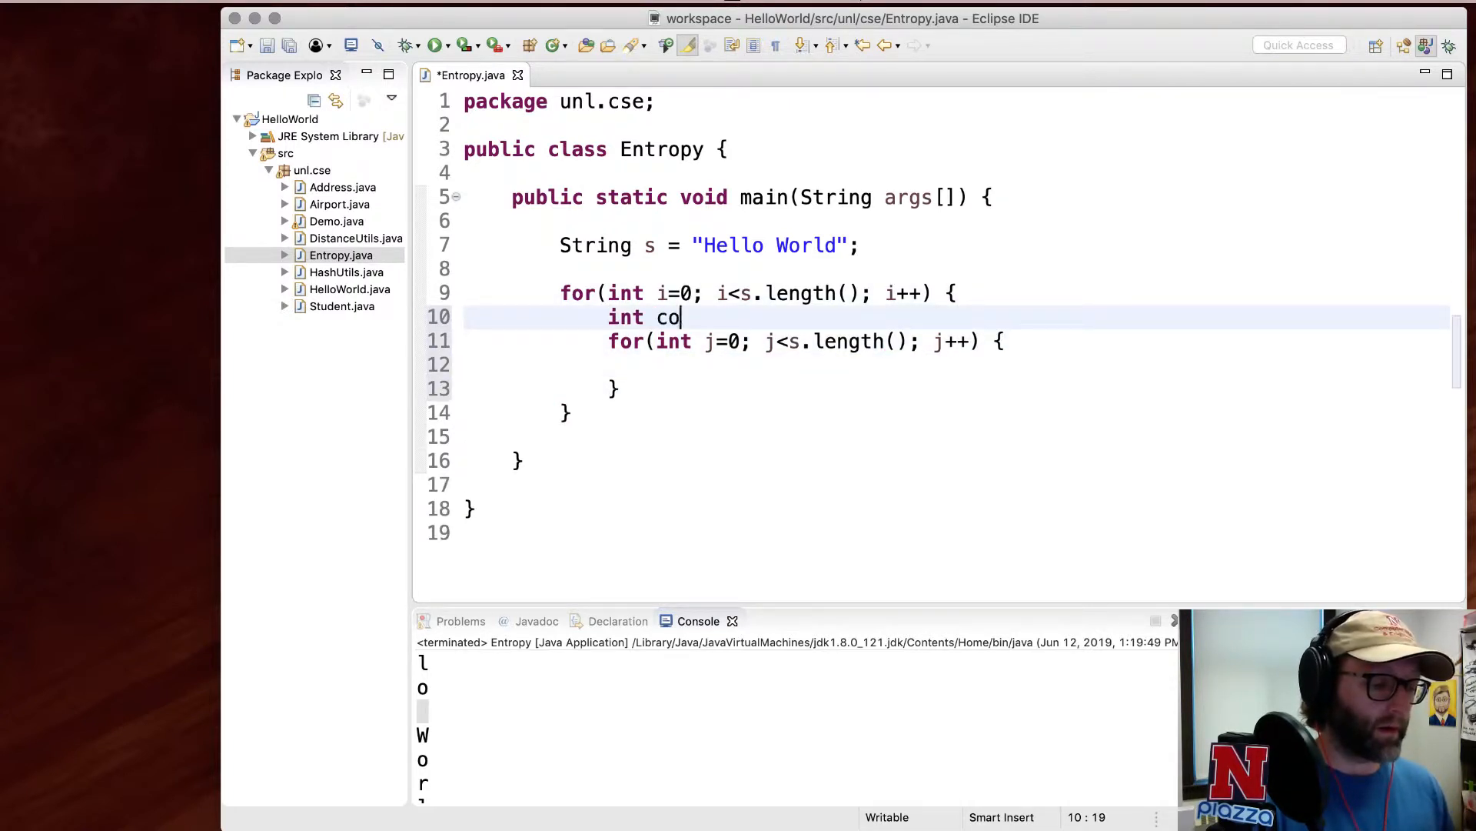
type("unt = 0;")
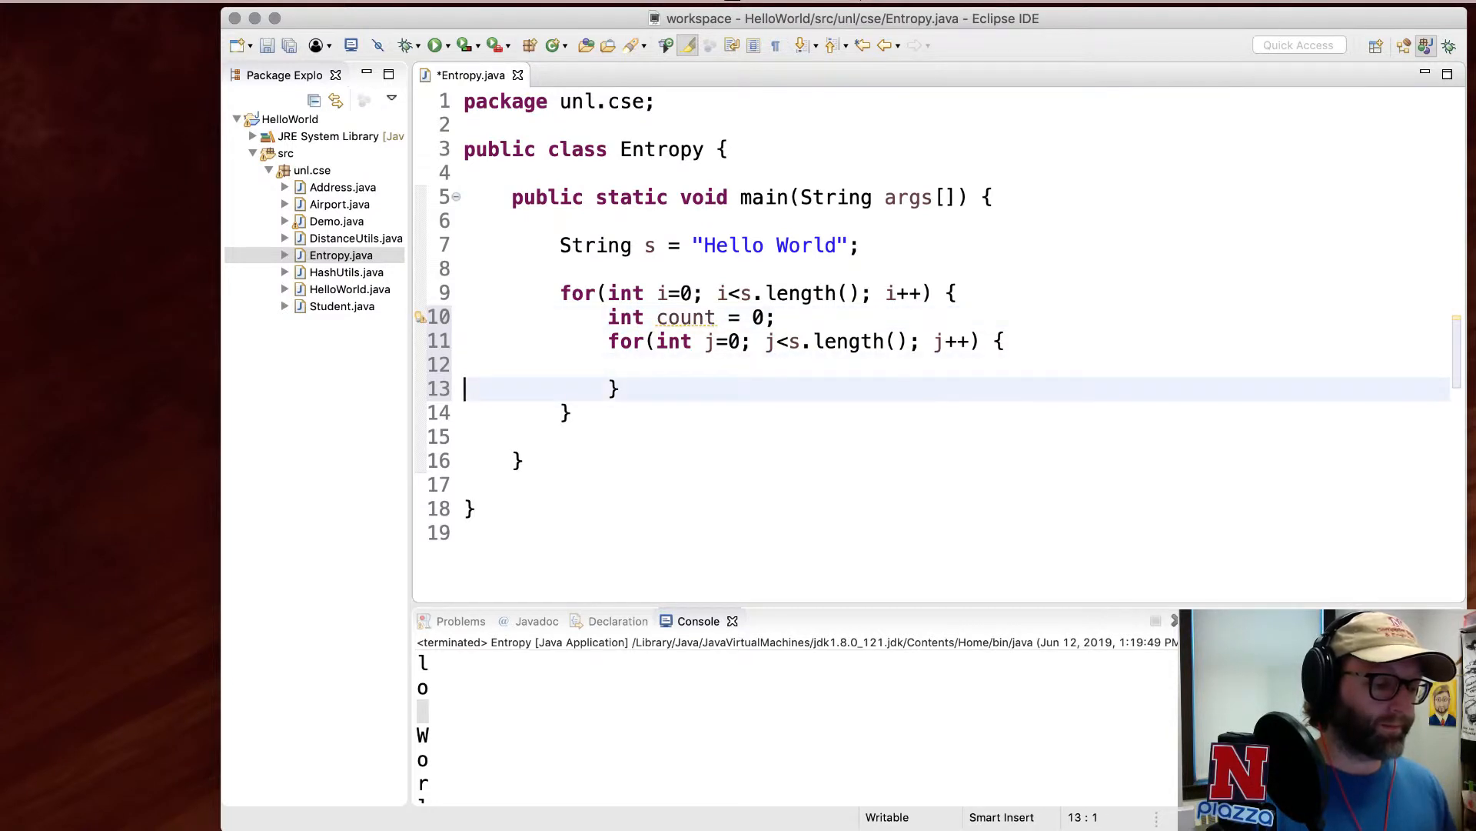
type("if(s.charAt(i) == )")
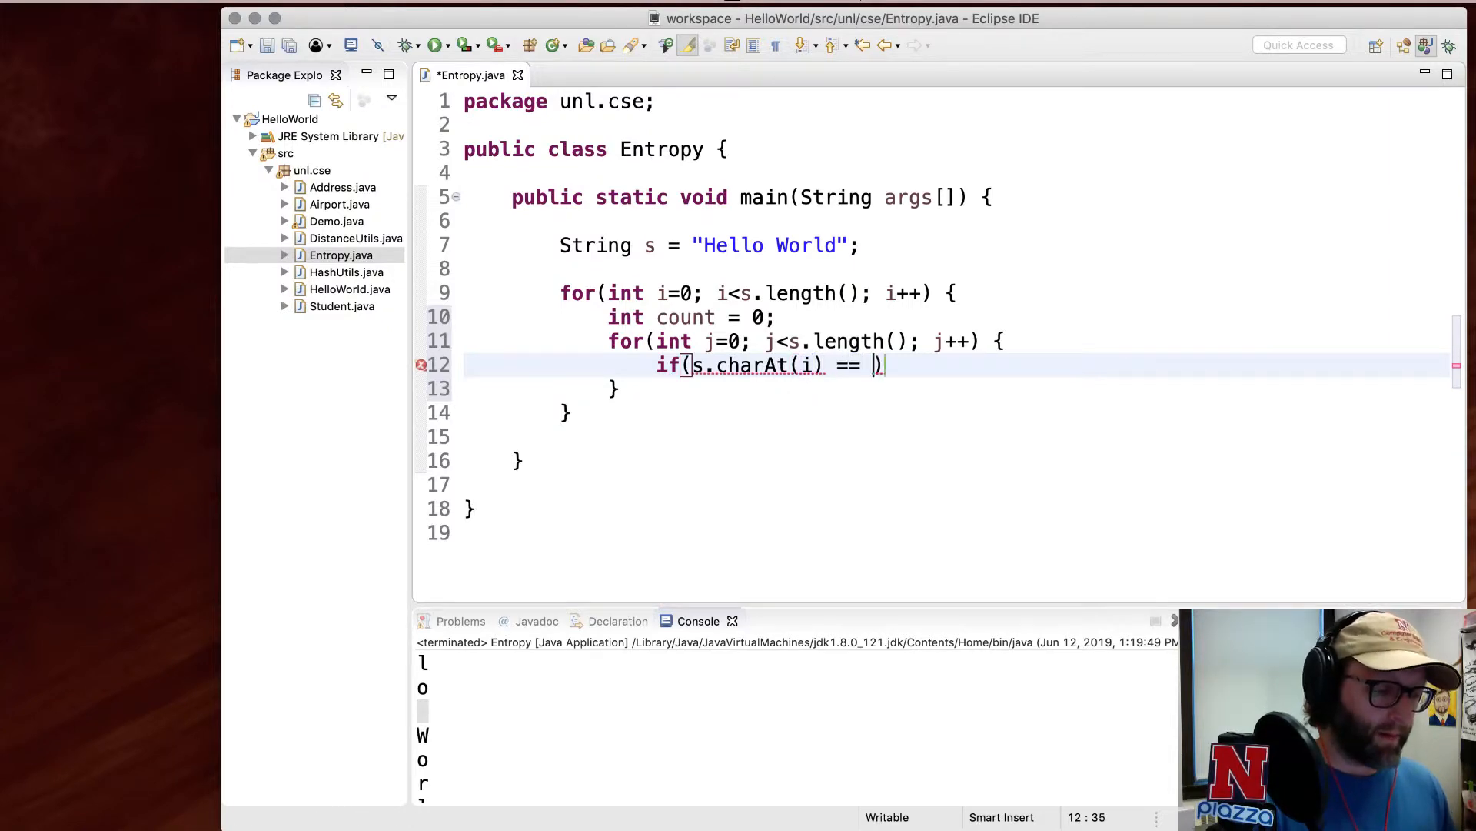
type("s.charAt(j")
type("count")
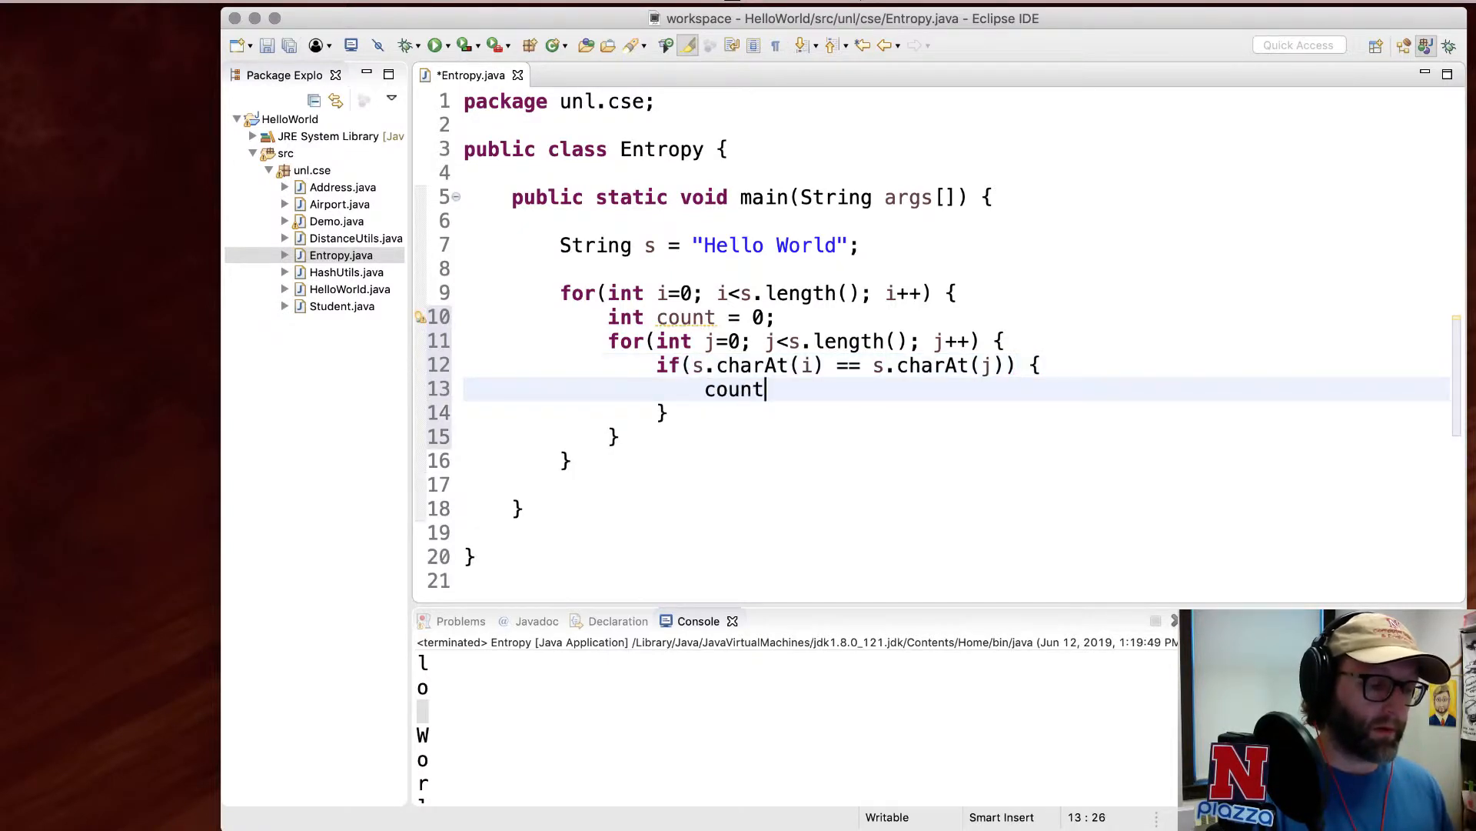
type("++;")
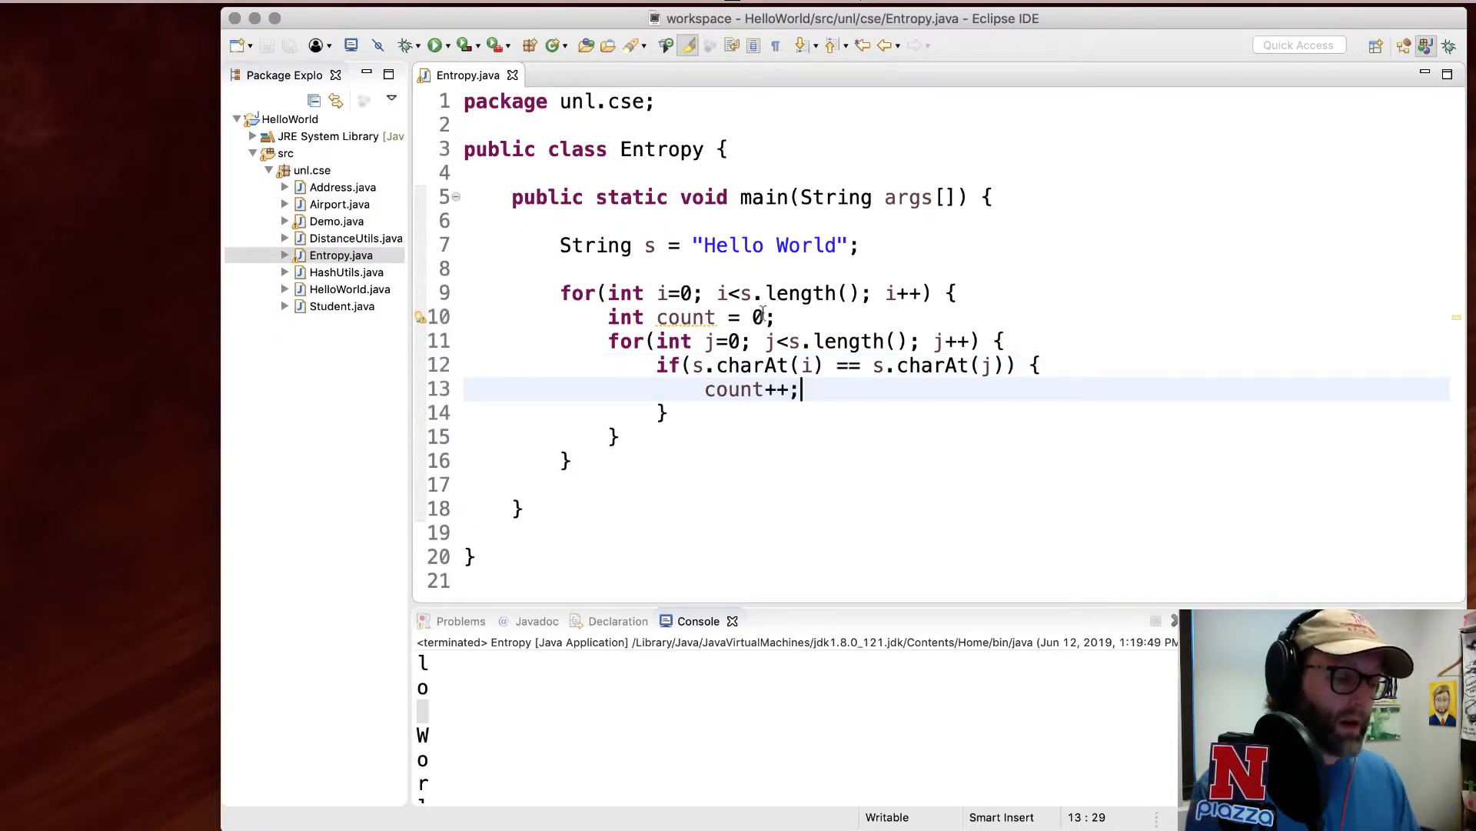
- After the inner loop, start printing "There are " + count + " chara..."
left_click(754, 316)
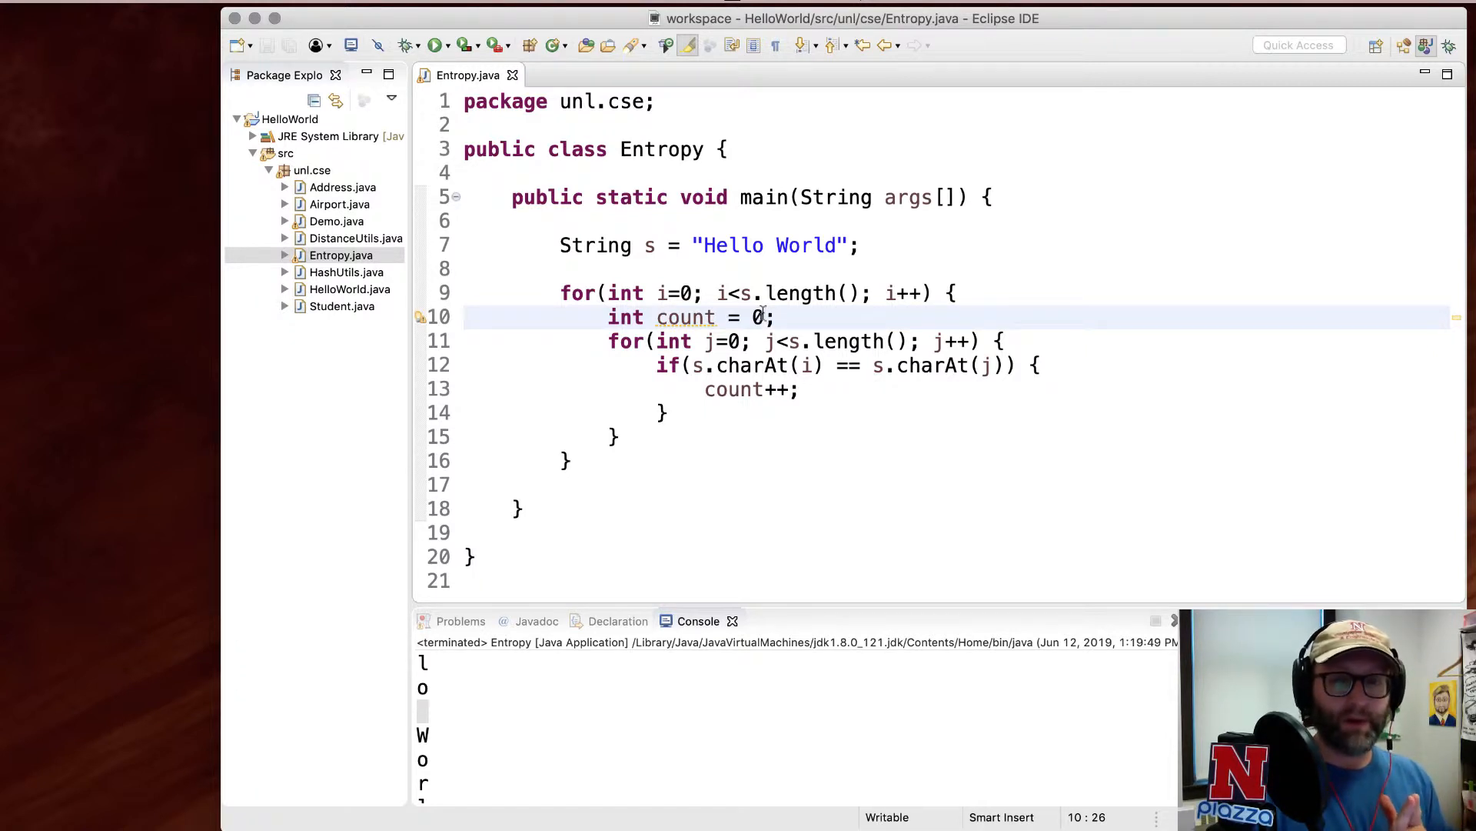
left_click(760, 389)
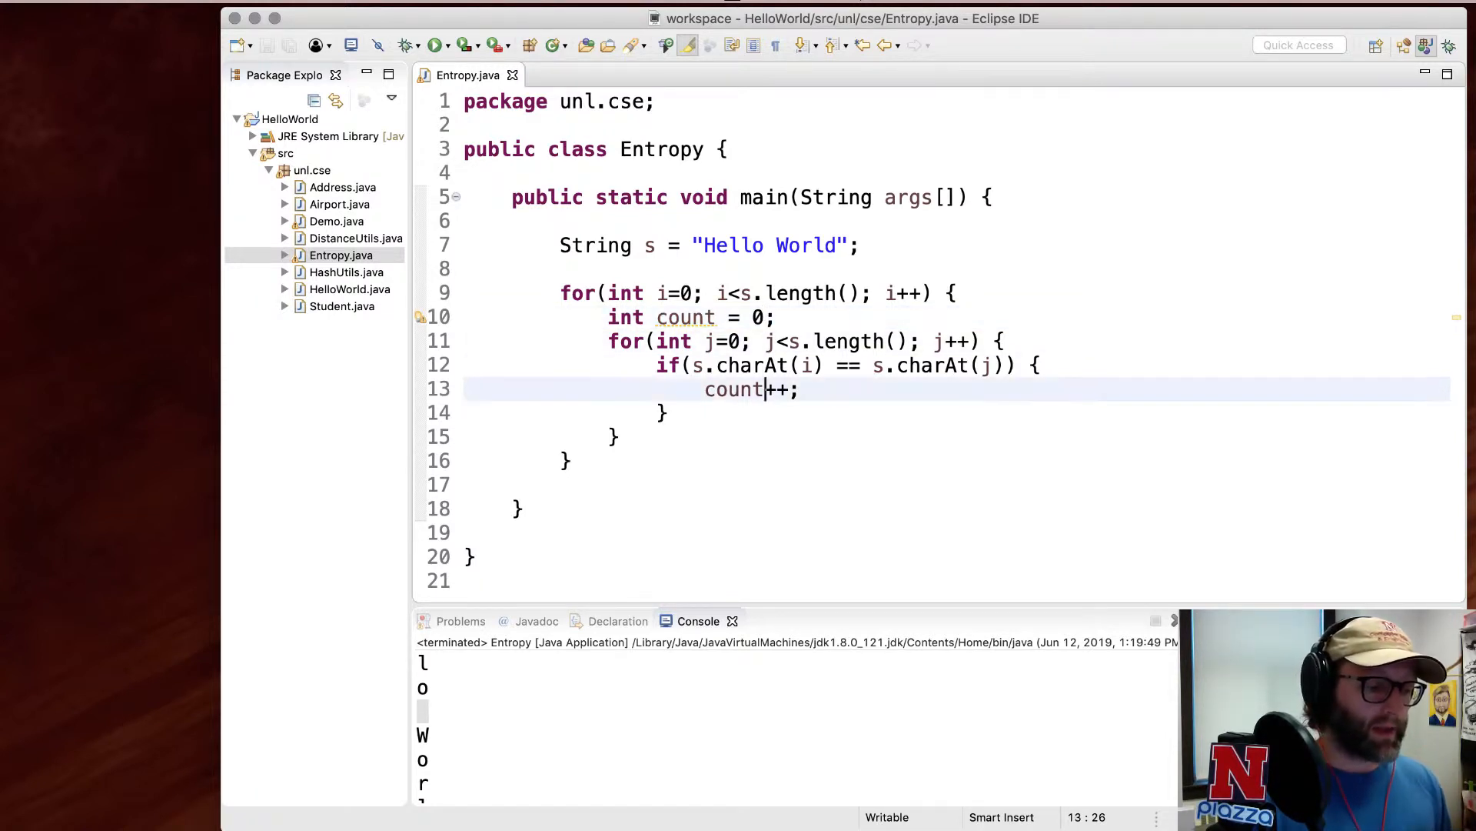
key("Return")
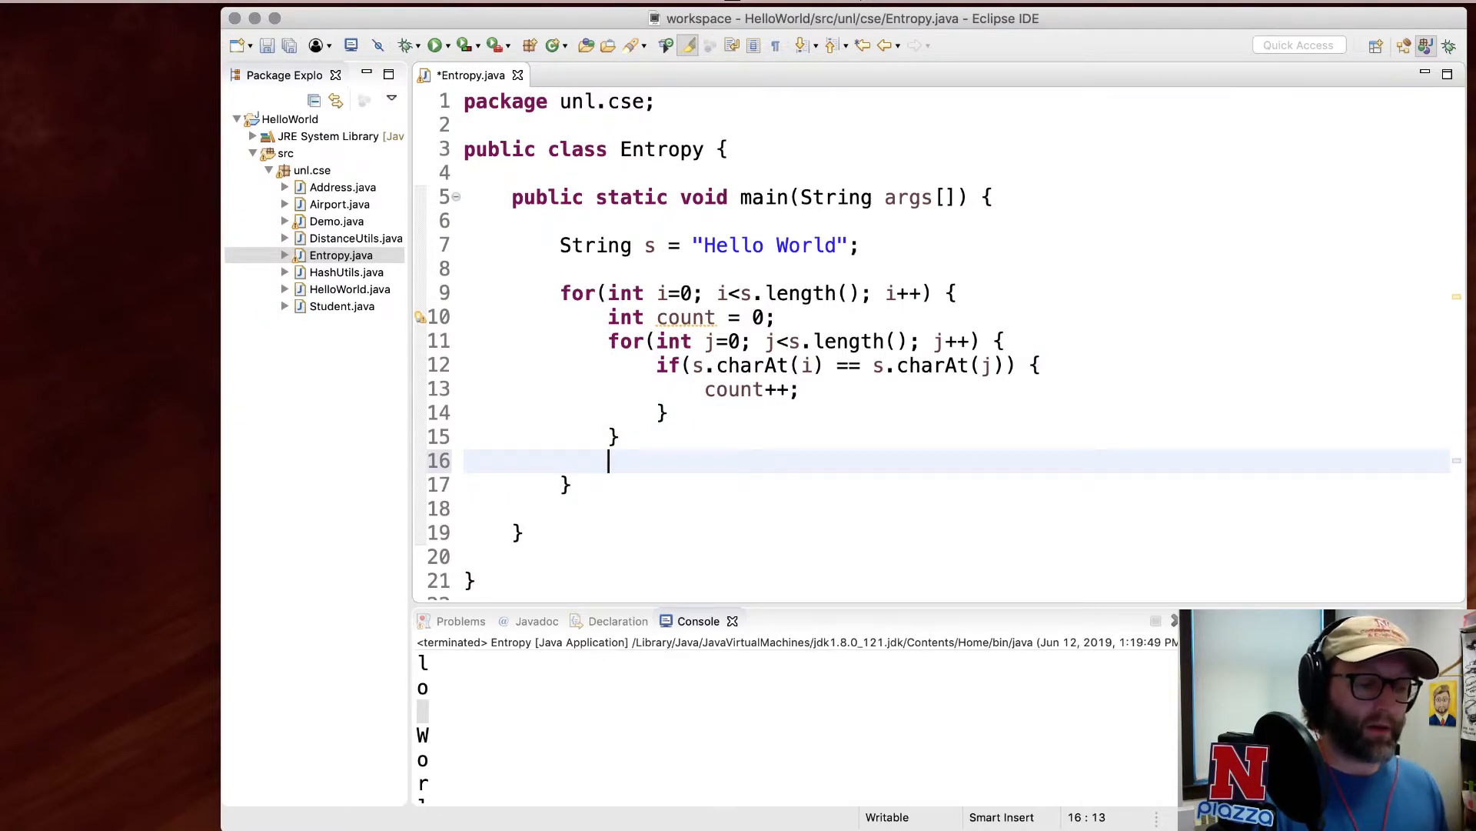
type("System.out.println(x);")
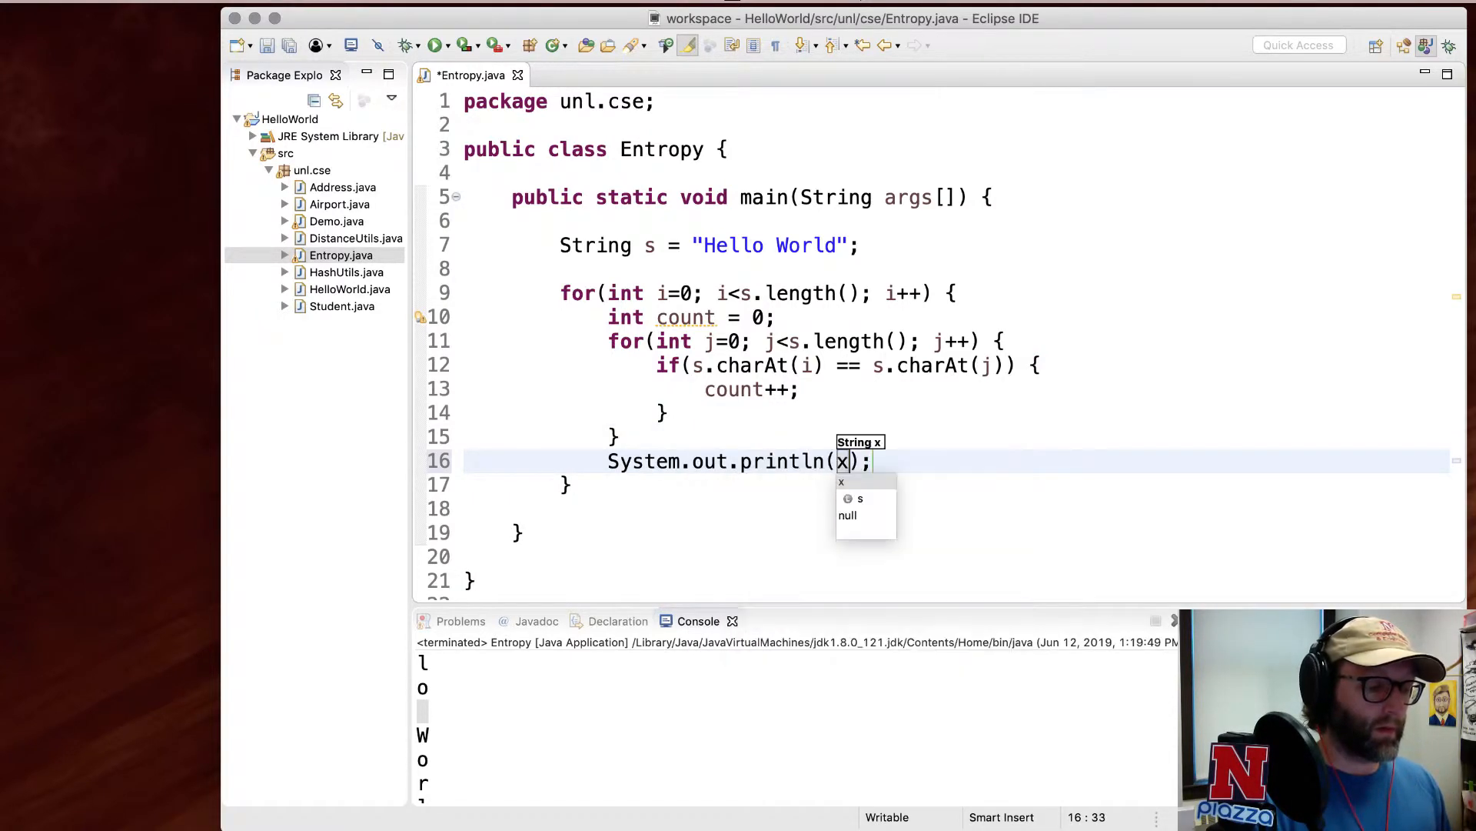
type("\"There are \"")
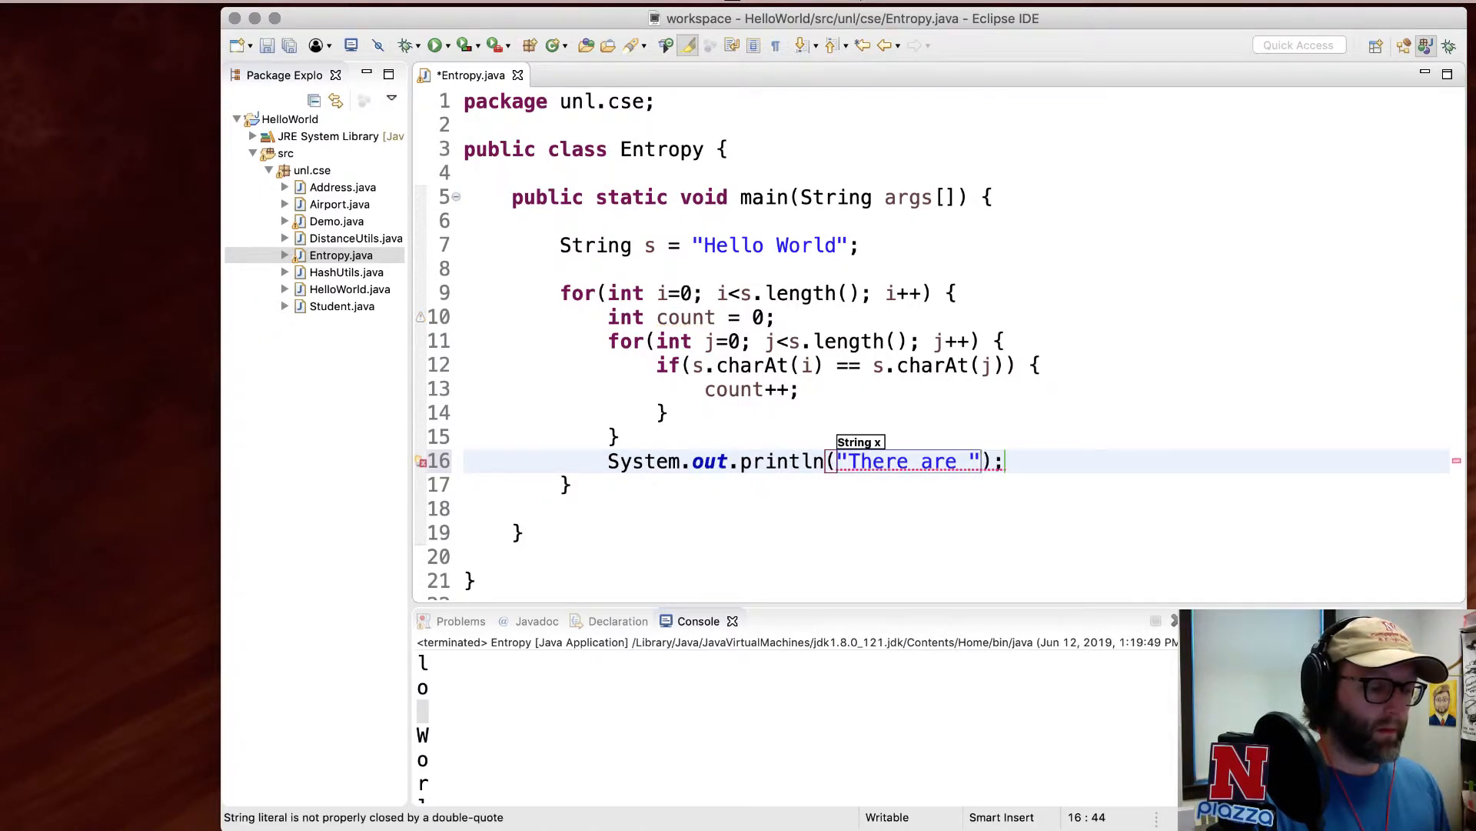
type("+ count + \" chara\"")
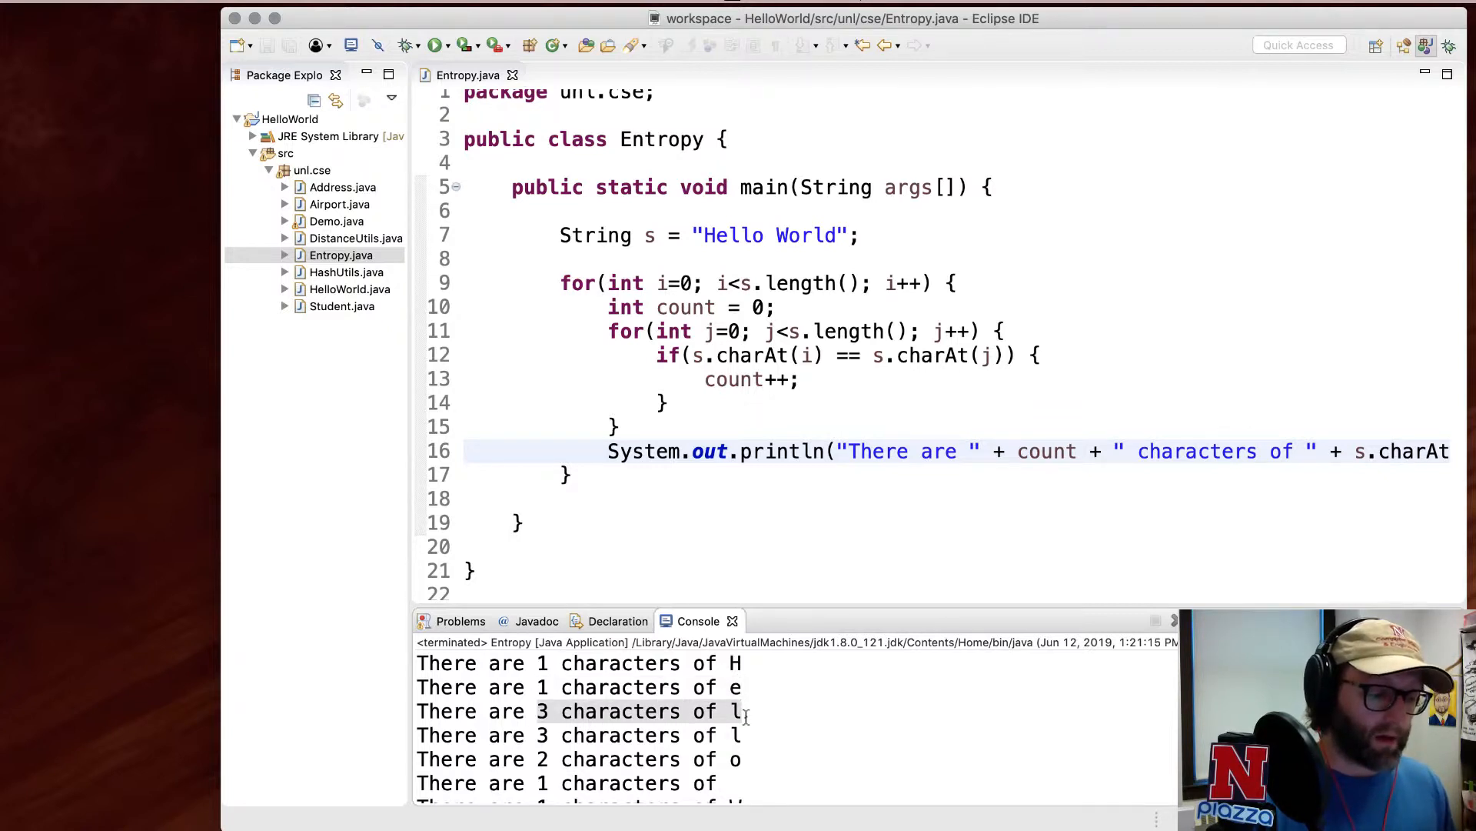
scroll("down", 3)
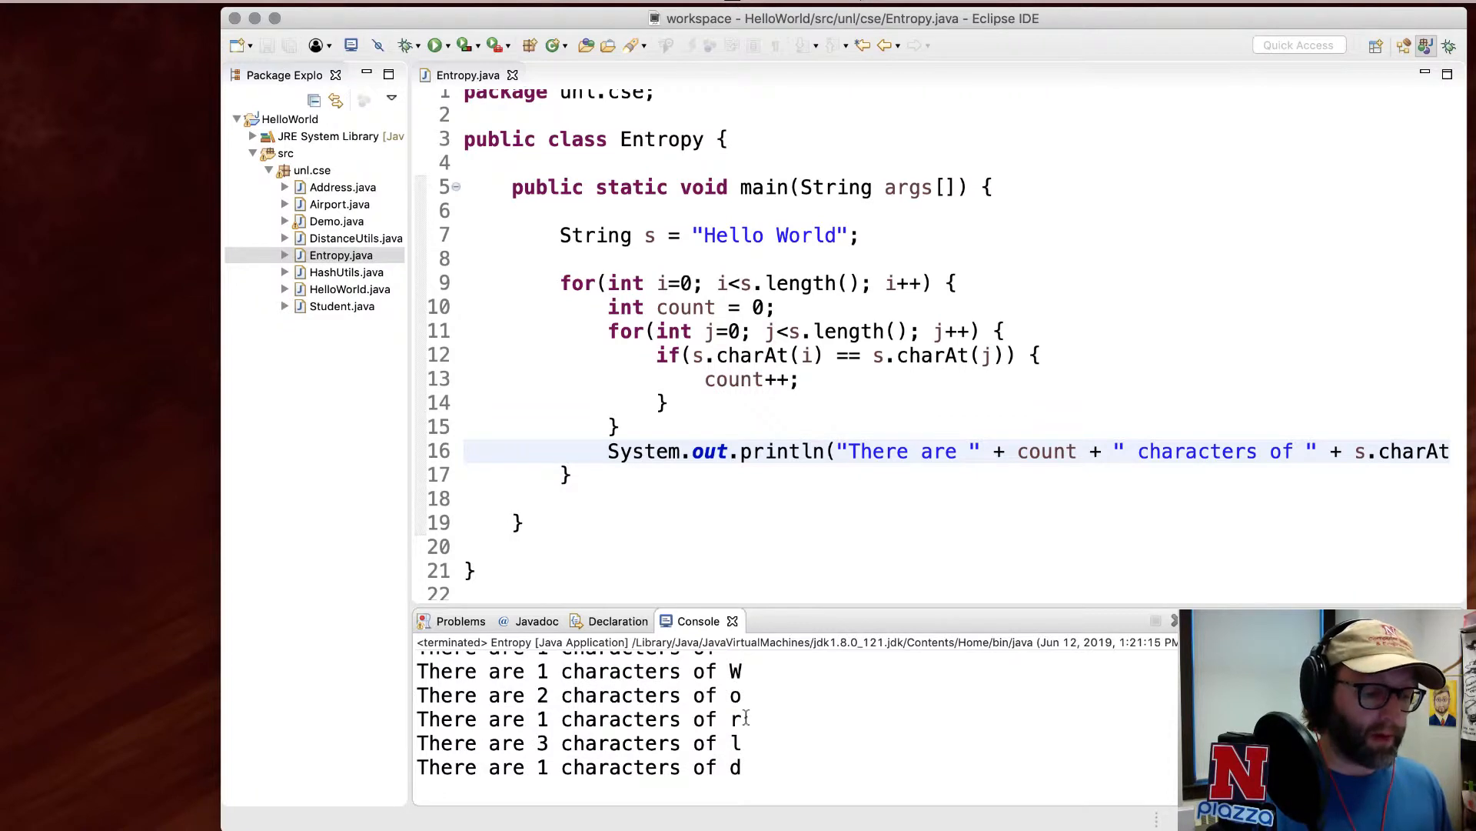
mouse_move(800, 420)
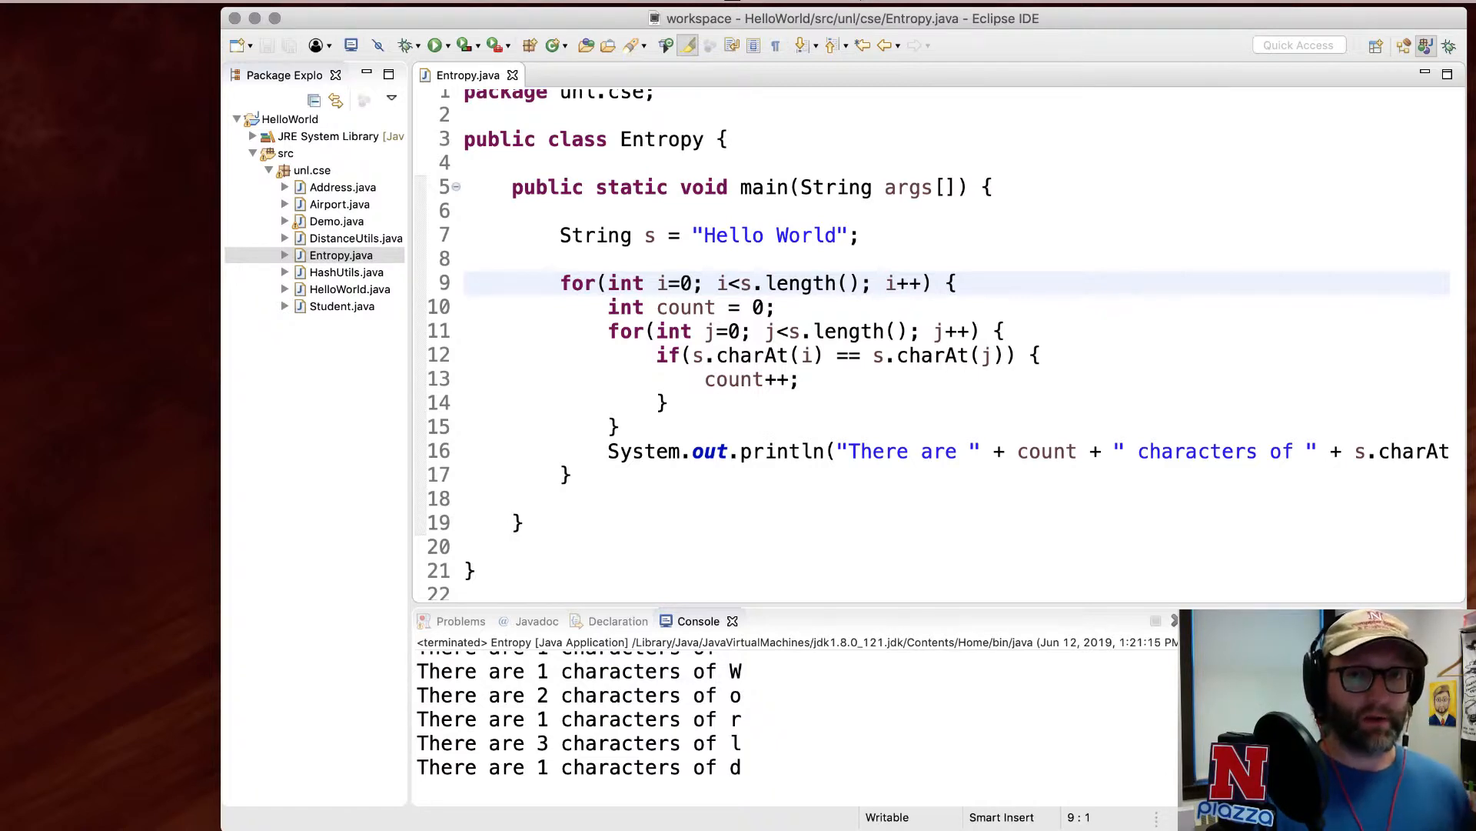
- Before the counting loop, insert char arr[] = s.toCharArray() and s = new String(arr)
left_click(465, 284)
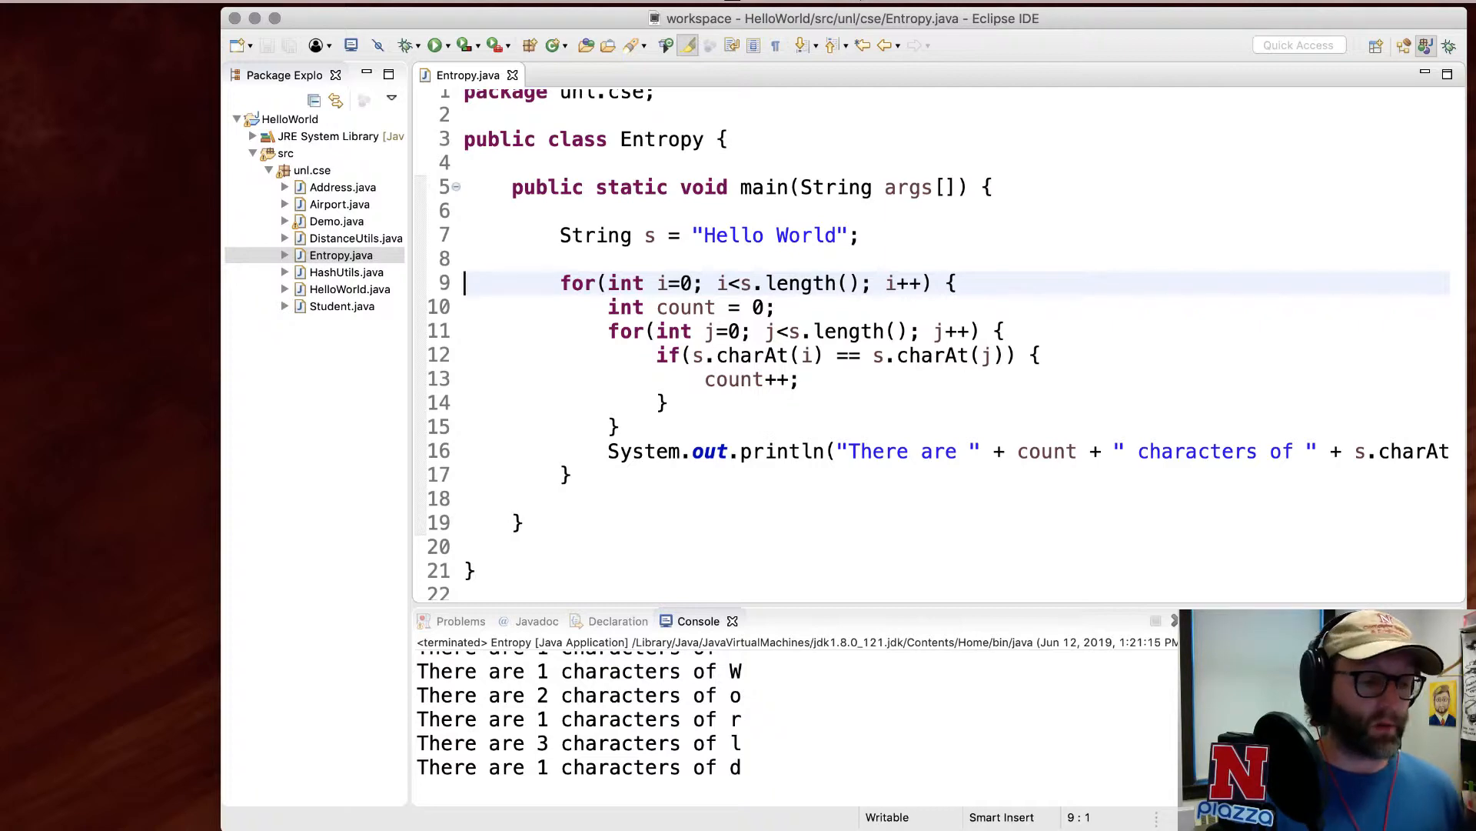
type("s =")
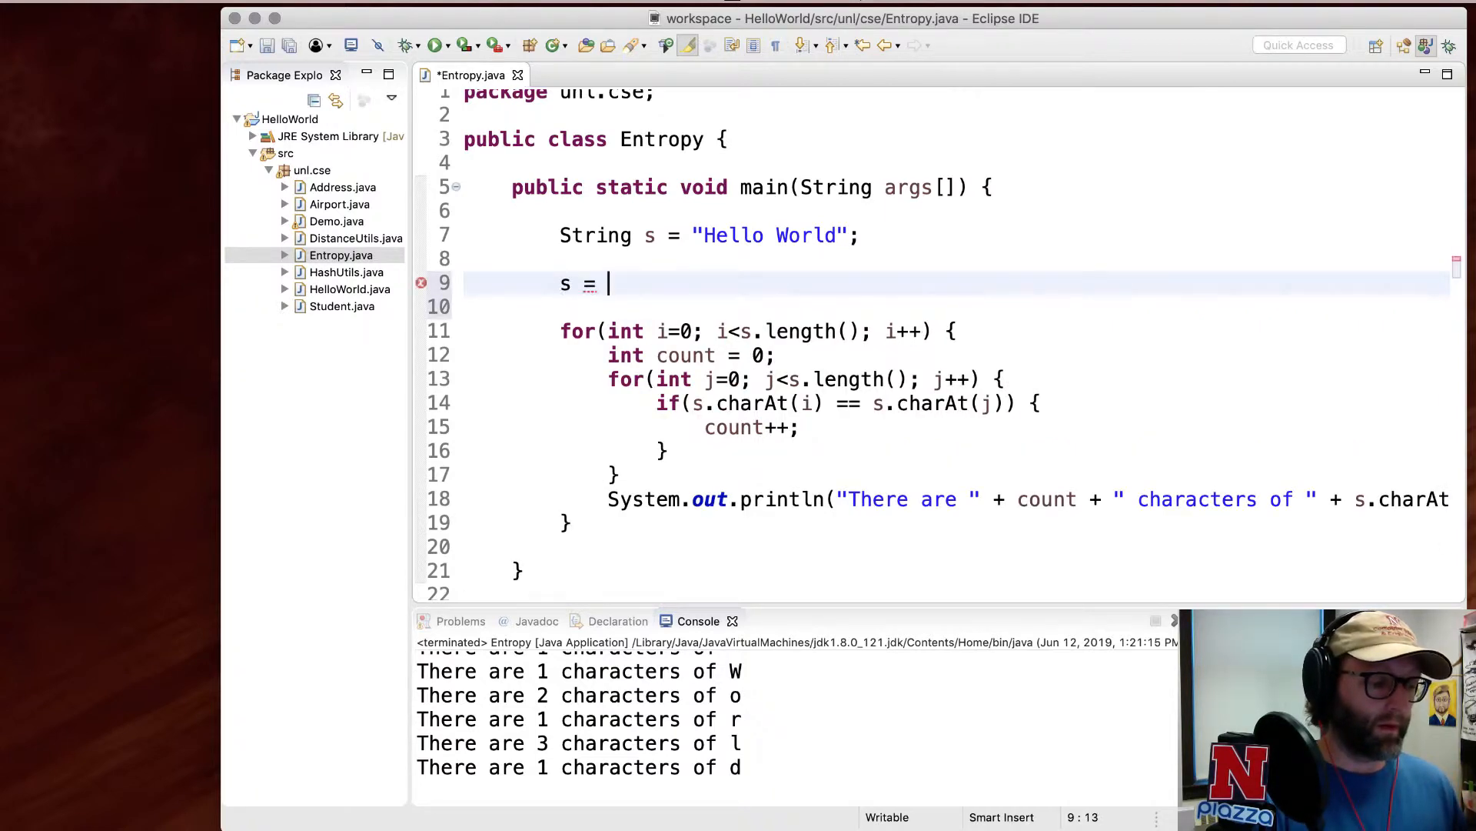
type("new String(s.toChar")
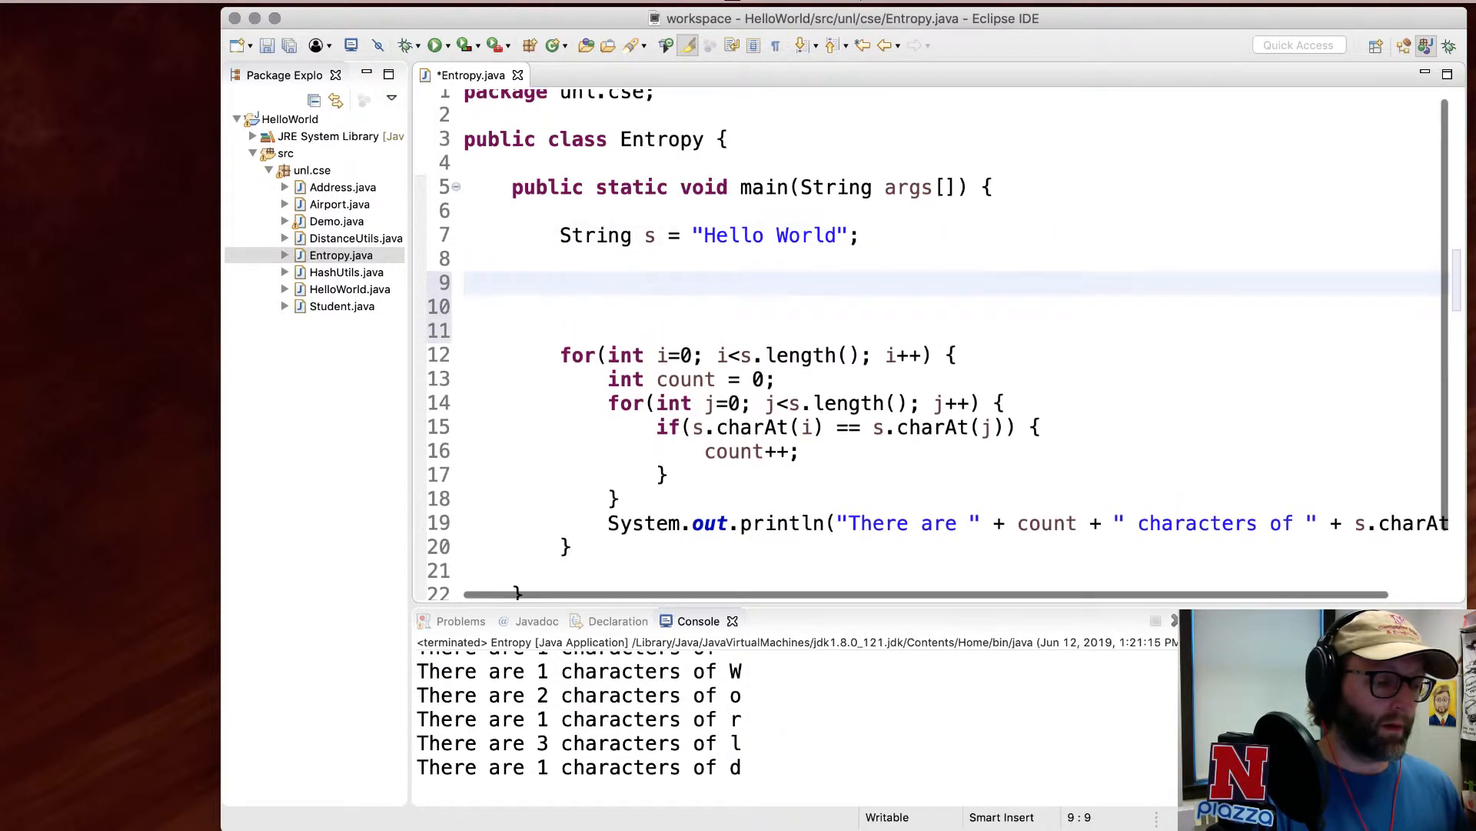
type("char")
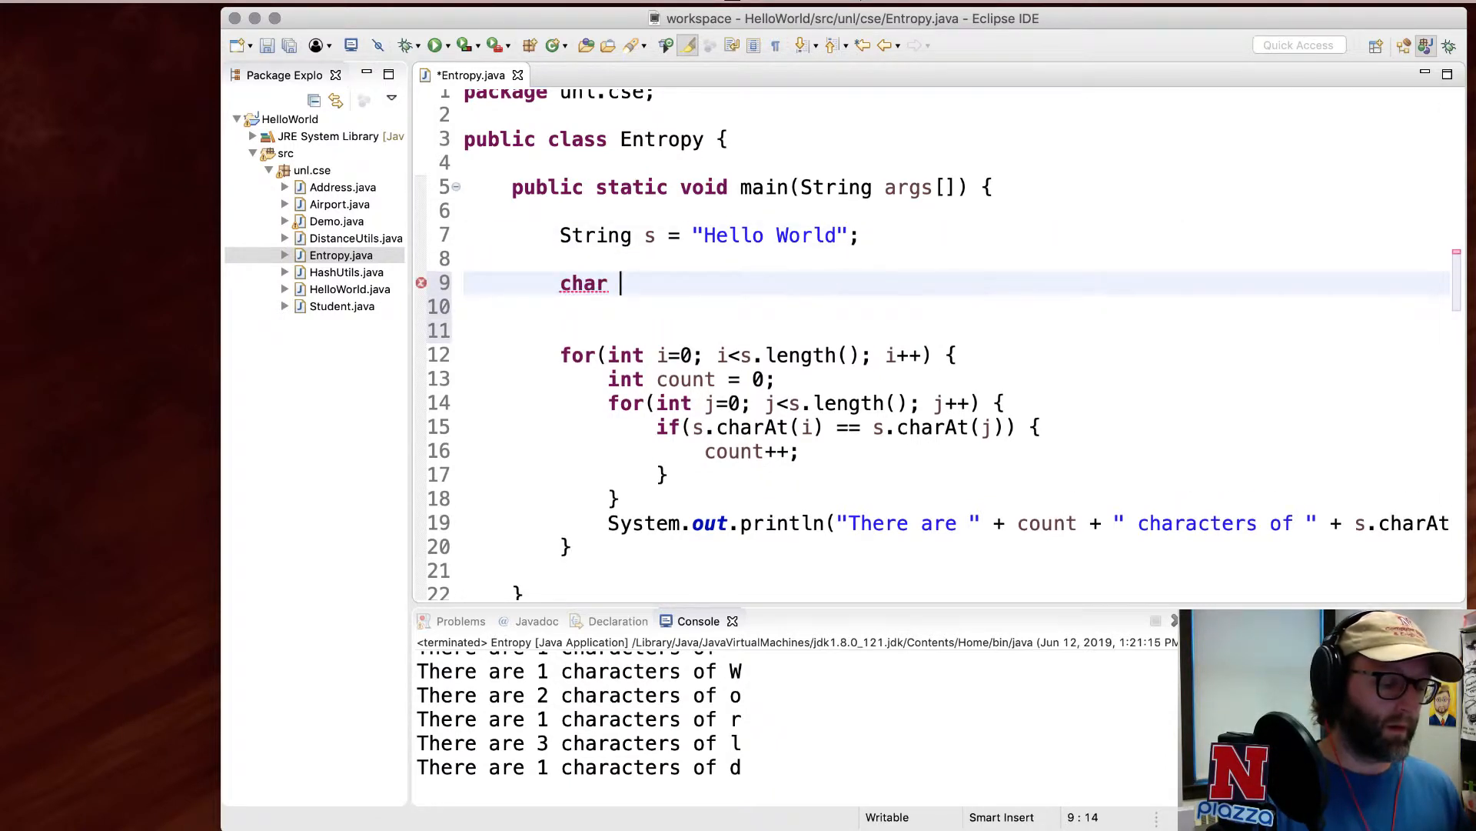
type("arr[] =")
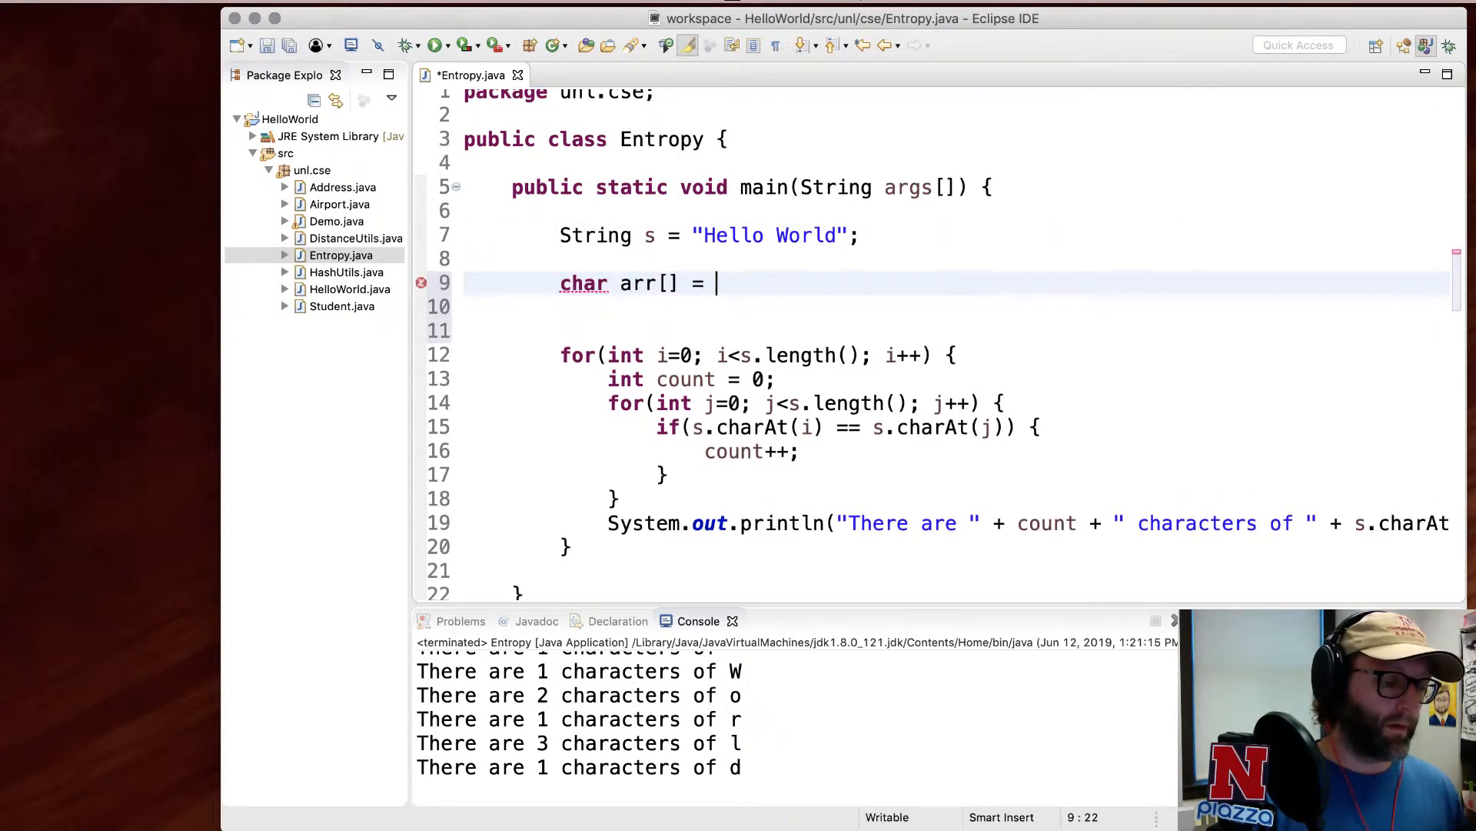
type("s.toCharArray();")
left_click(957, 307)
type("Arrays.sort(arr);")
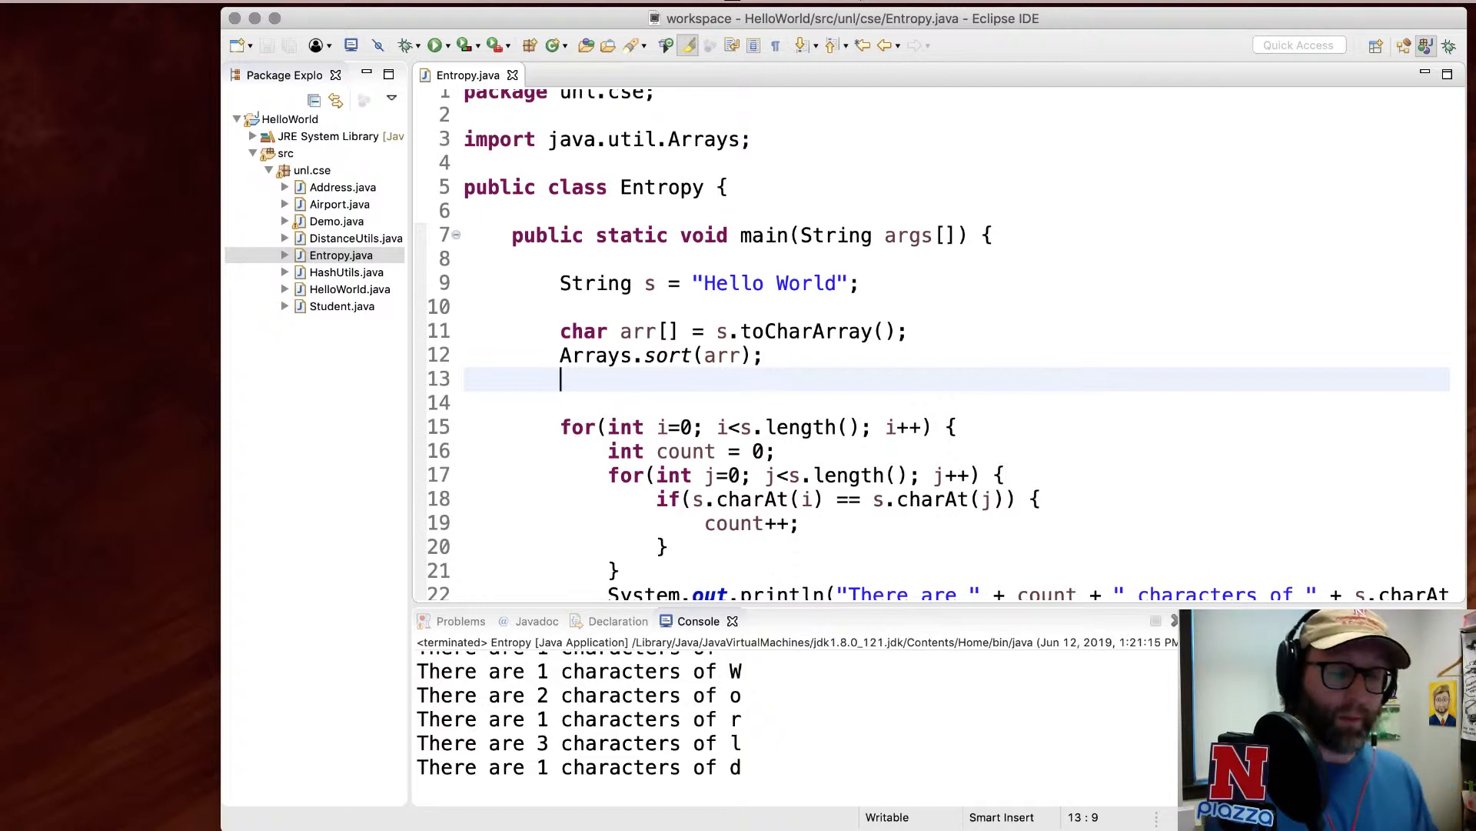
type("s =")
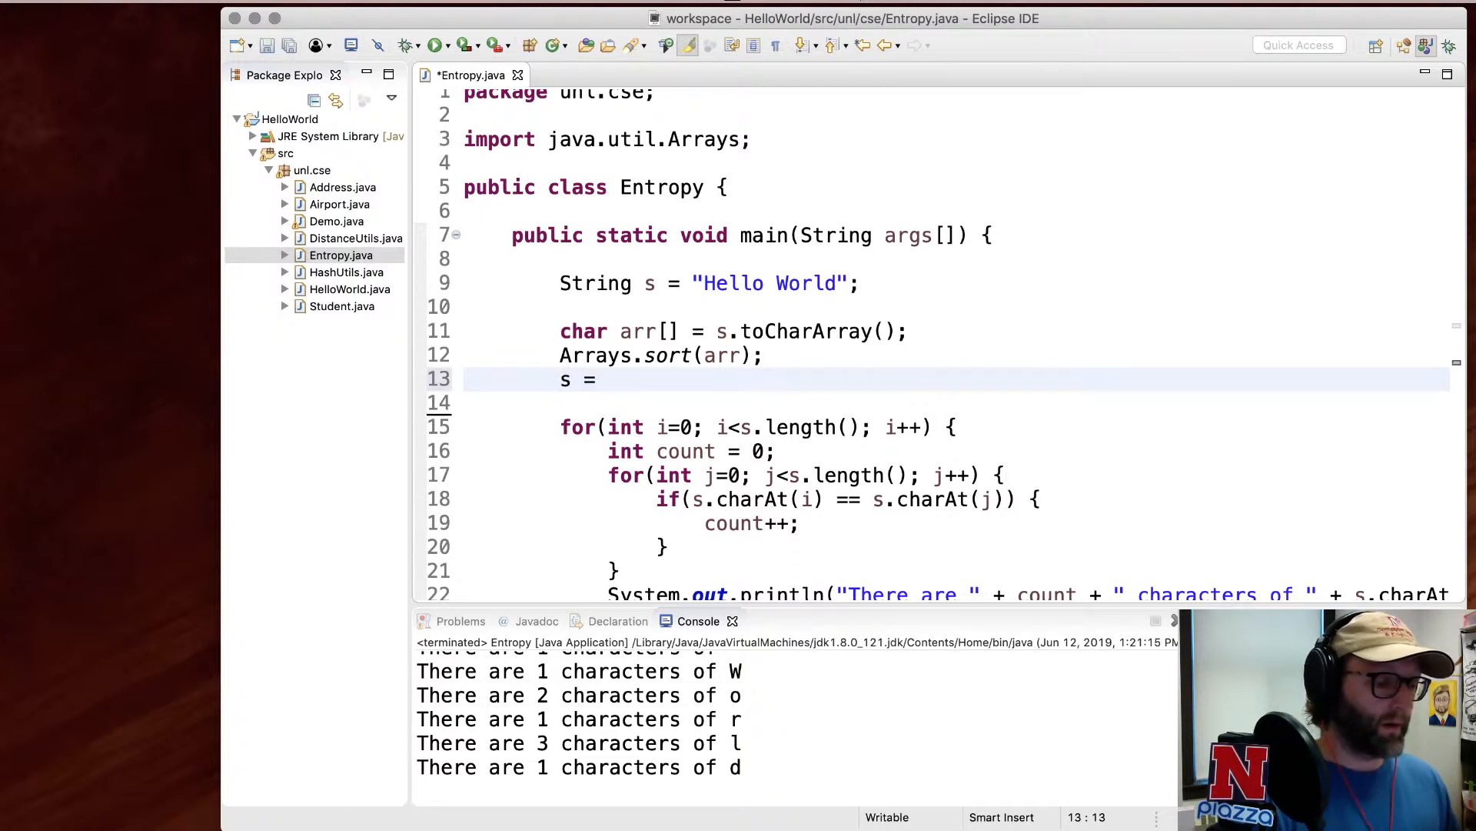
type("new String(arr);")
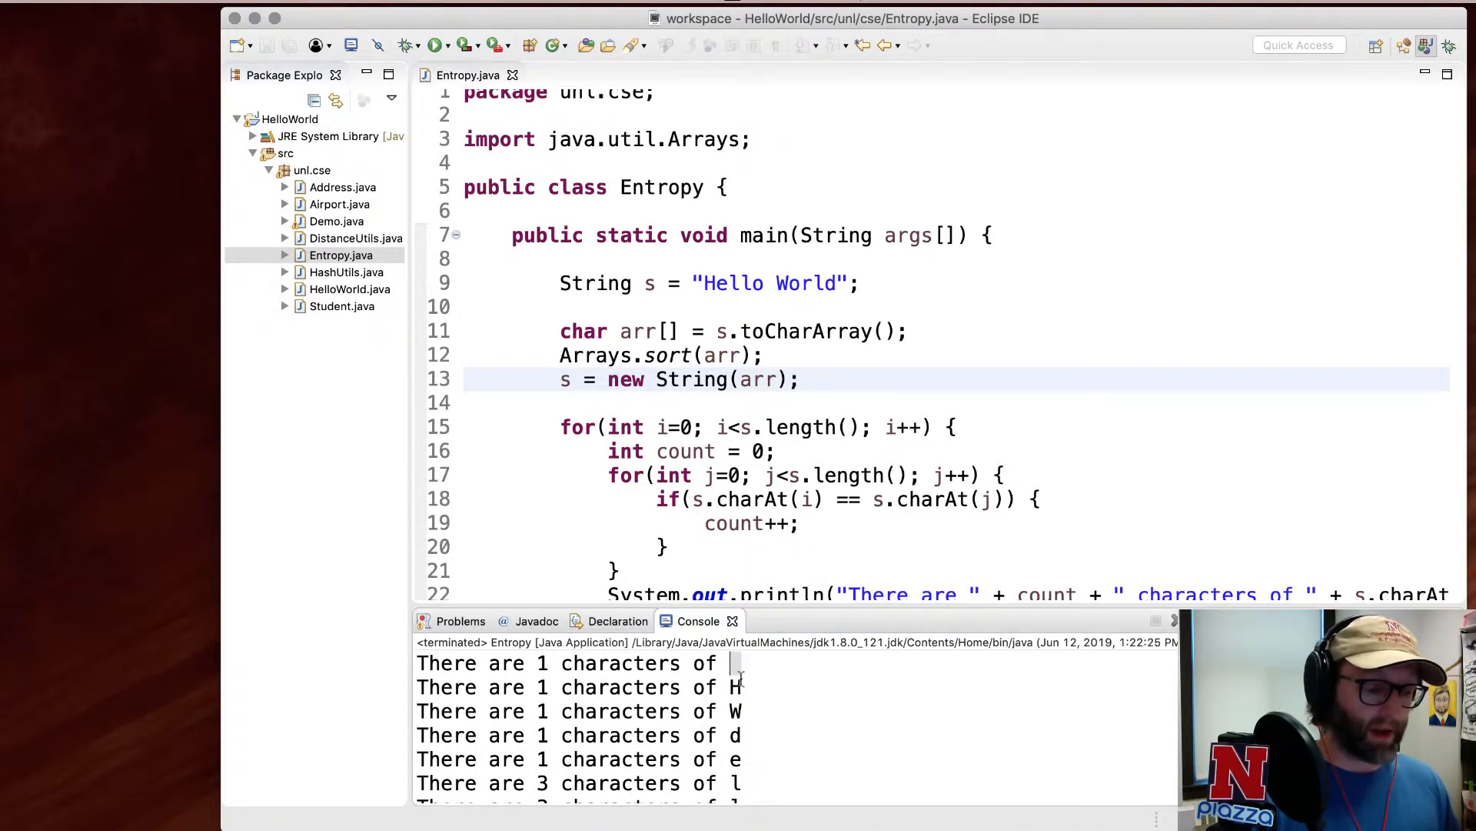
- Scroll through the sorted character-count output and select the nested counting loops
scroll("down", 3)
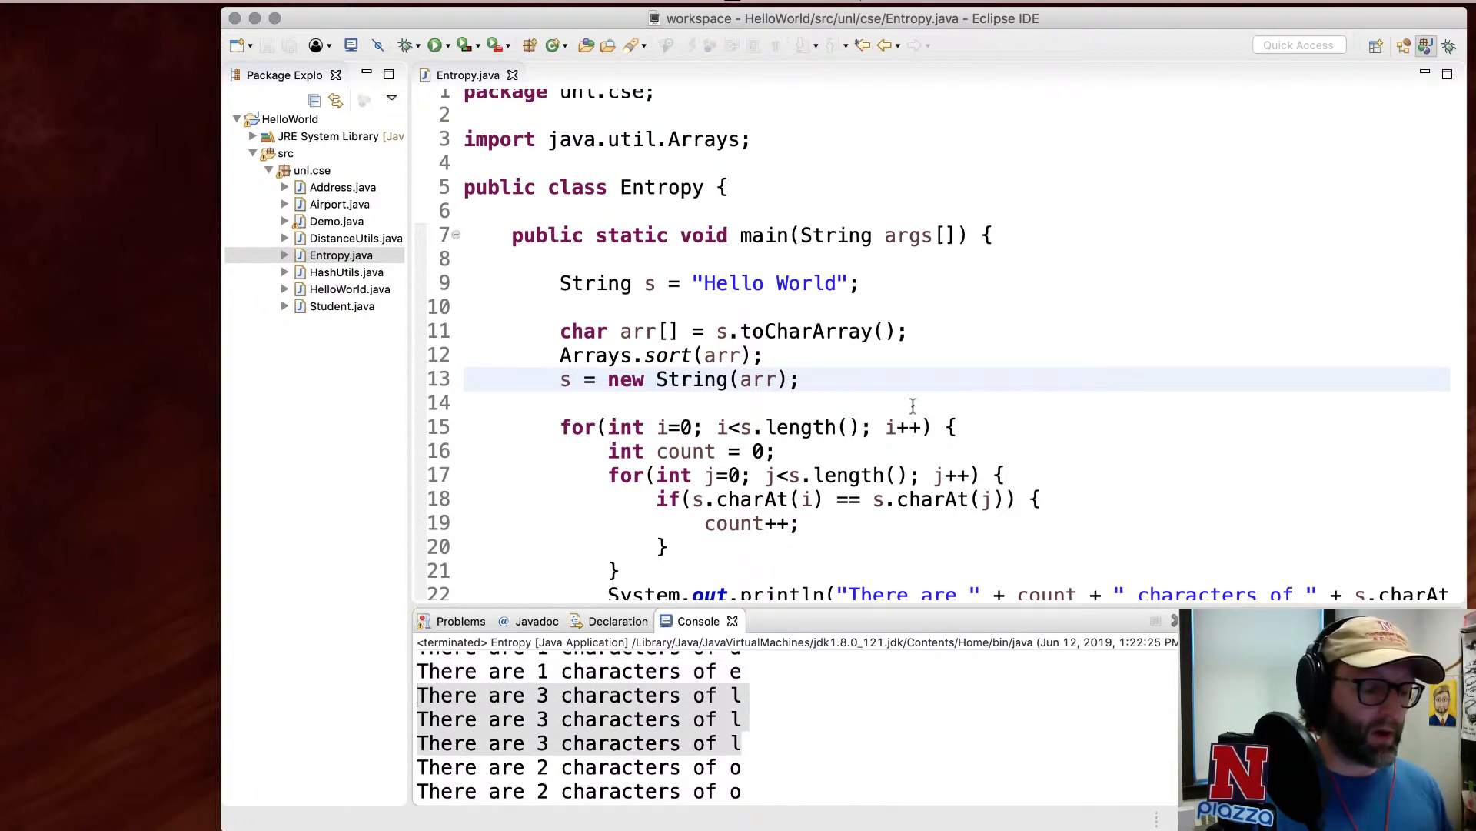
left_click(832, 450)
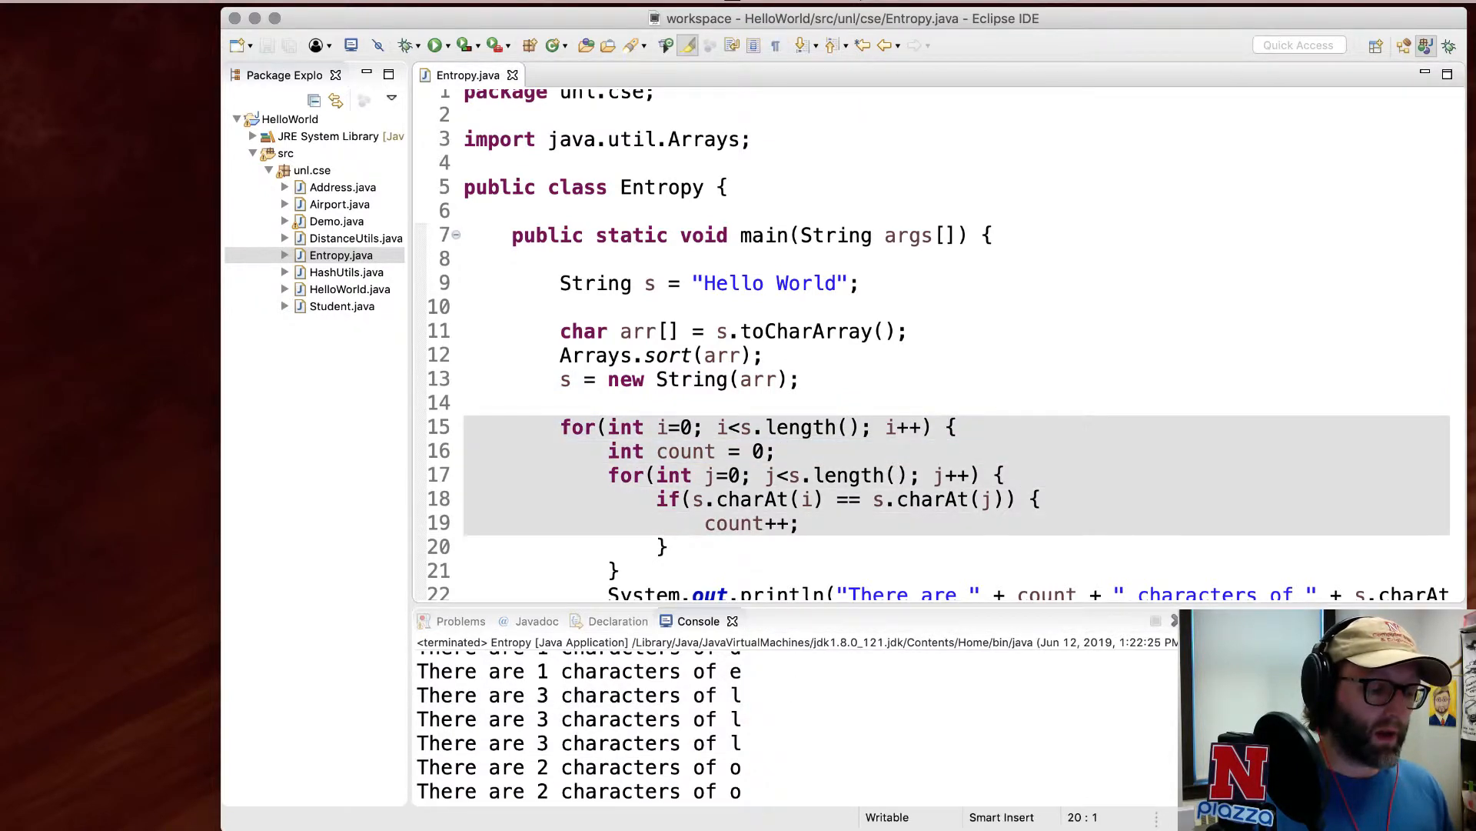
scroll("up", 3)
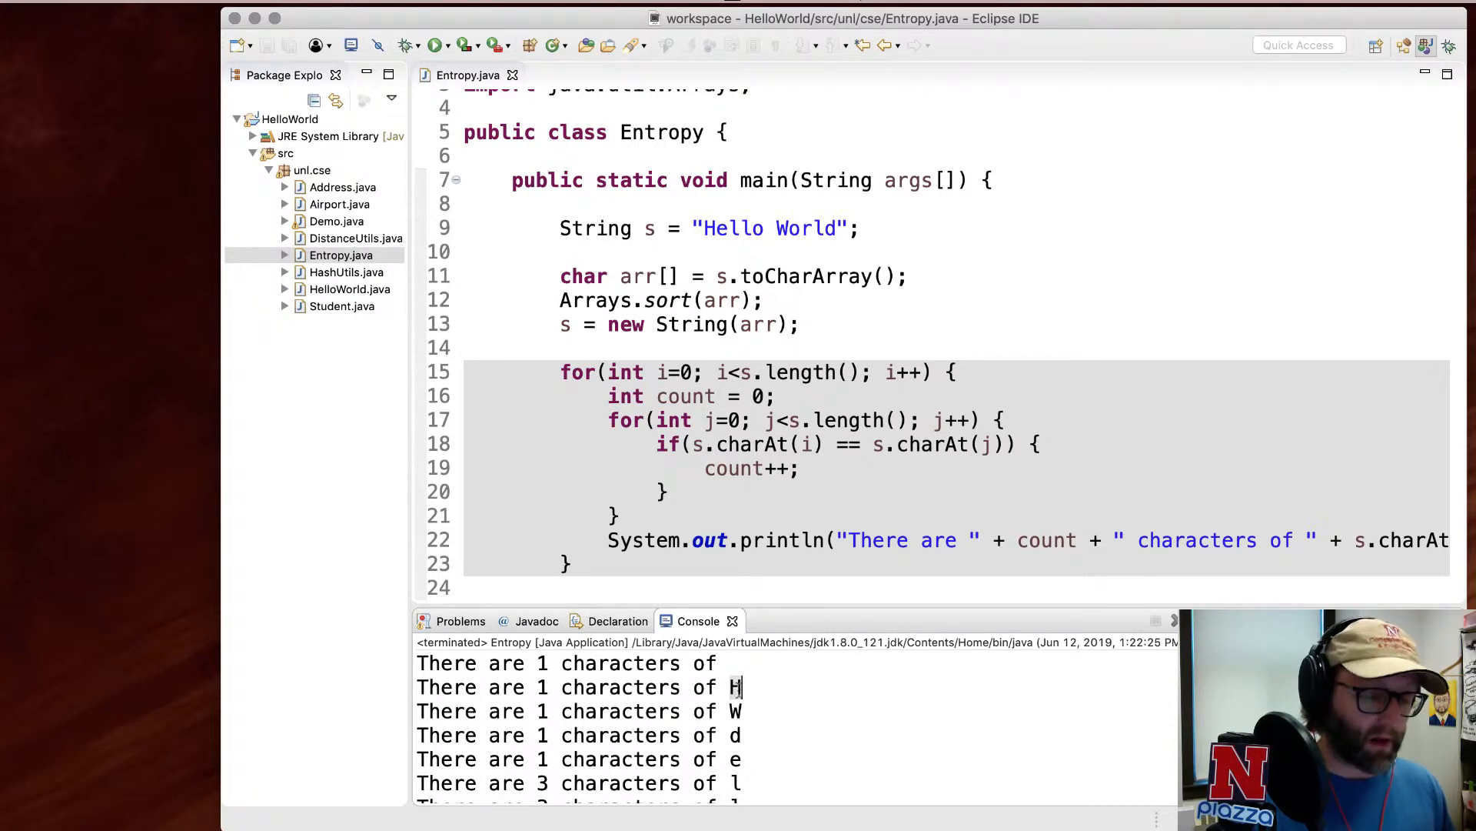
scroll("down", 3)
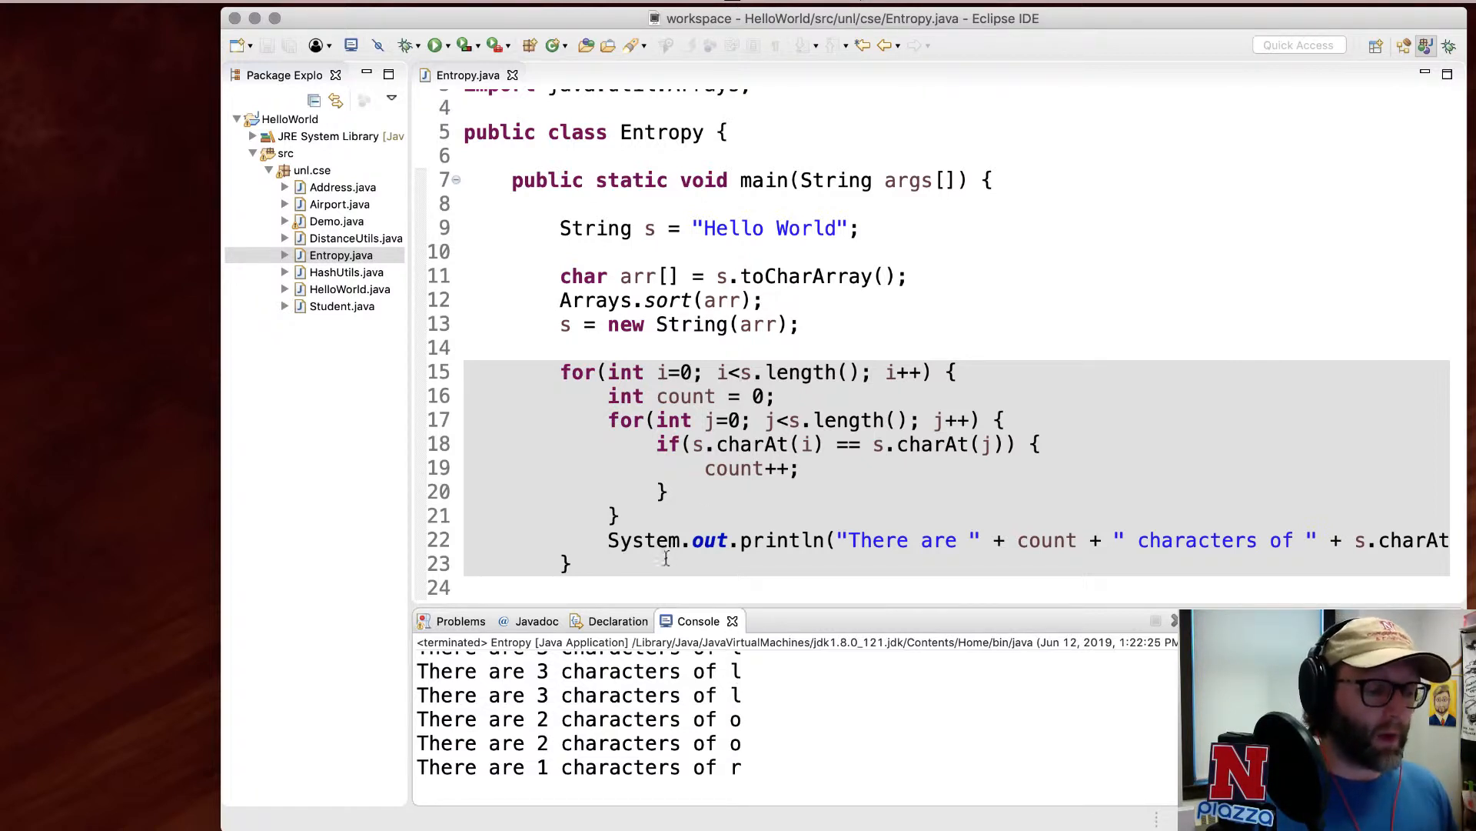
left_click(570, 563)
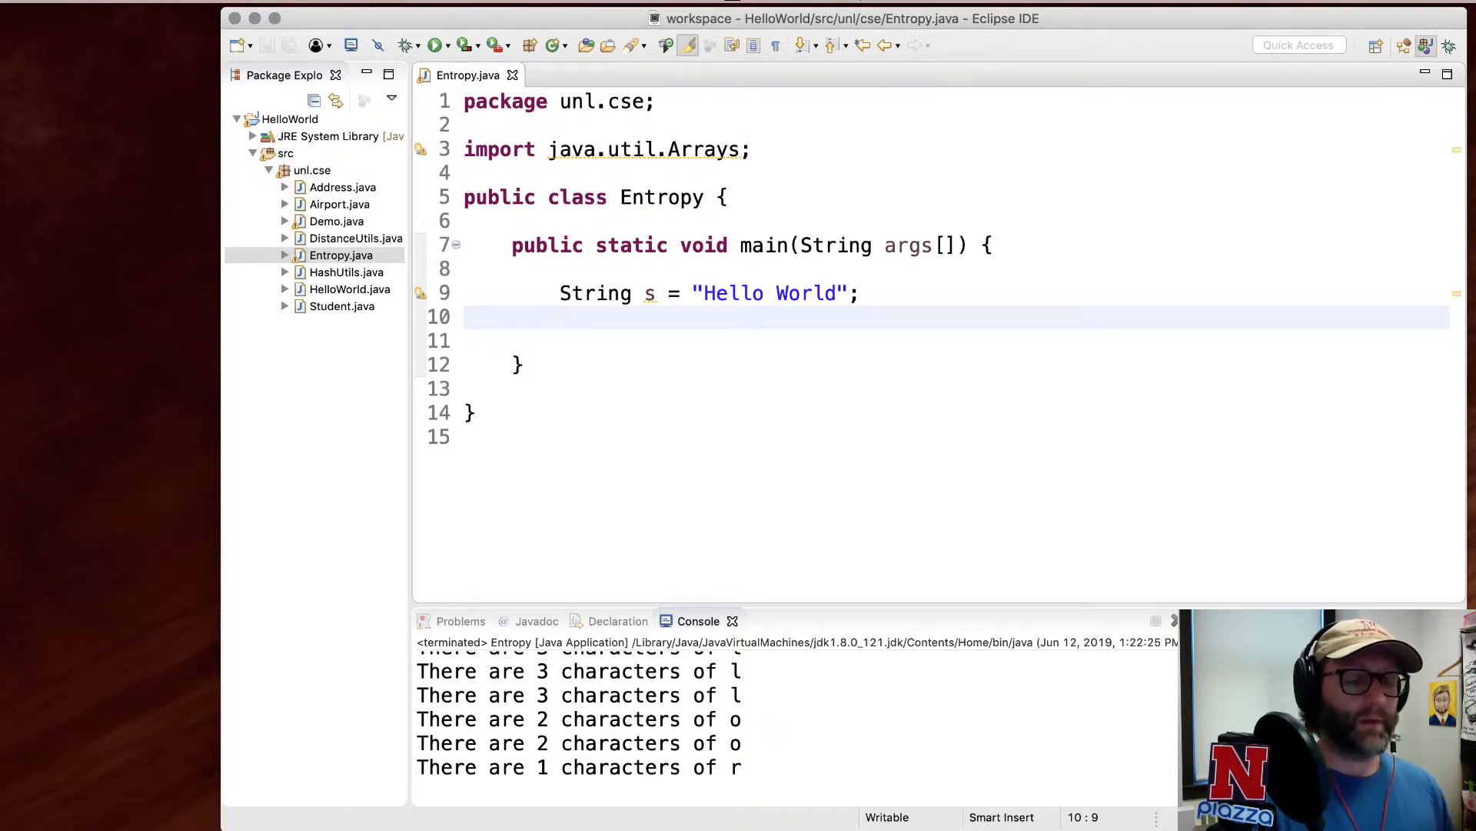
- Declare Map<Character, Integer> characterCount = new HashMap, import it, and comment character -> count
type("Map<>")
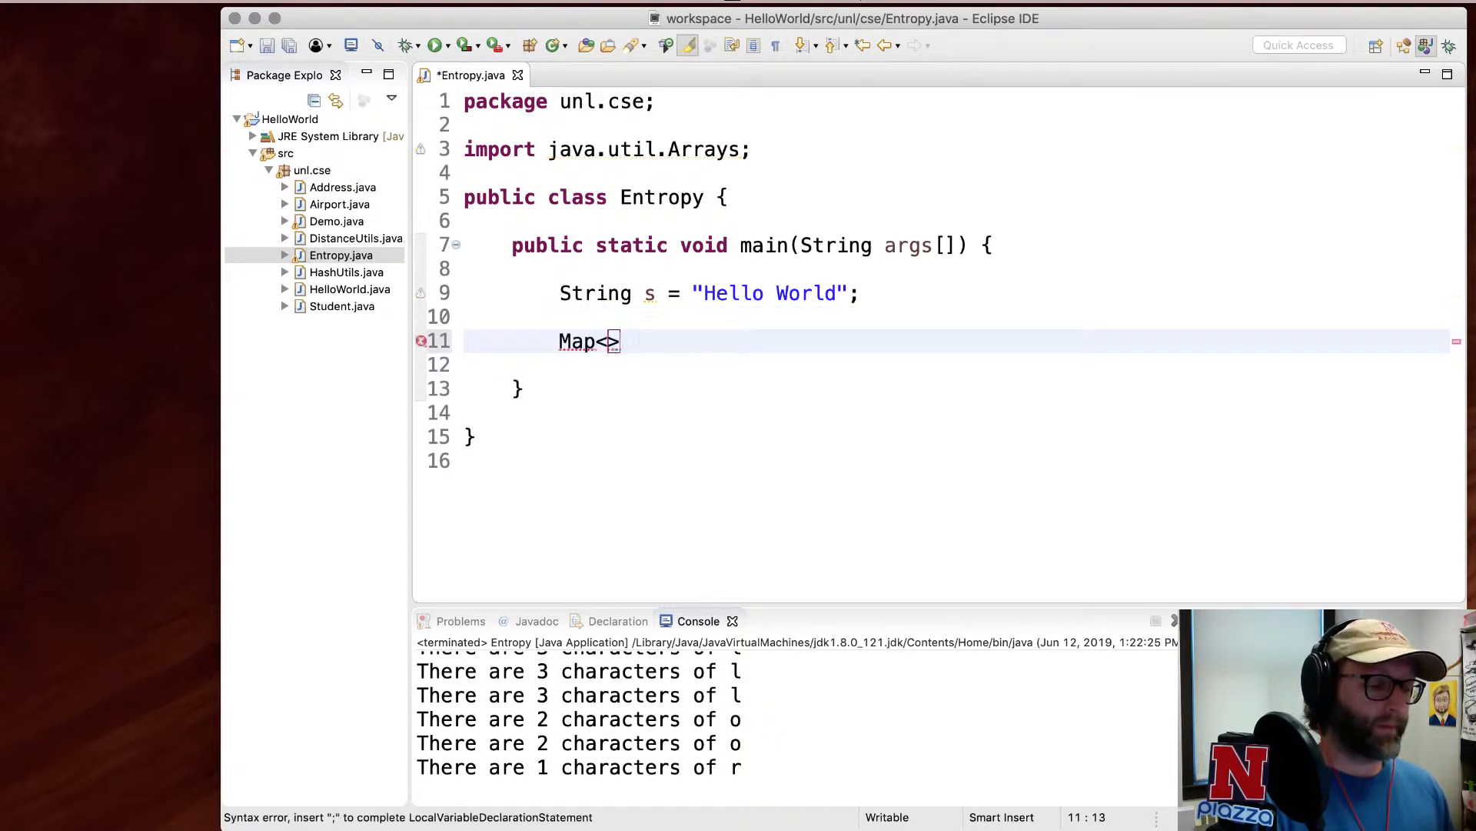
type("Character, Integer")
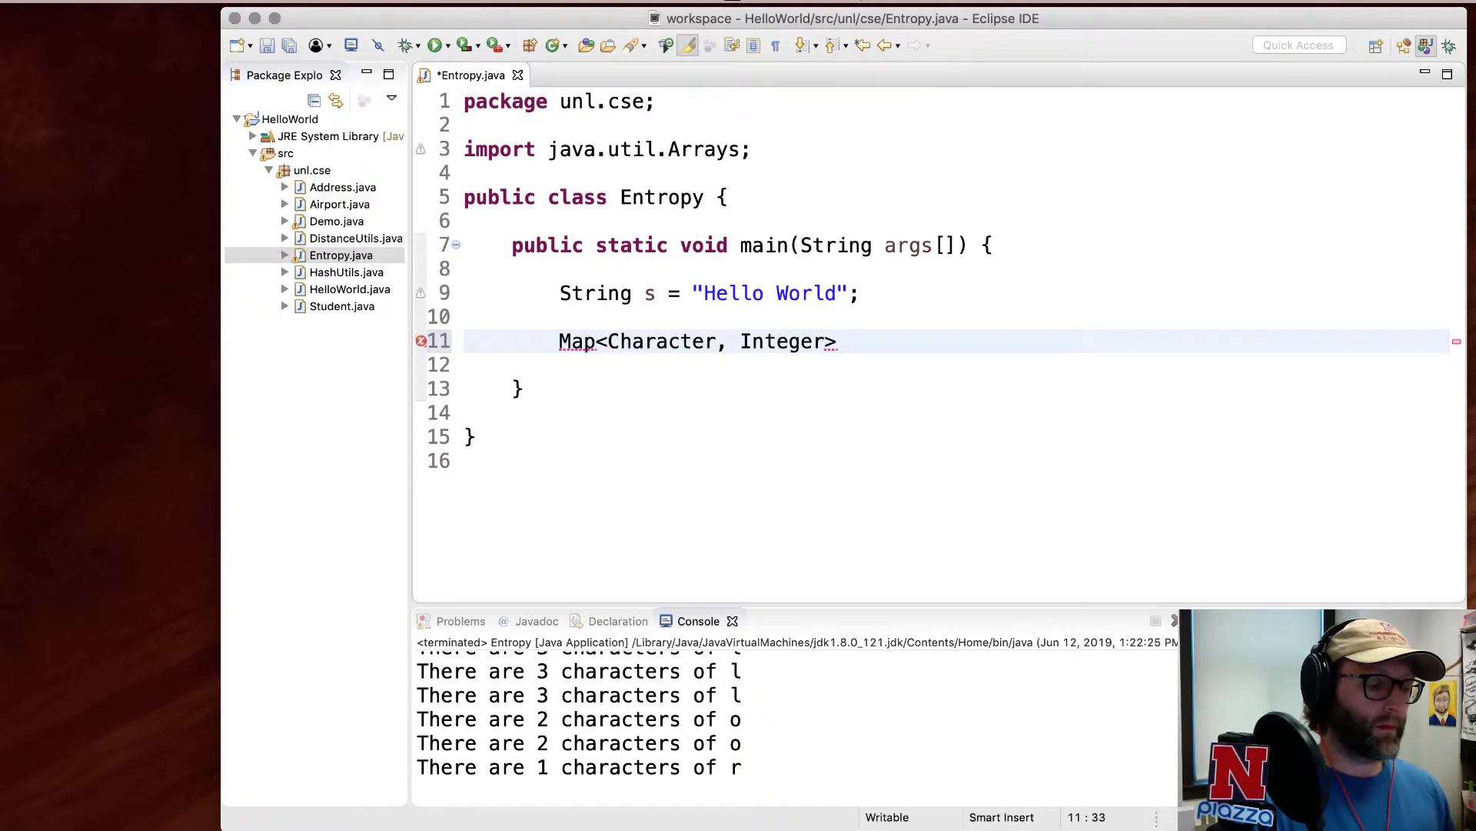
type("characterCount = new HashMap<>();")
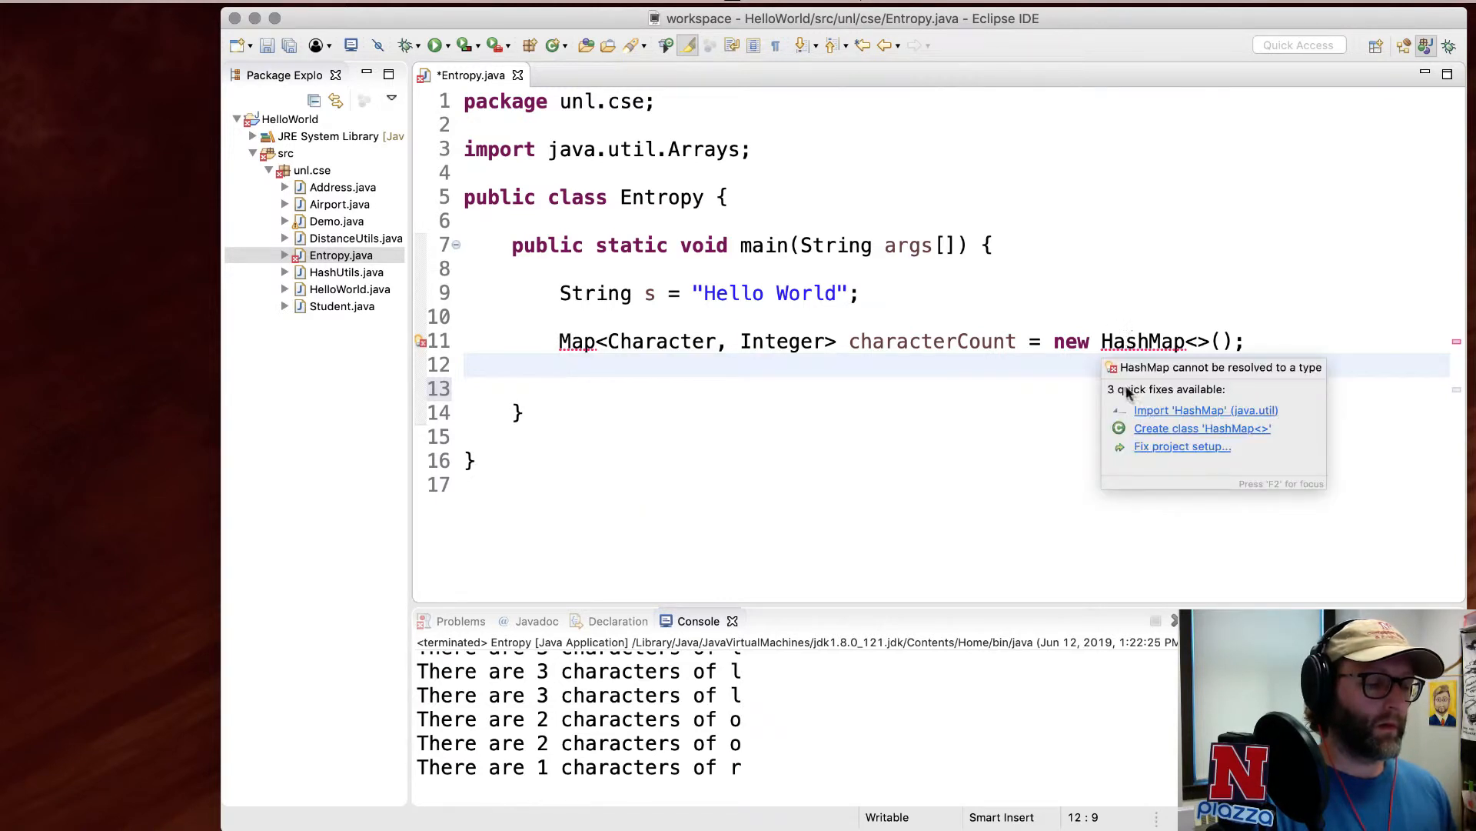
left_click(1205, 409)
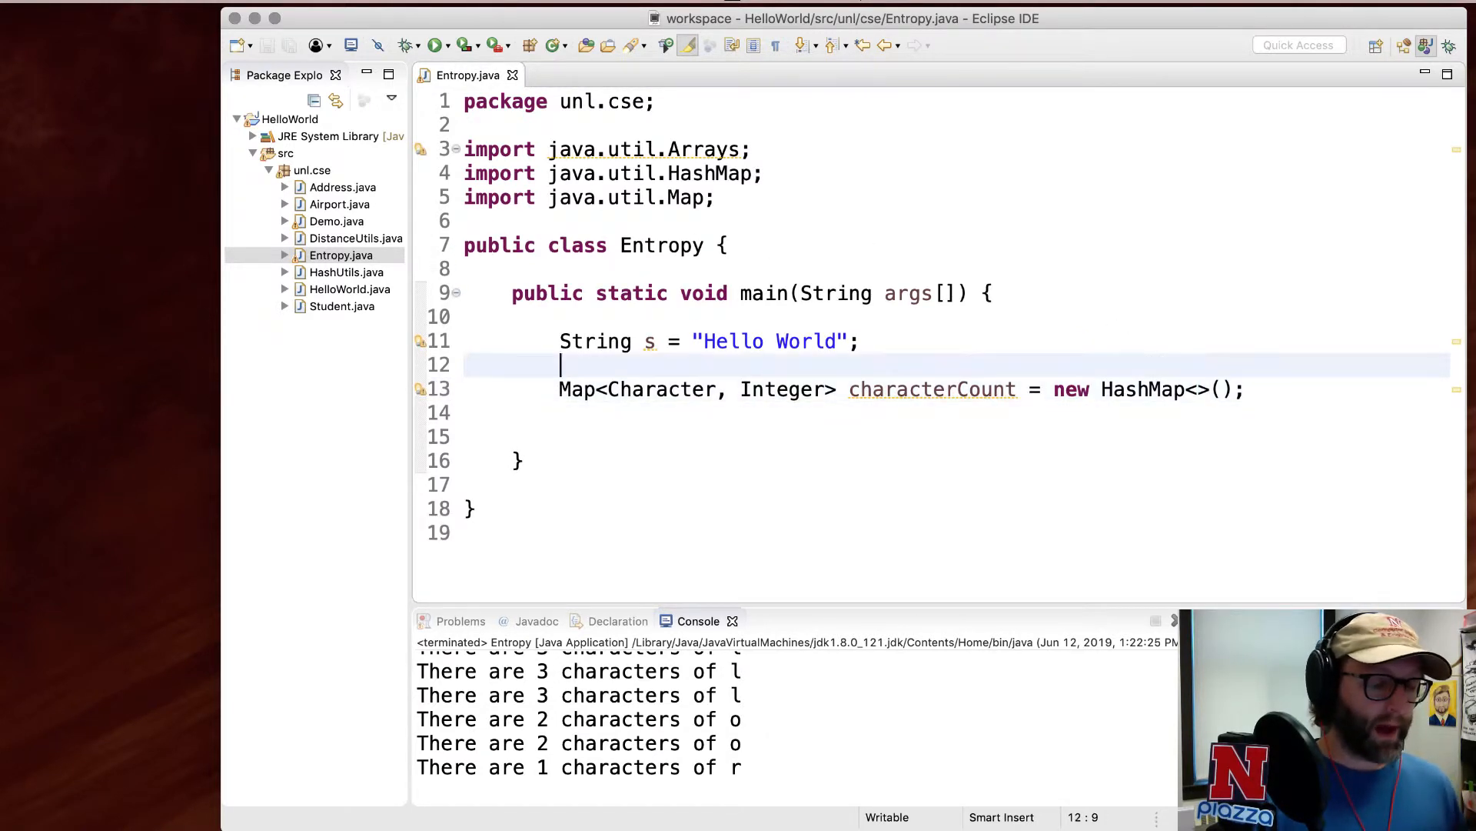
type("//")
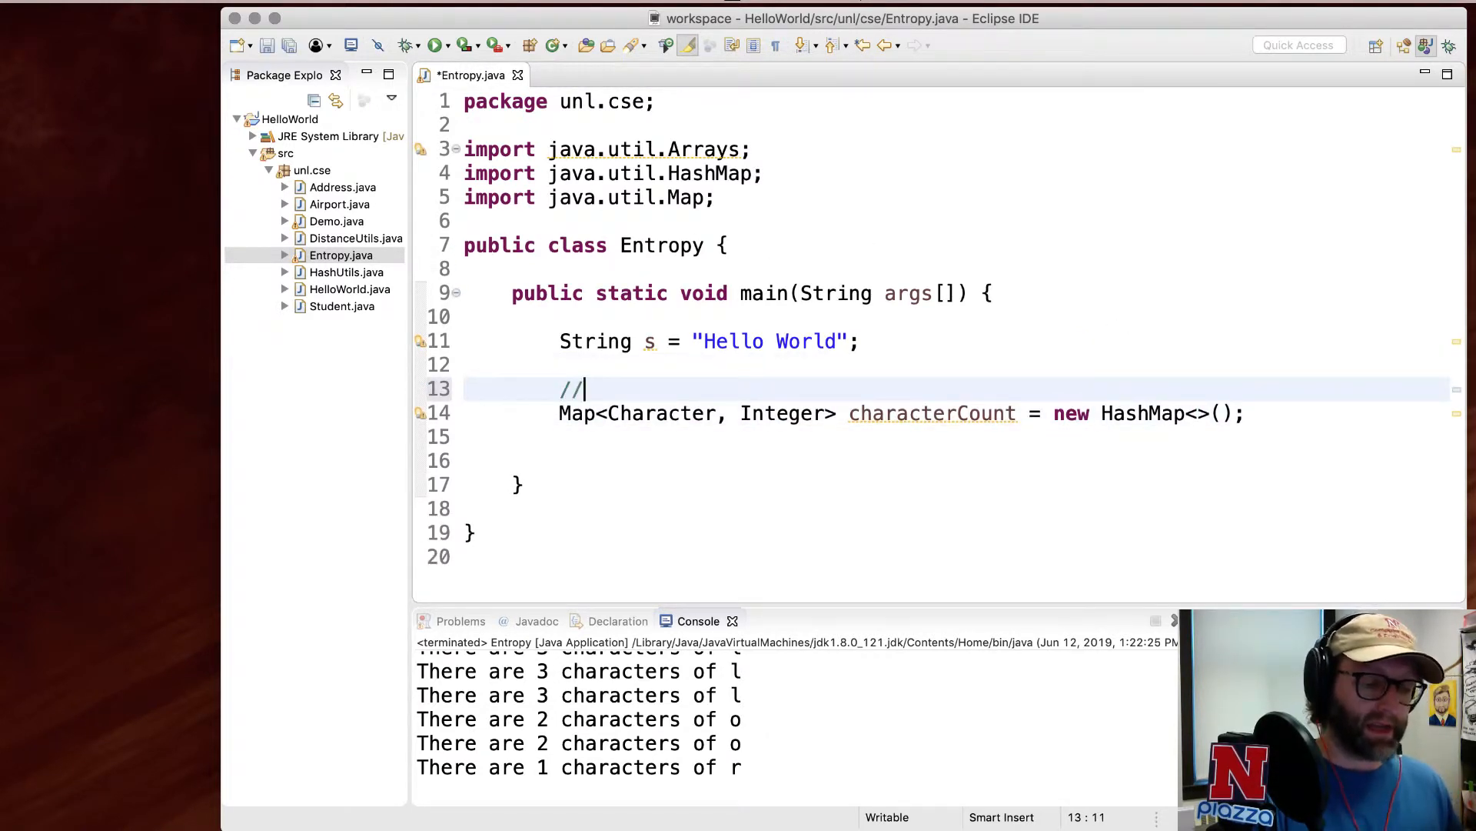
type("character")
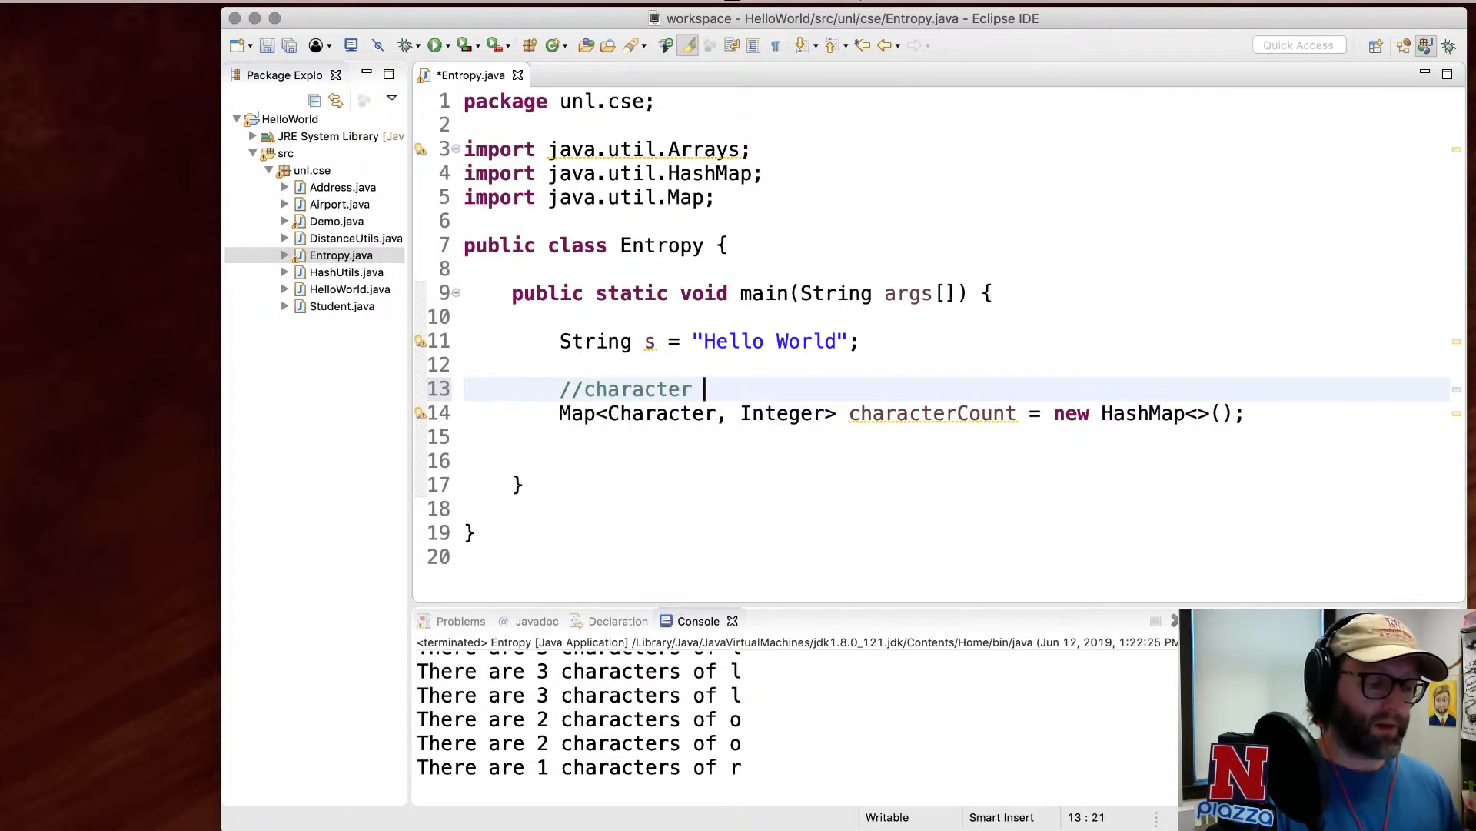
type("-> count")
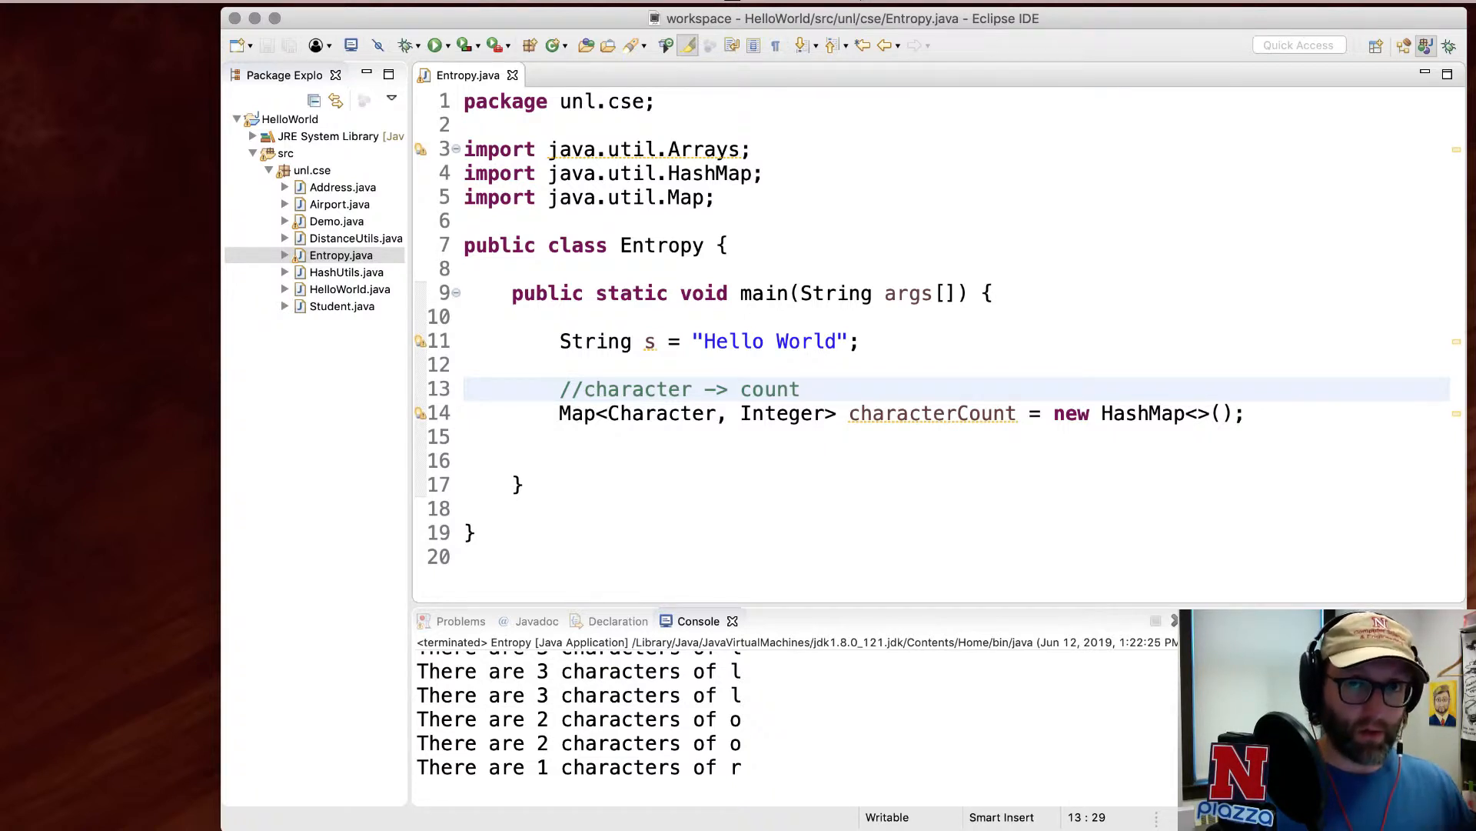
left_click(801, 389)
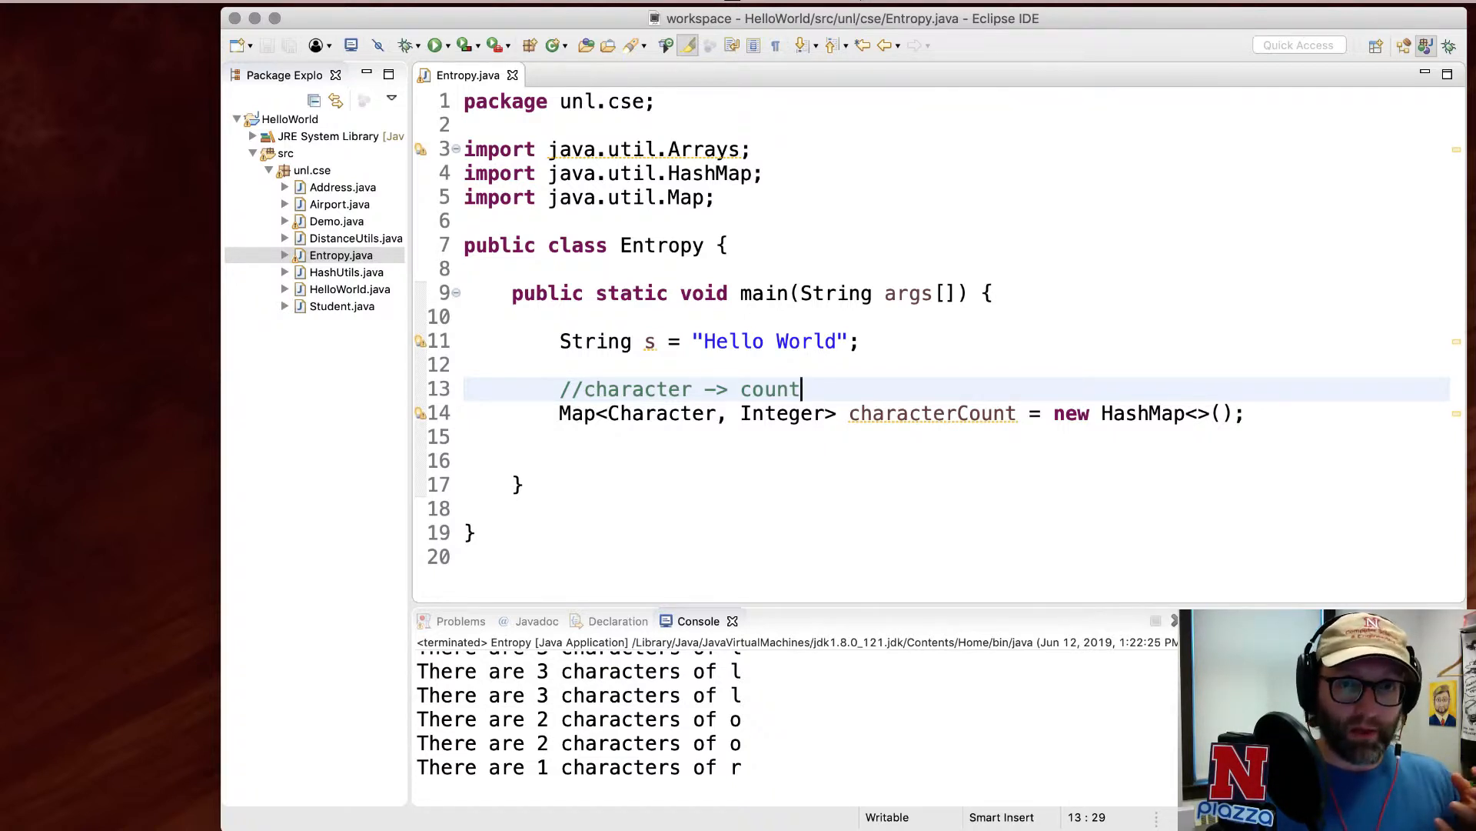
left_click(781, 414)
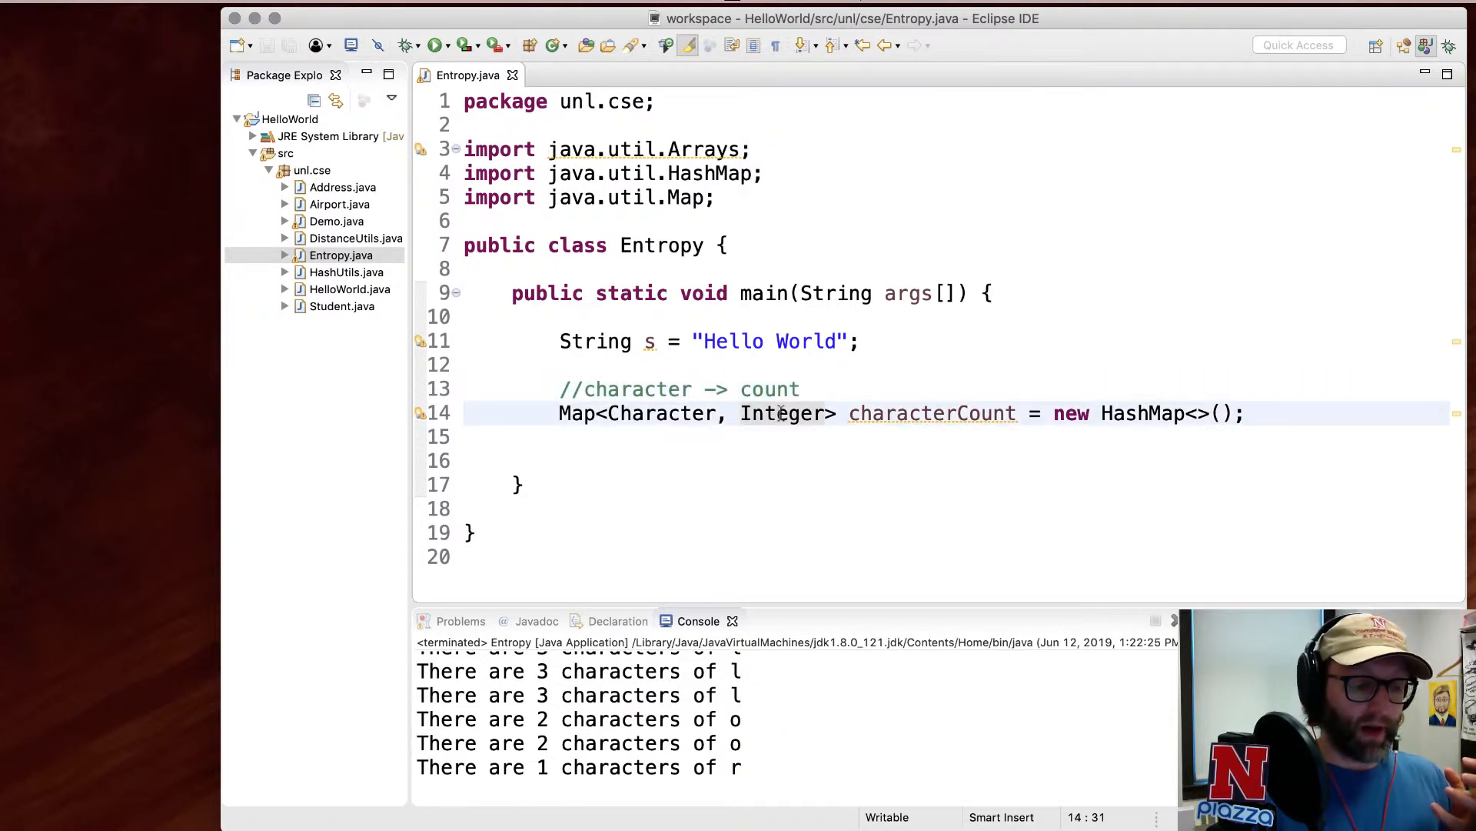
mouse_move(781, 412)
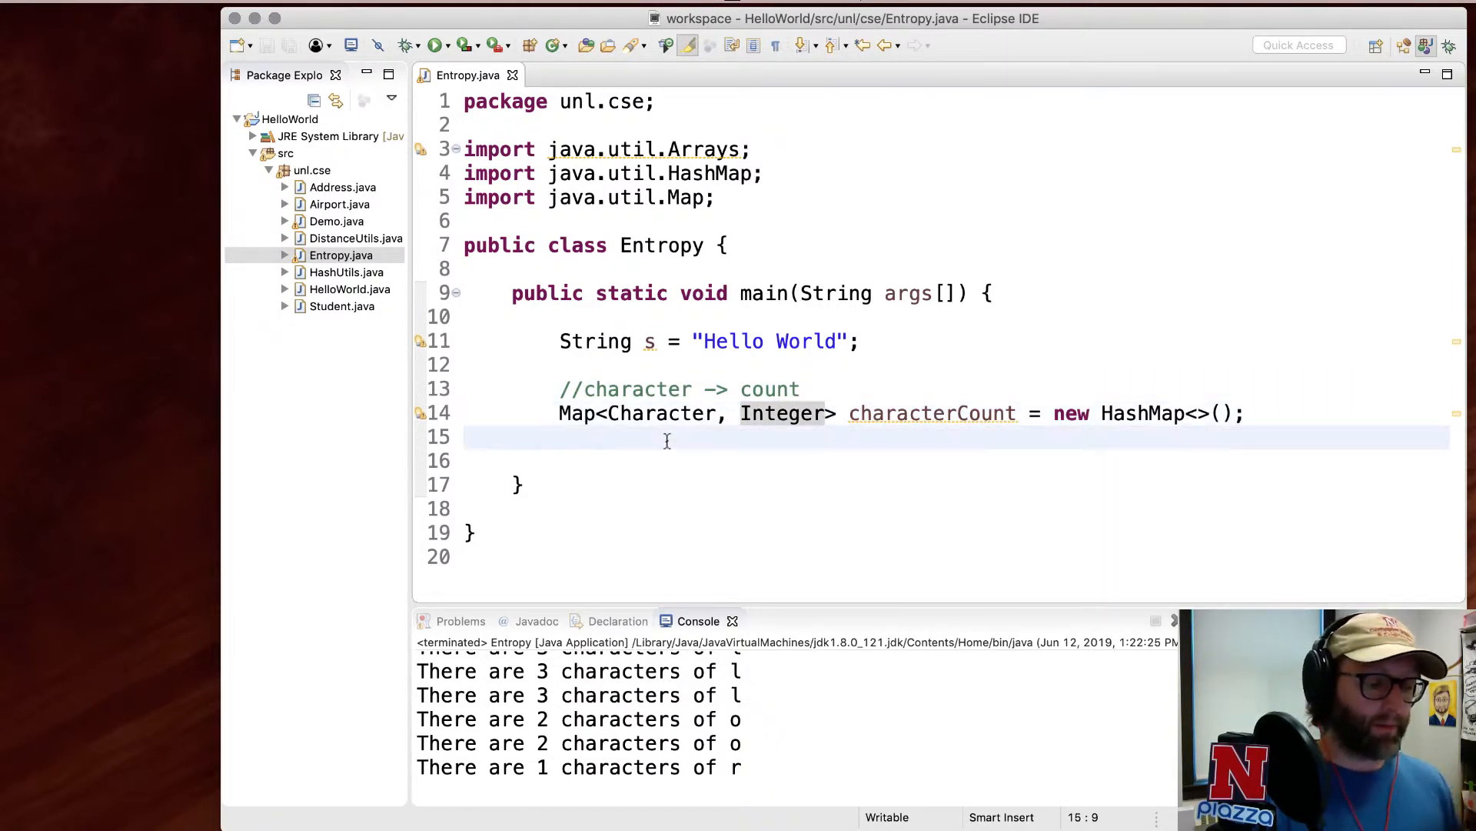
- Add a loop over s.length() assigning Character c = s.charAt(i)
type("for(")
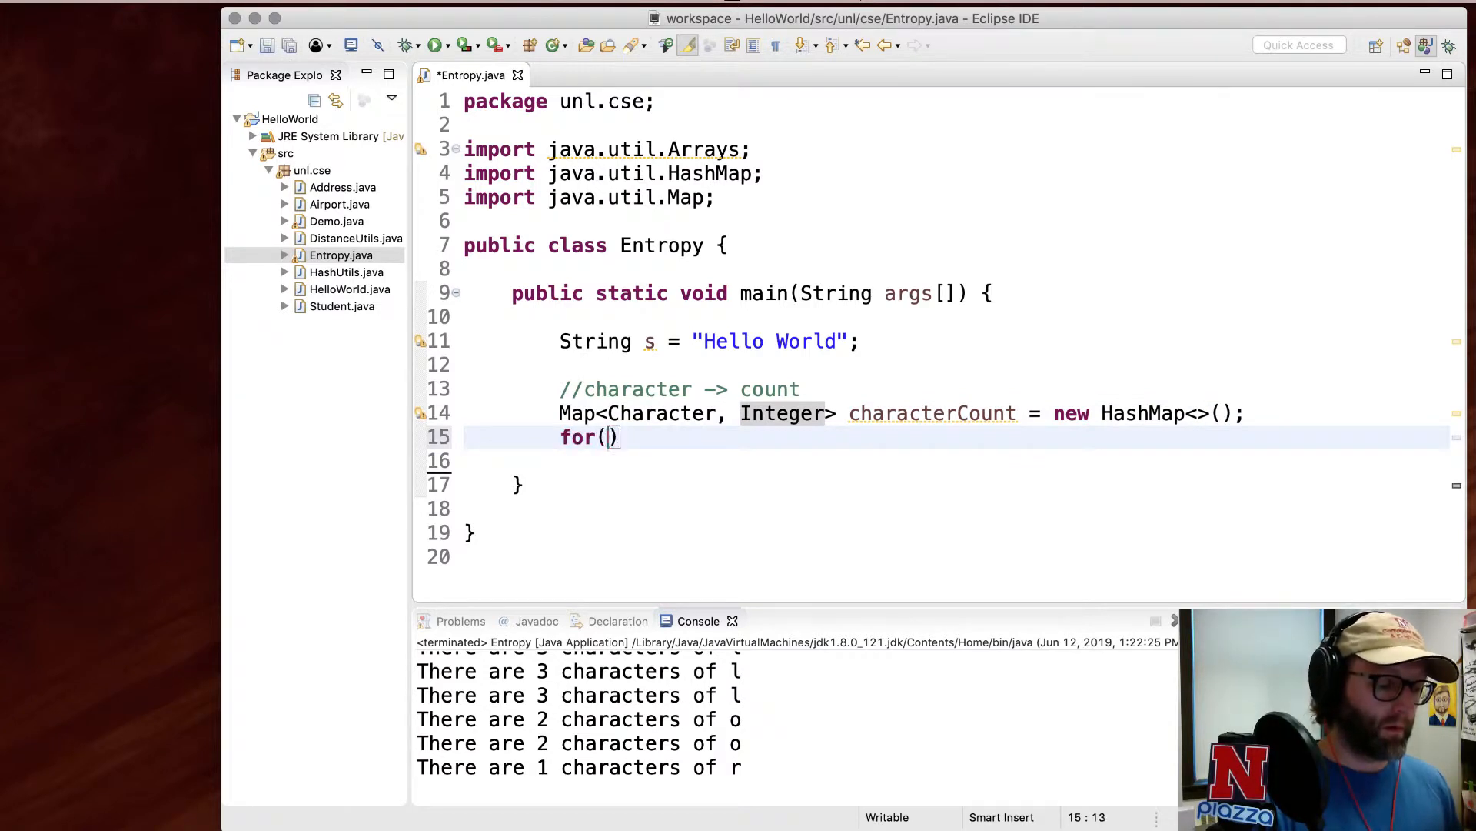
type("int i=0; i<")
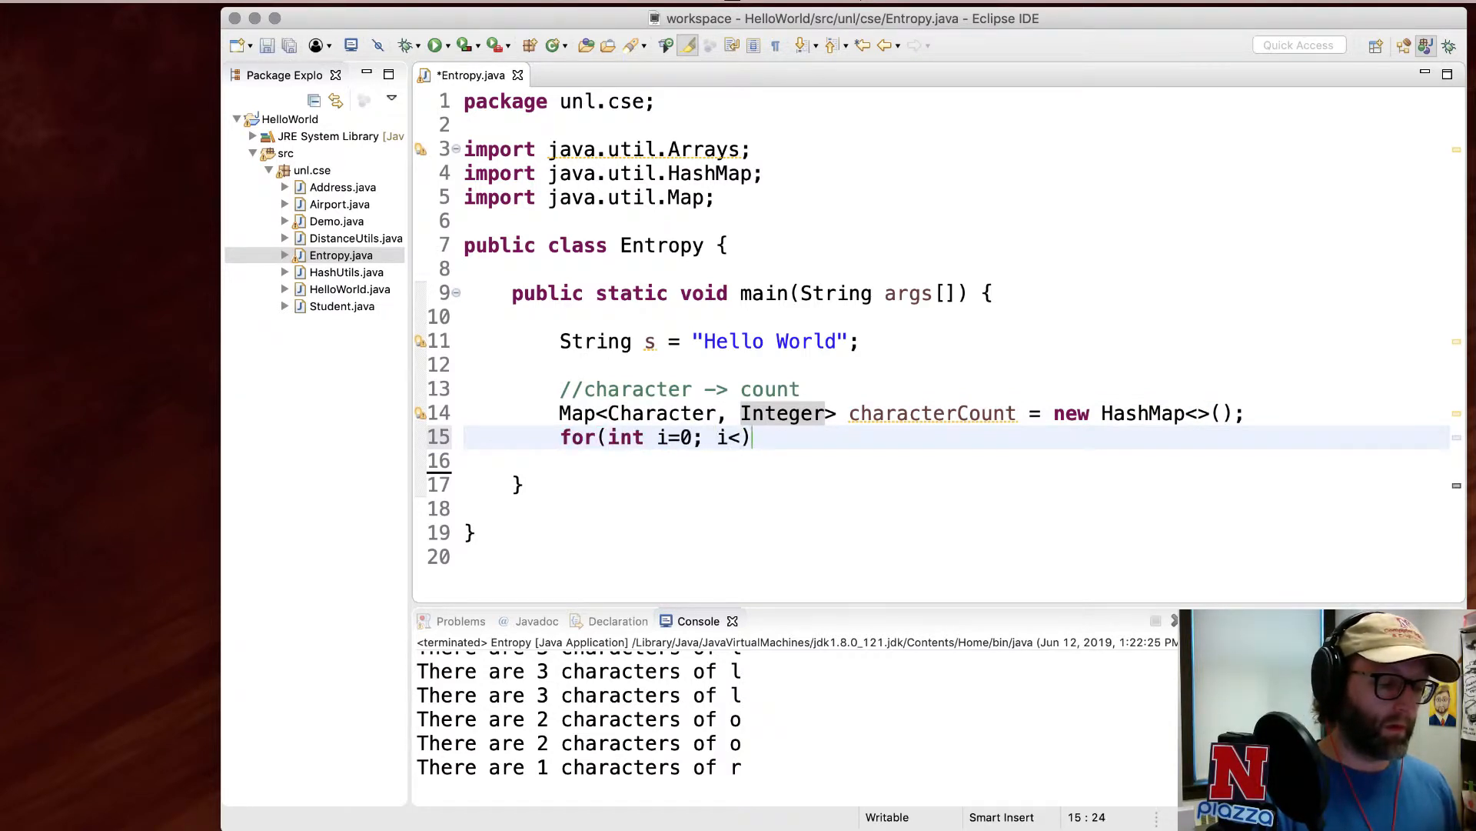
type("s.length(); i++) {")
left_click(957, 461)
type("Ch")
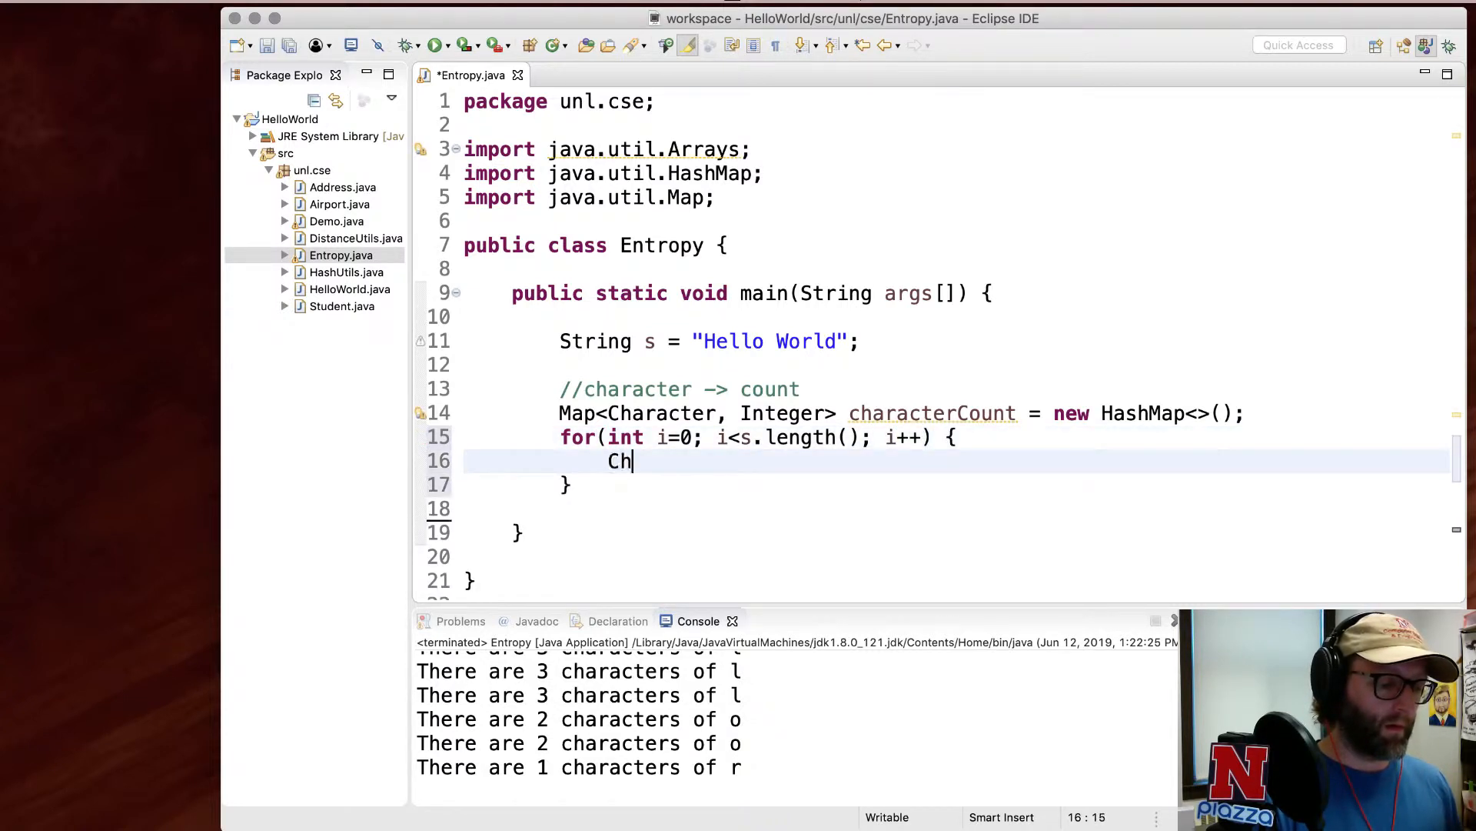
type("aracter c =")
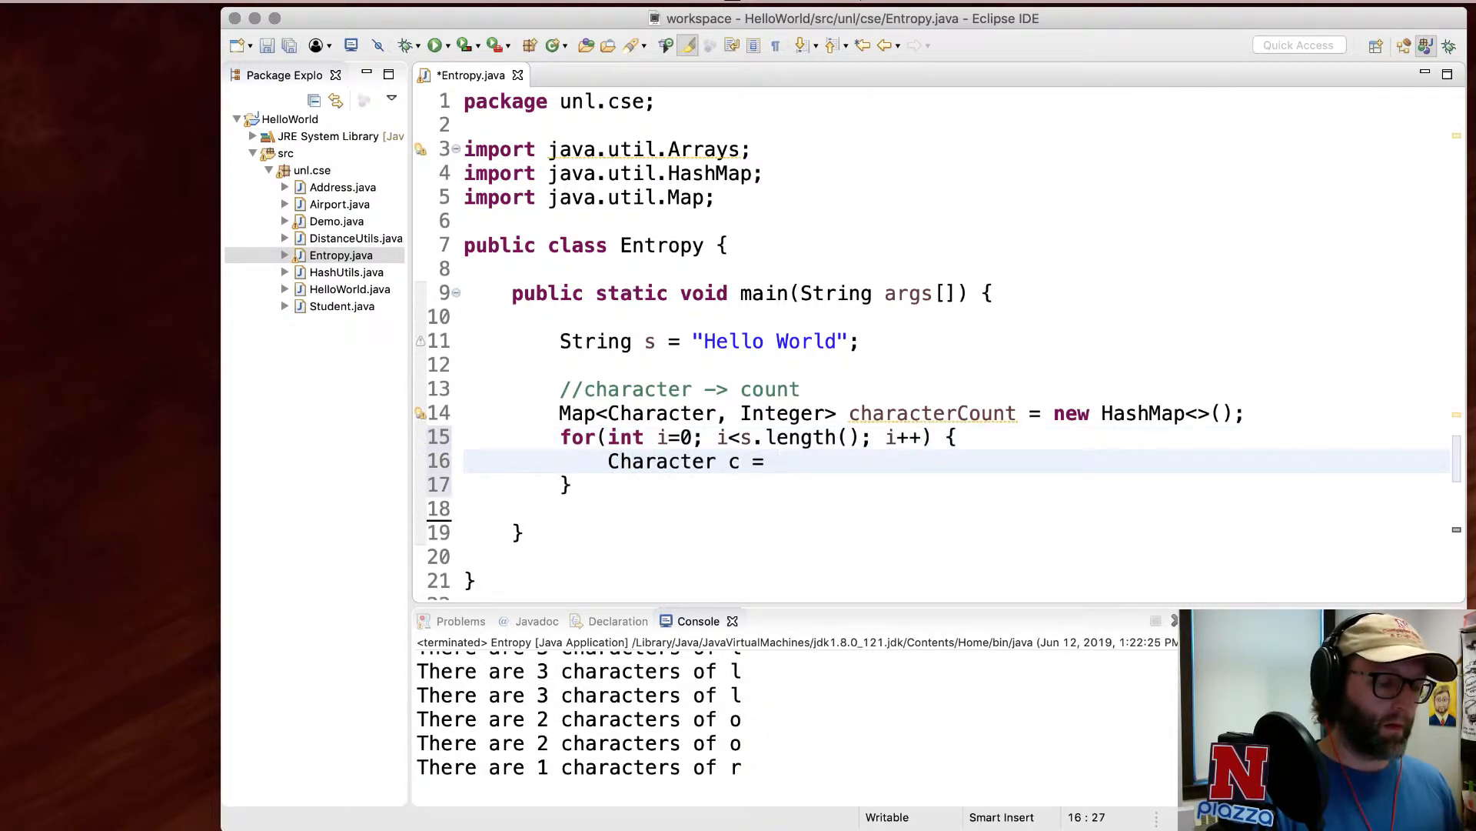
type("s.charAt(i)")
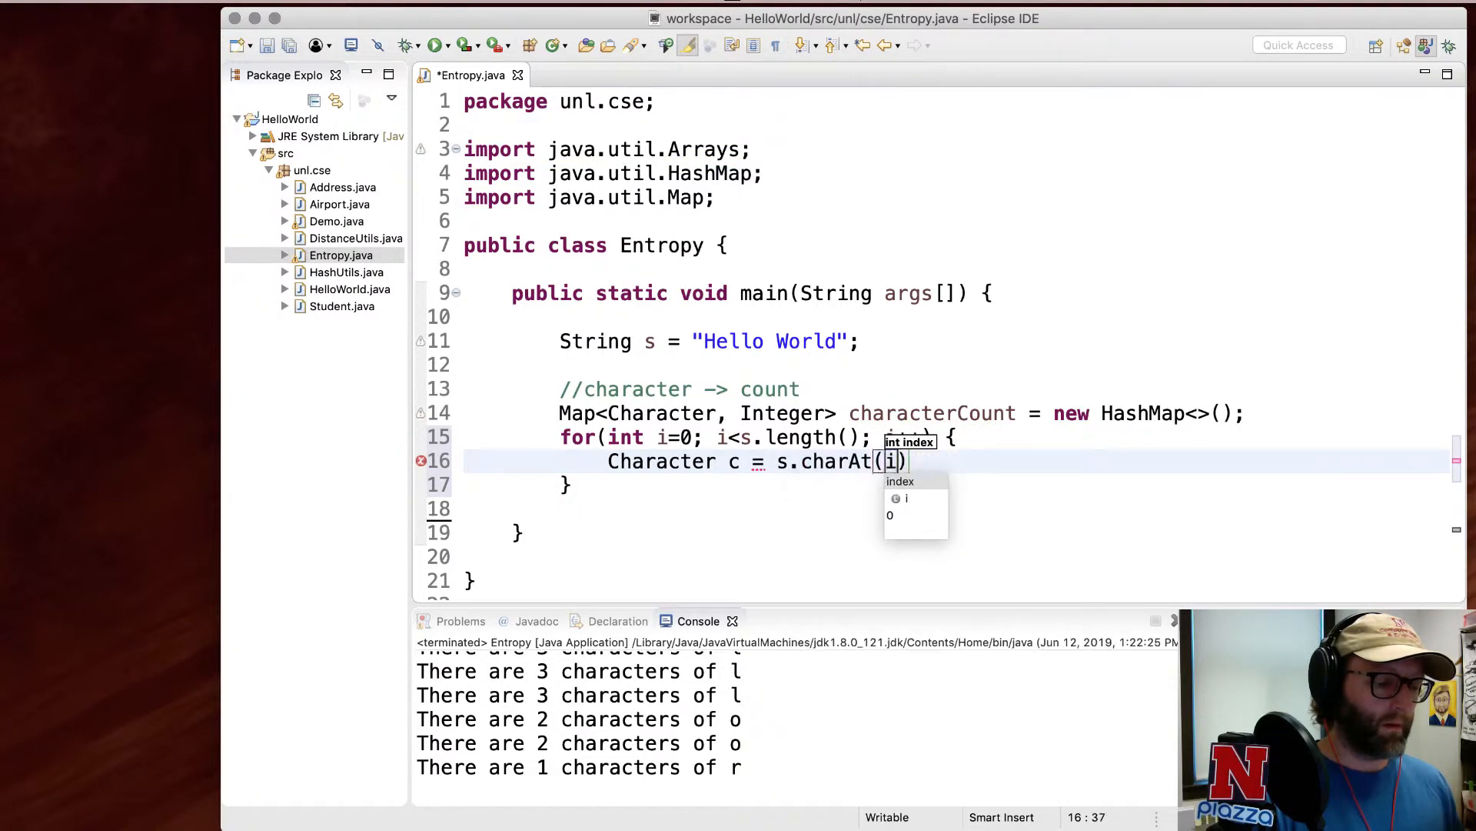
type(";")
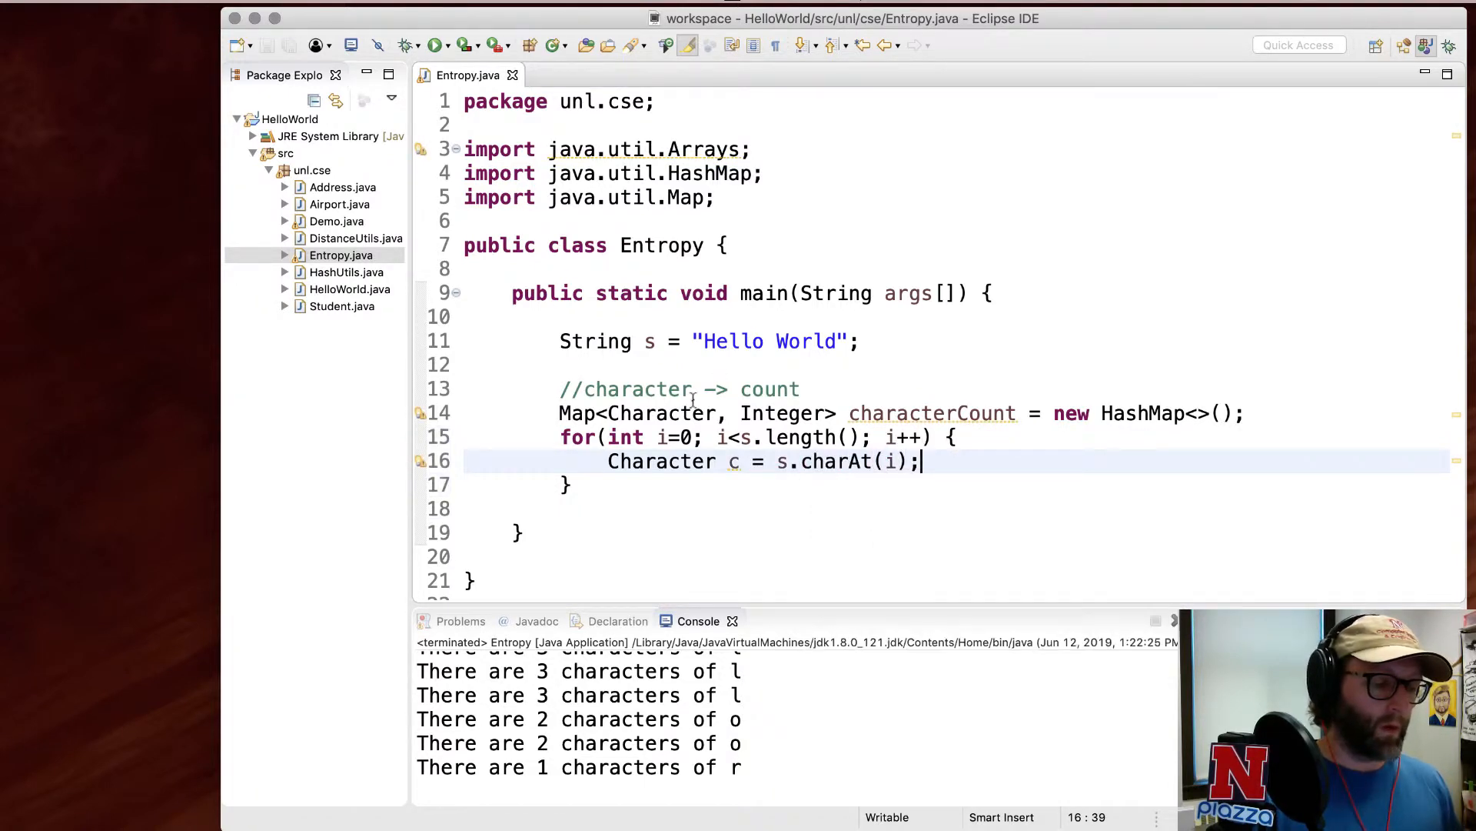
- Put 0 when characterCount.get(c) is null, then put get(c) + 1
scroll("up", 3)
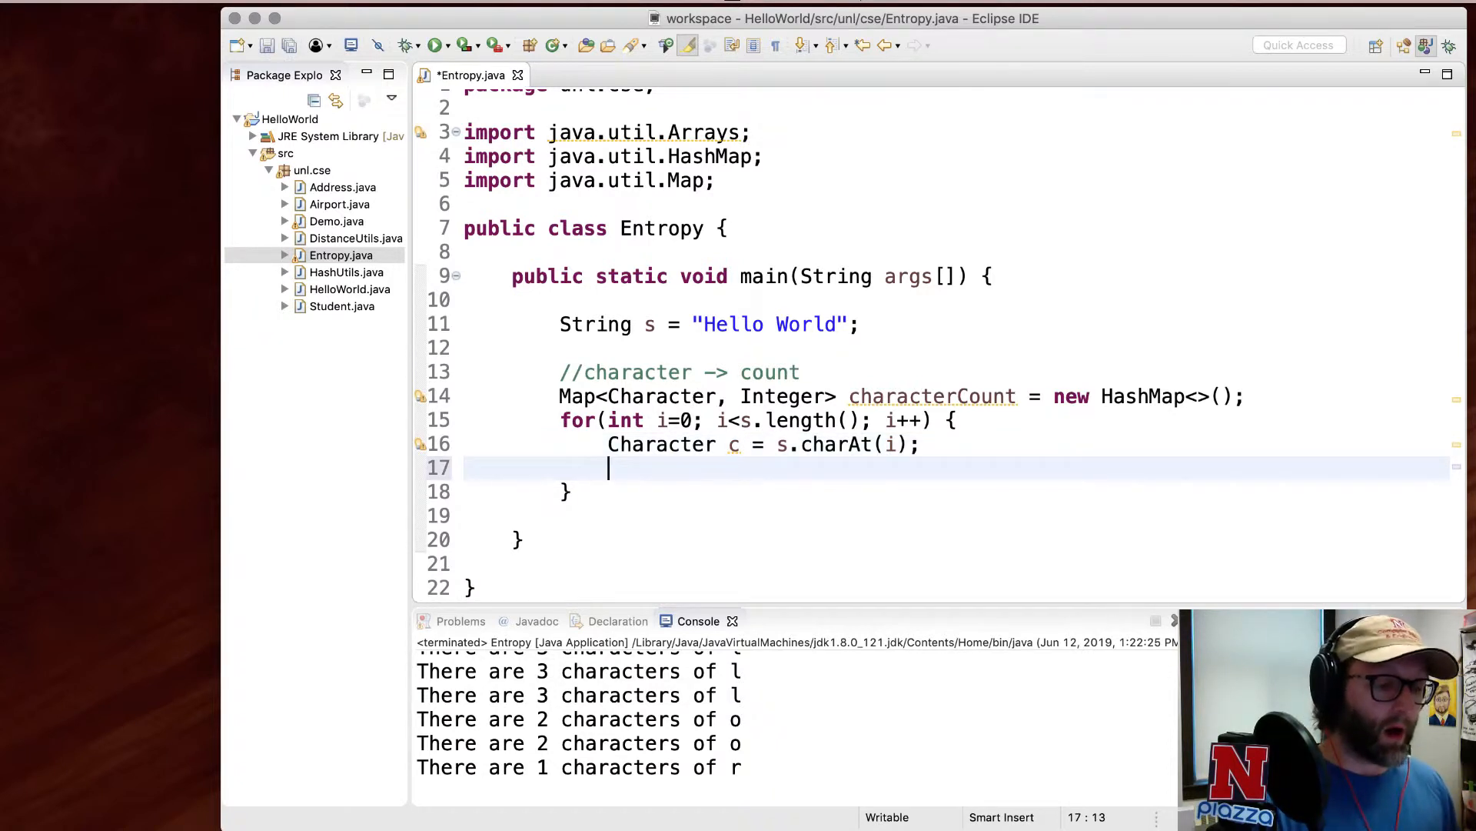
type("if(c")
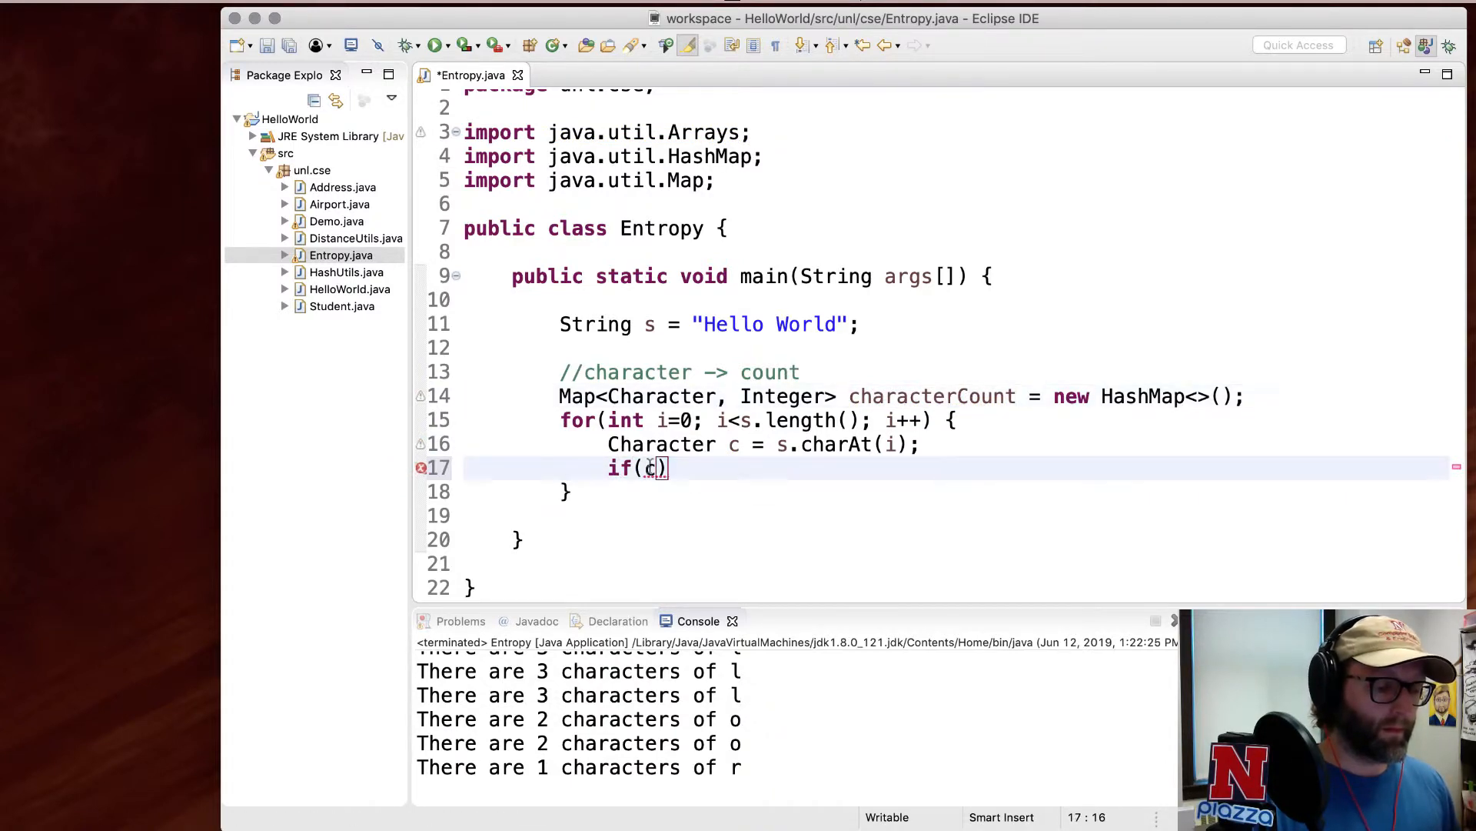
type("characterCount.get")
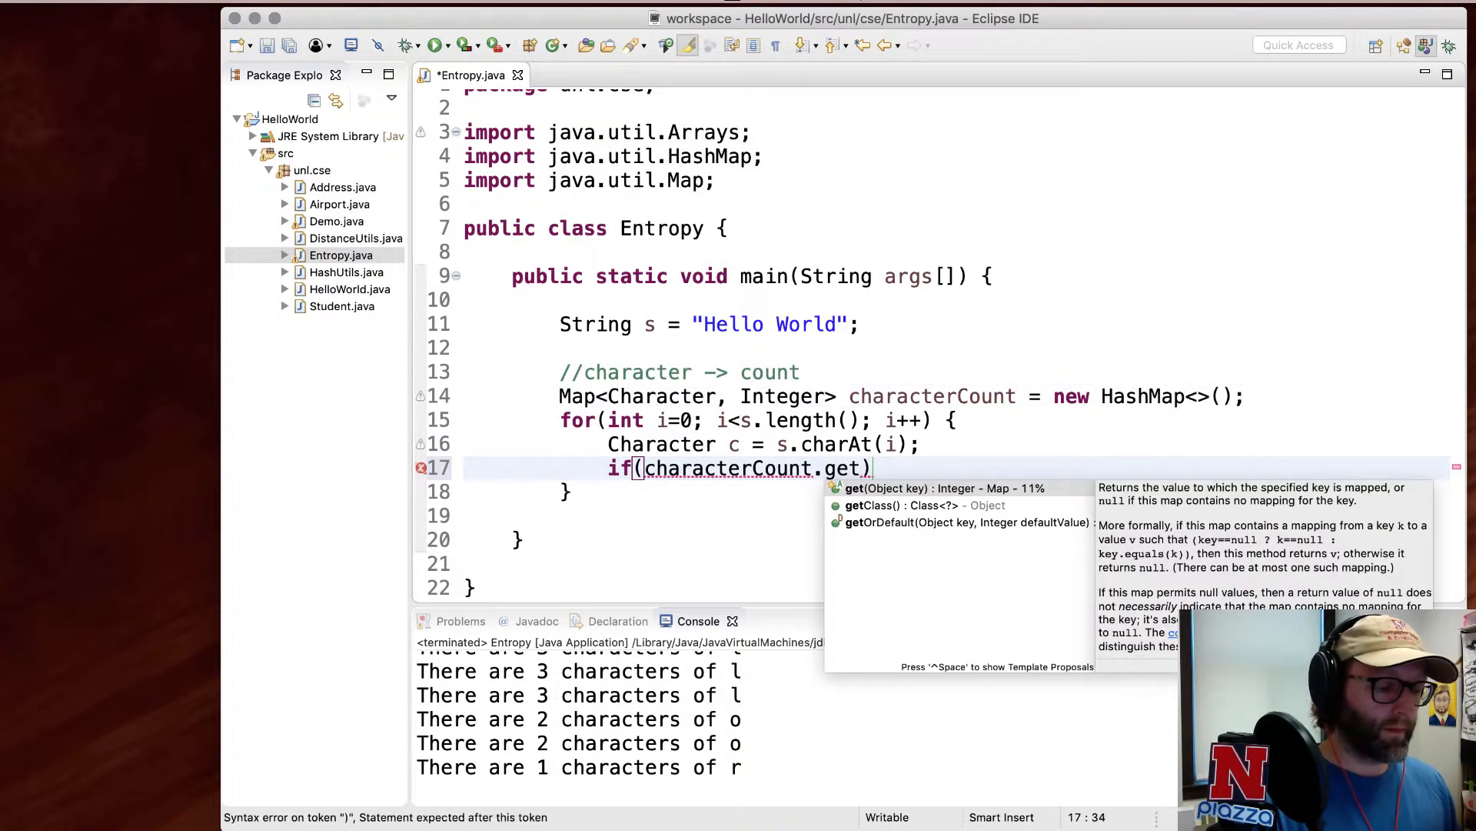
type("c) == null) {")
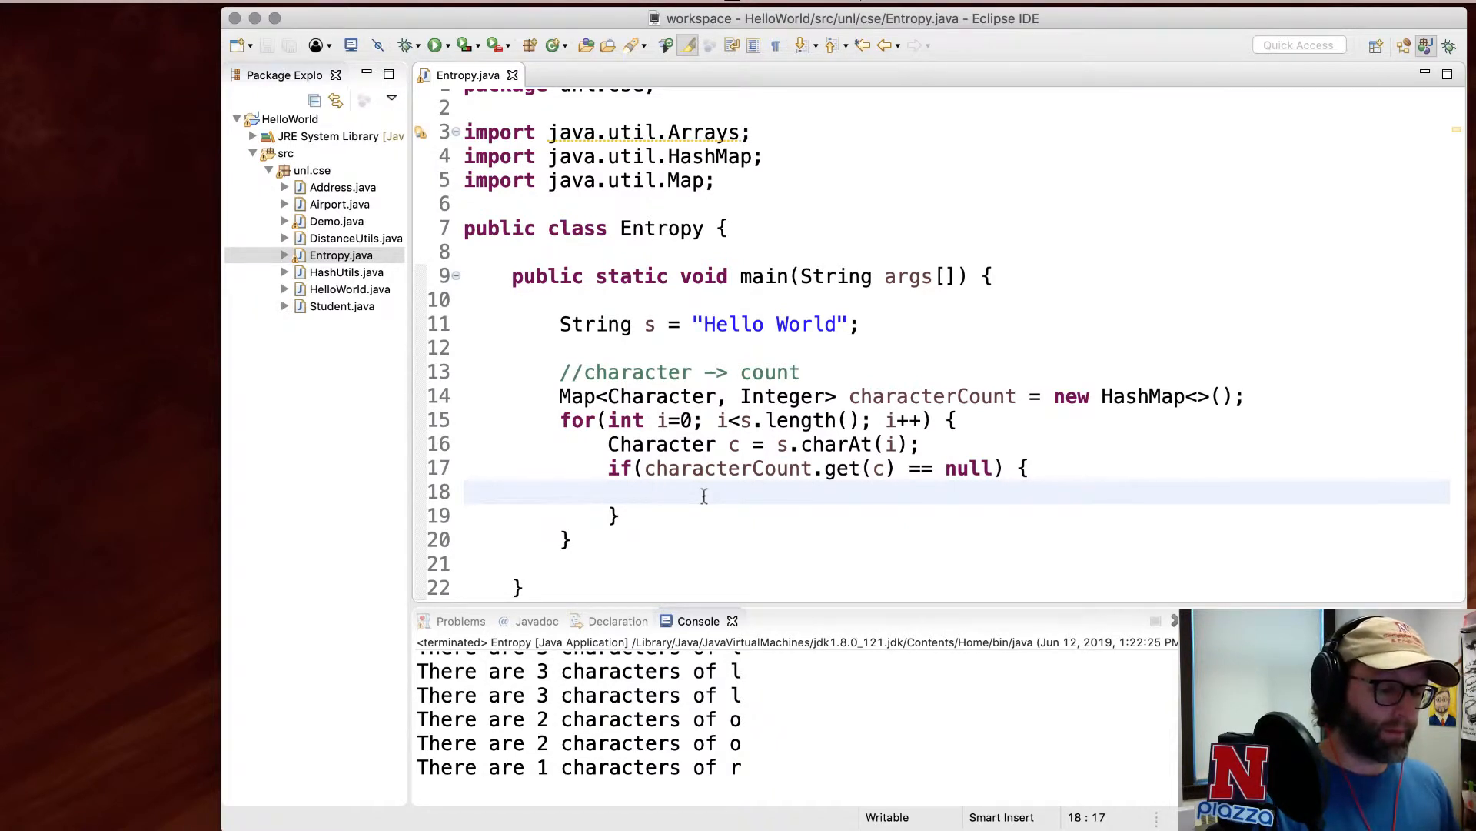
type("characterCount")
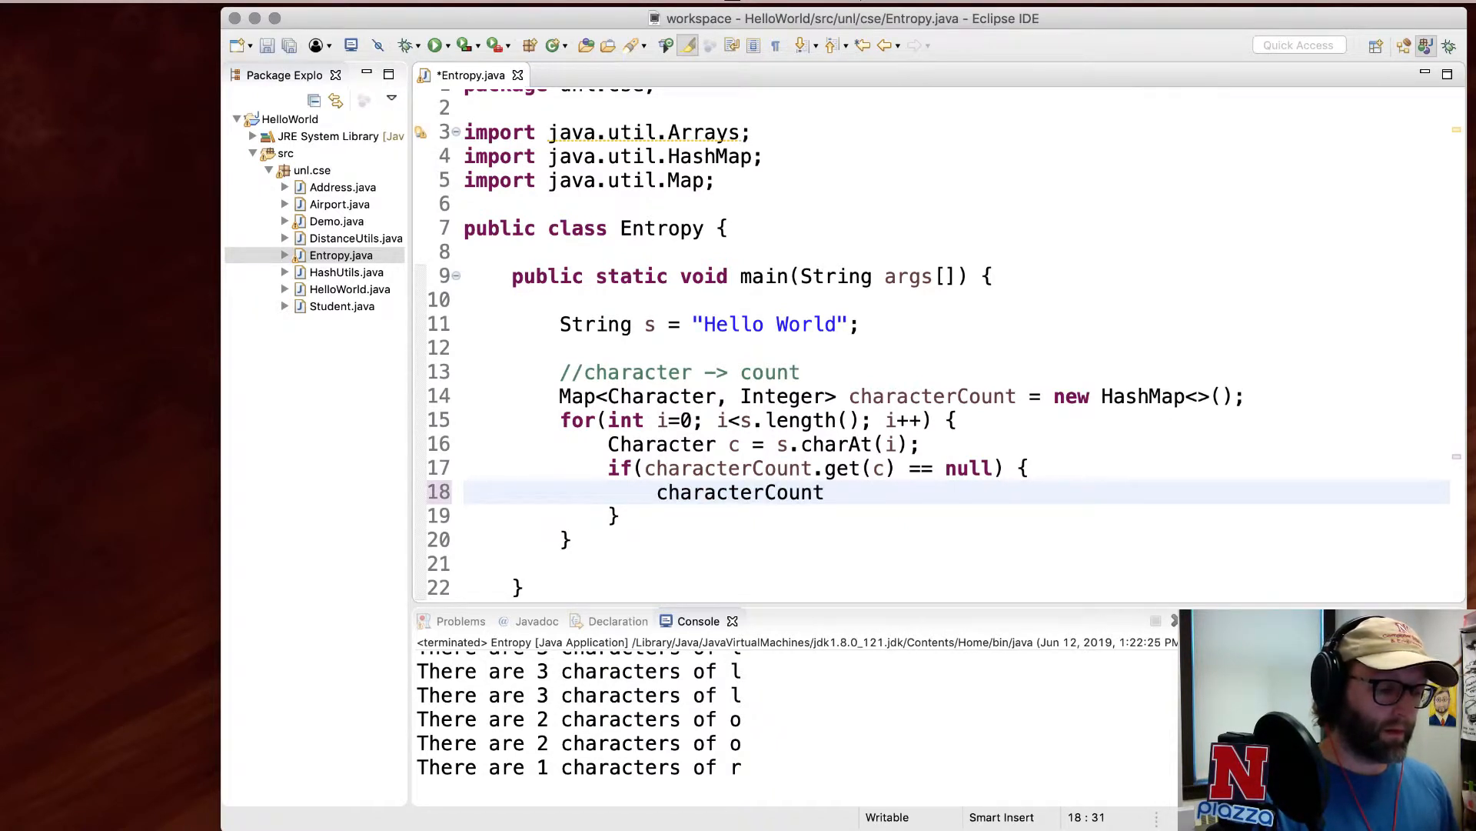
type(".put")
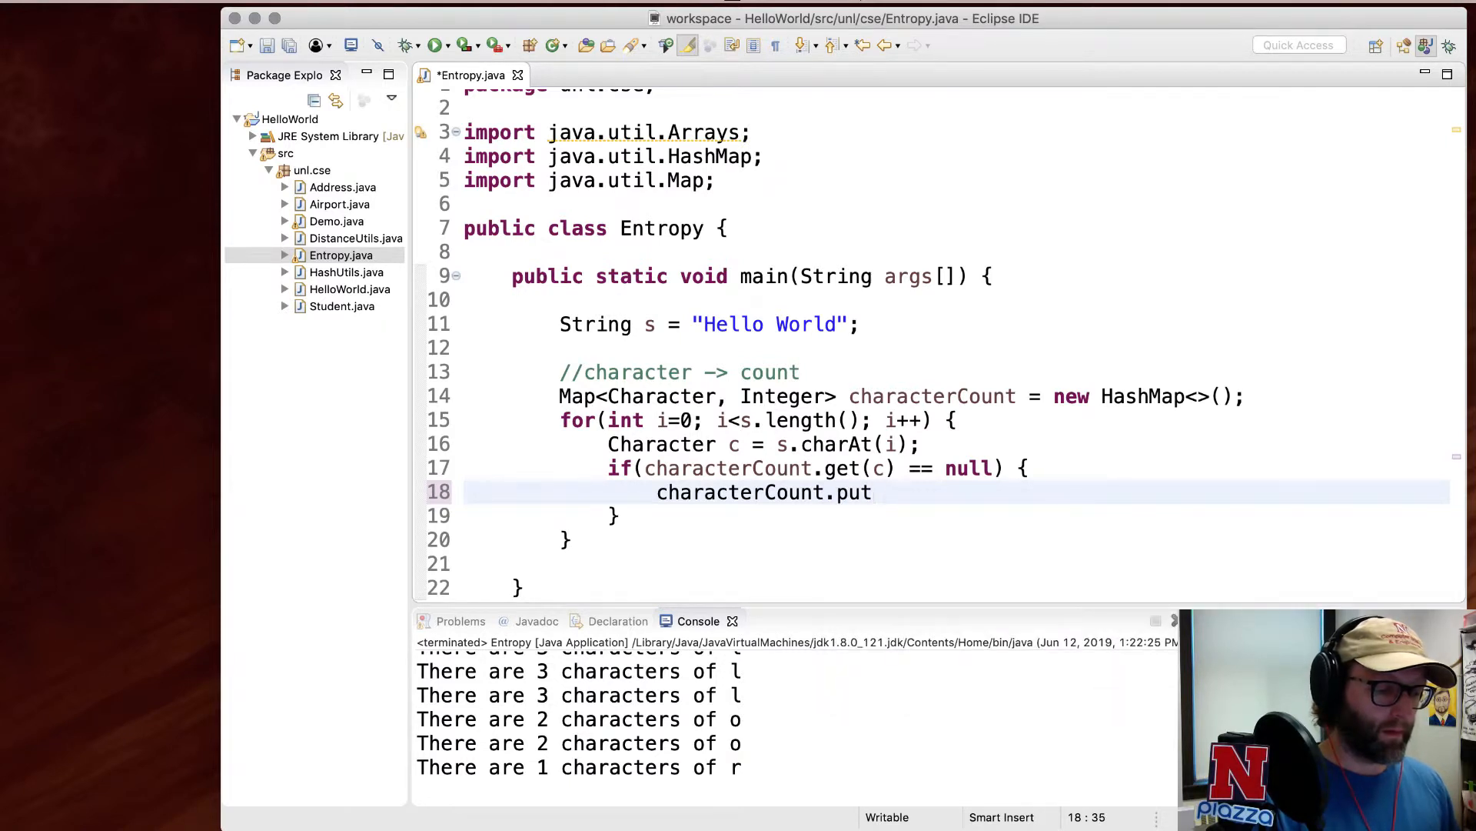
type("(c, 0);")
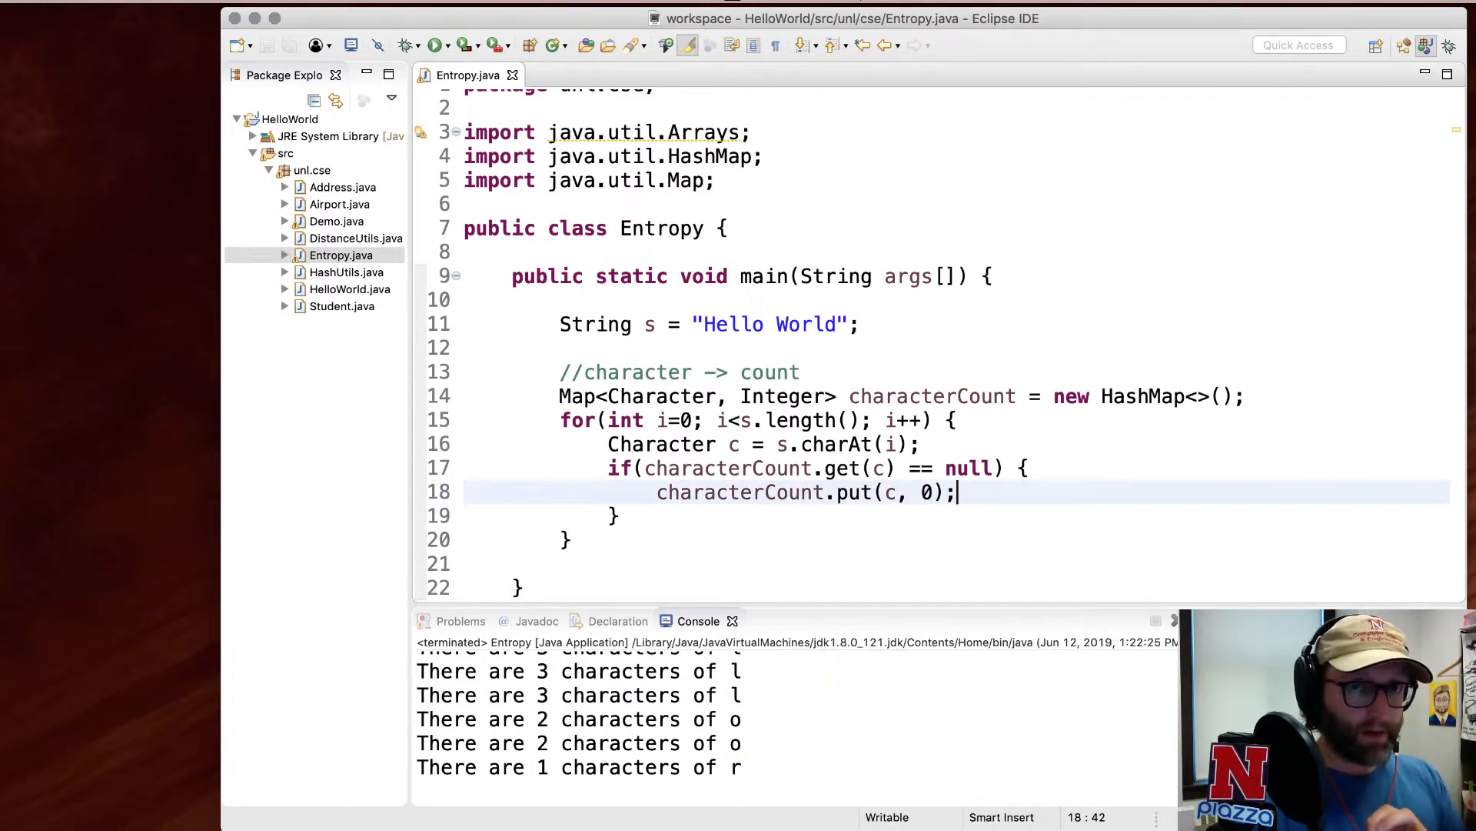
key("Return")
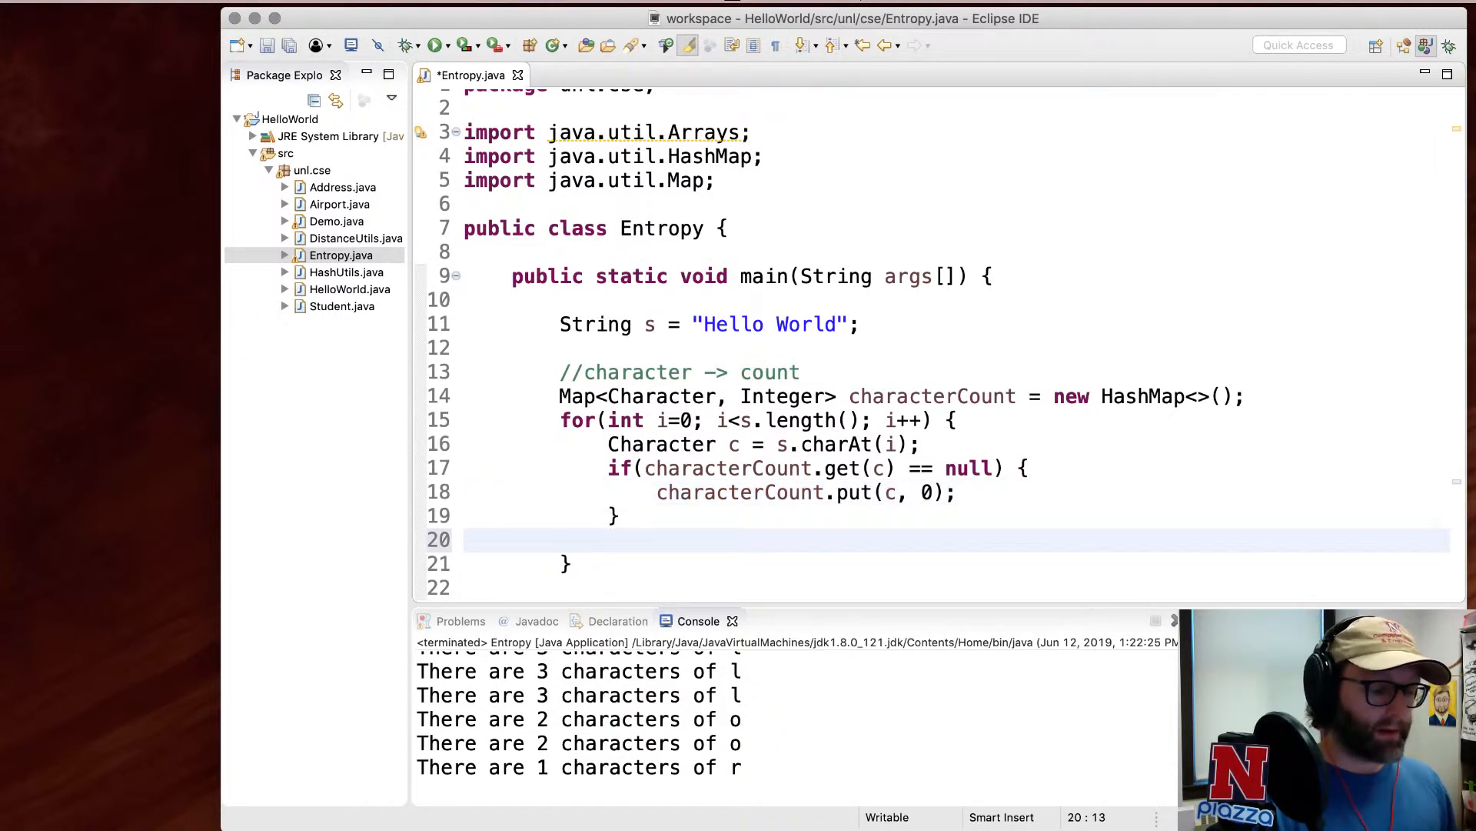
type("characterCount.put(c, characterCount.get(c) + 1")
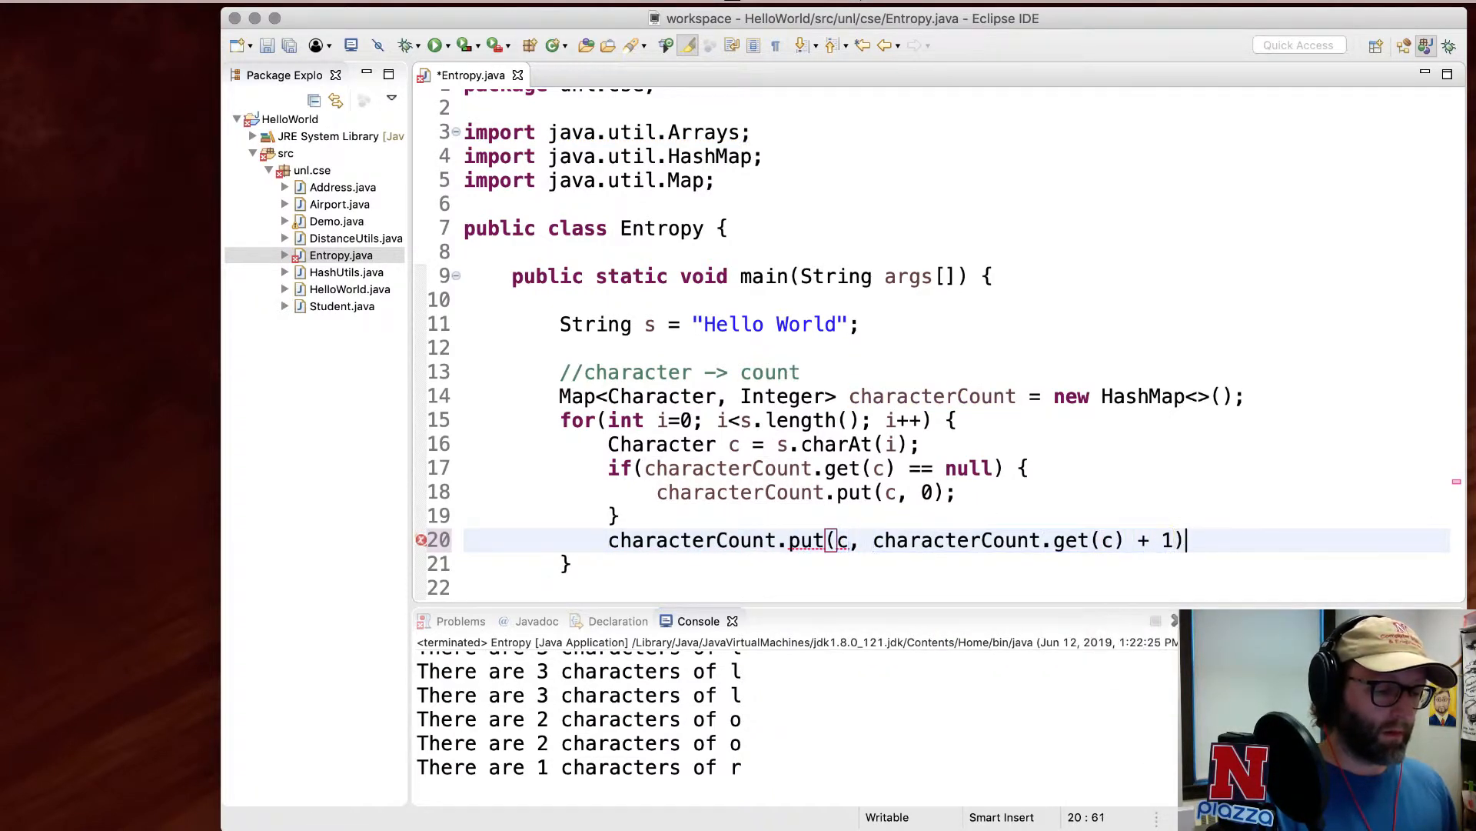
type(";")
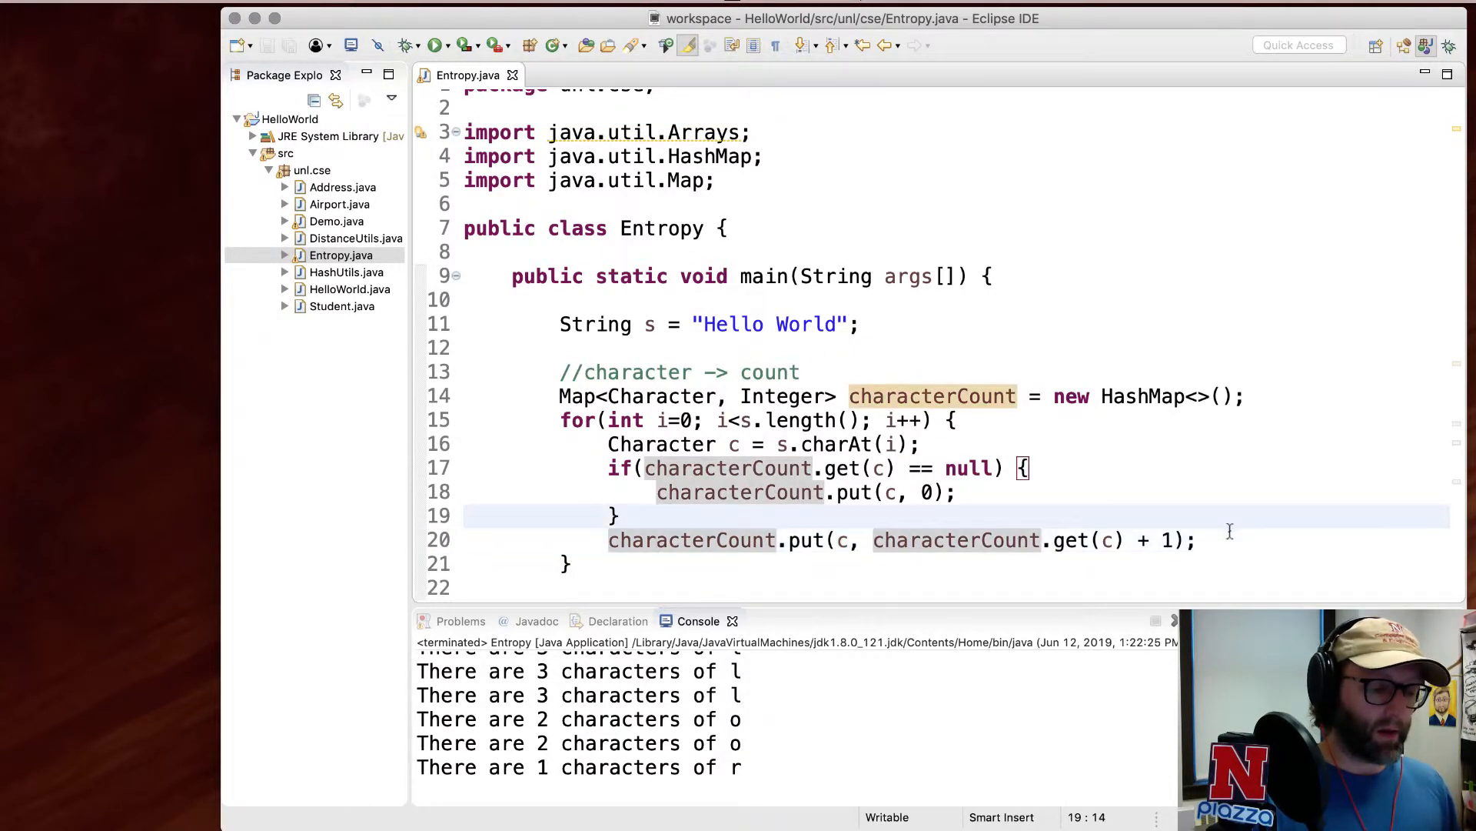
left_click(1196, 540)
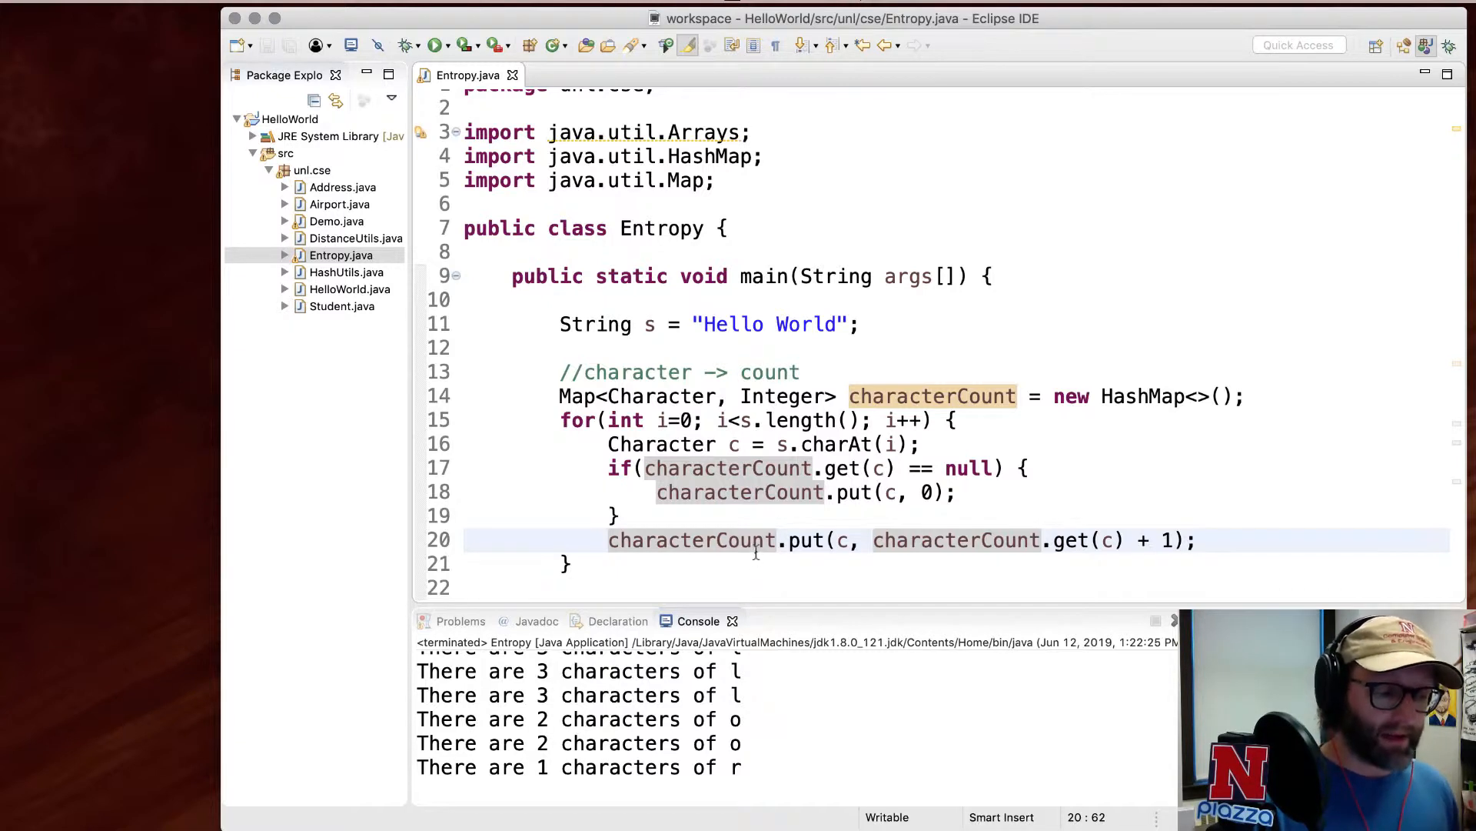
mouse_move(751, 515)
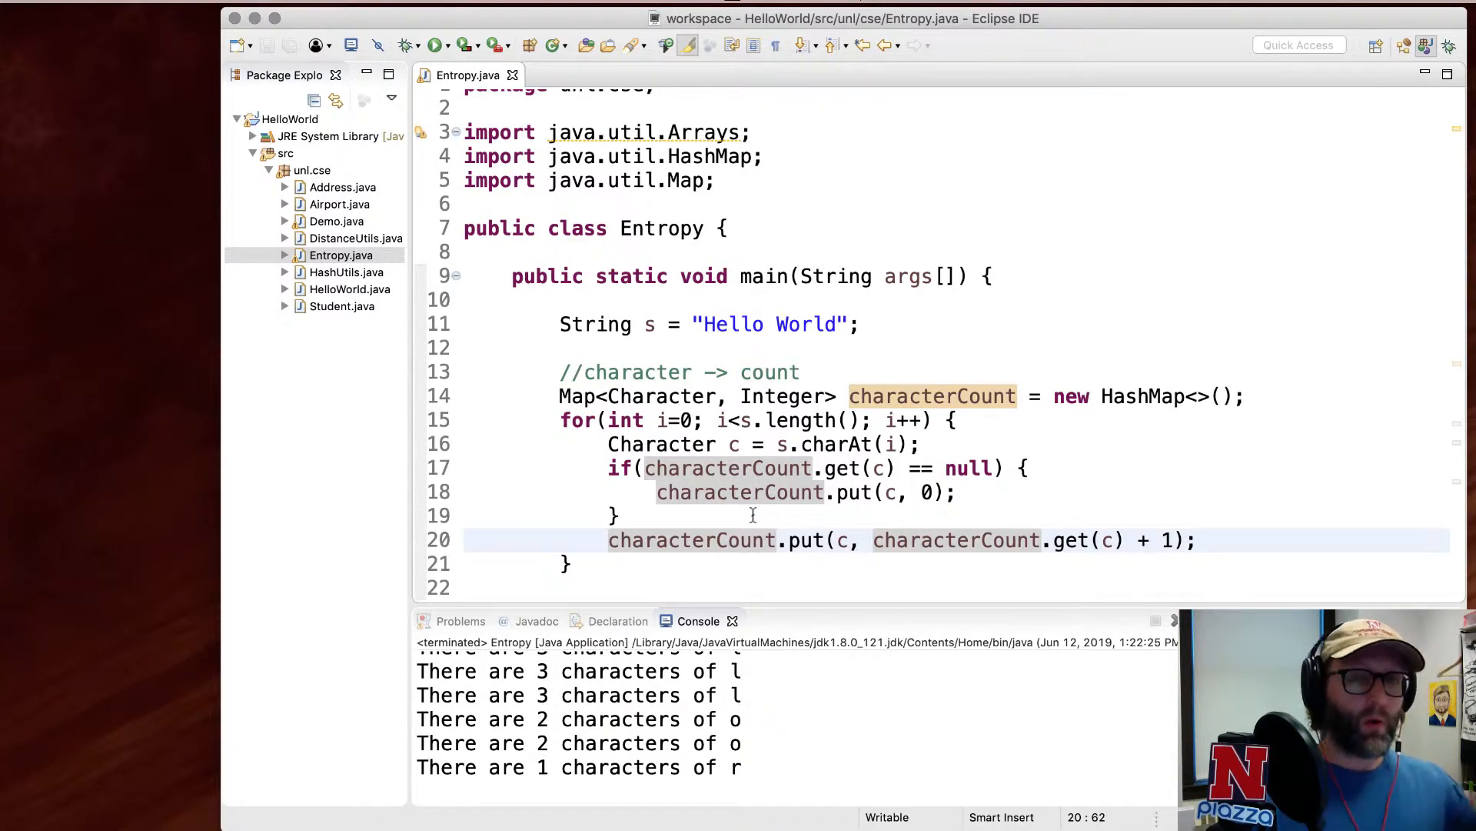
left_click(1194, 540)
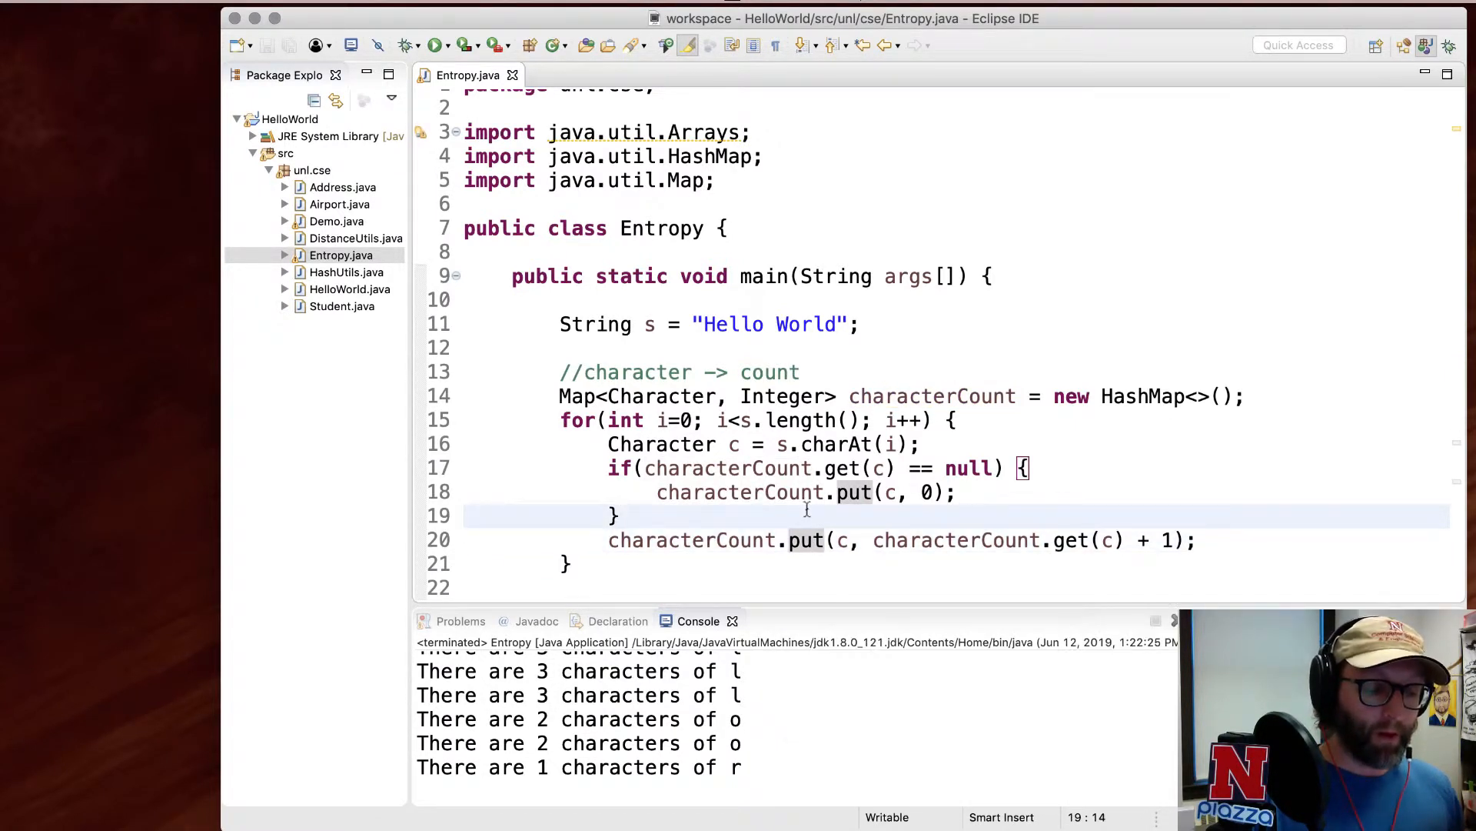
left_click(609, 468)
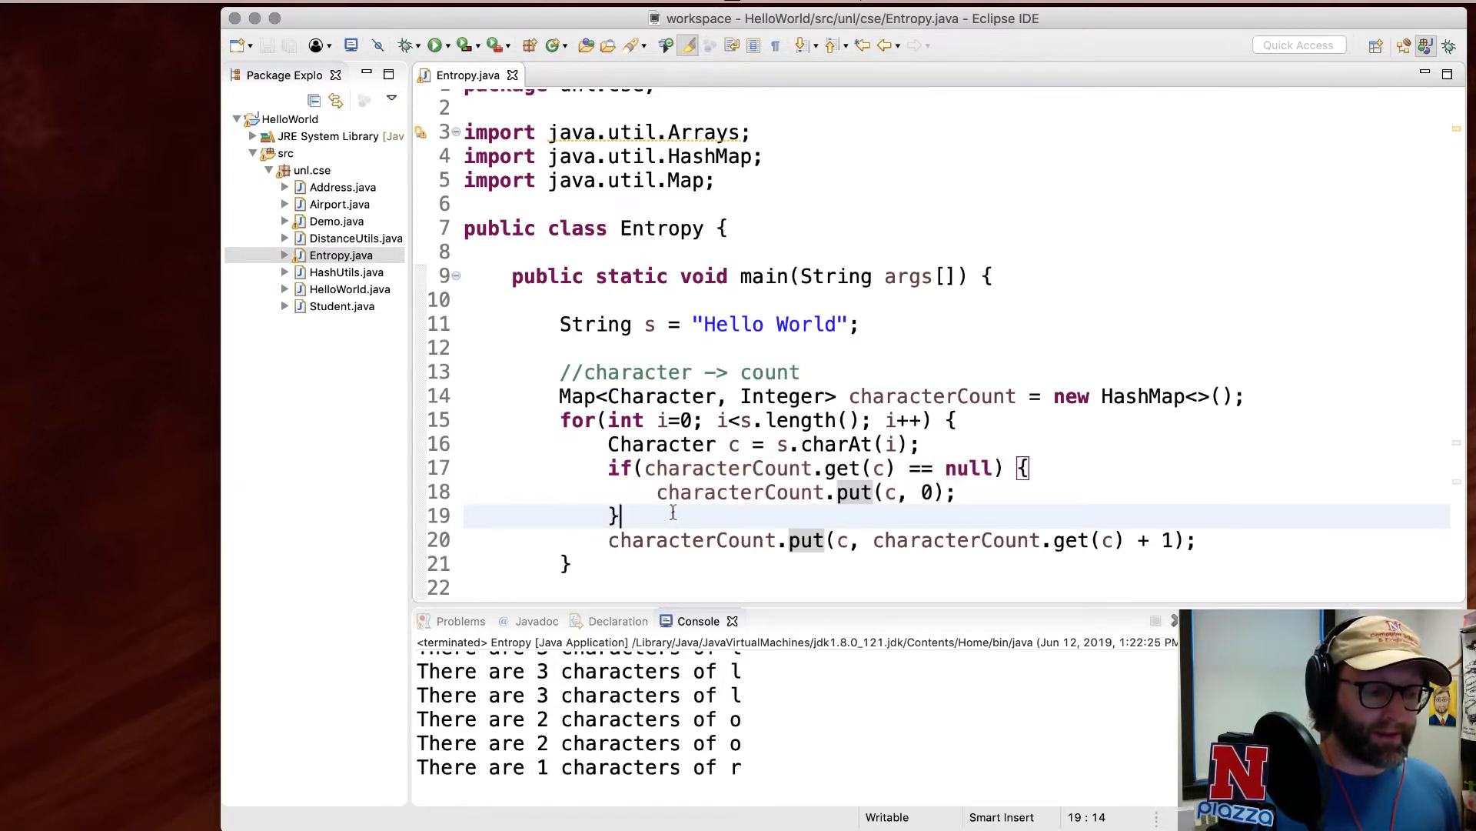
left_click(932, 539)
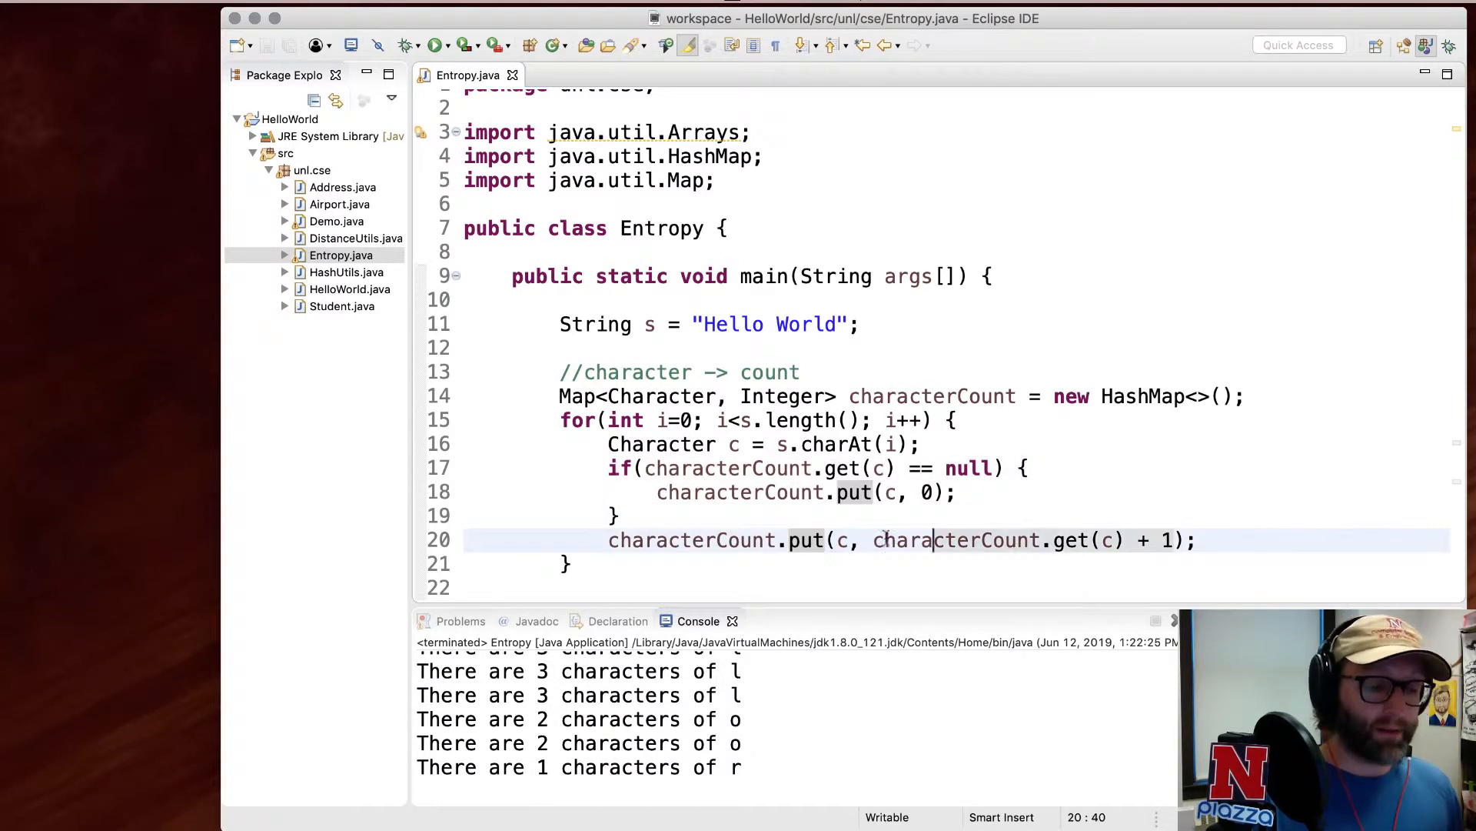
- Print characterCount with System.out.println and run, showing counts like l=3 and o=2
type("System.out.p")
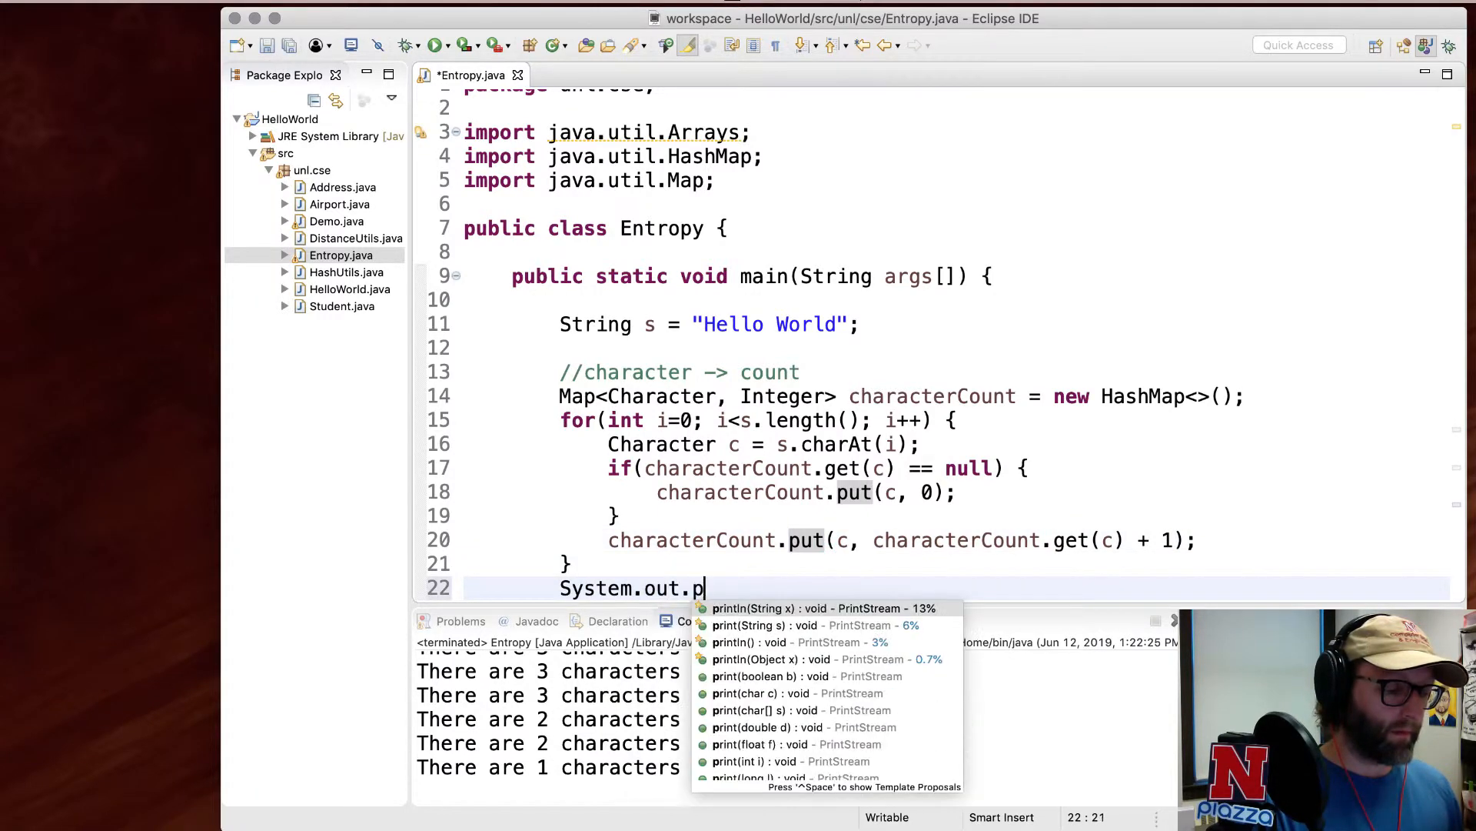
left_click(819, 608)
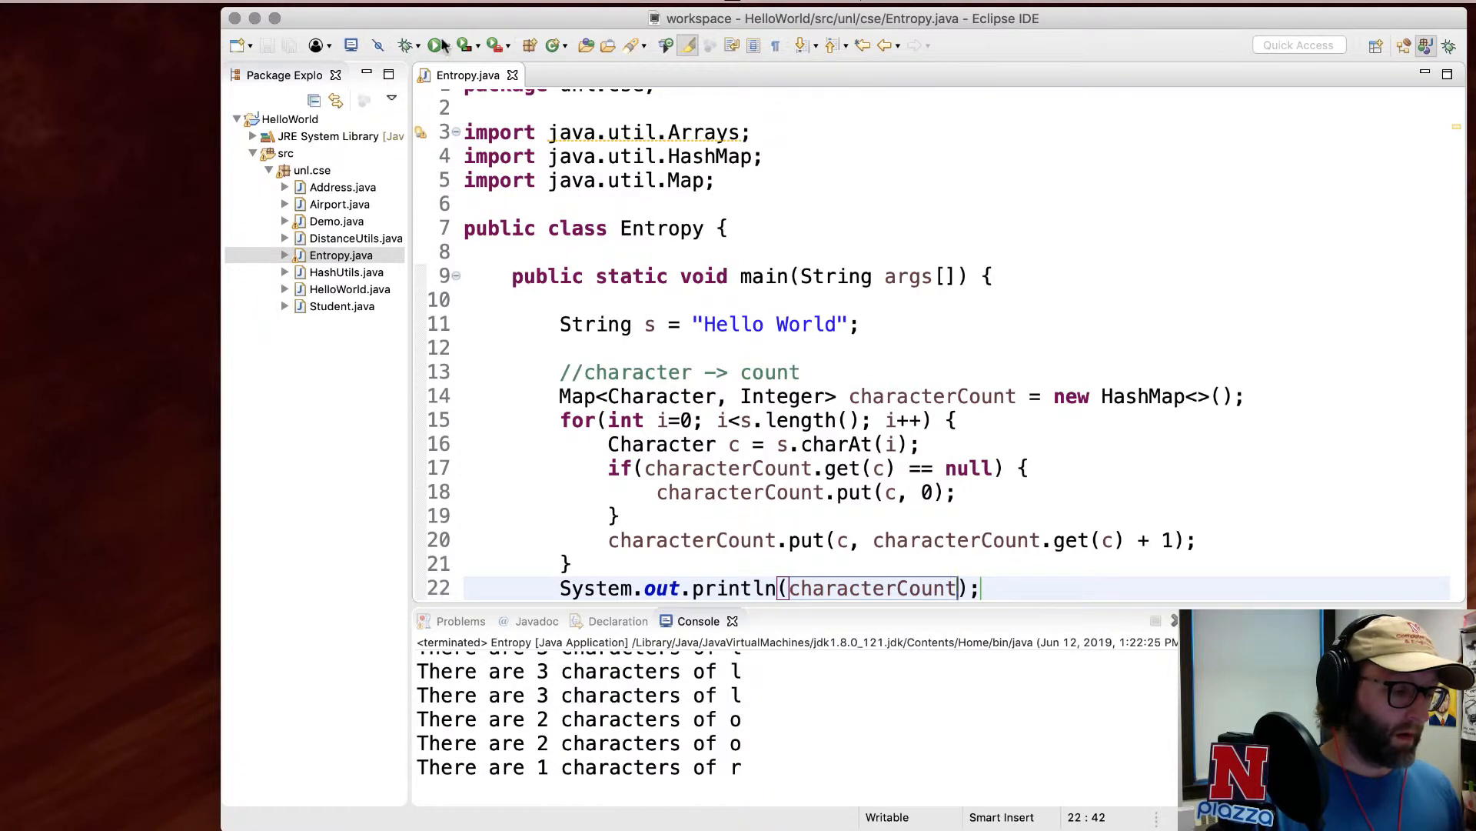
left_click(436, 44)
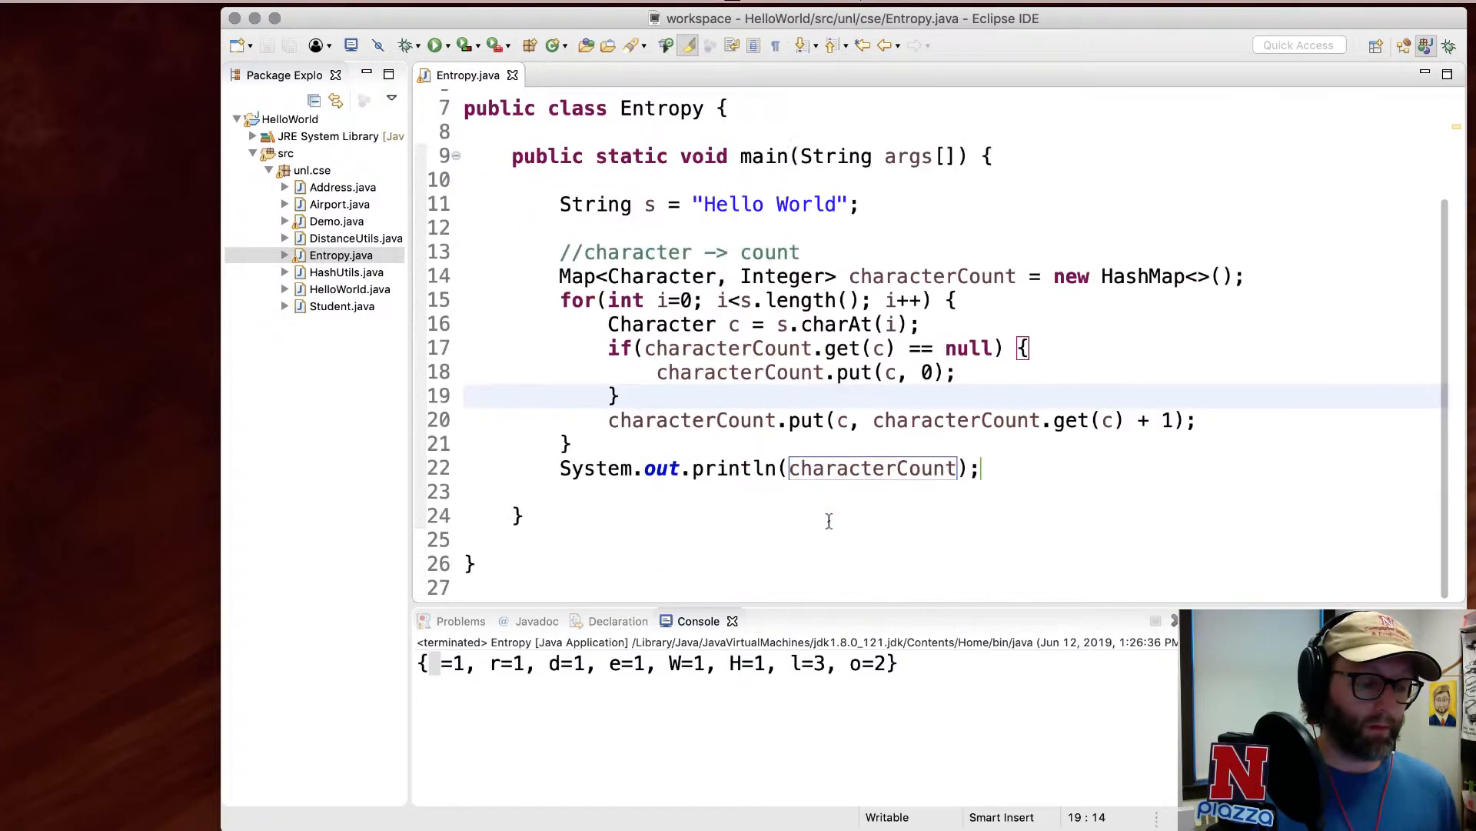
left_click(979, 468)
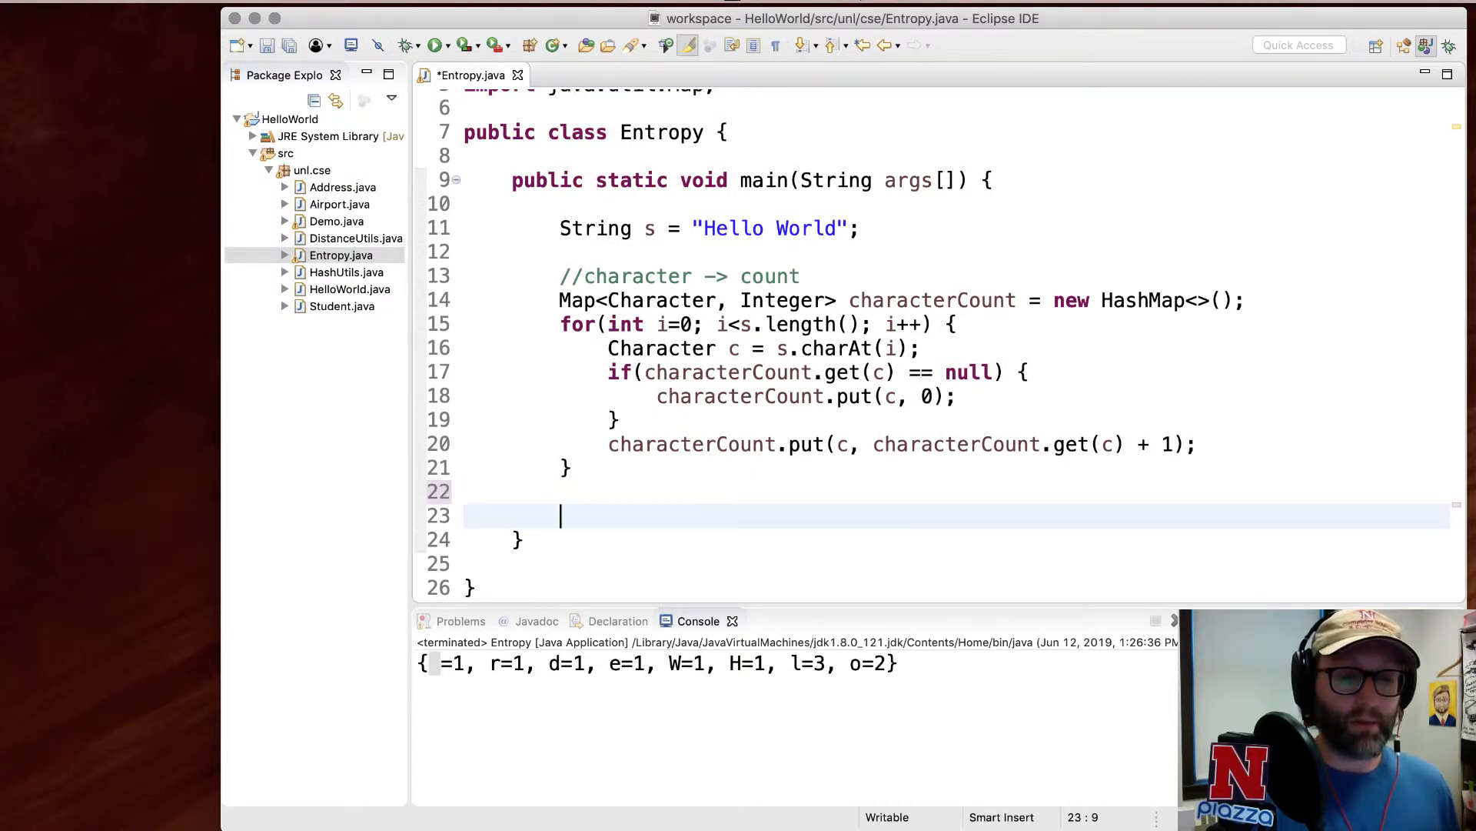
- Declare double sum = 0.0 and start a for loop over characterCount's characters
type("double sum")
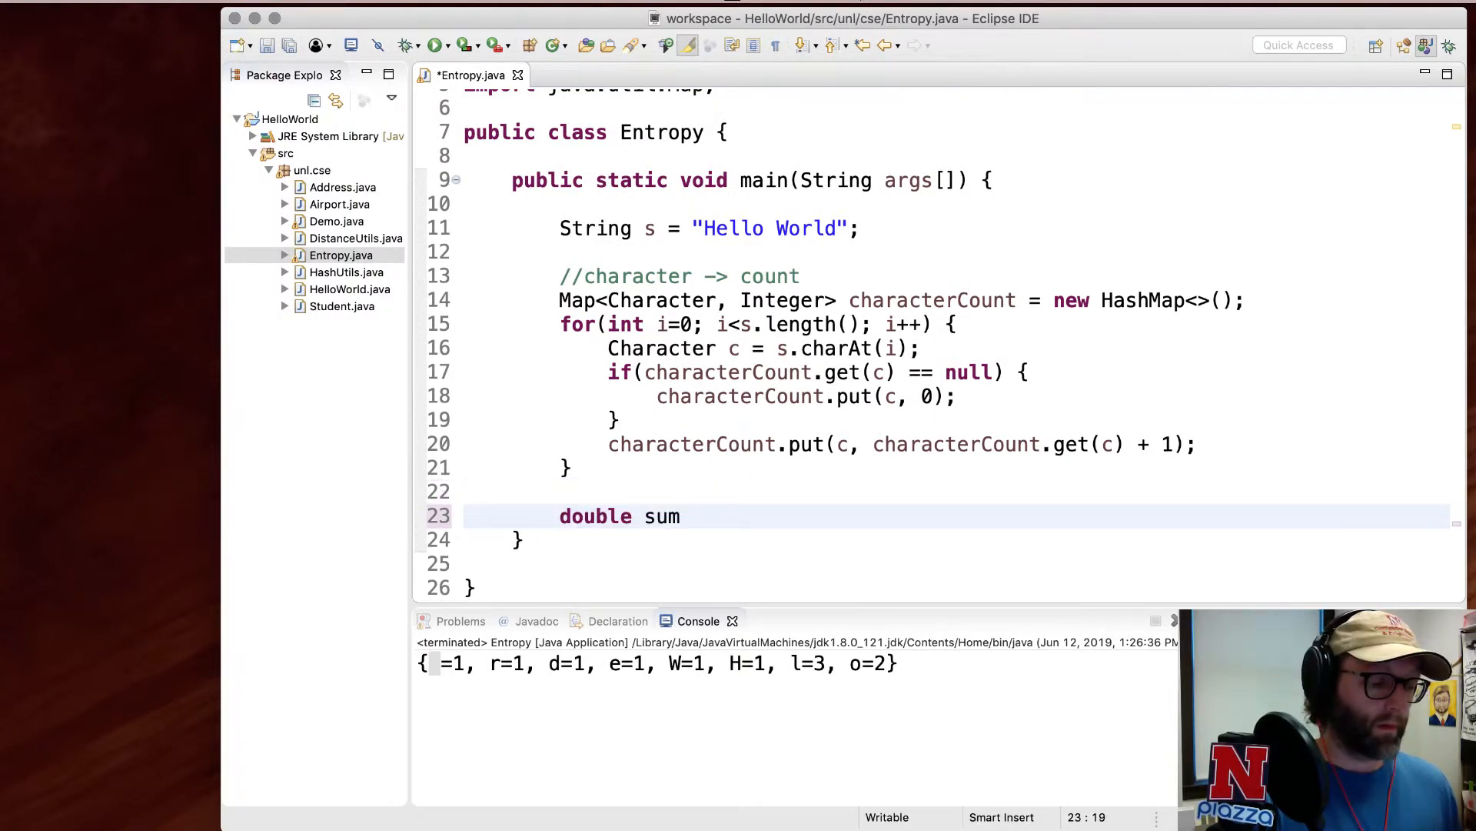
type("= 0.0;")
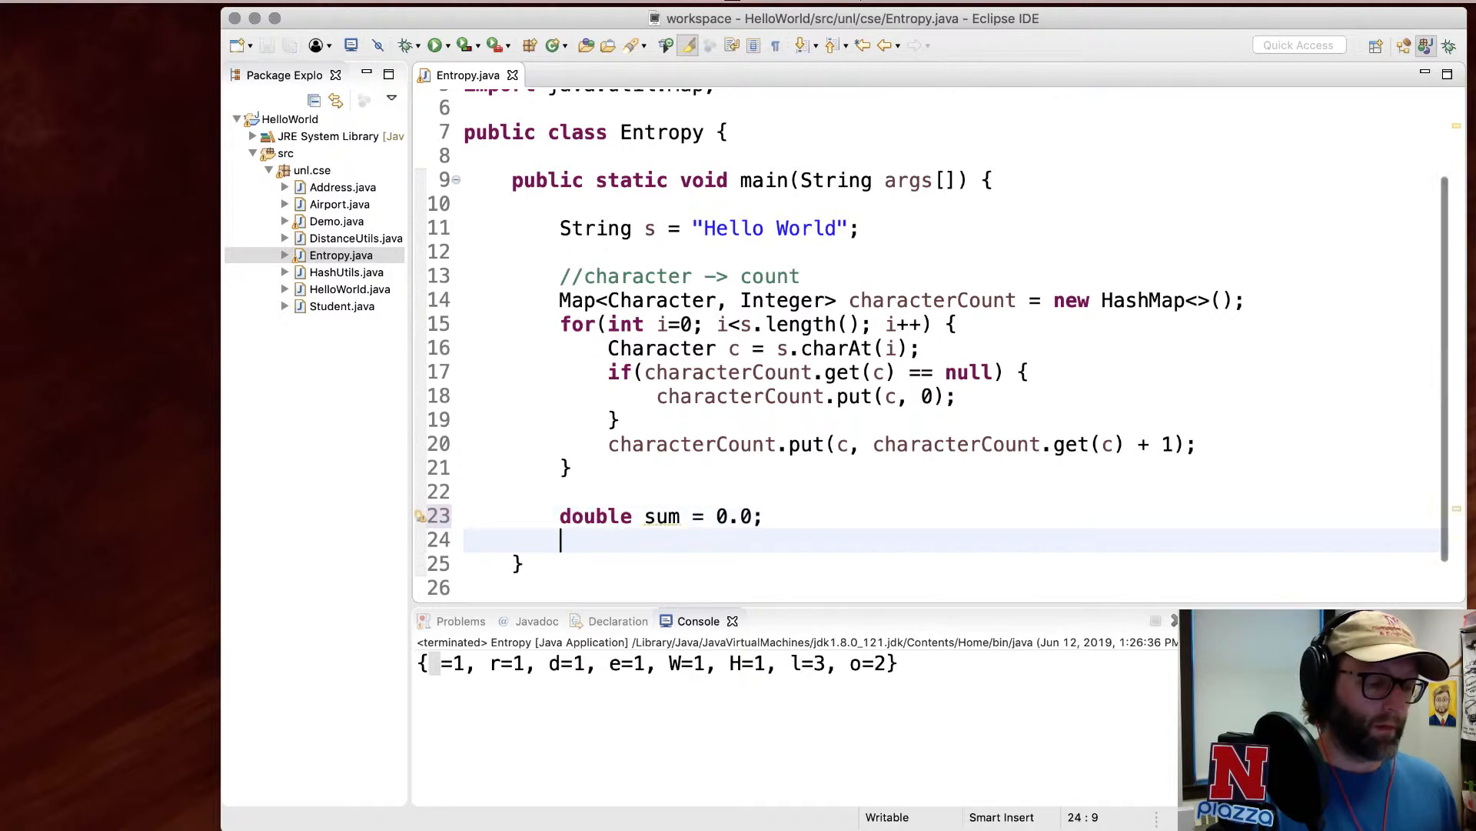
type("f")
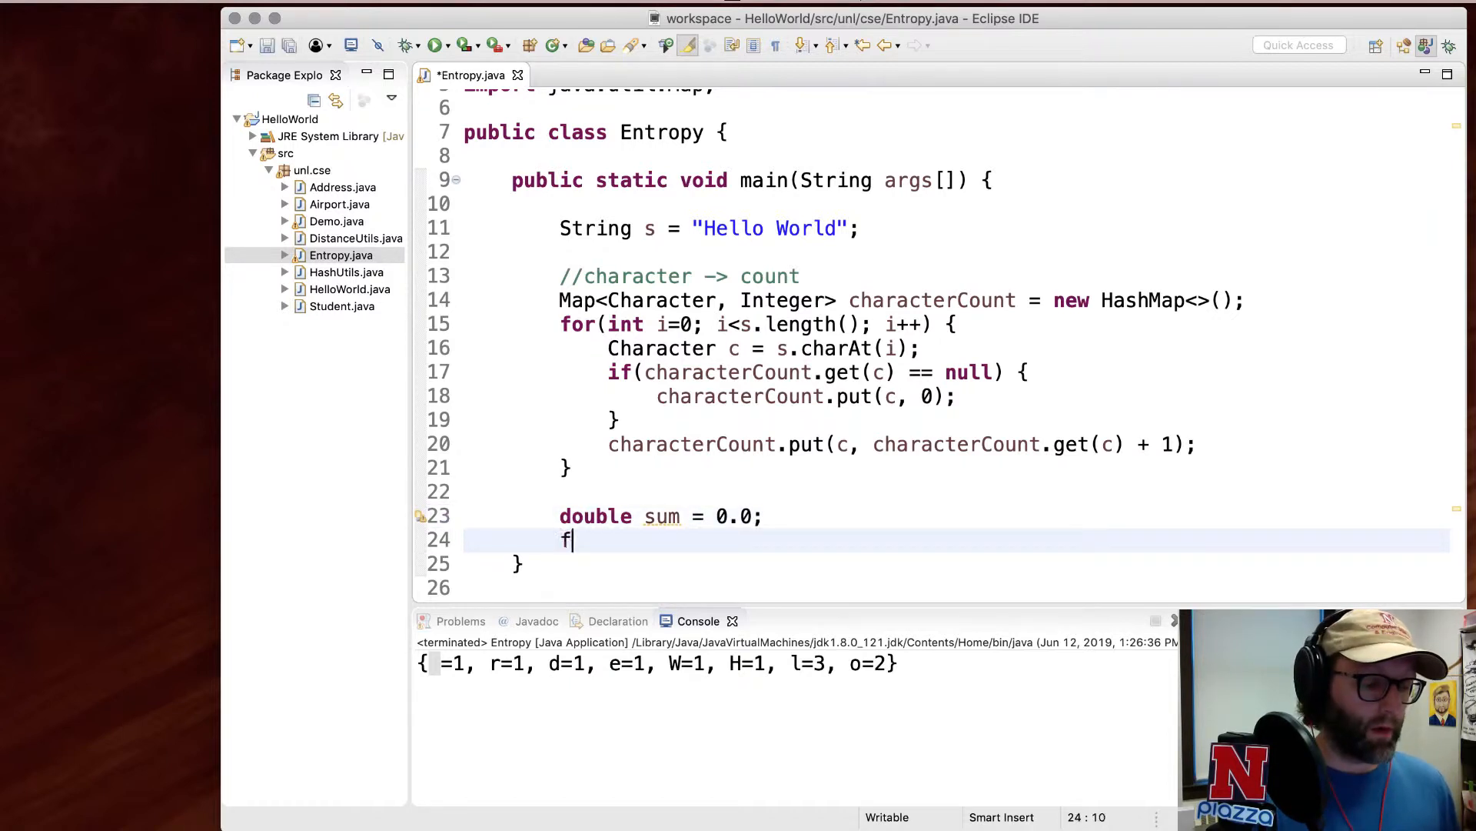
type("or")
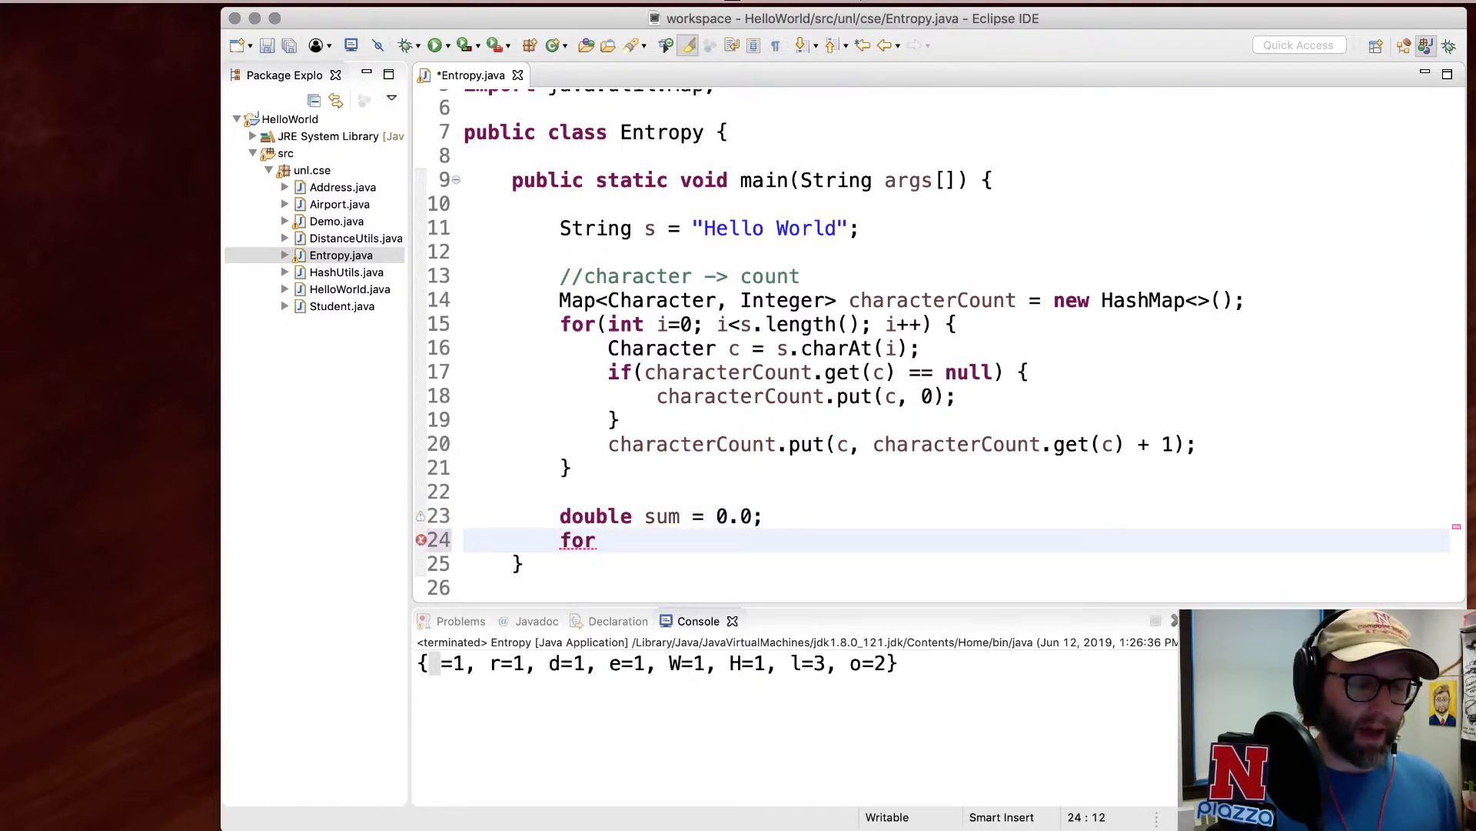
type("(")
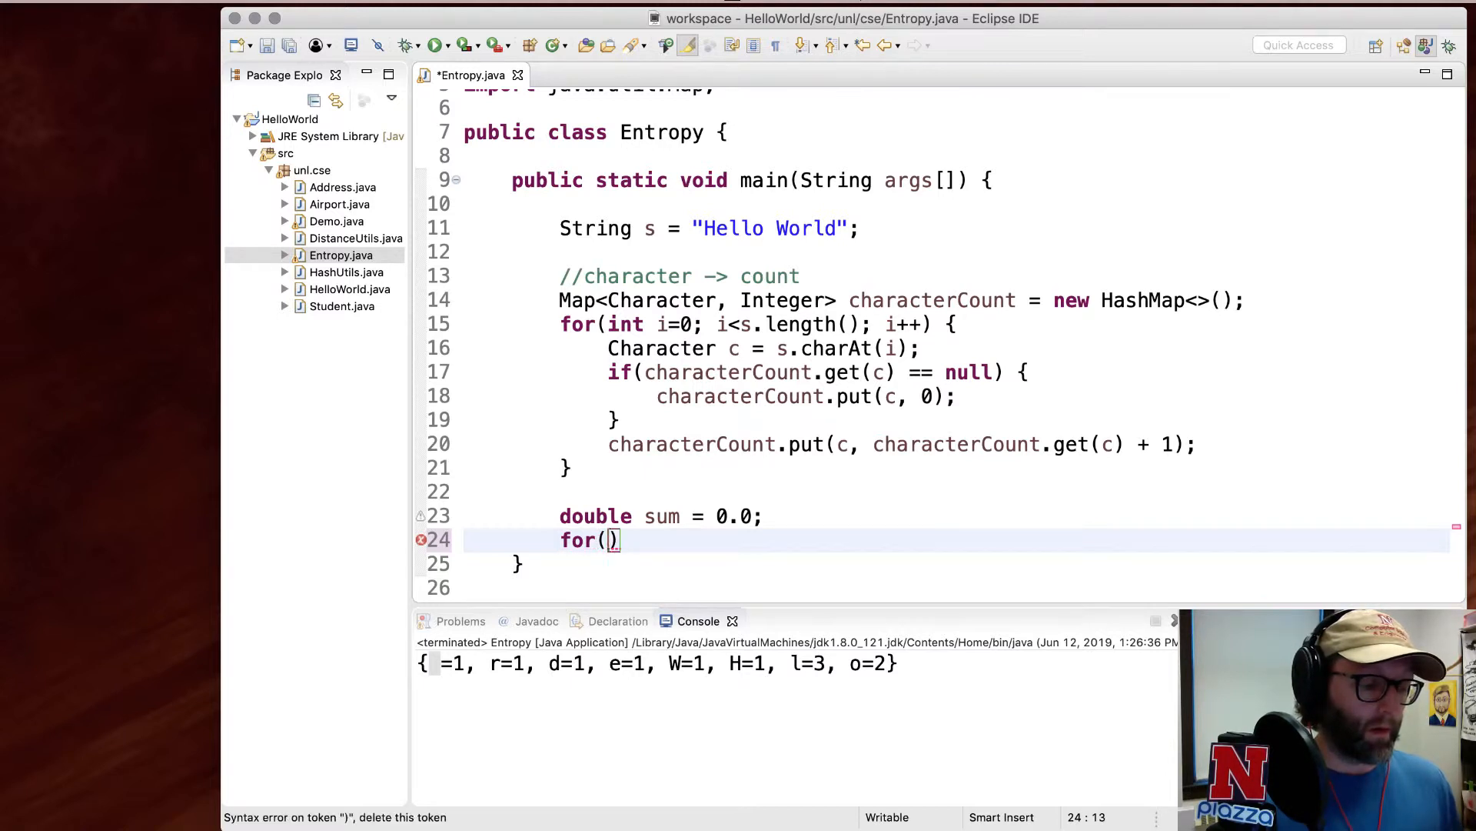
type("Character c :")
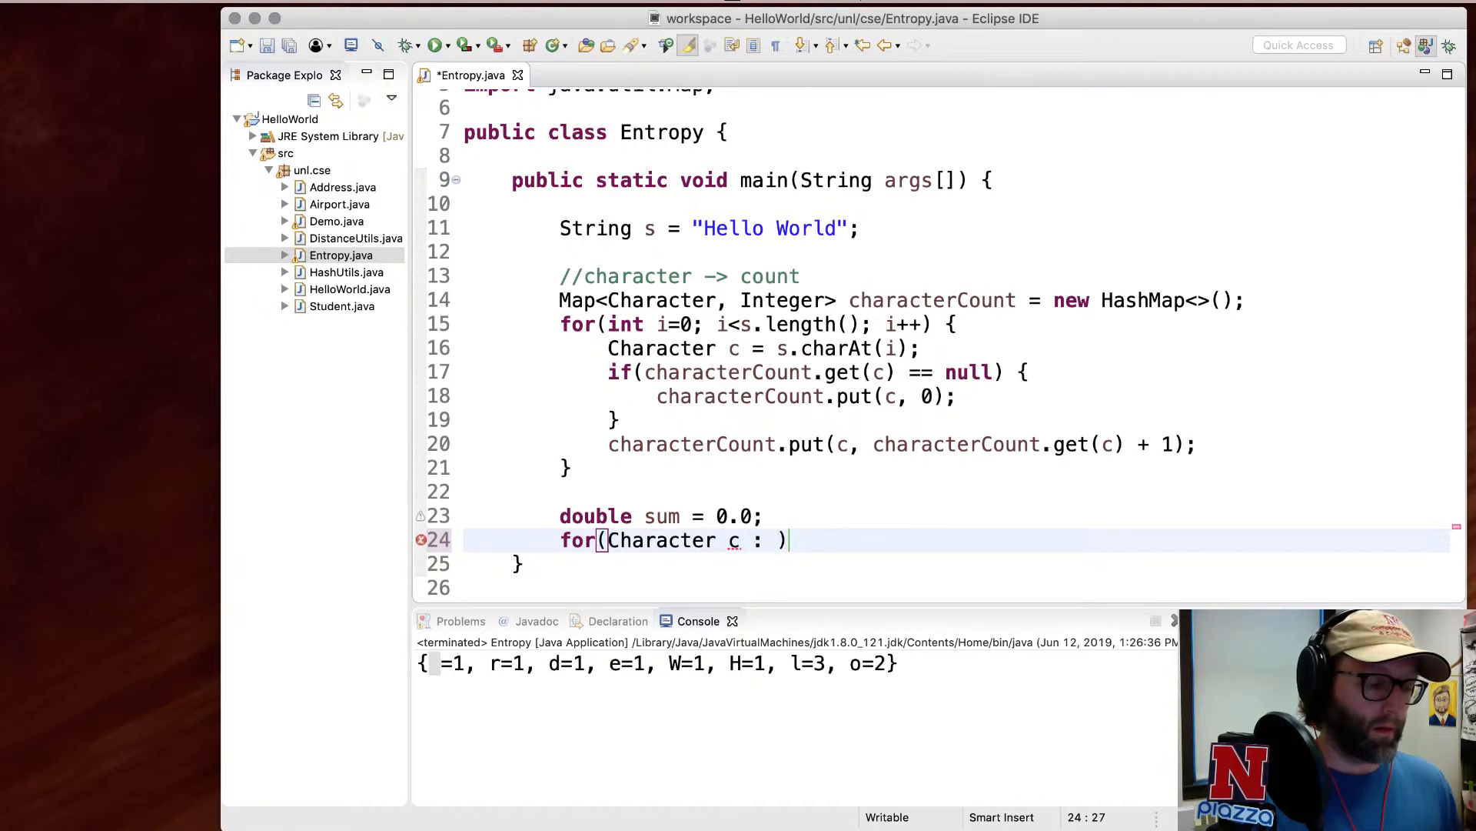
type("characterCount.keySet(")
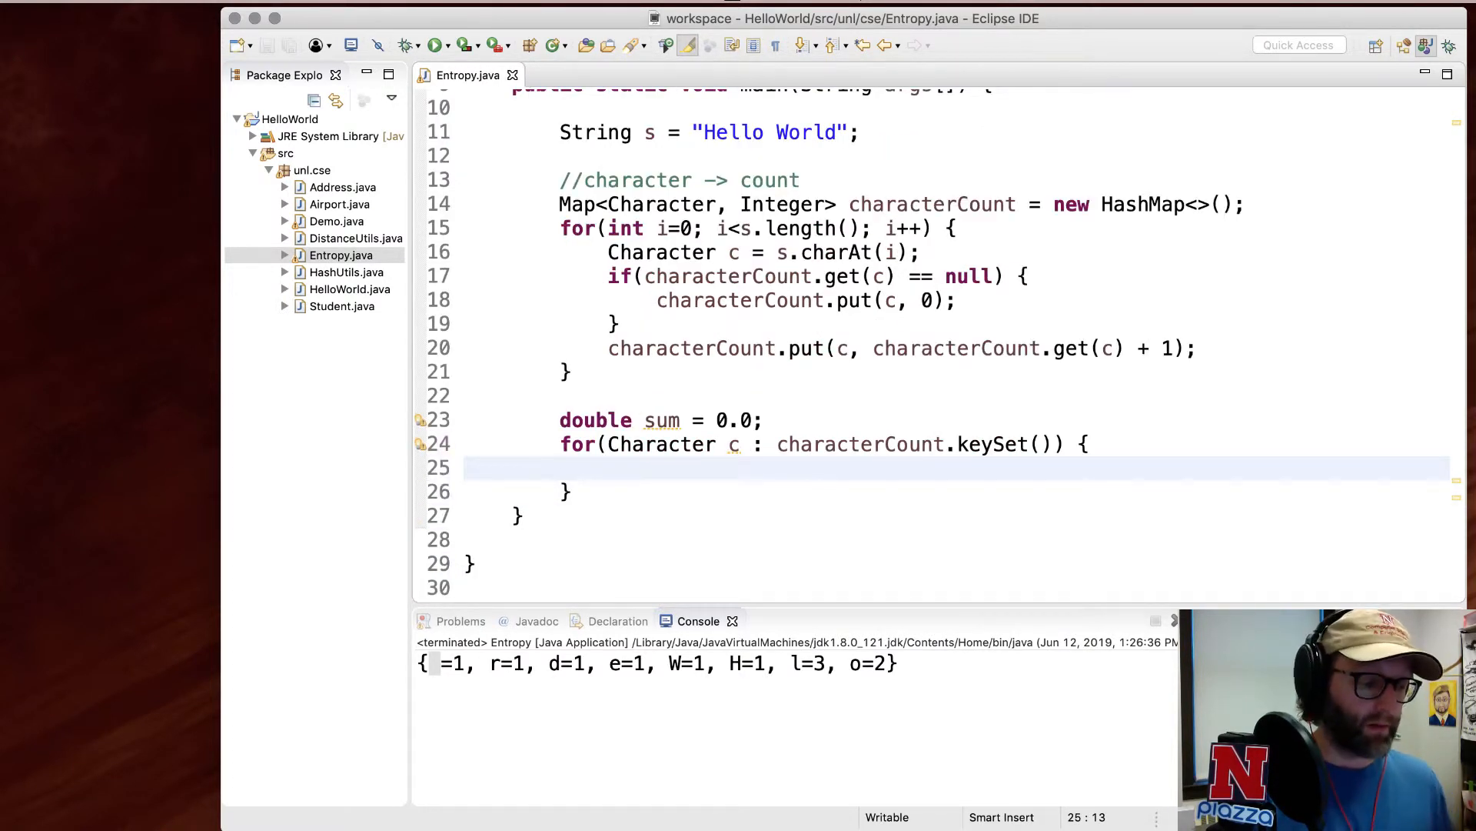
- Get each character's count and compute probability = count / s.length()
type("int cou")
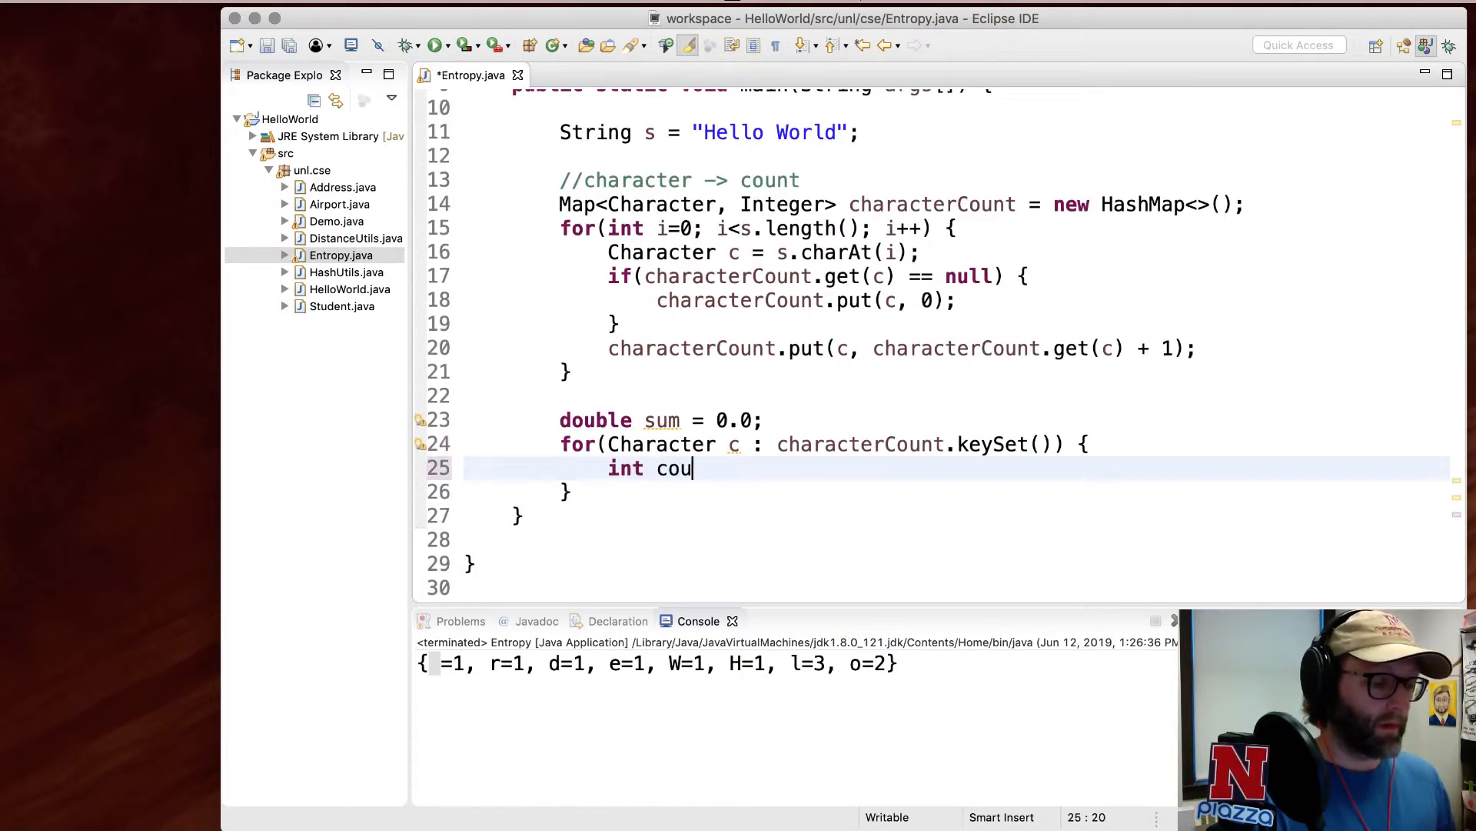
type("nt = character")
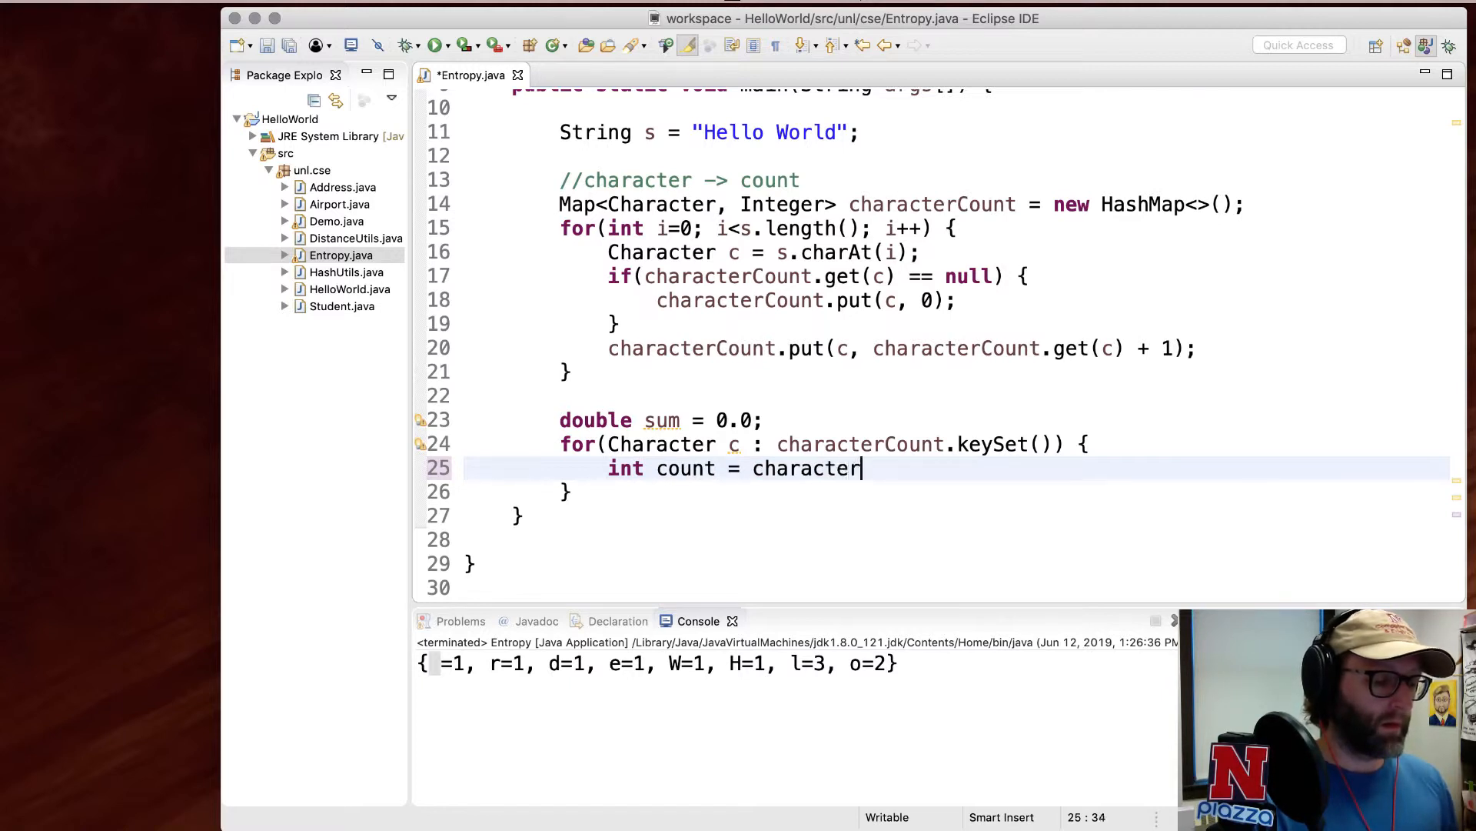
type("Count.get(c);")
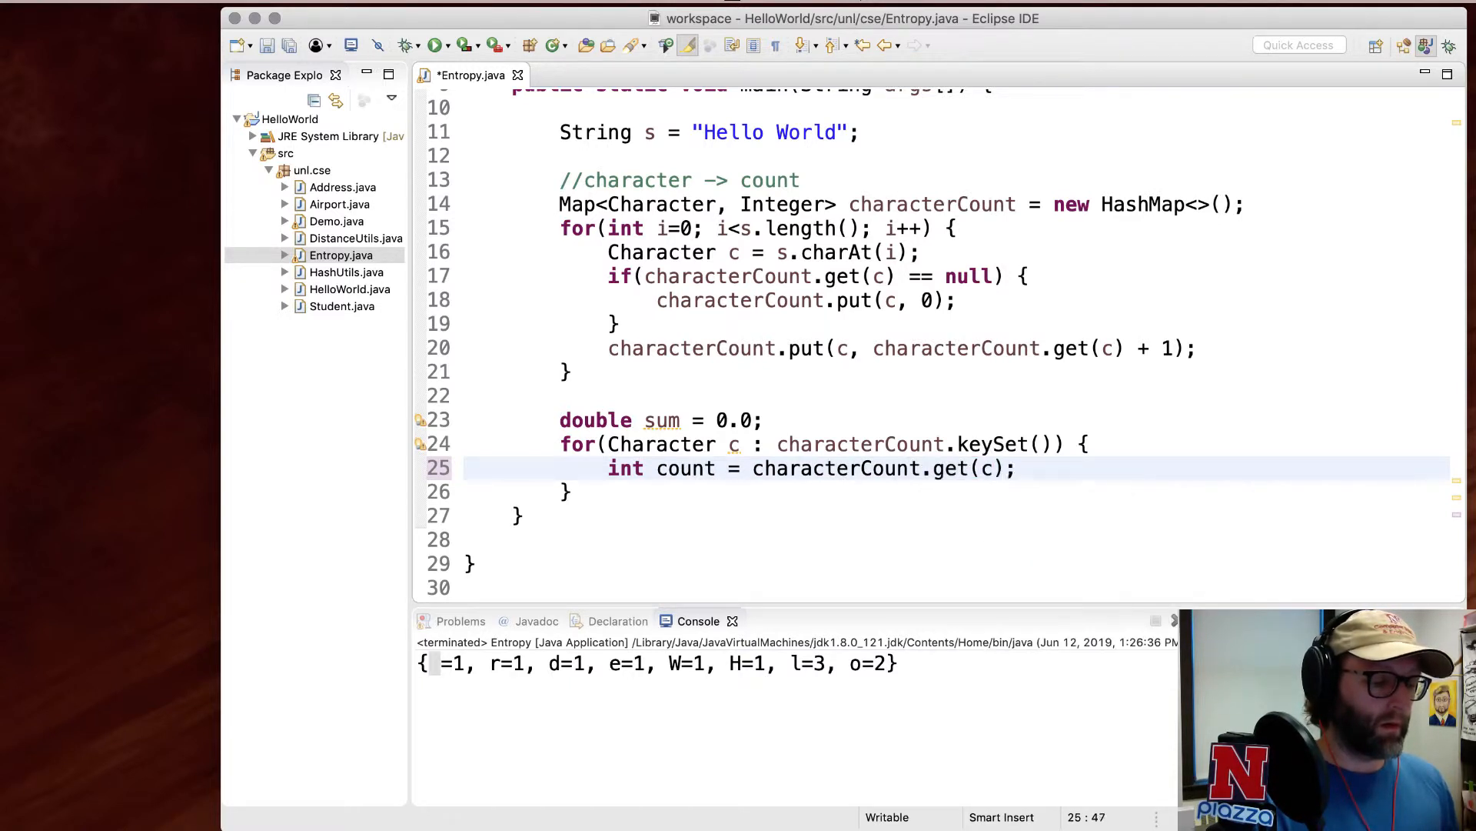
key("Return")
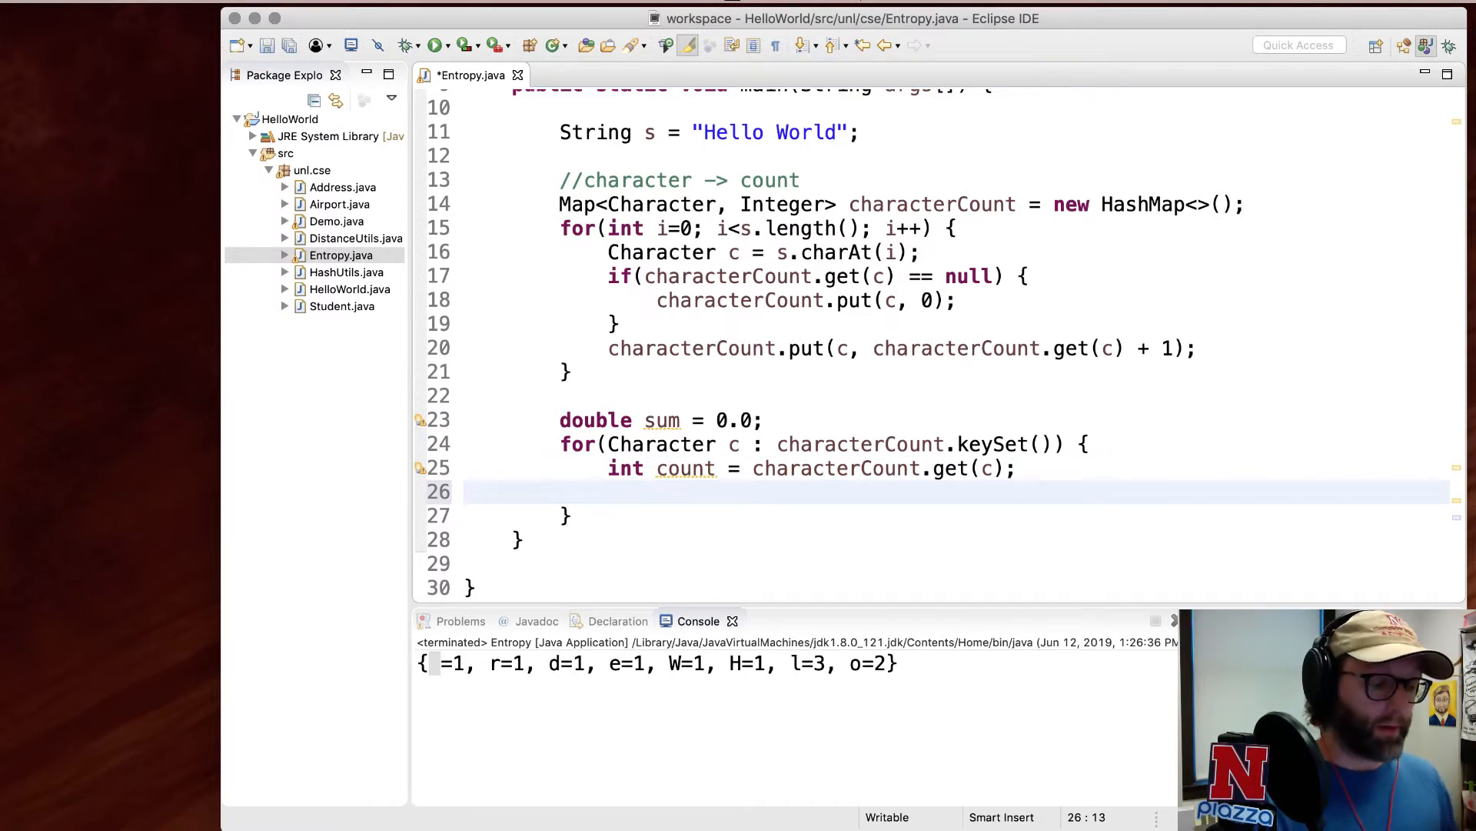
type("double probabil")
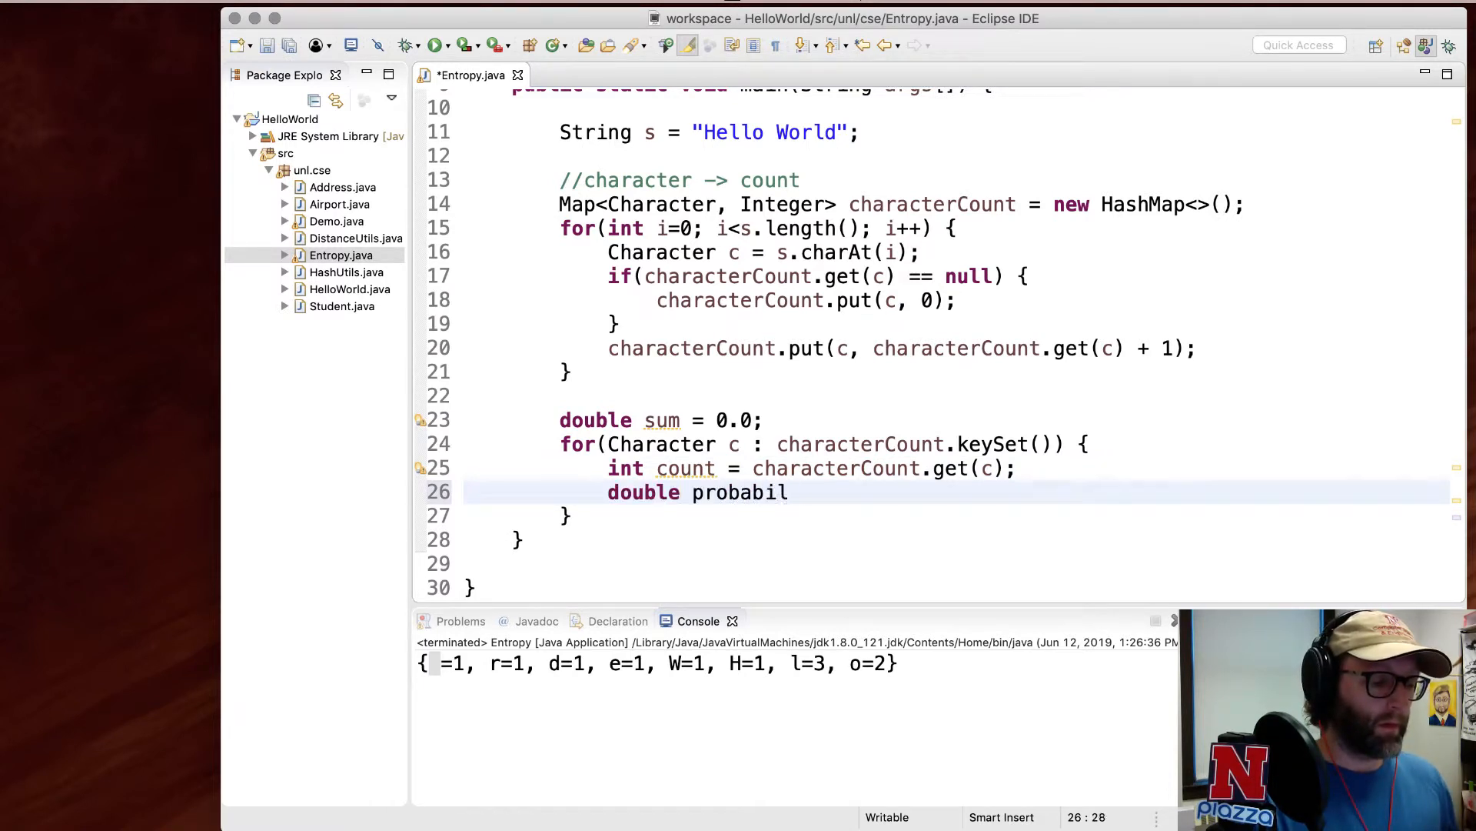
type("ity = count / s.length();")
type("sum +=")
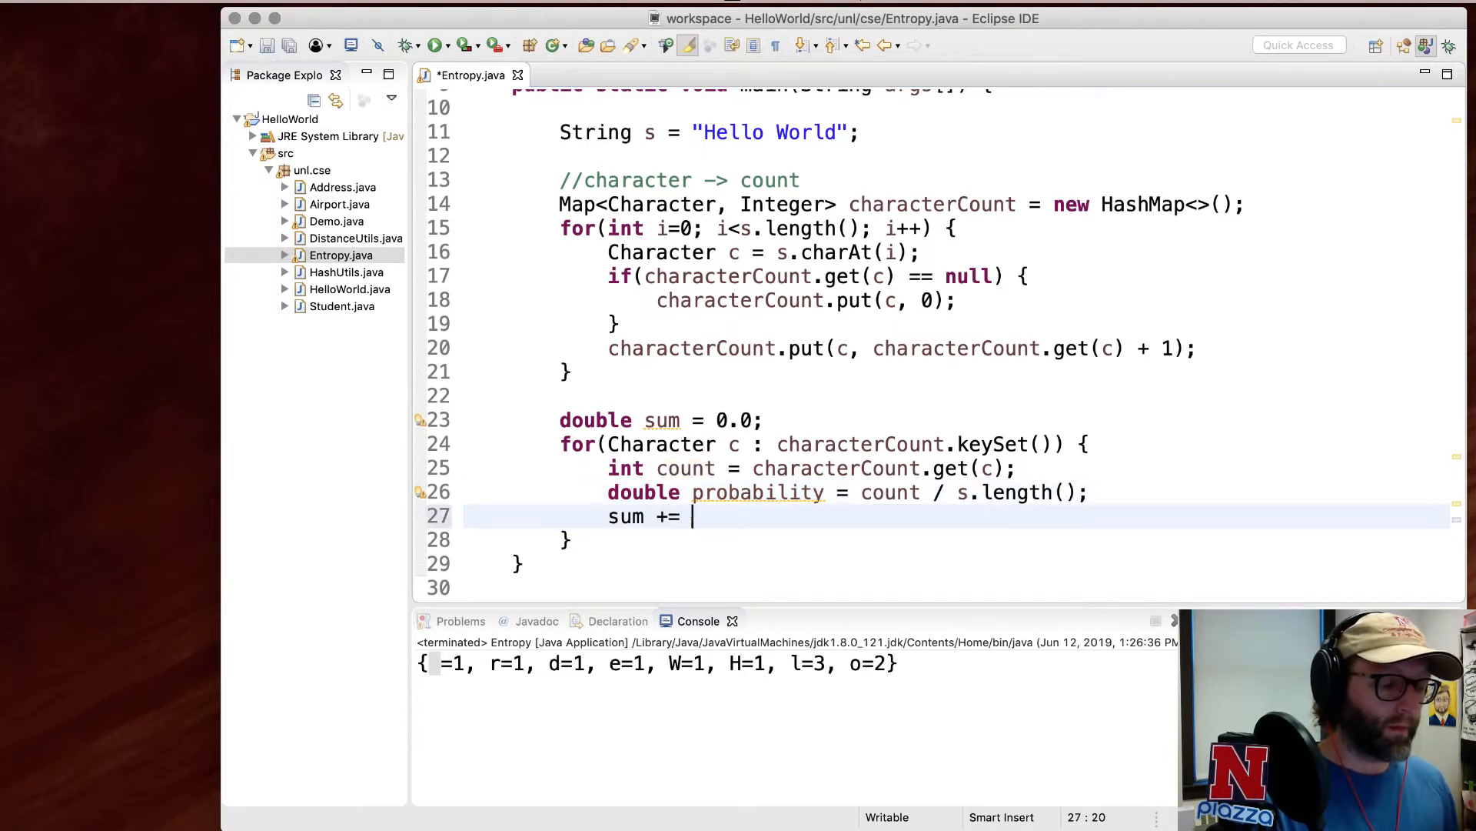
- Add probability * Math.log(probability) / Math.log(2.0) to sum, then start printing sum
type("(pr")
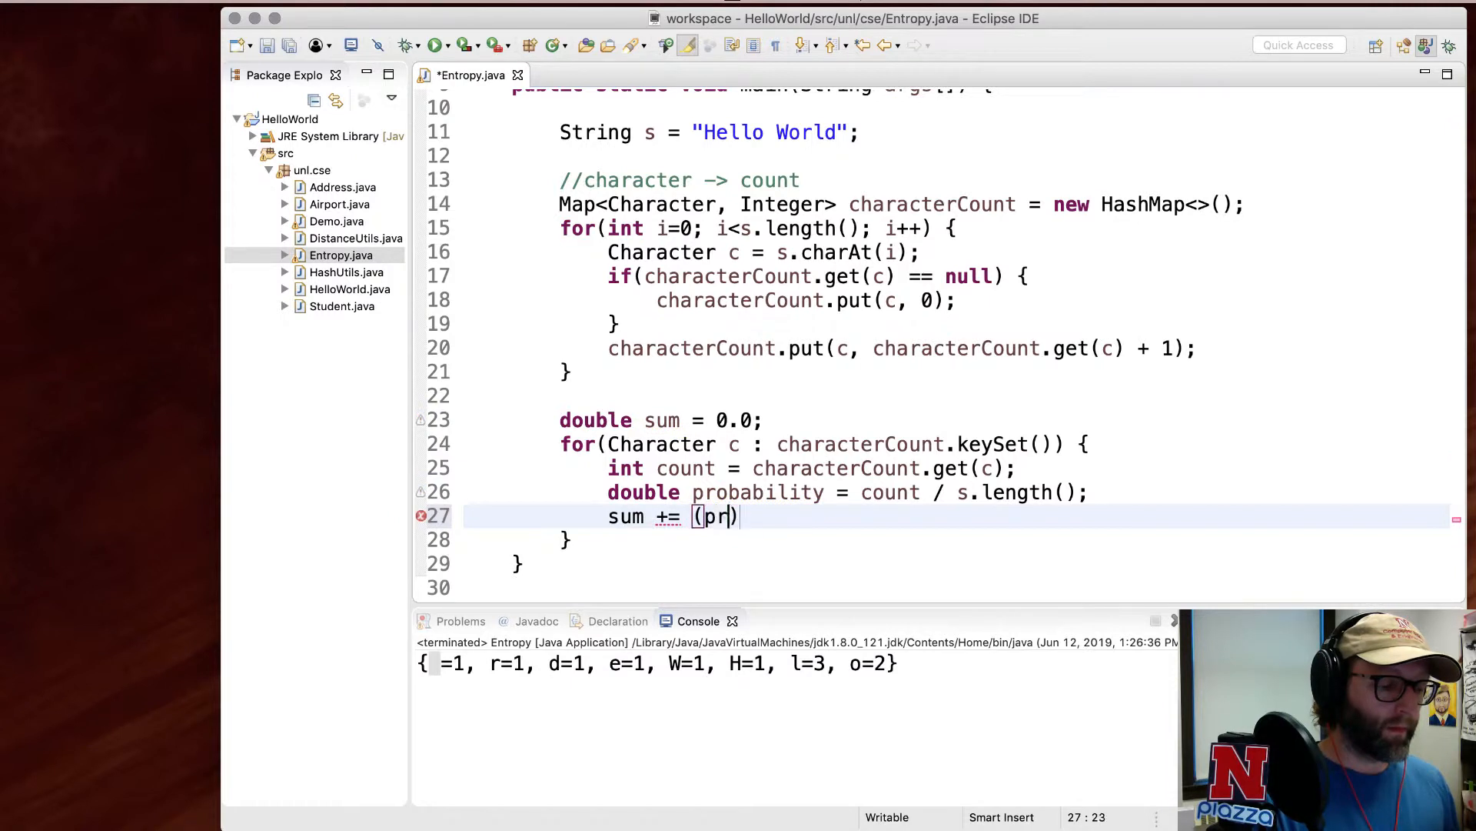
type("obability *")
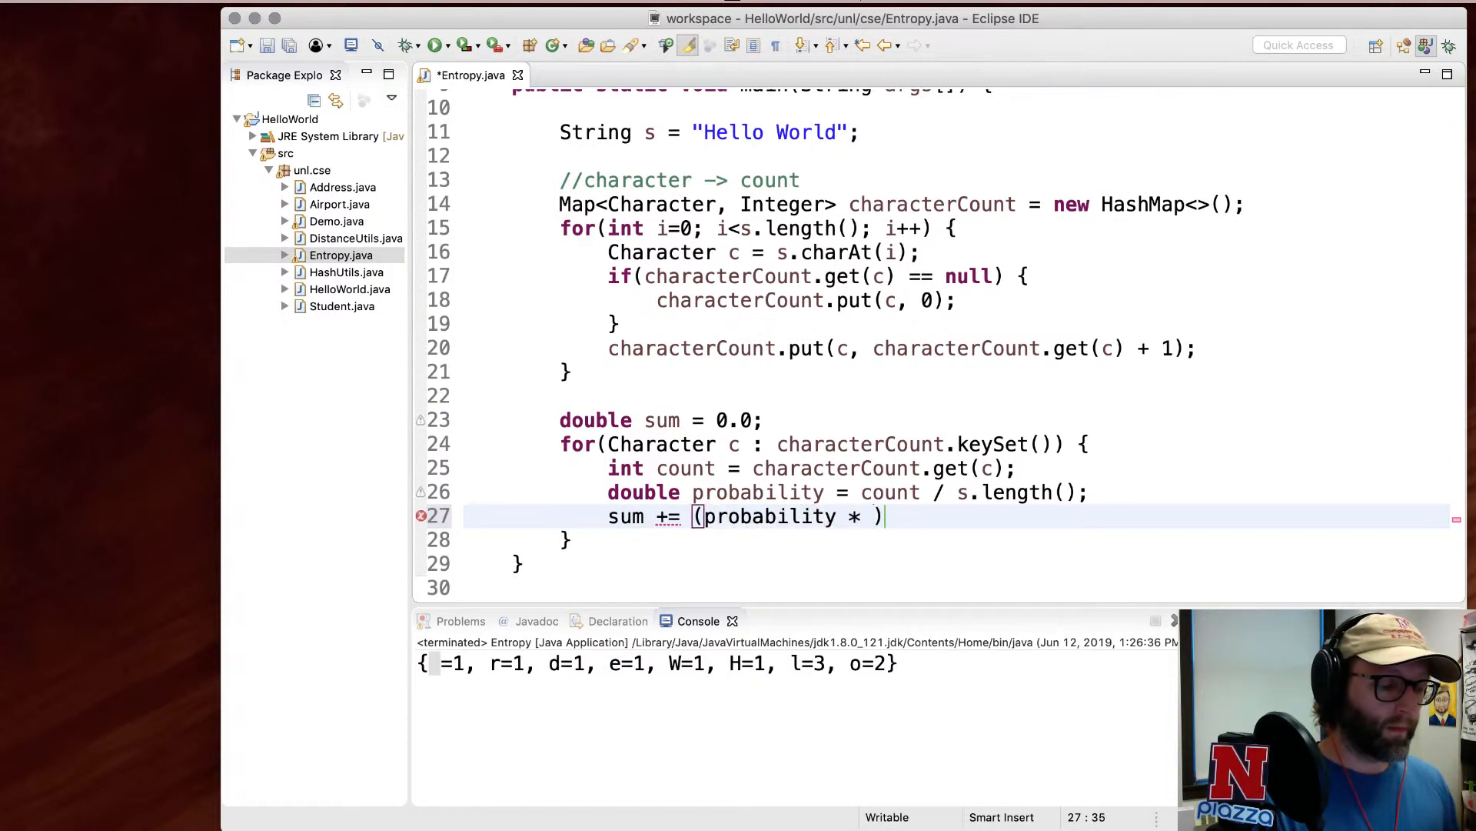
type("Math.log(a")
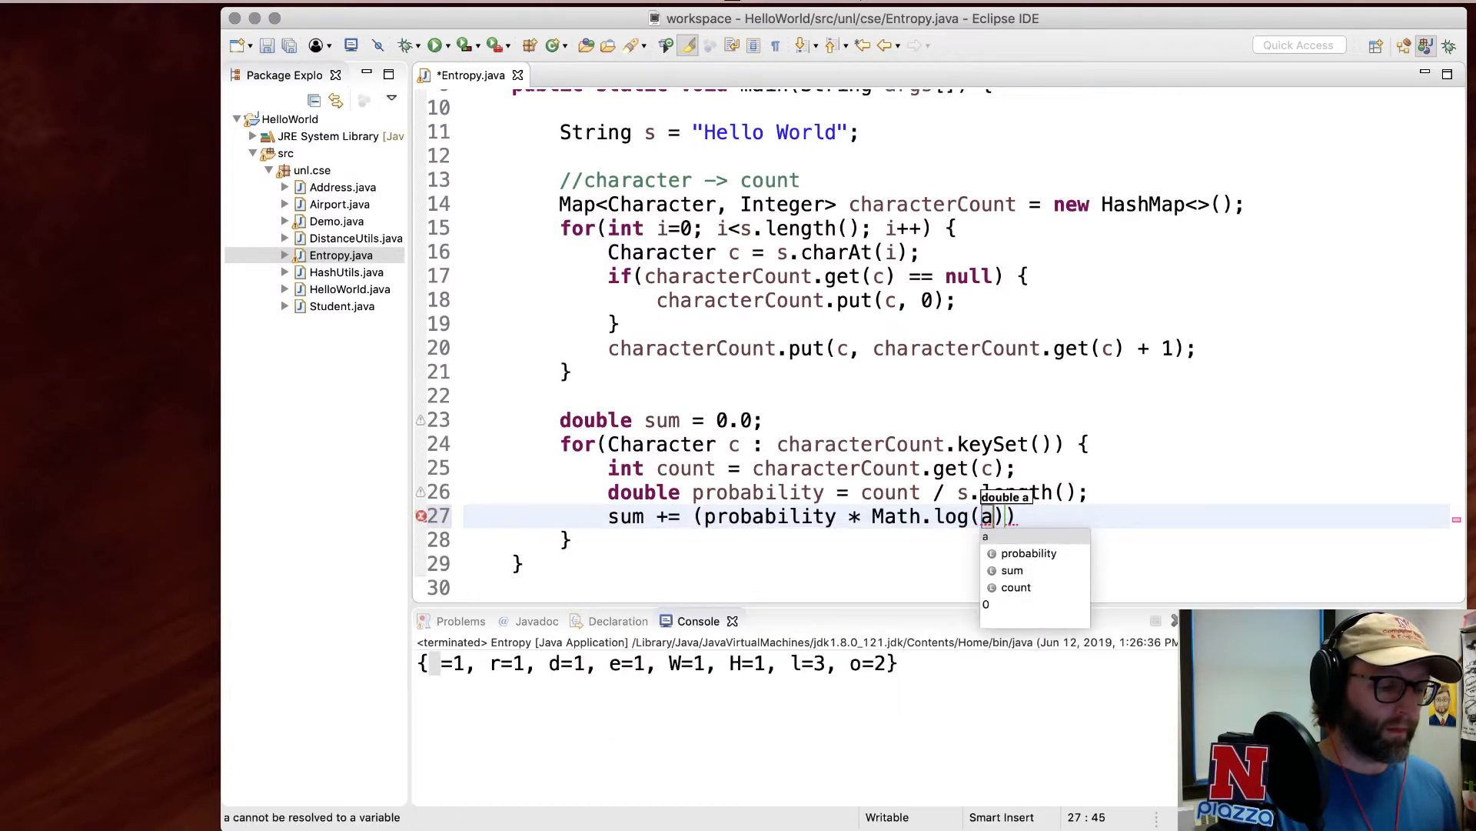
left_click(1029, 553)
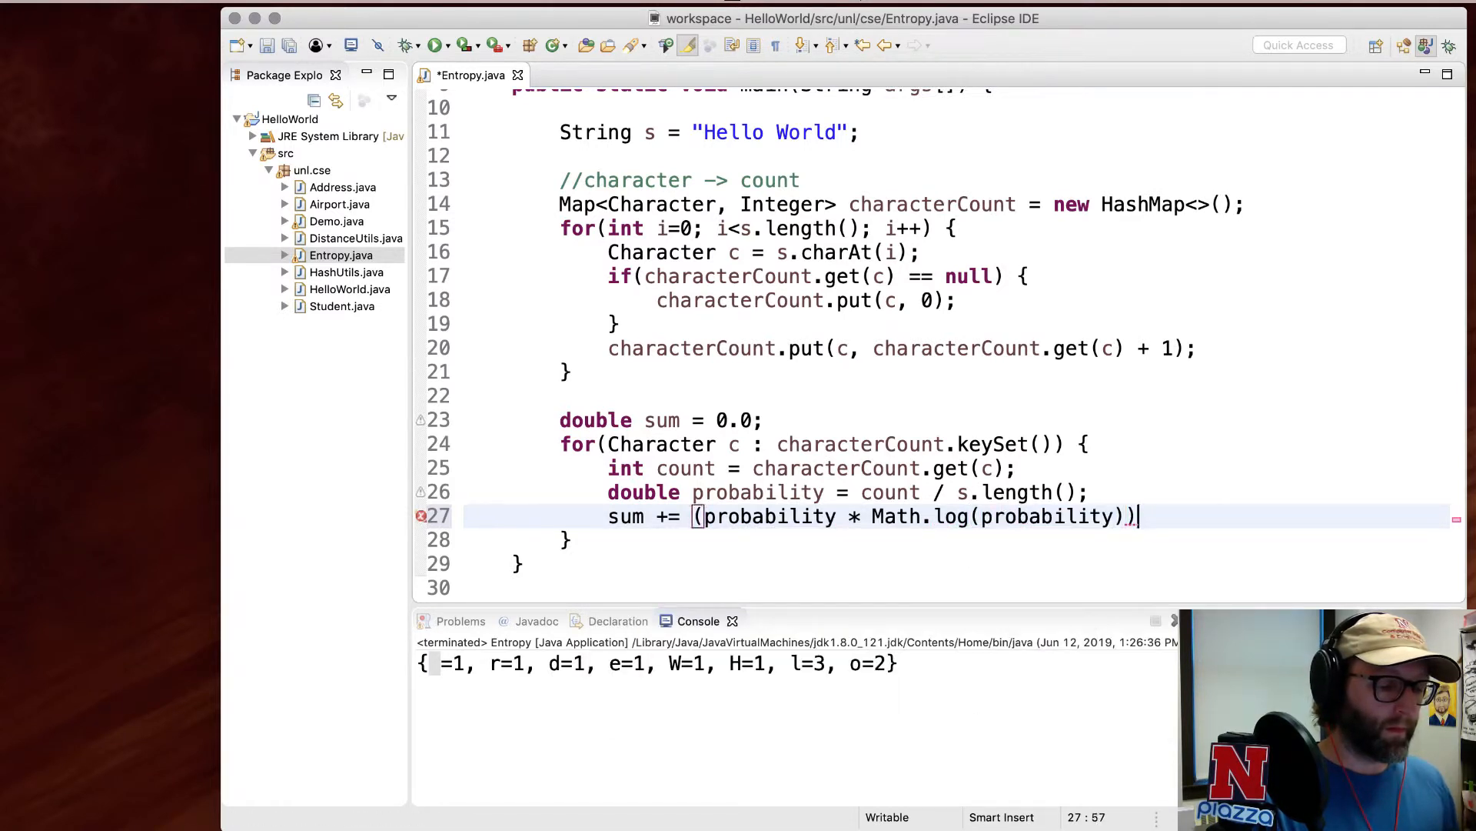
type(";")
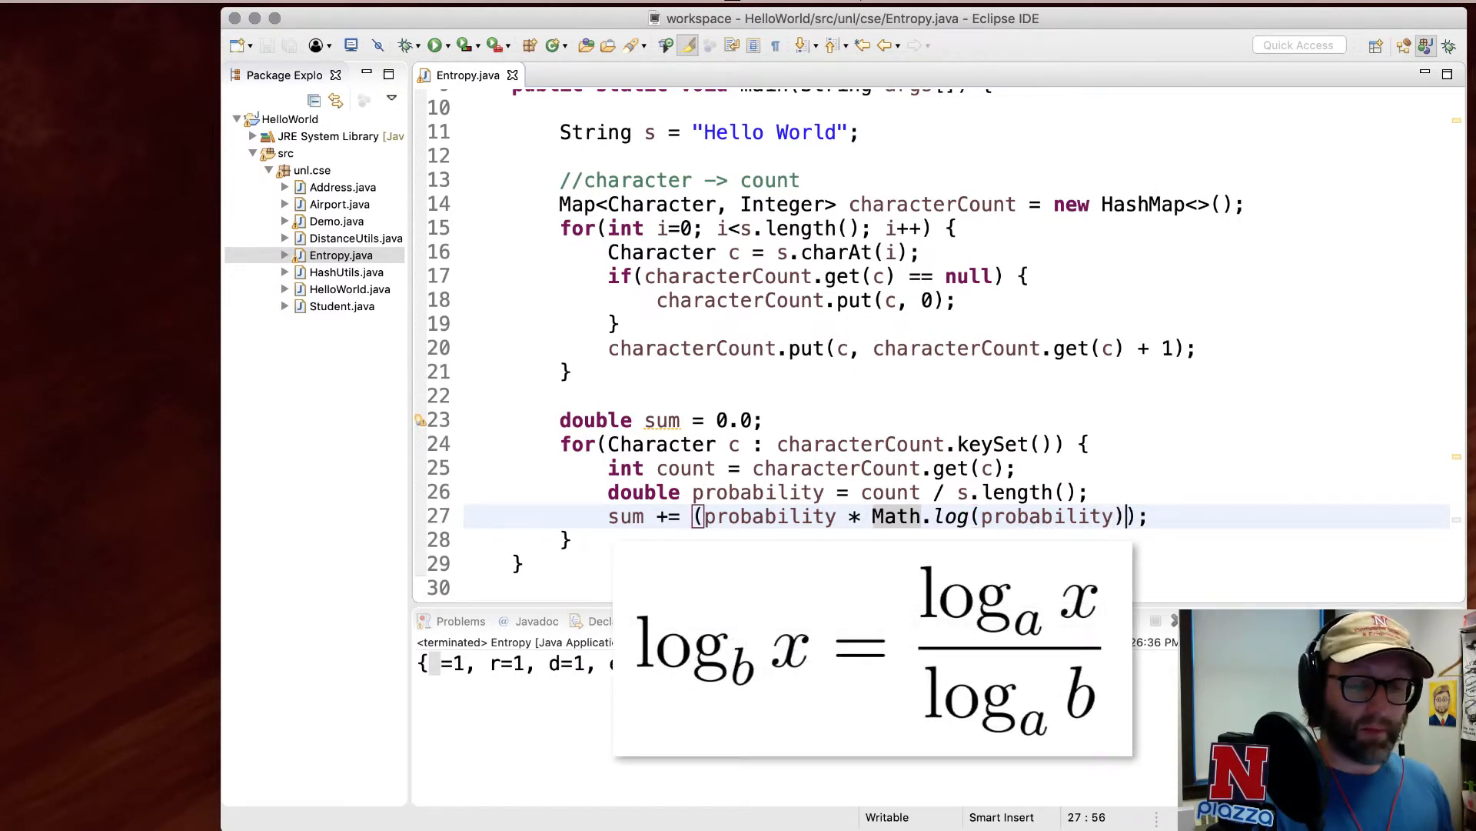
type("/ Math.log(2")
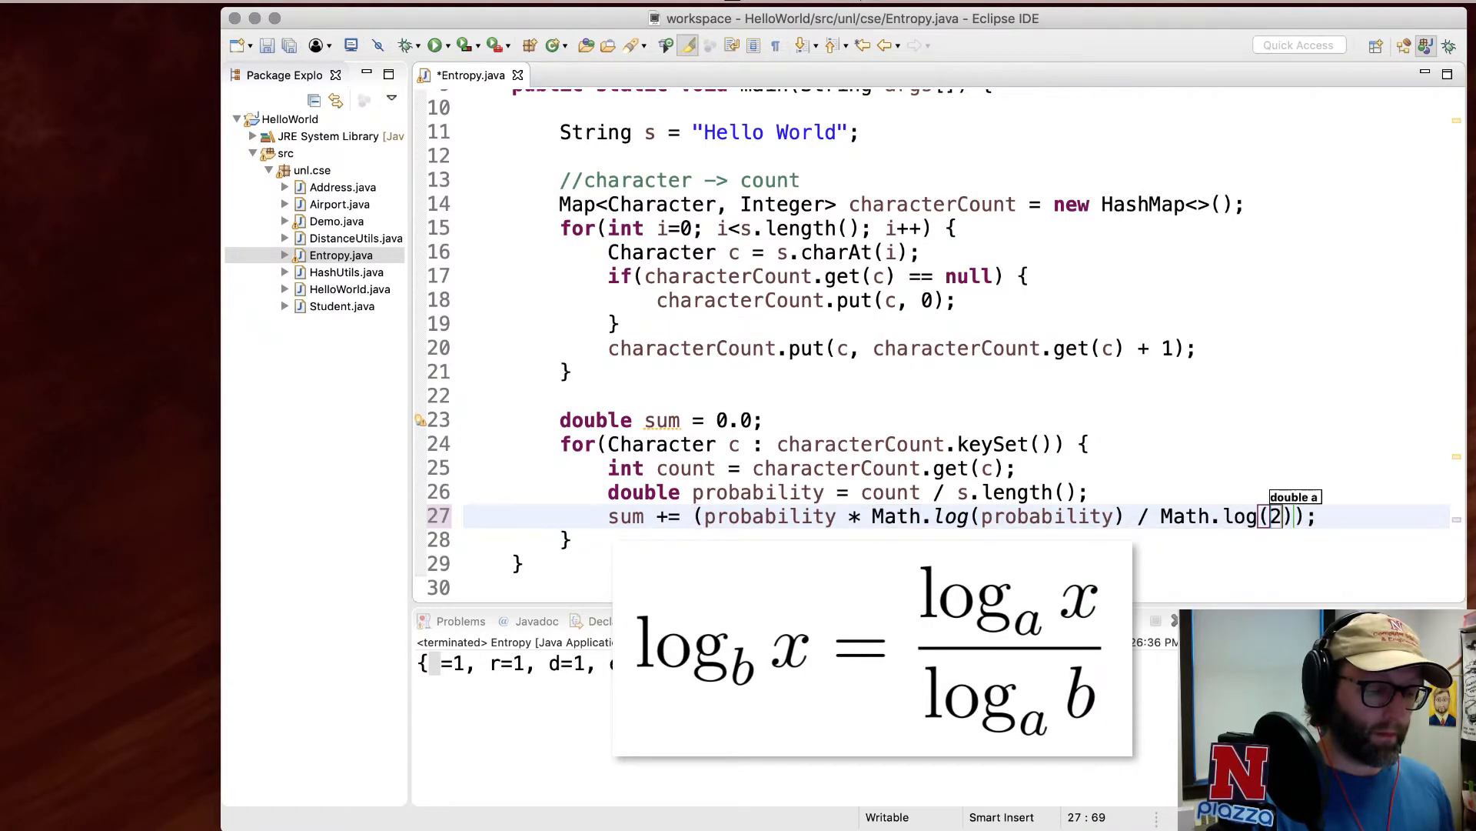
type(".0")
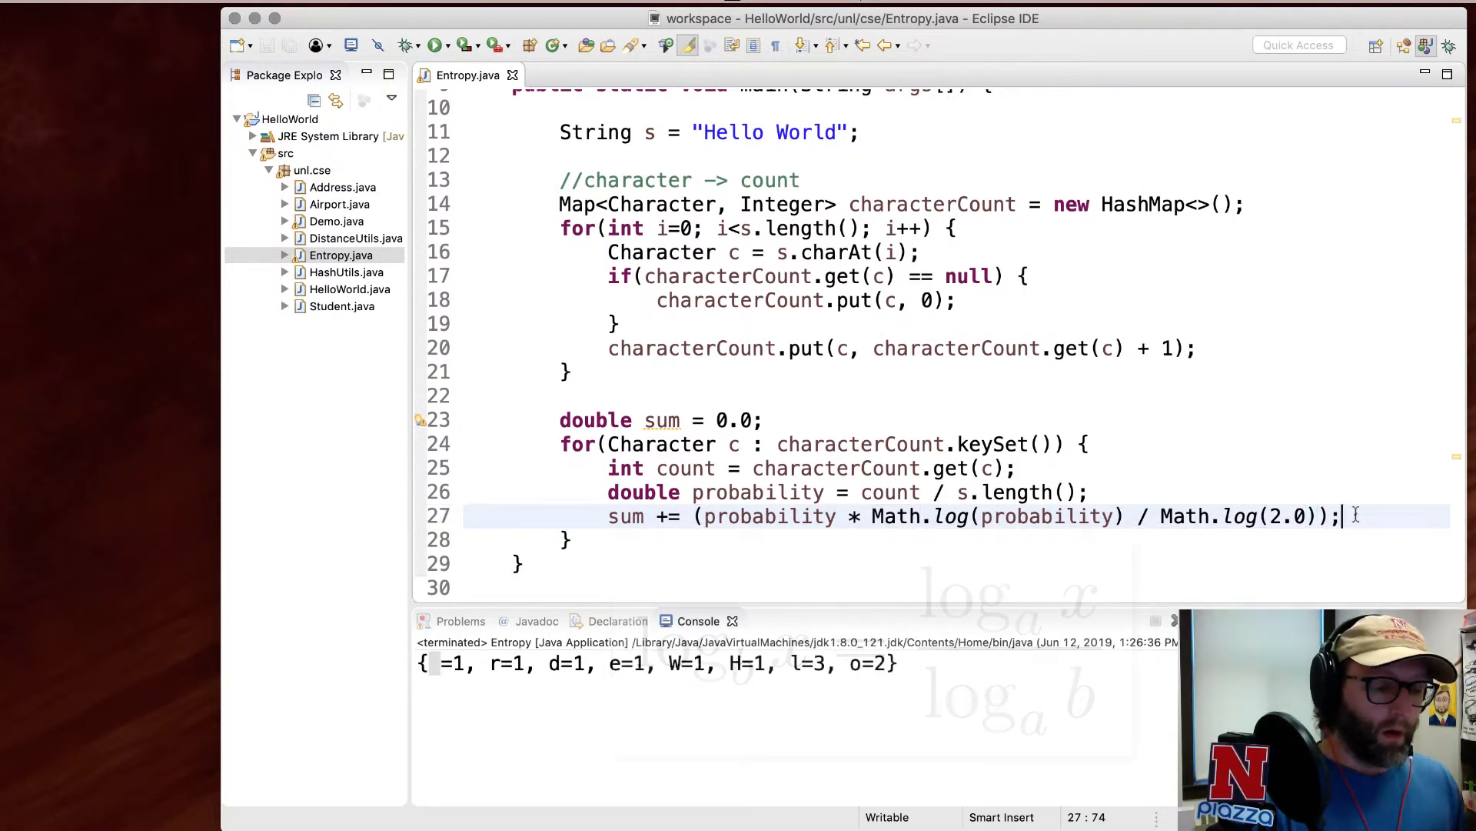
type("System.out.println(sum);")
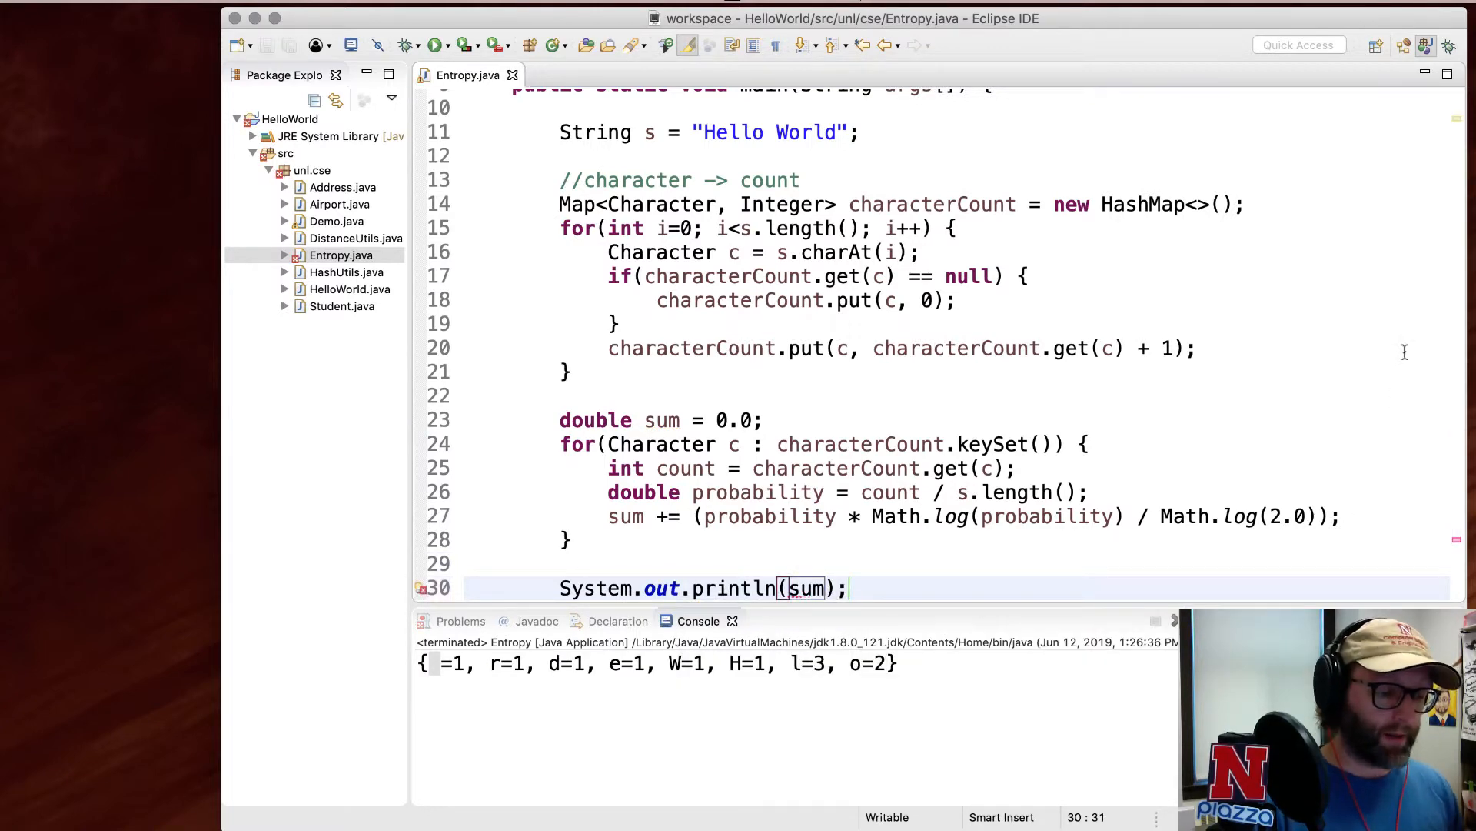
- Run to see NaN, cast s.length() to double, and negate sum to print 2.8453509366224368
scroll("down", 3)
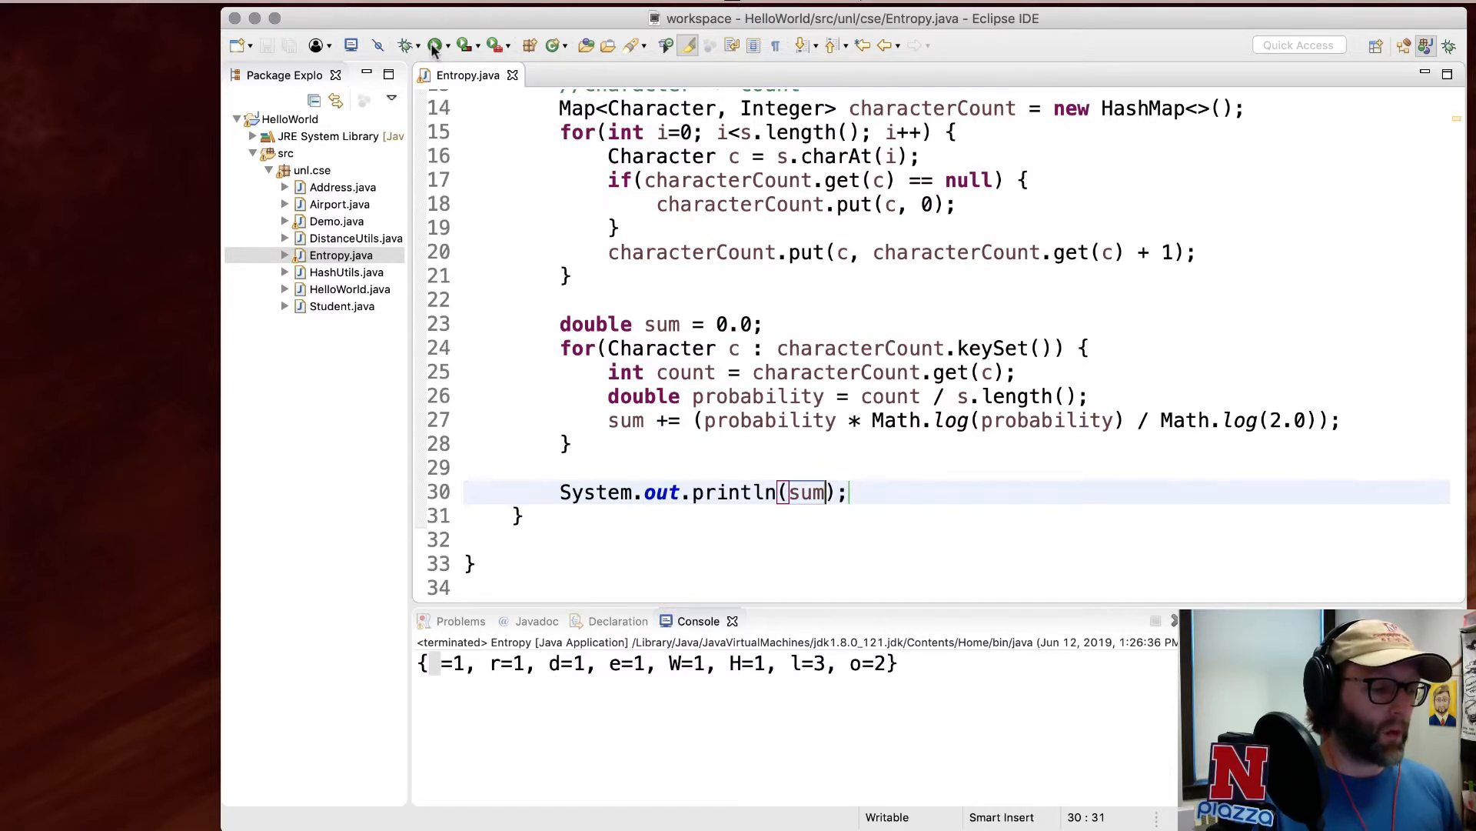
left_click(436, 45)
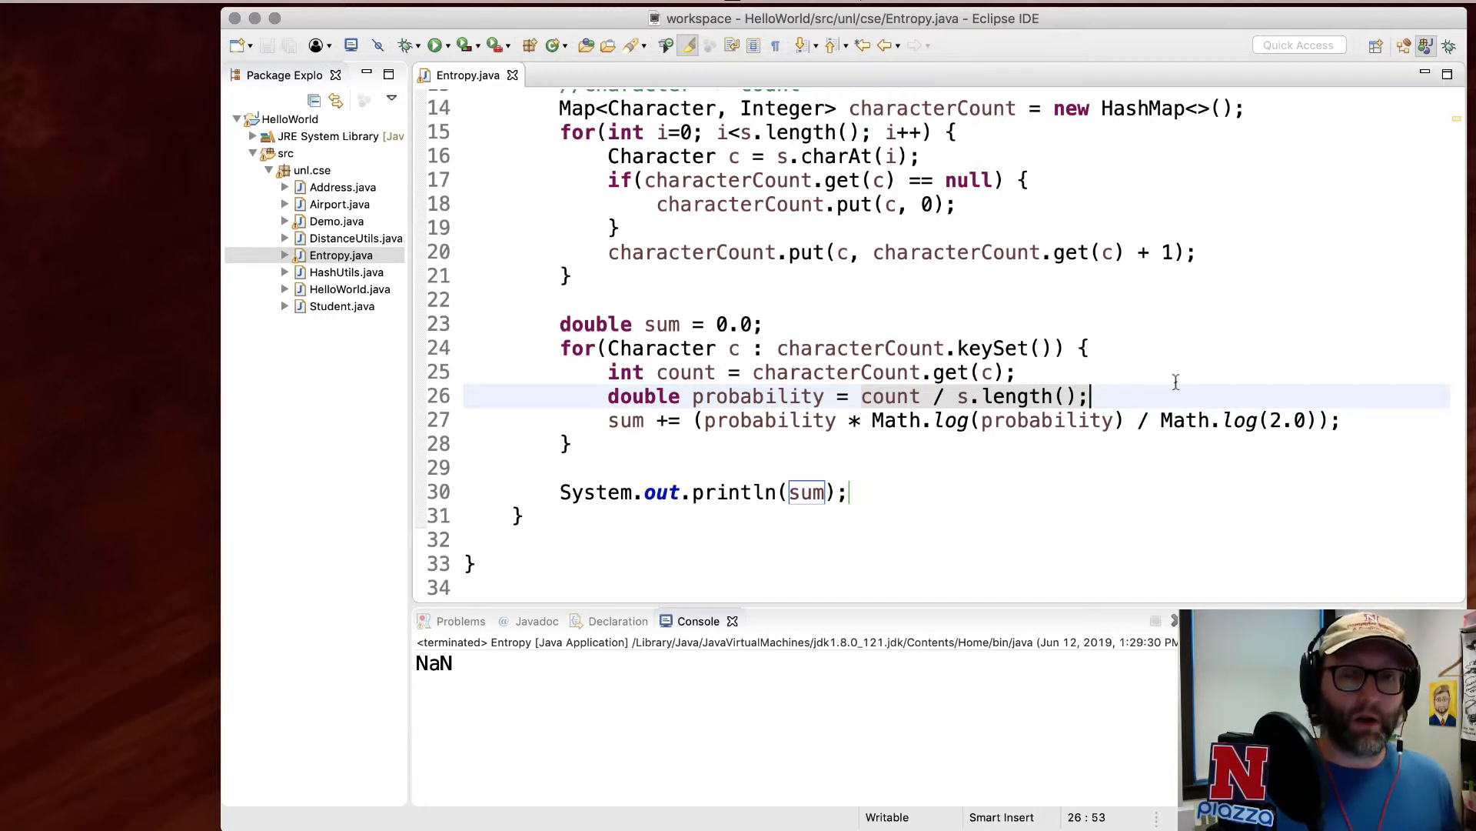
left_click(959, 395)
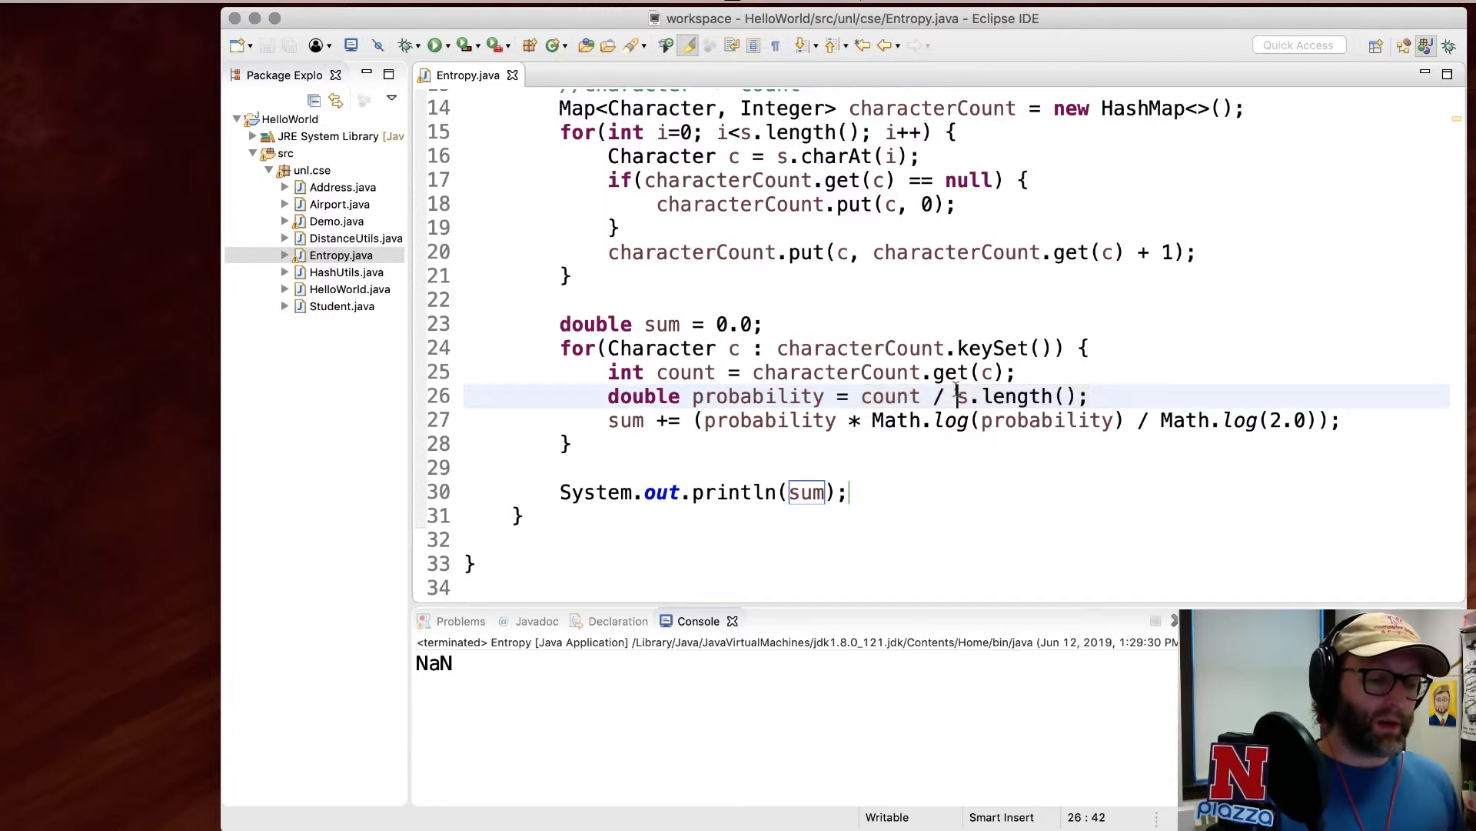
type("(dbo")
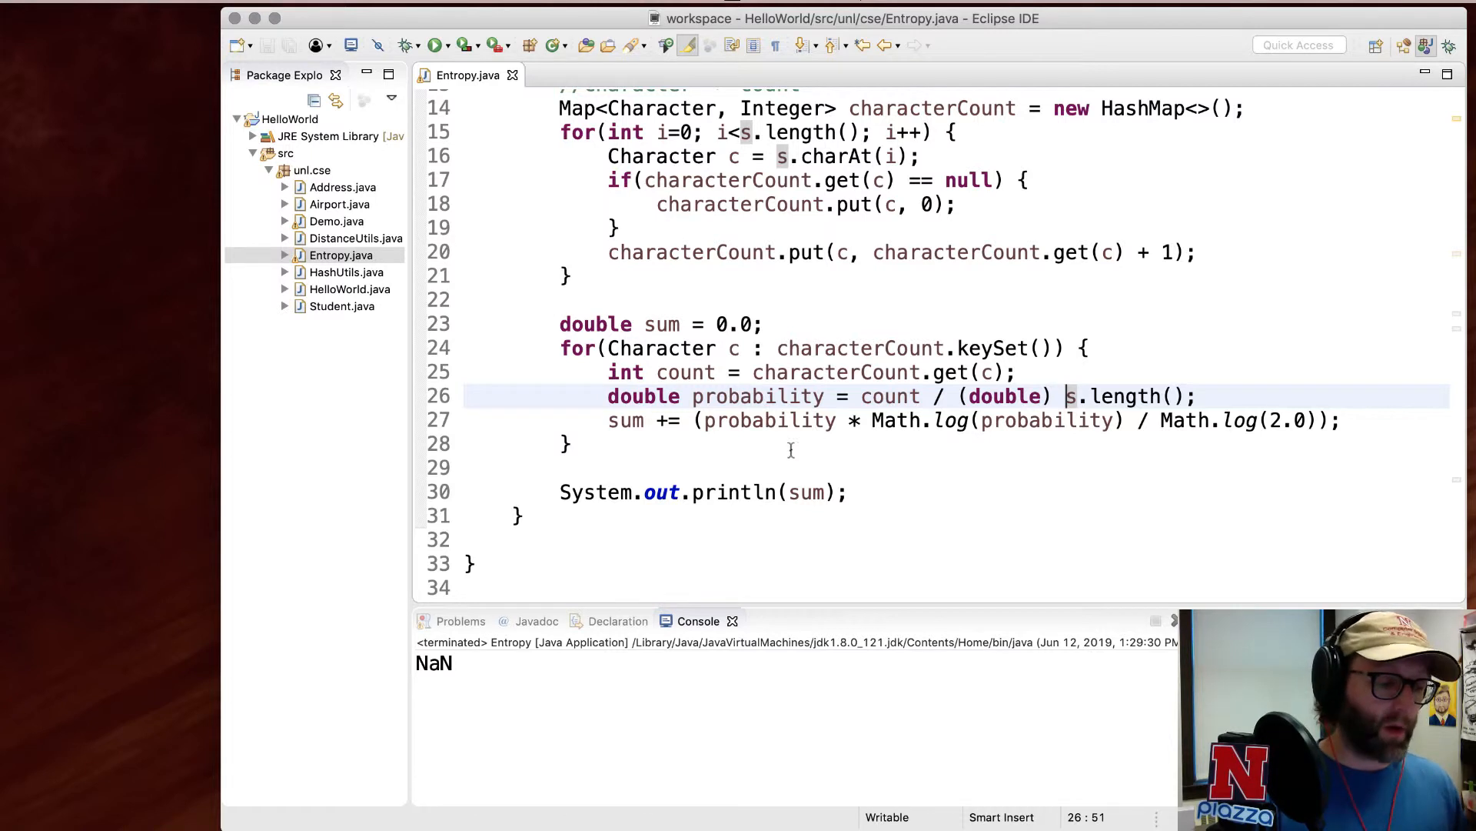
mouse_move(889, 396)
type("-")
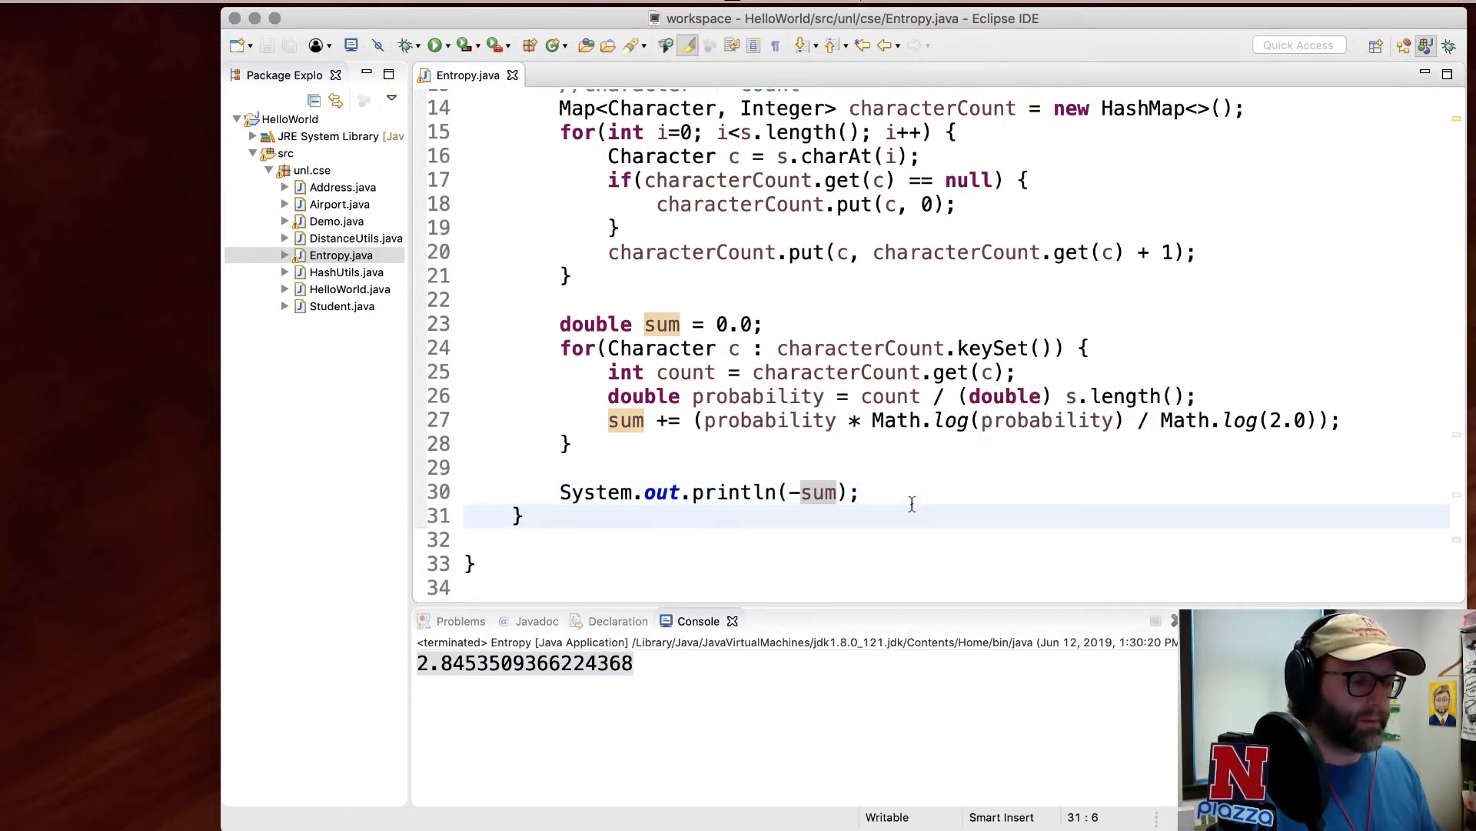
mouse_move(906, 433)
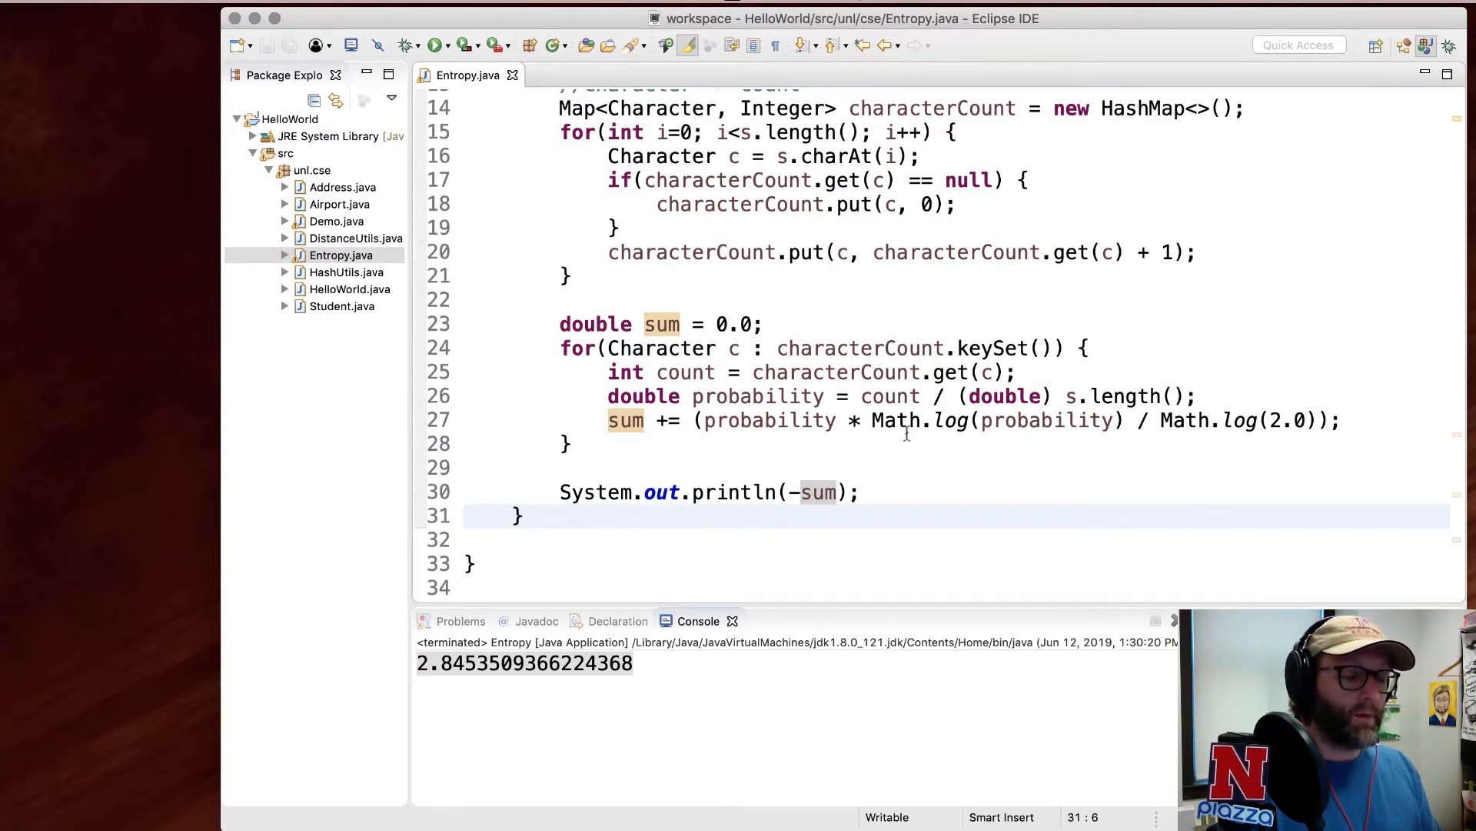
scroll("up", 3)
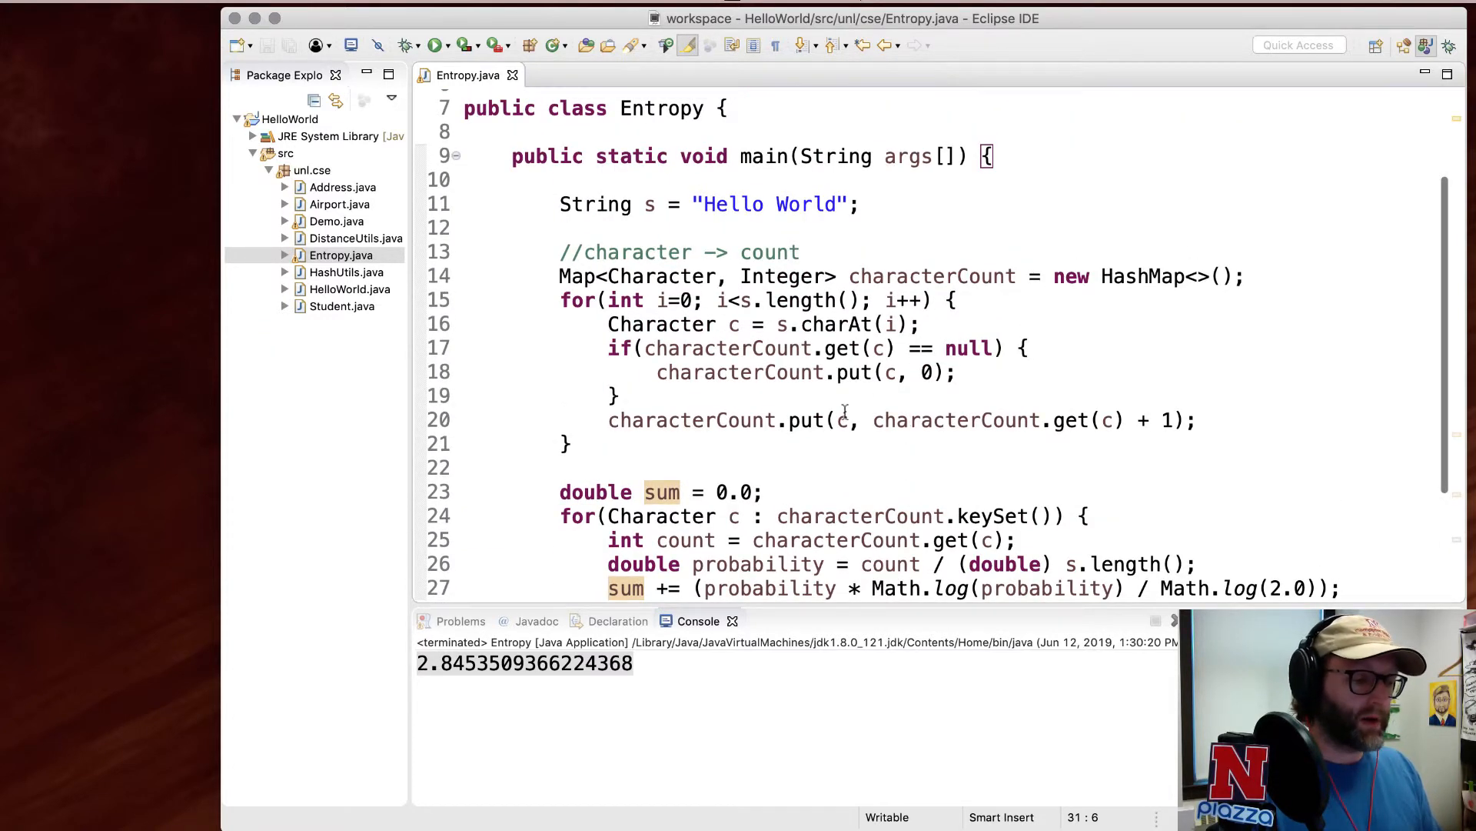
- Place the caret on the emptied line 11 and point out main's args parameter
left_click(860, 180)
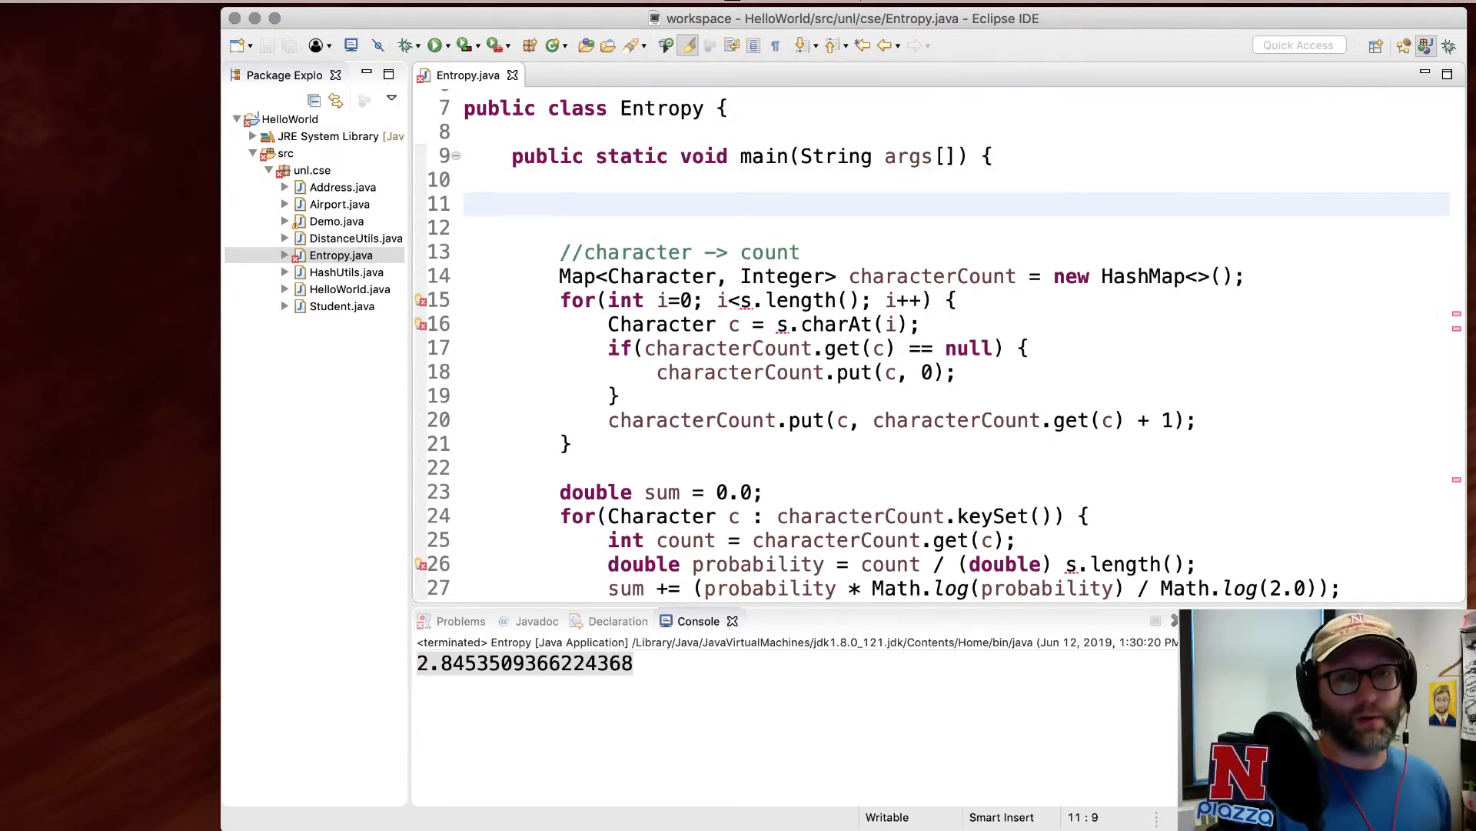
left_click(561, 203)
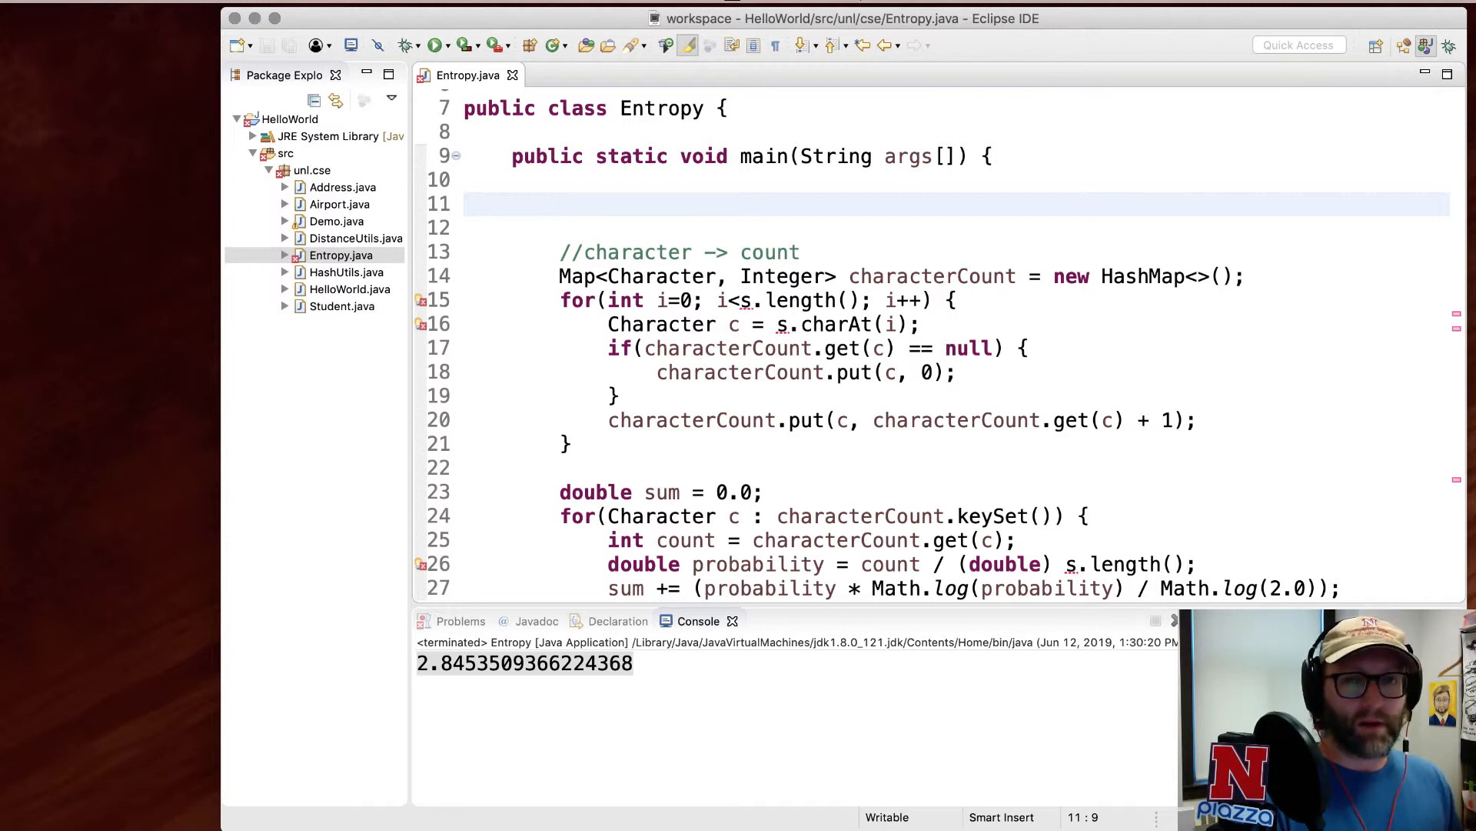
left_click(560, 205)
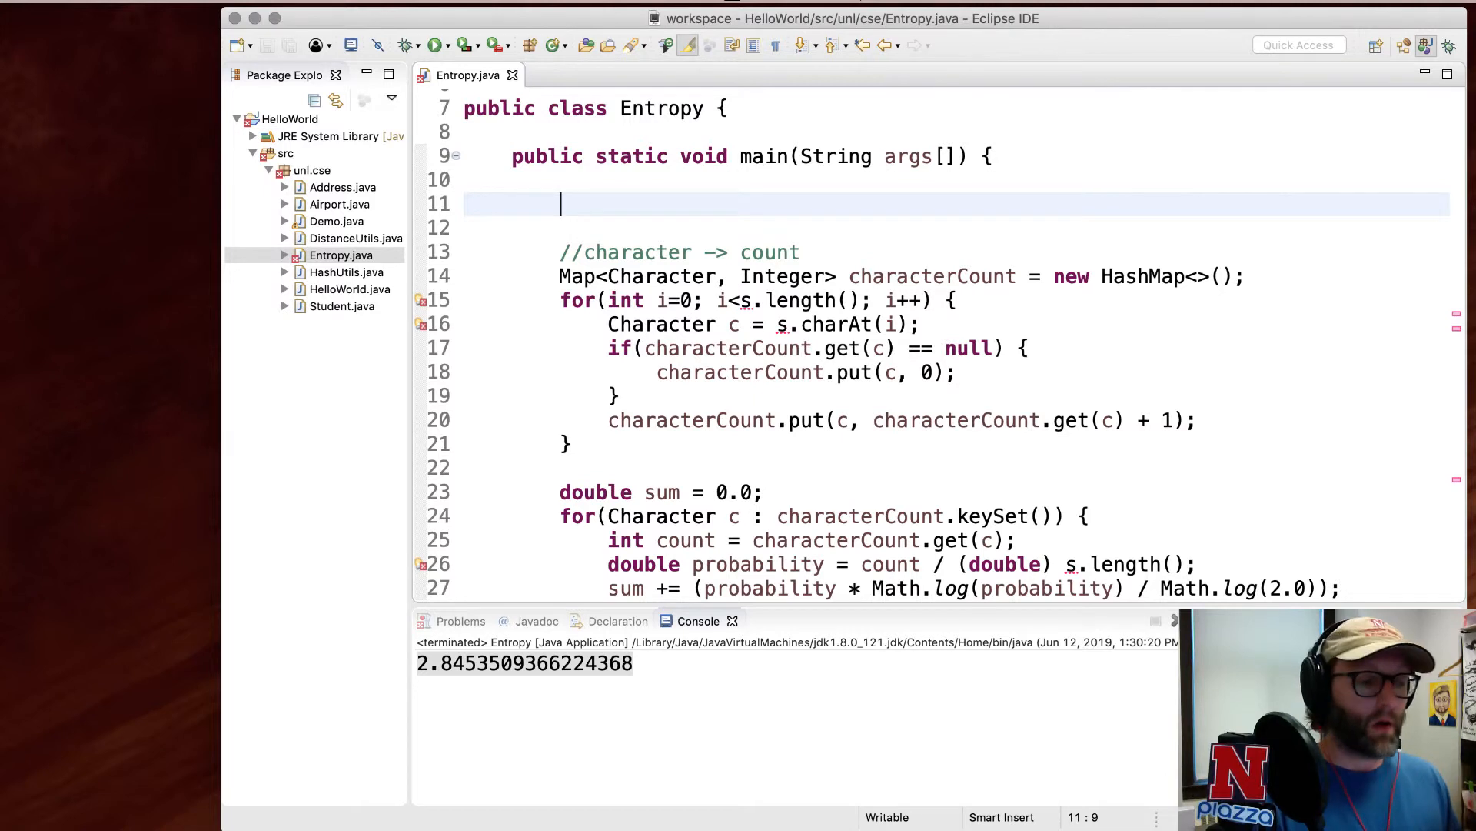
left_click(932, 155)
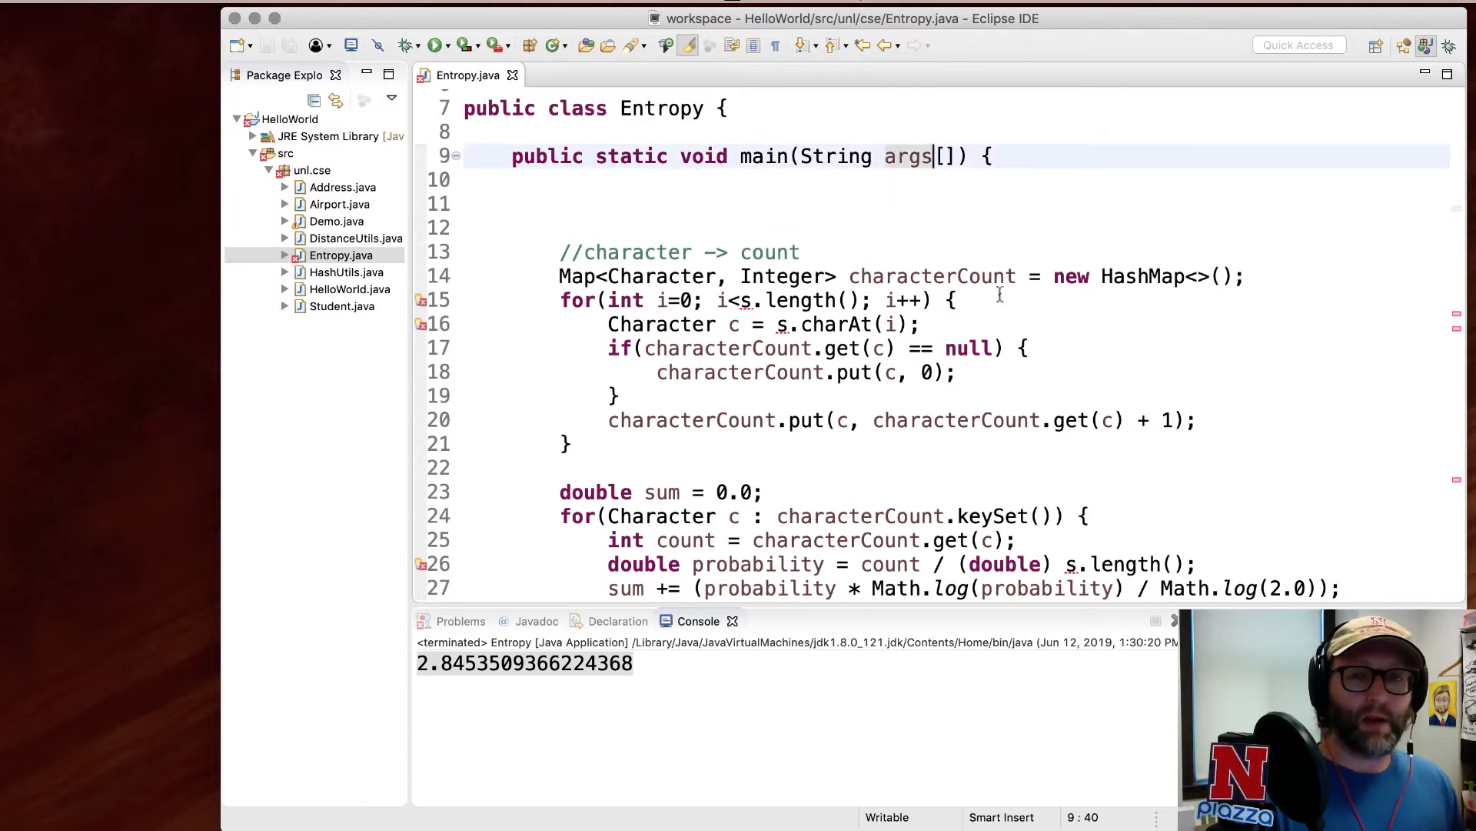
left_click(561, 203)
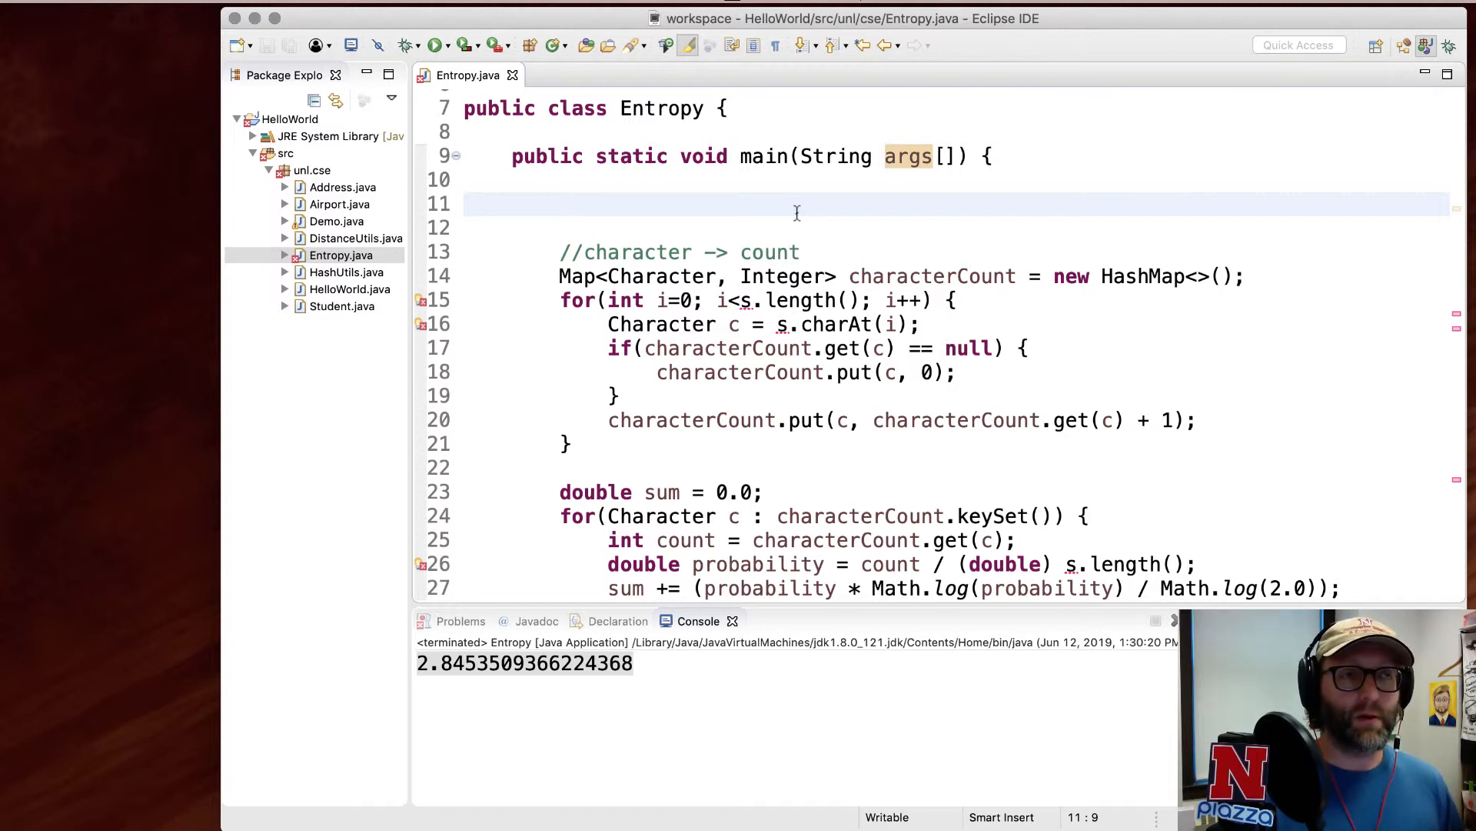
left_click(562, 204)
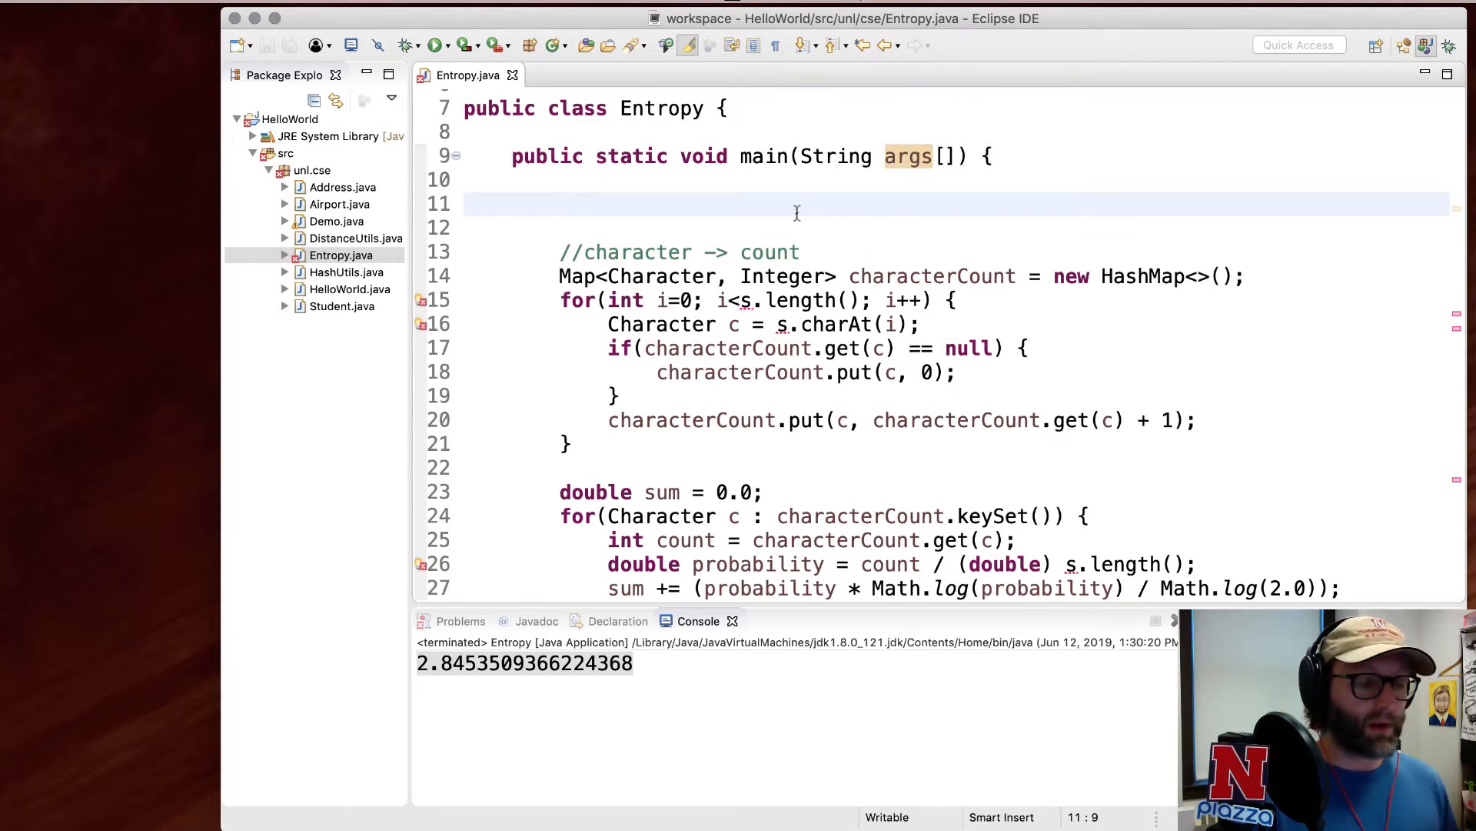
mouse_move(676, 108)
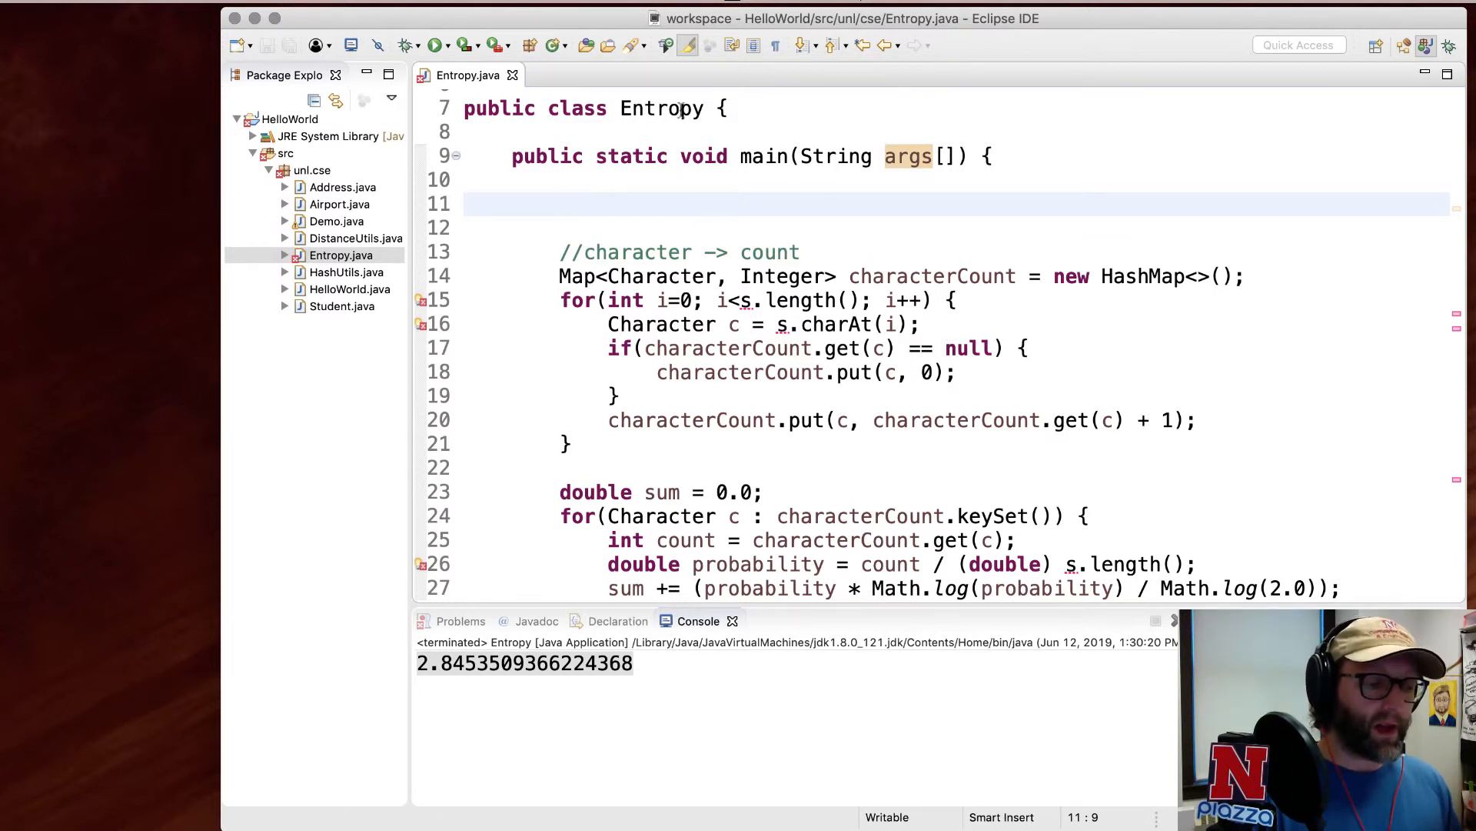
left_click(693, 203)
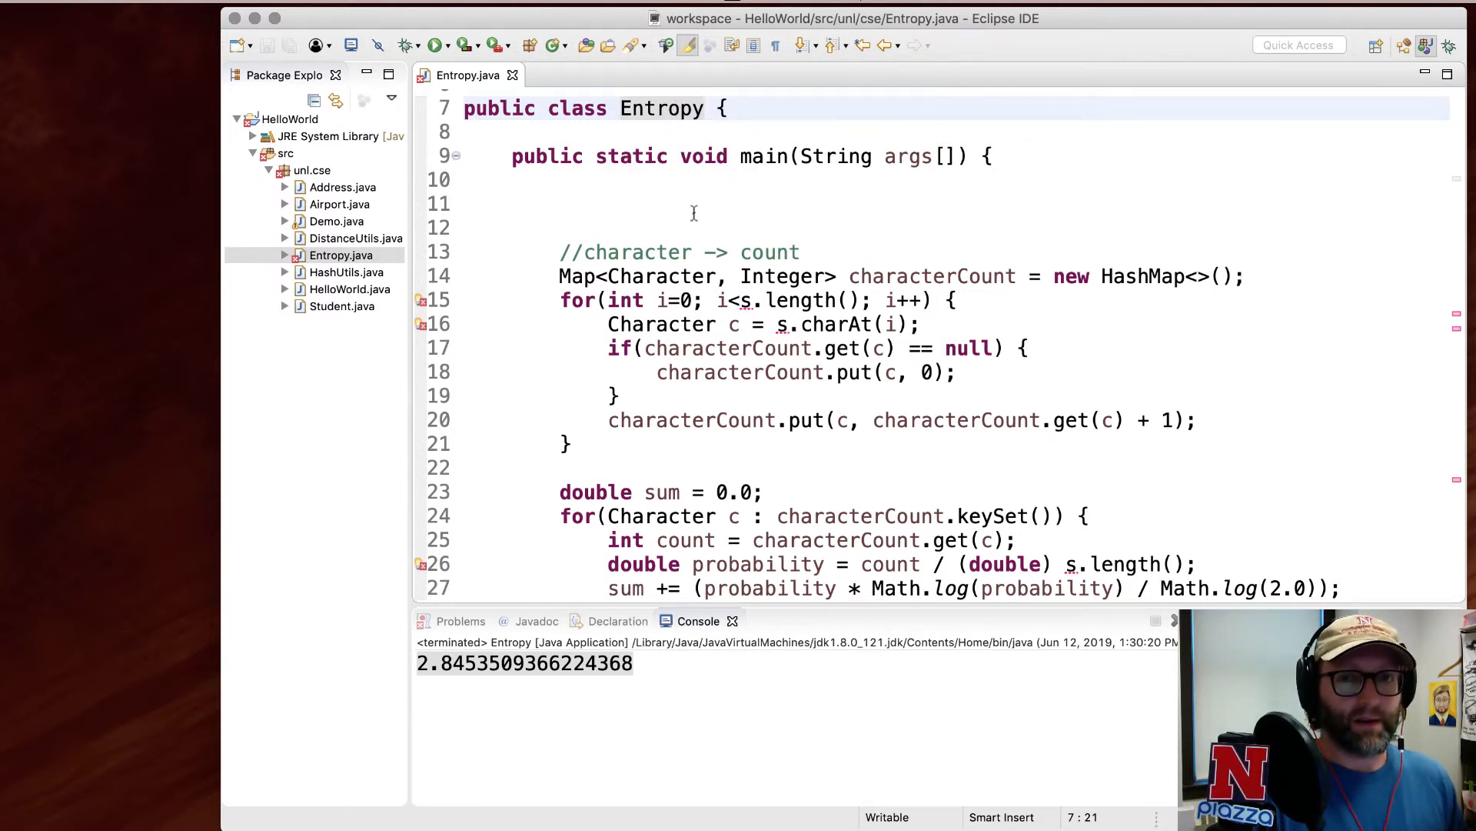
left_click(949, 156)
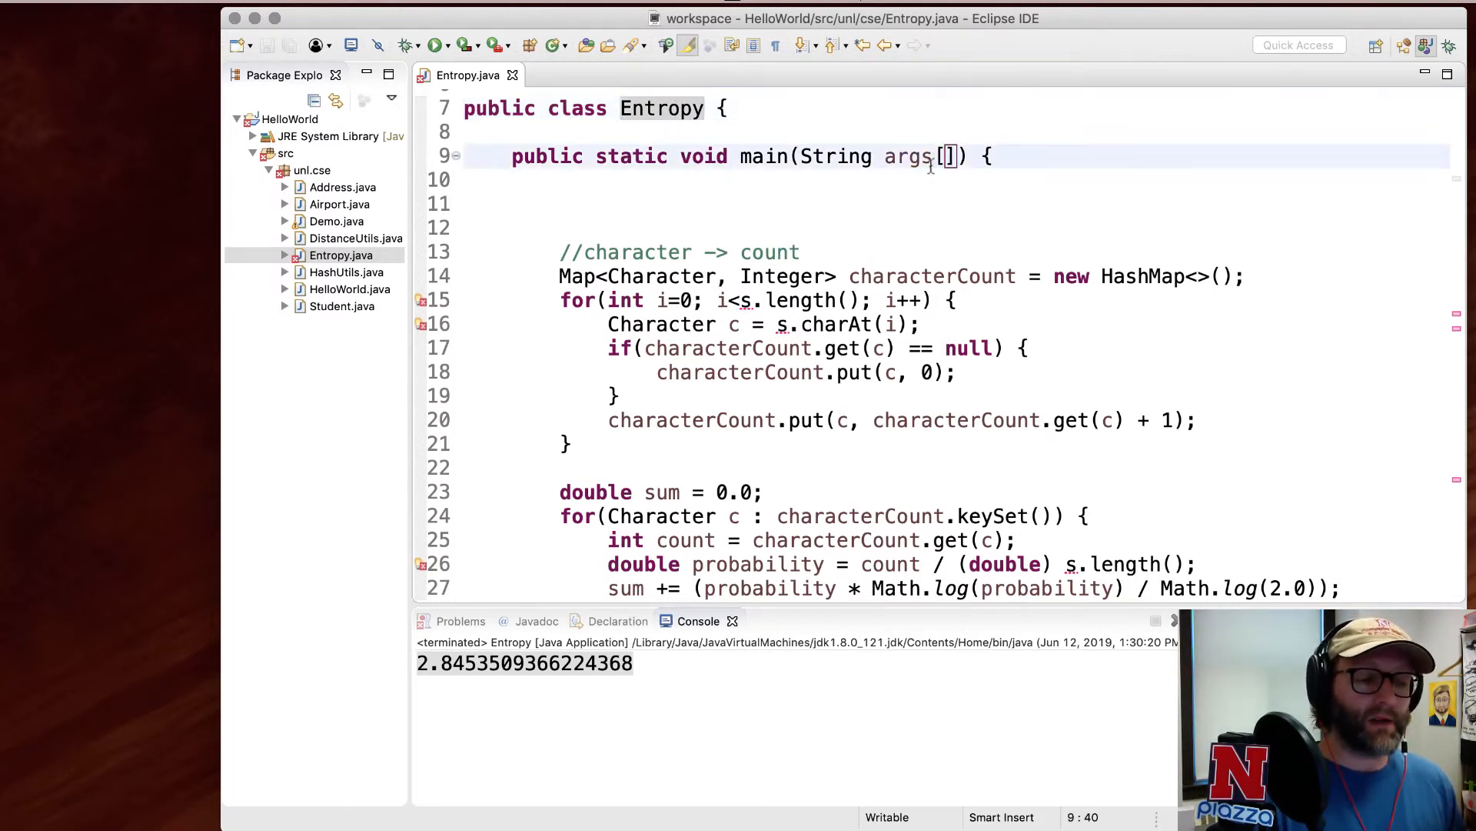
- Add String s = args[0]; at the top of main and run without arguments
left_click(561, 226)
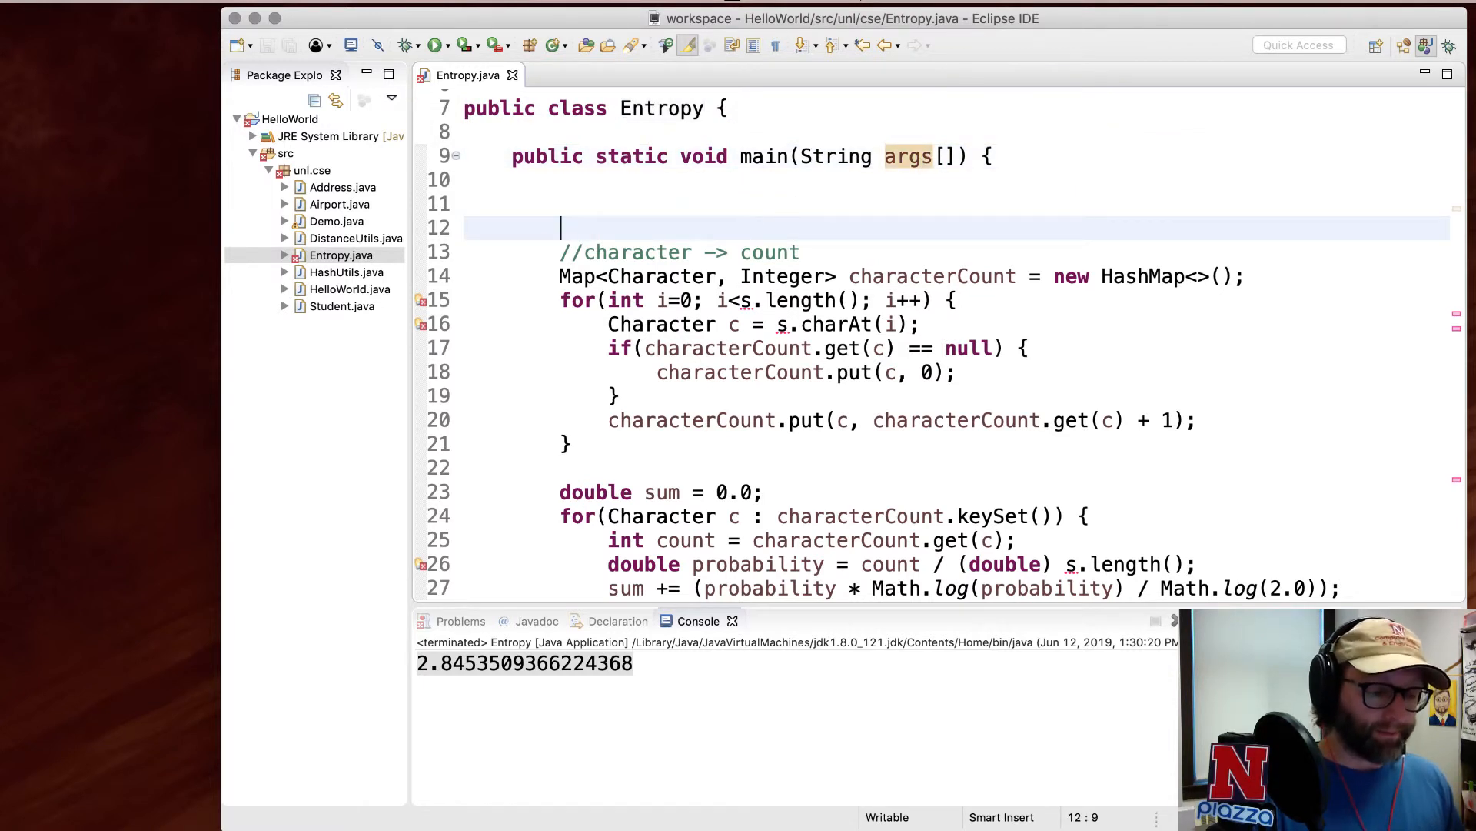
type("String s")
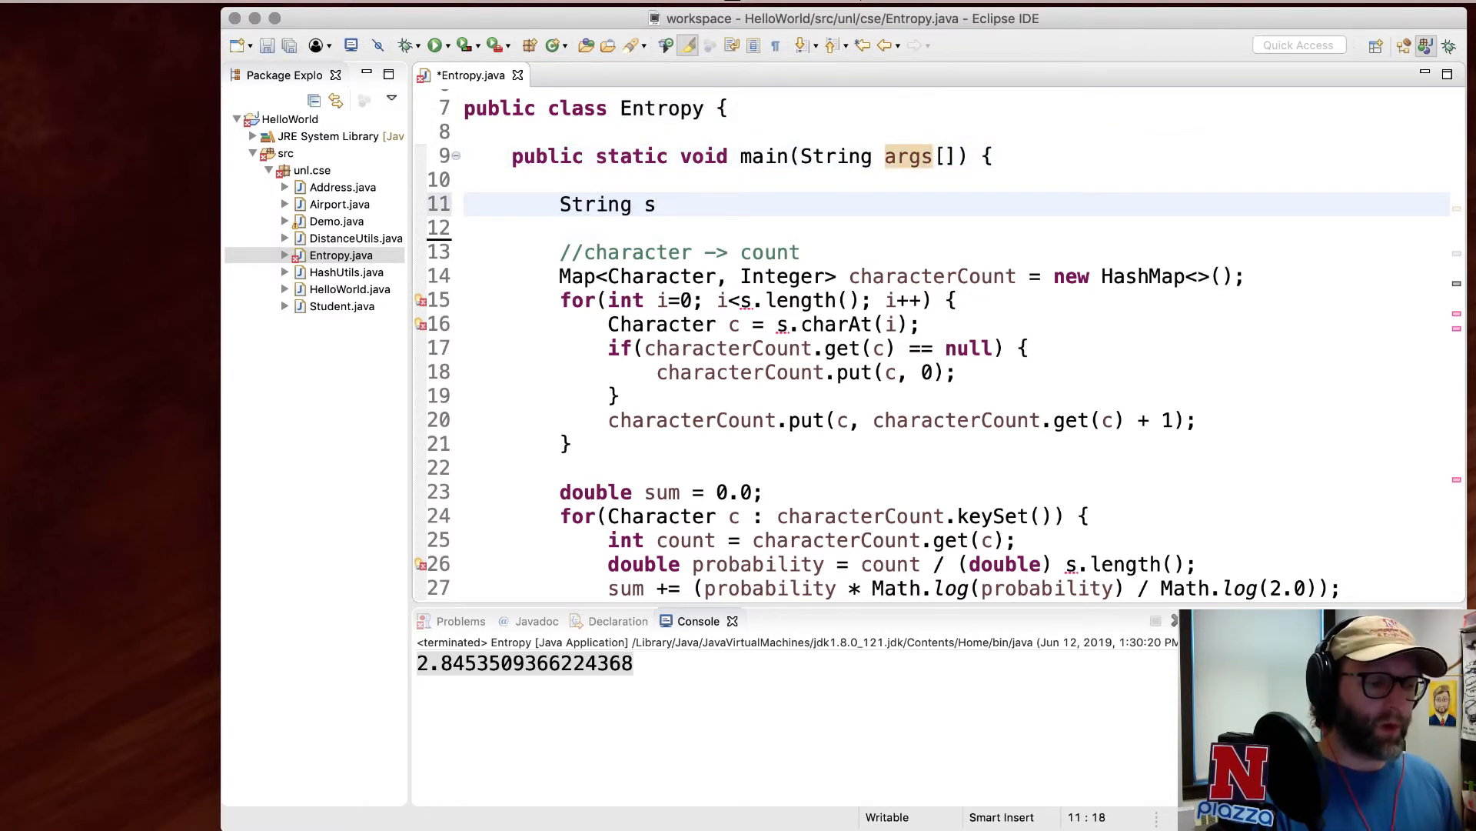
type("= arg")
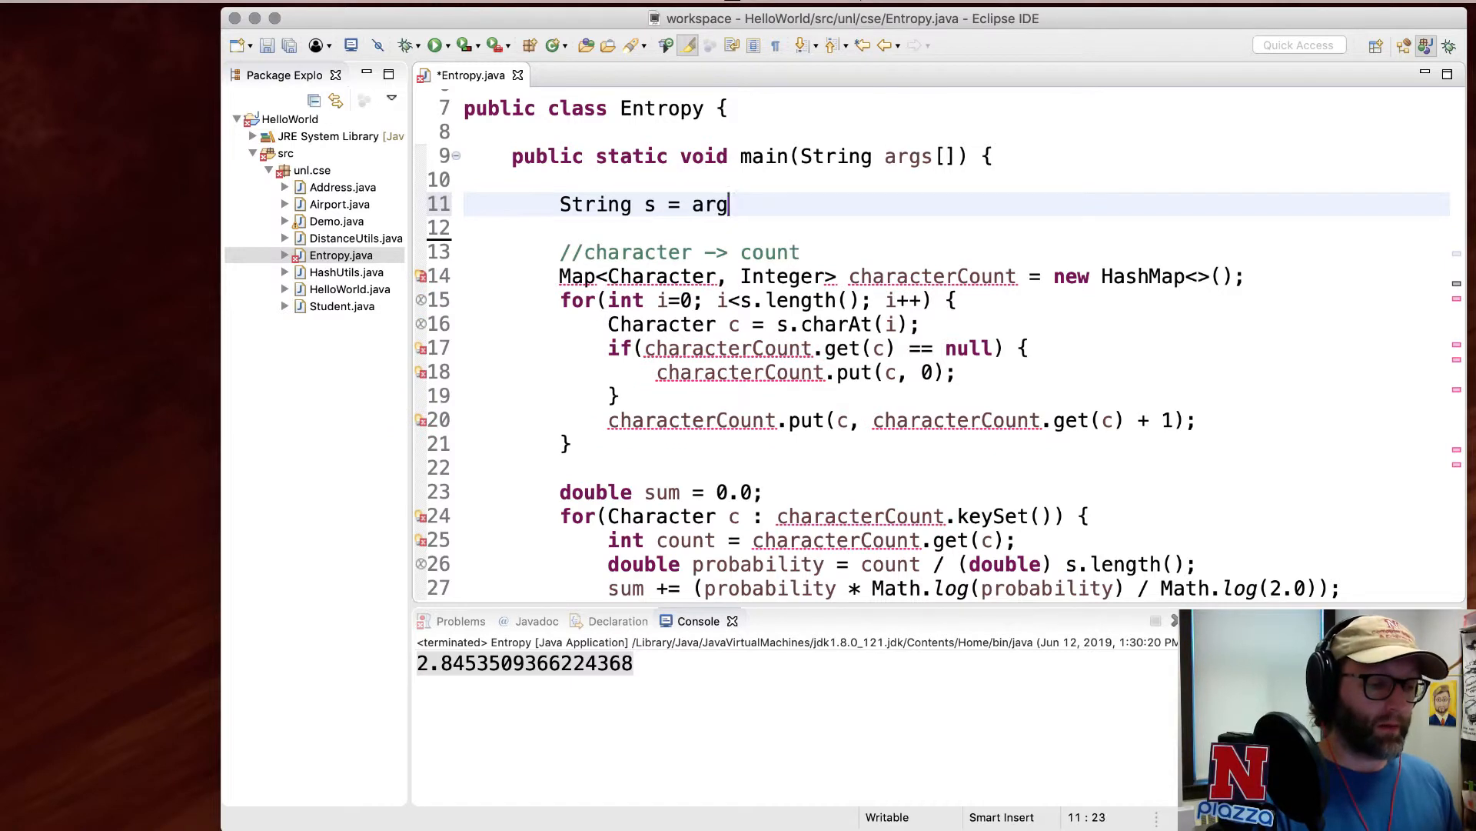
type("s[0];")
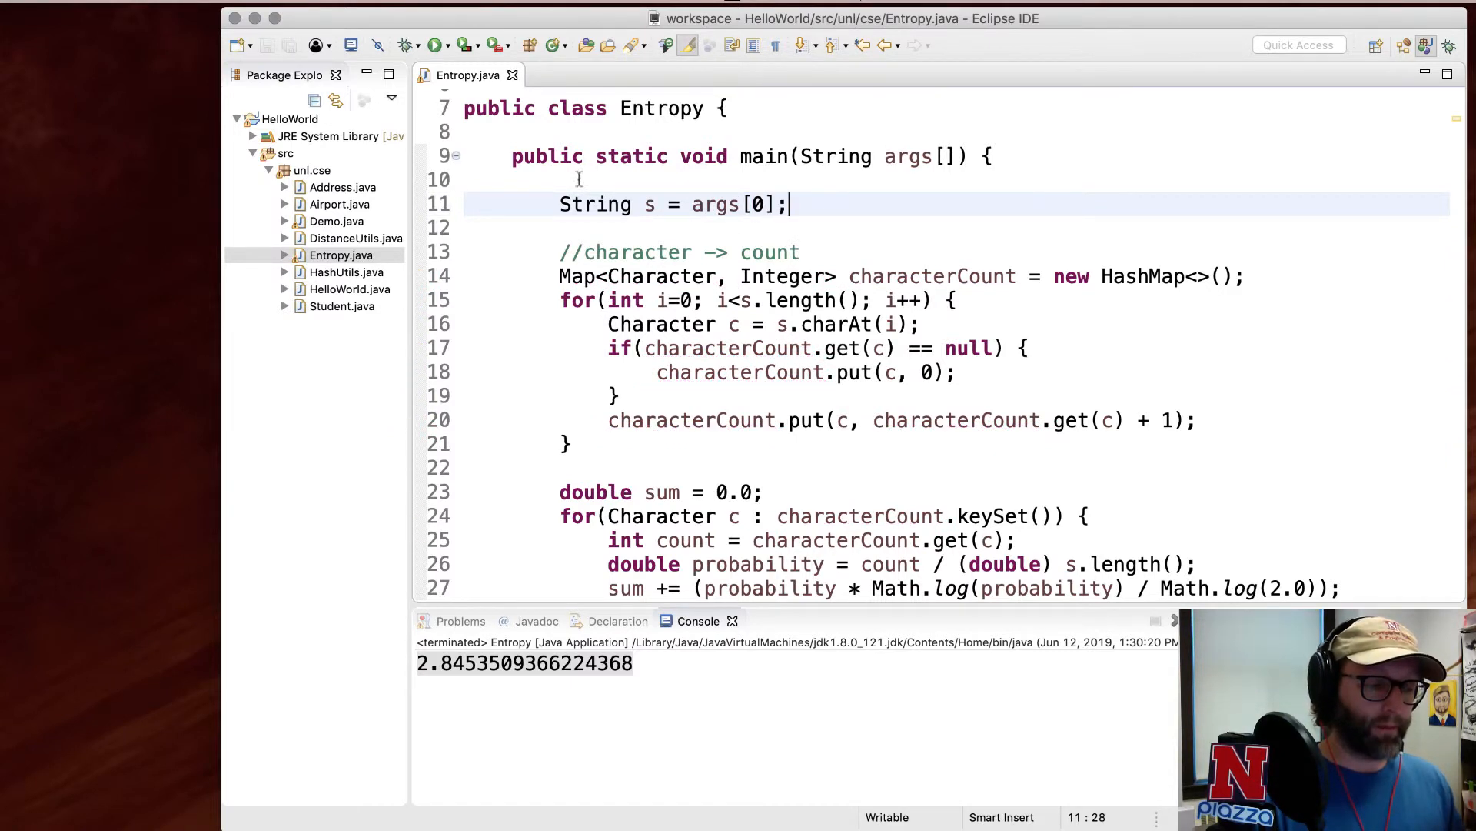
left_click(436, 45)
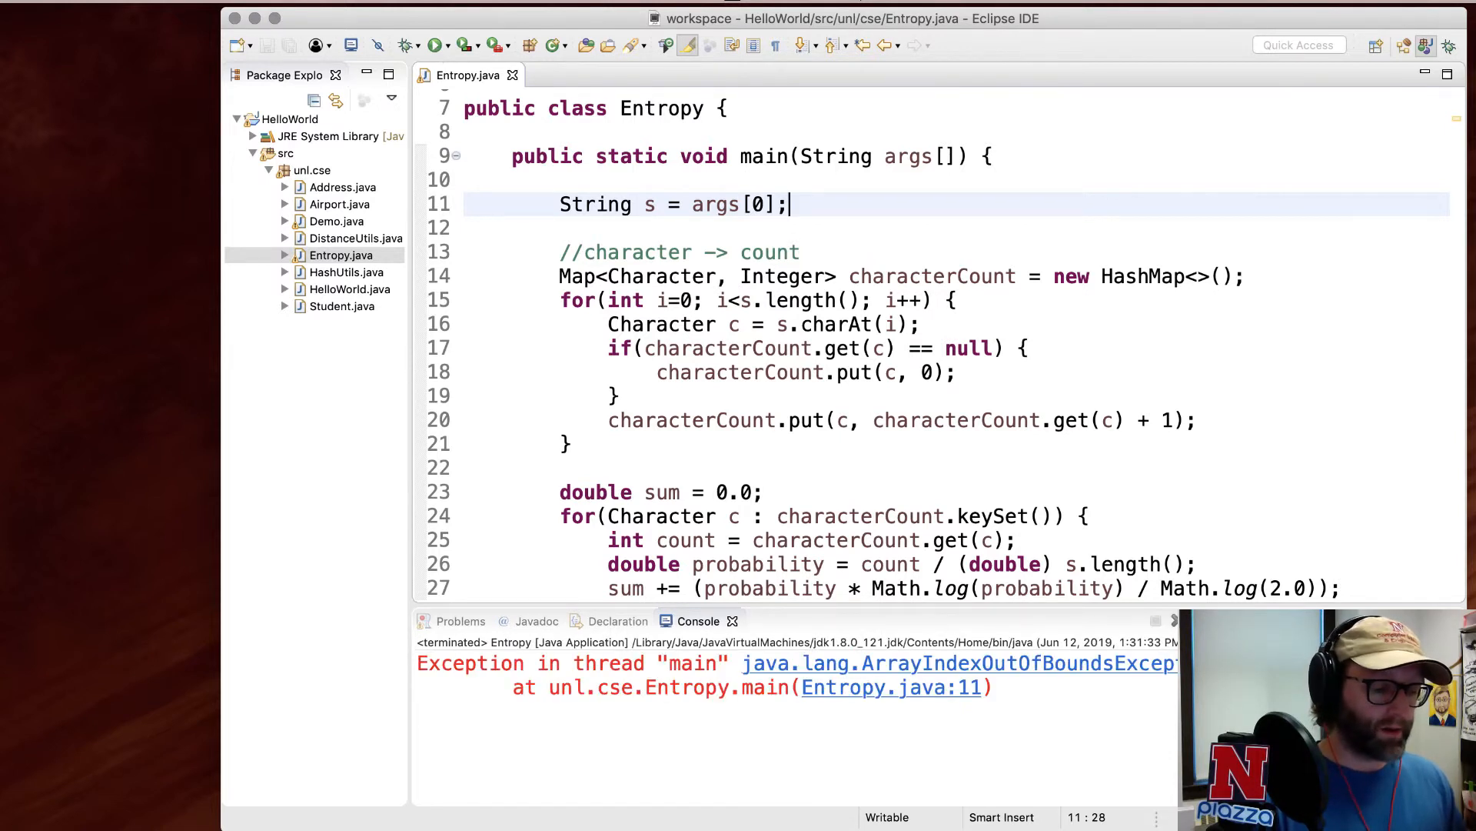
left_click(907, 156)
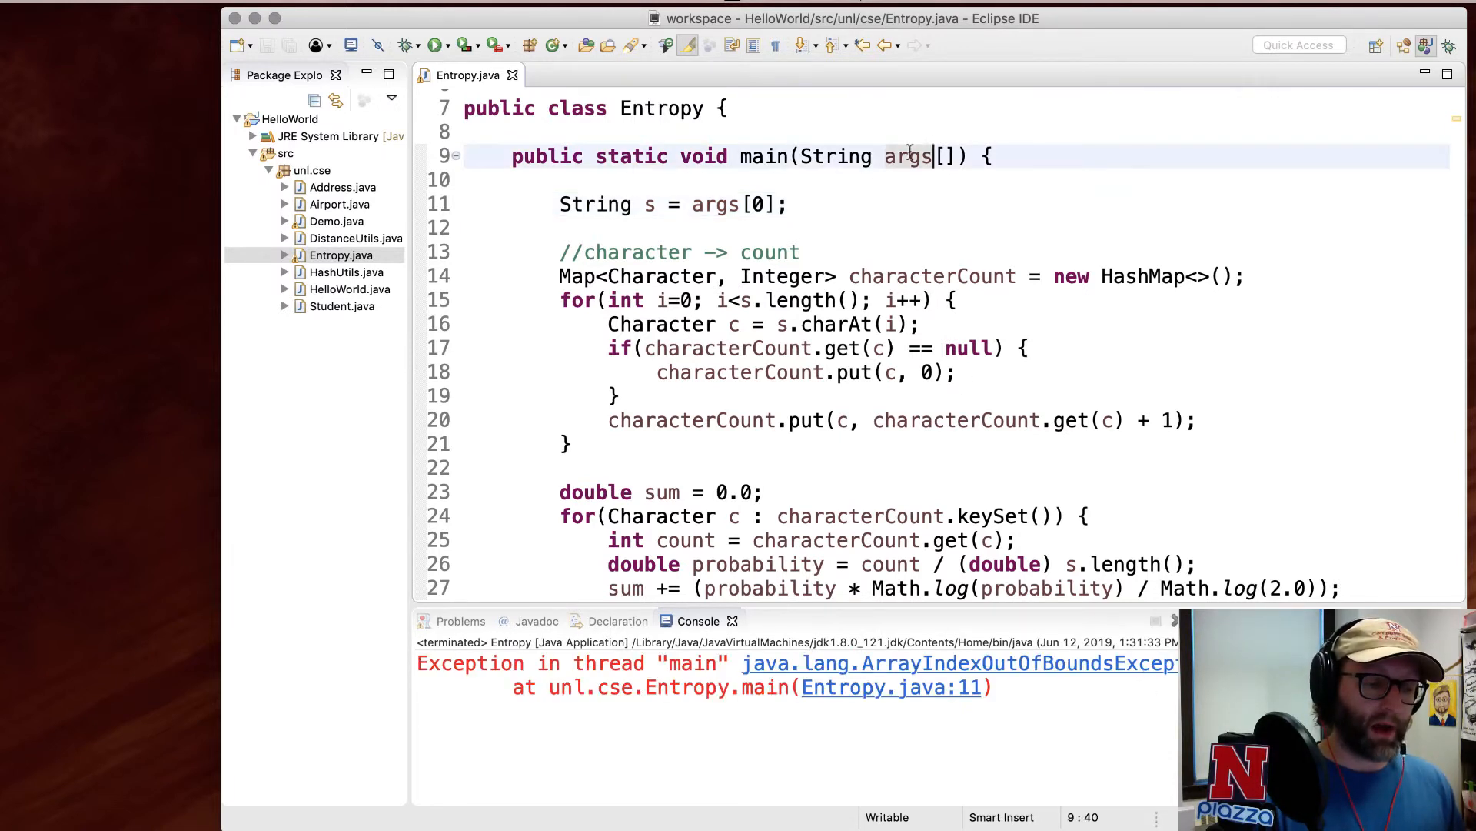
double_click(716, 204)
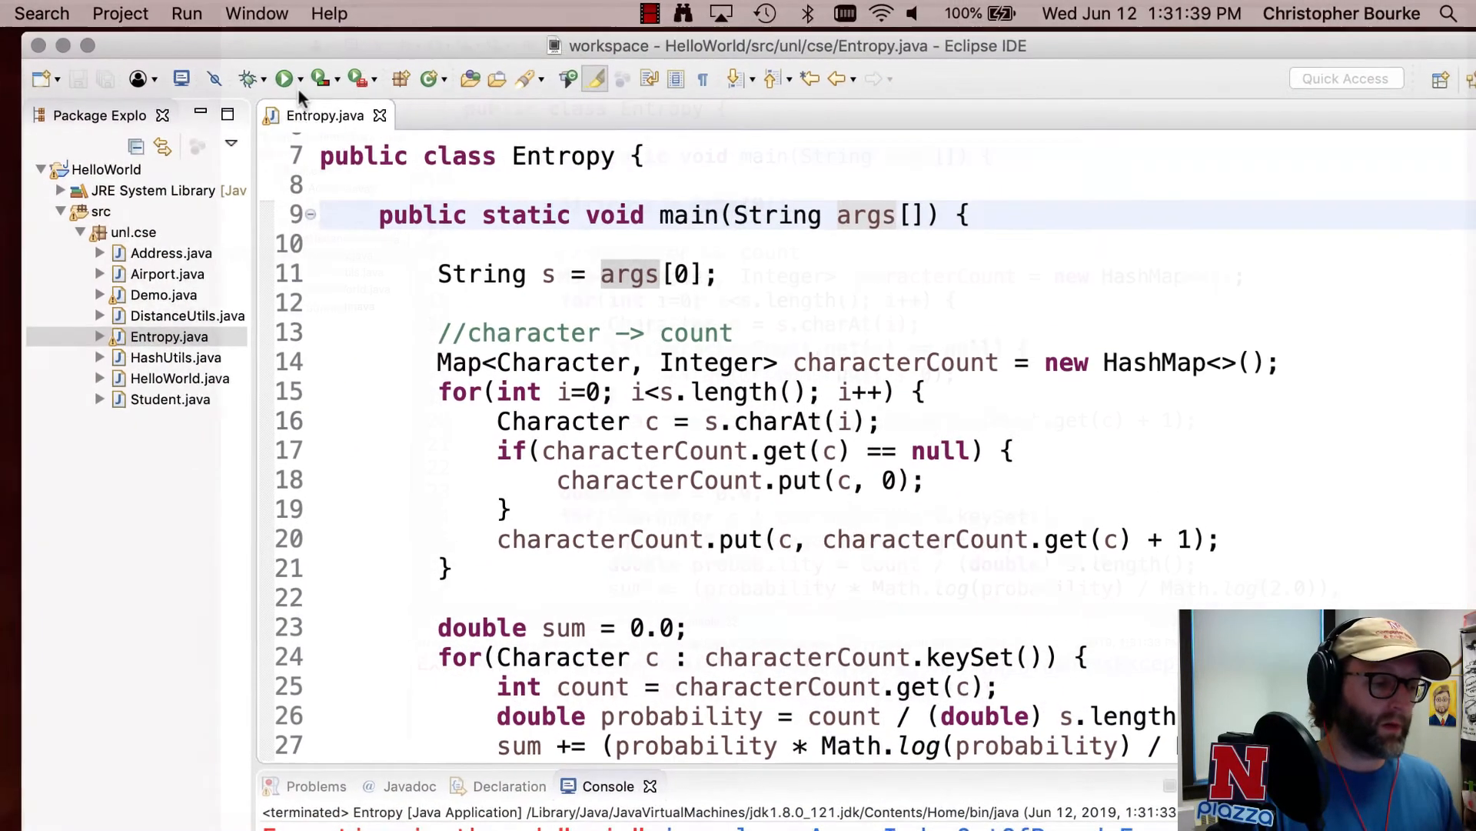
- Enter Hello World as the Entropy program argument and run it
left_click(299, 78)
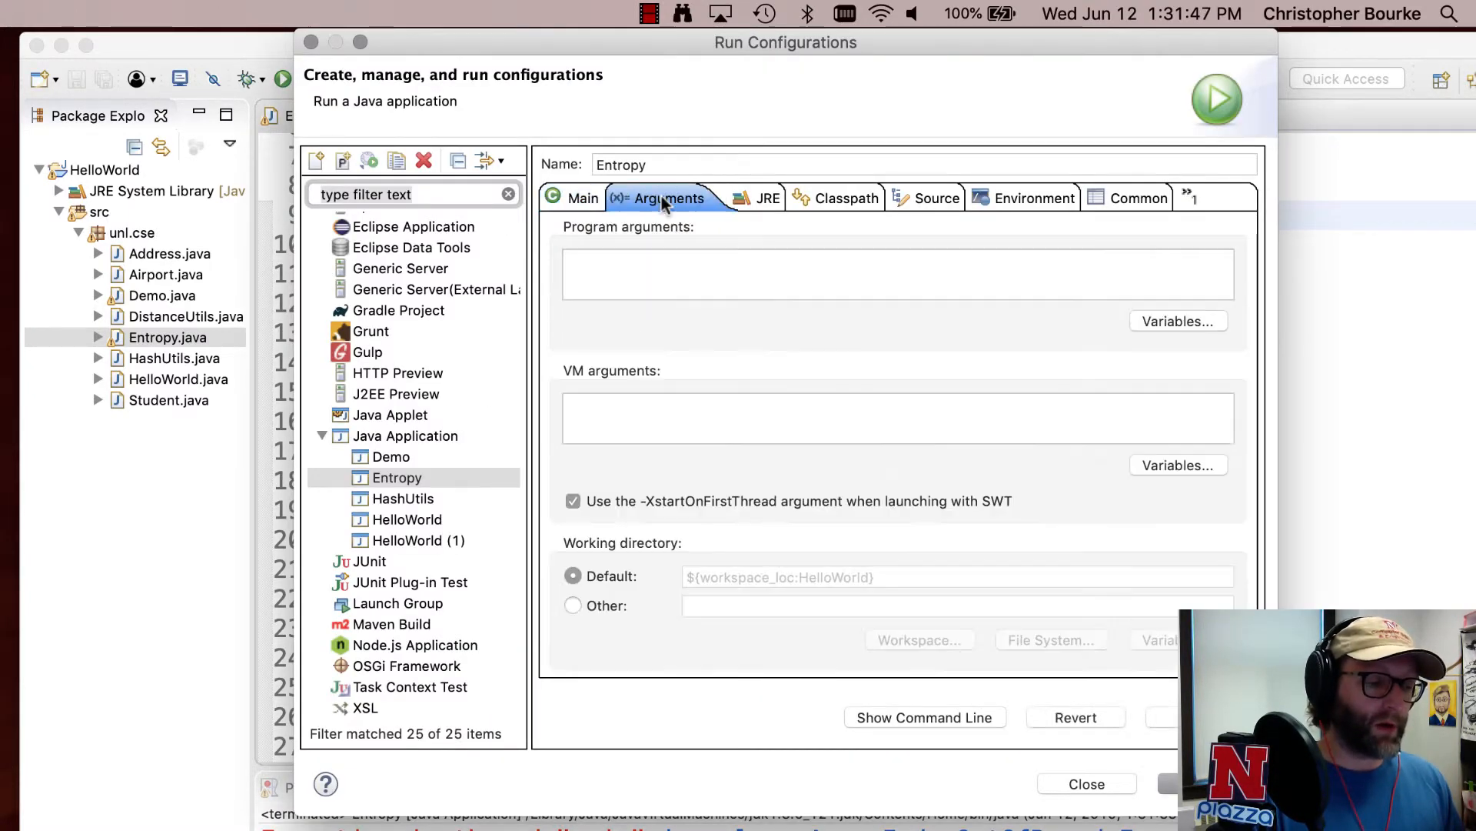
type("H")
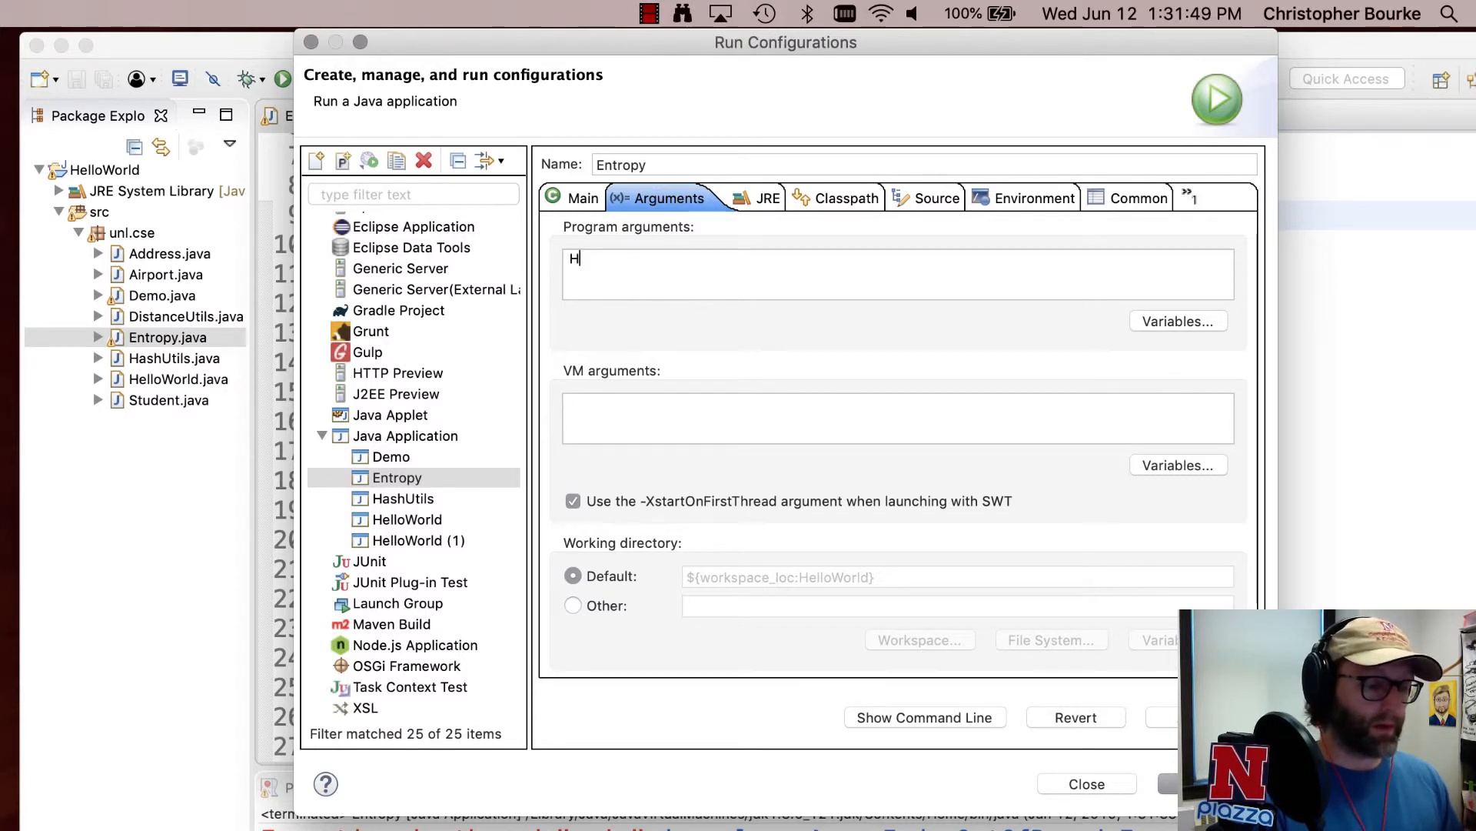
type("ello World")
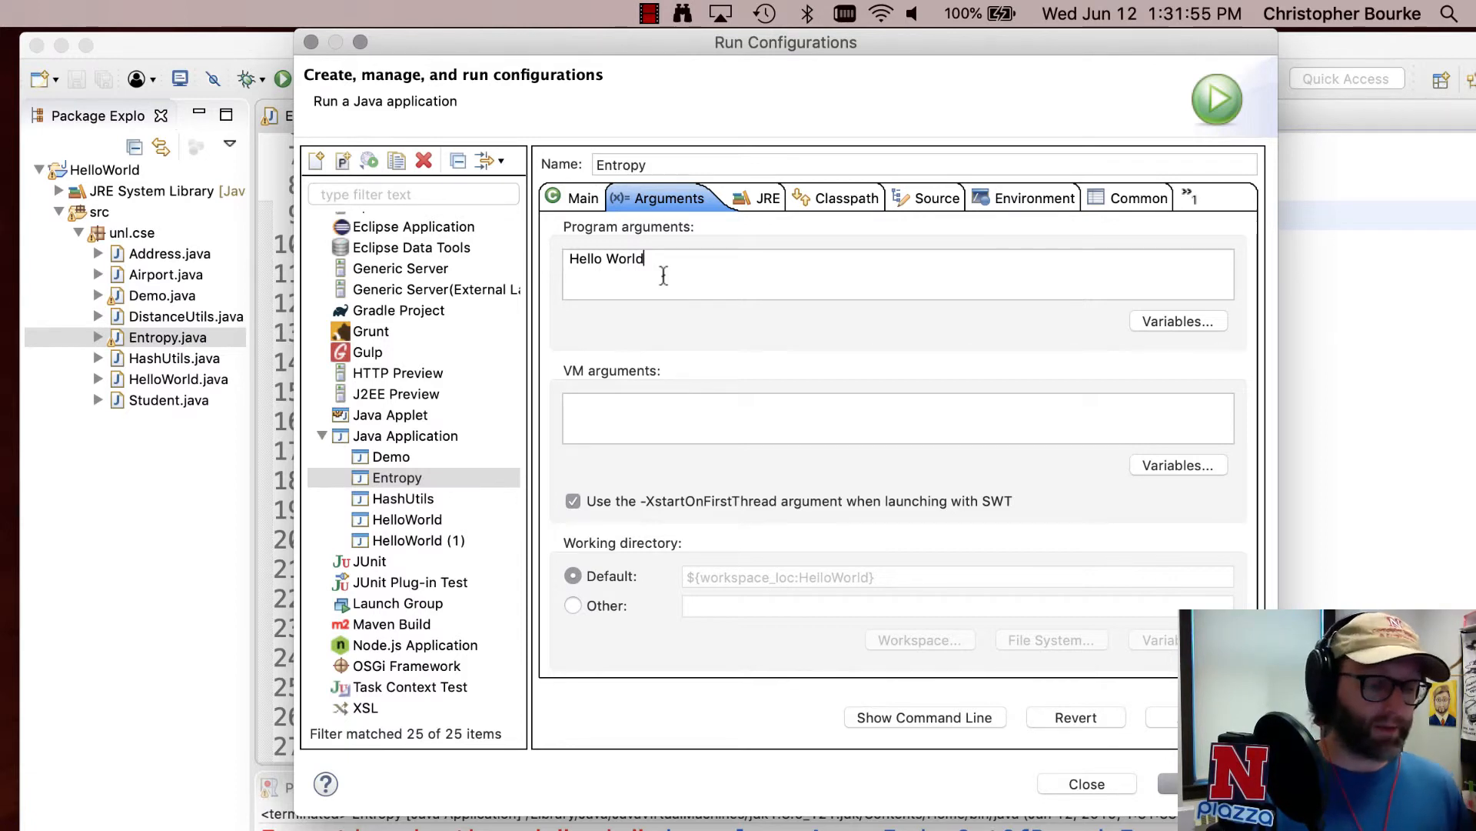
type("\"")
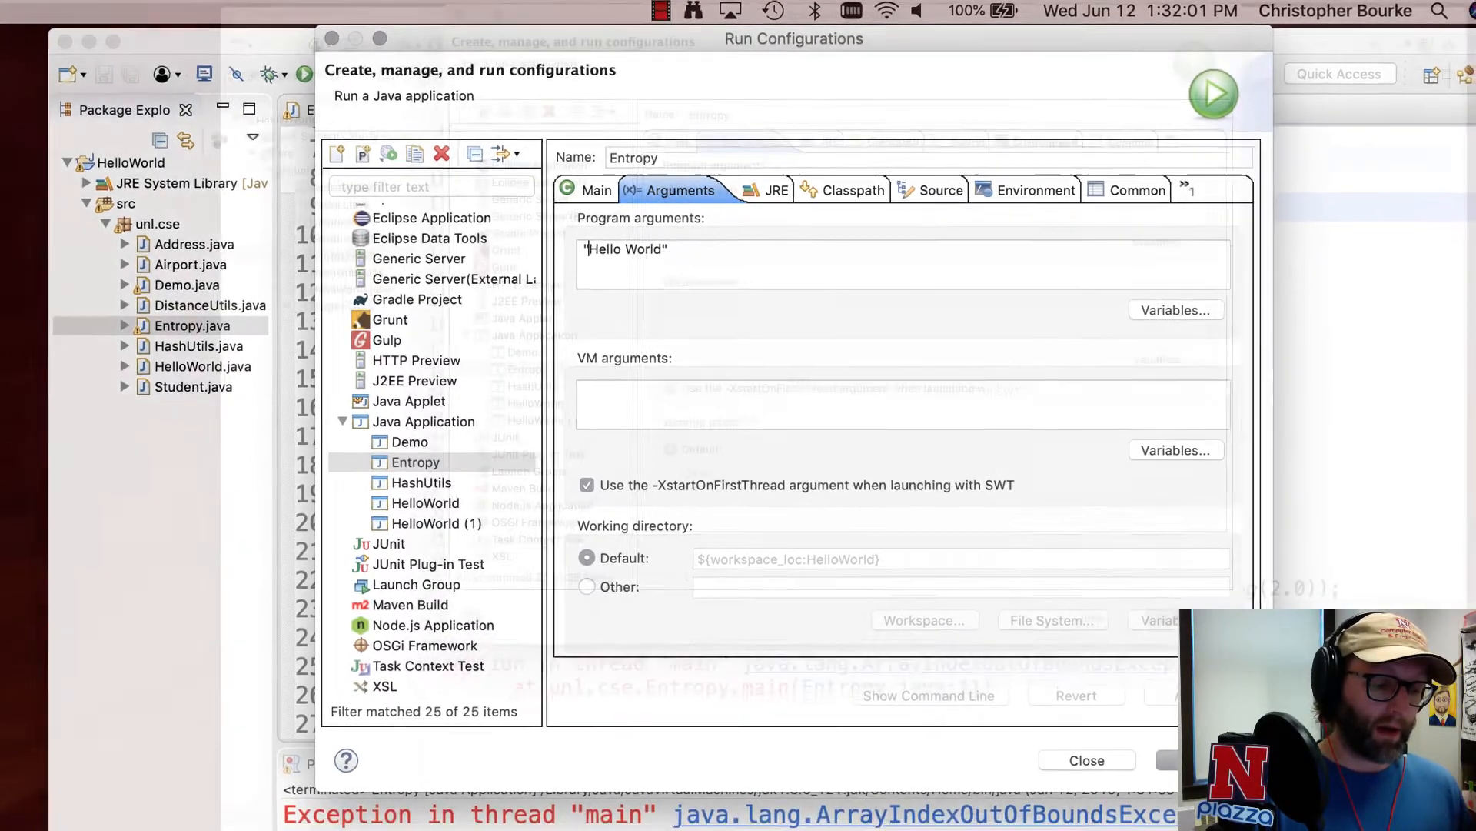
left_click(1214, 94)
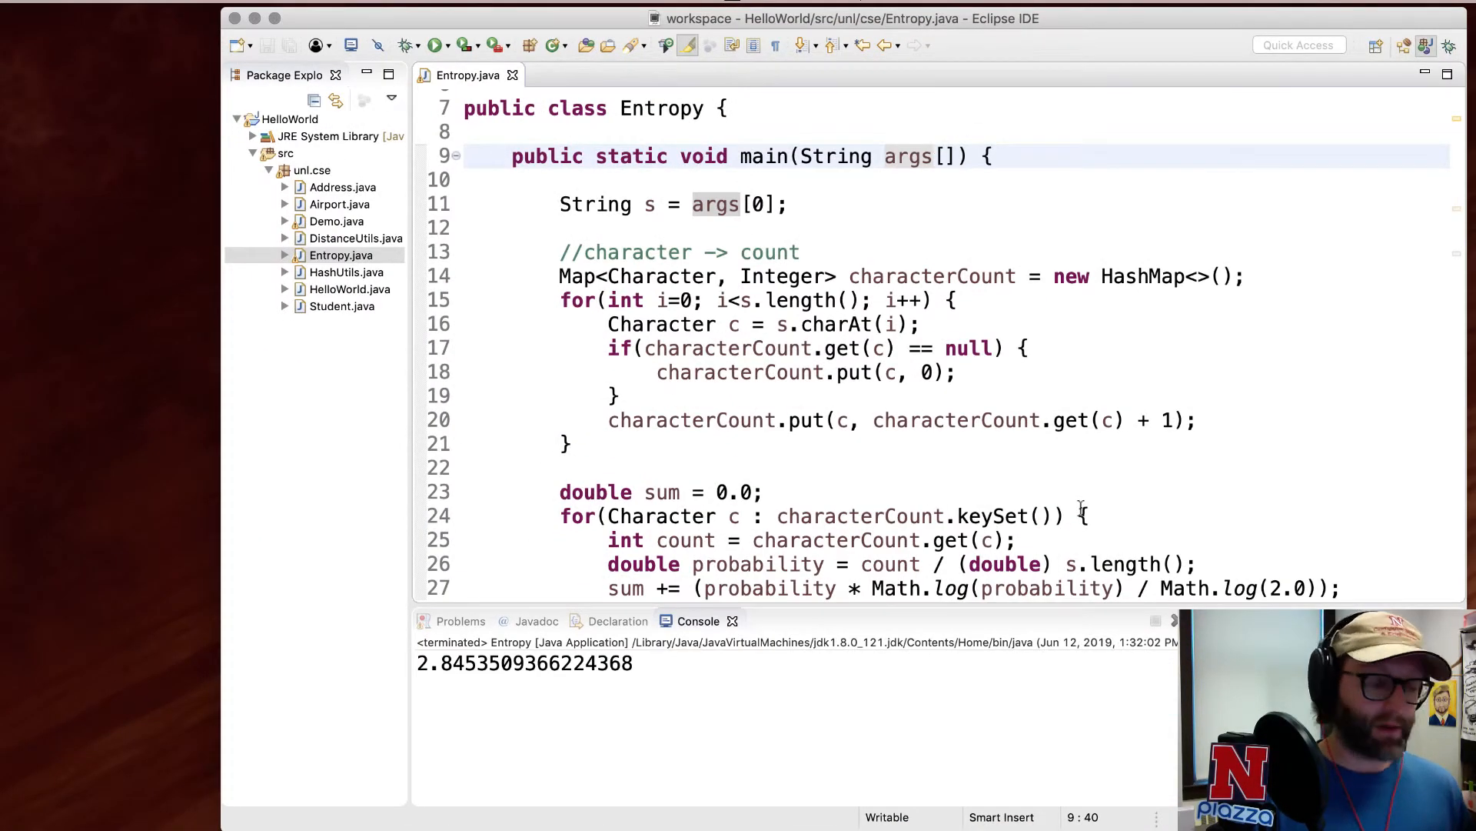
- Reopen the Entropy run configuration's arguments and rerun with the adjusted argument
left_click(437, 46)
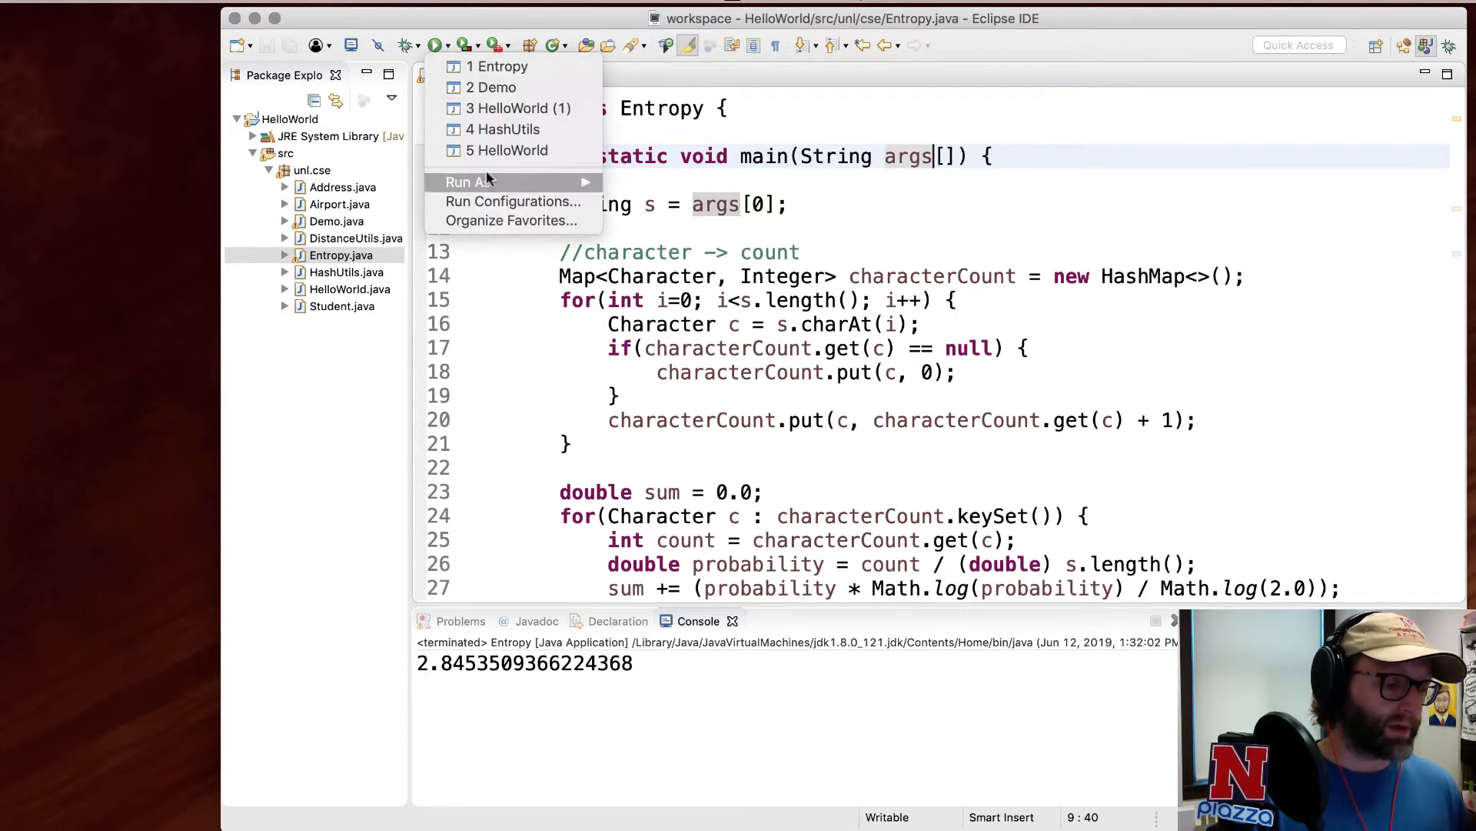
left_click(512, 200)
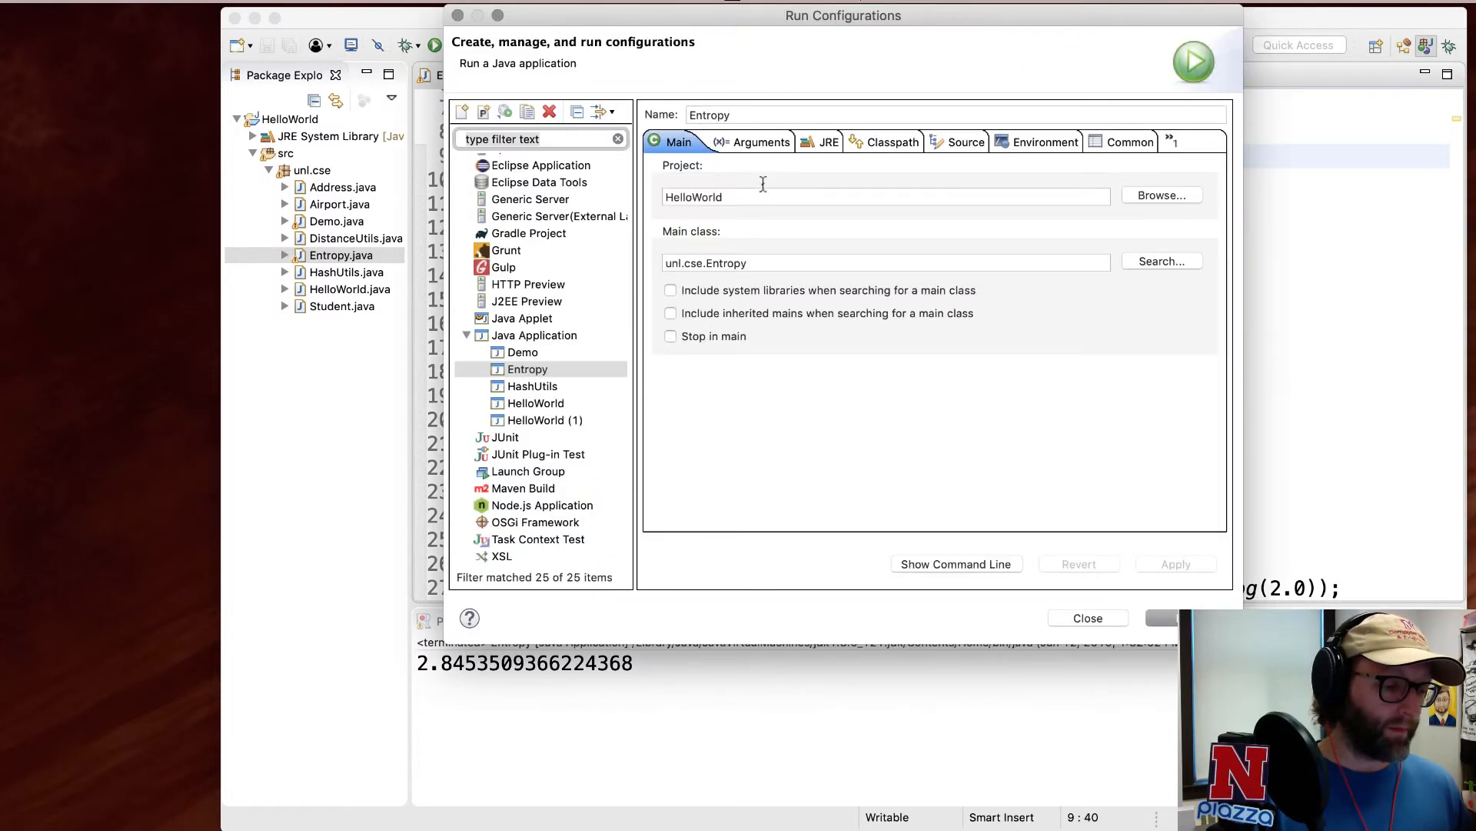
left_click(750, 141)
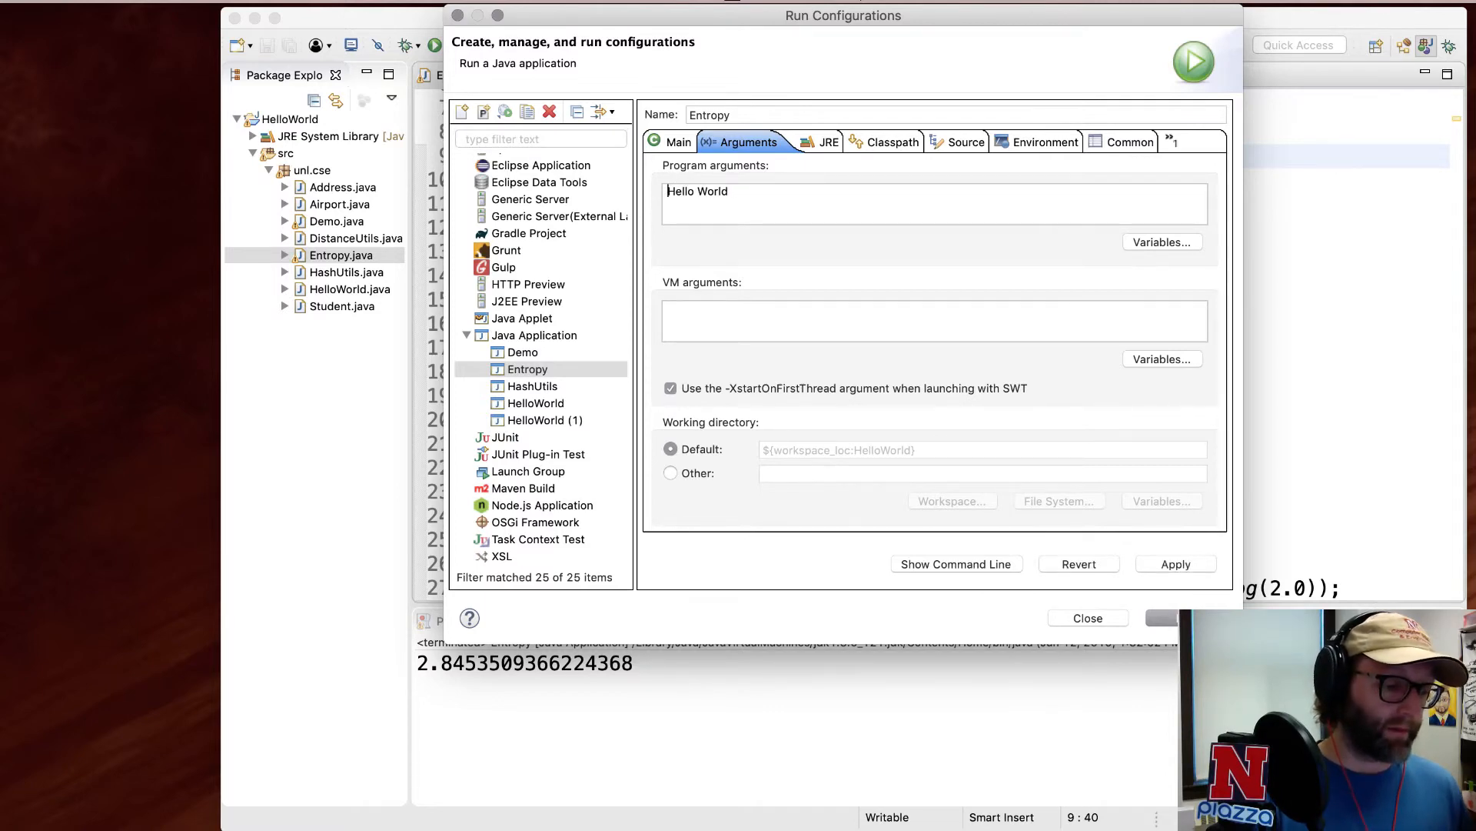
left_click(1175, 563)
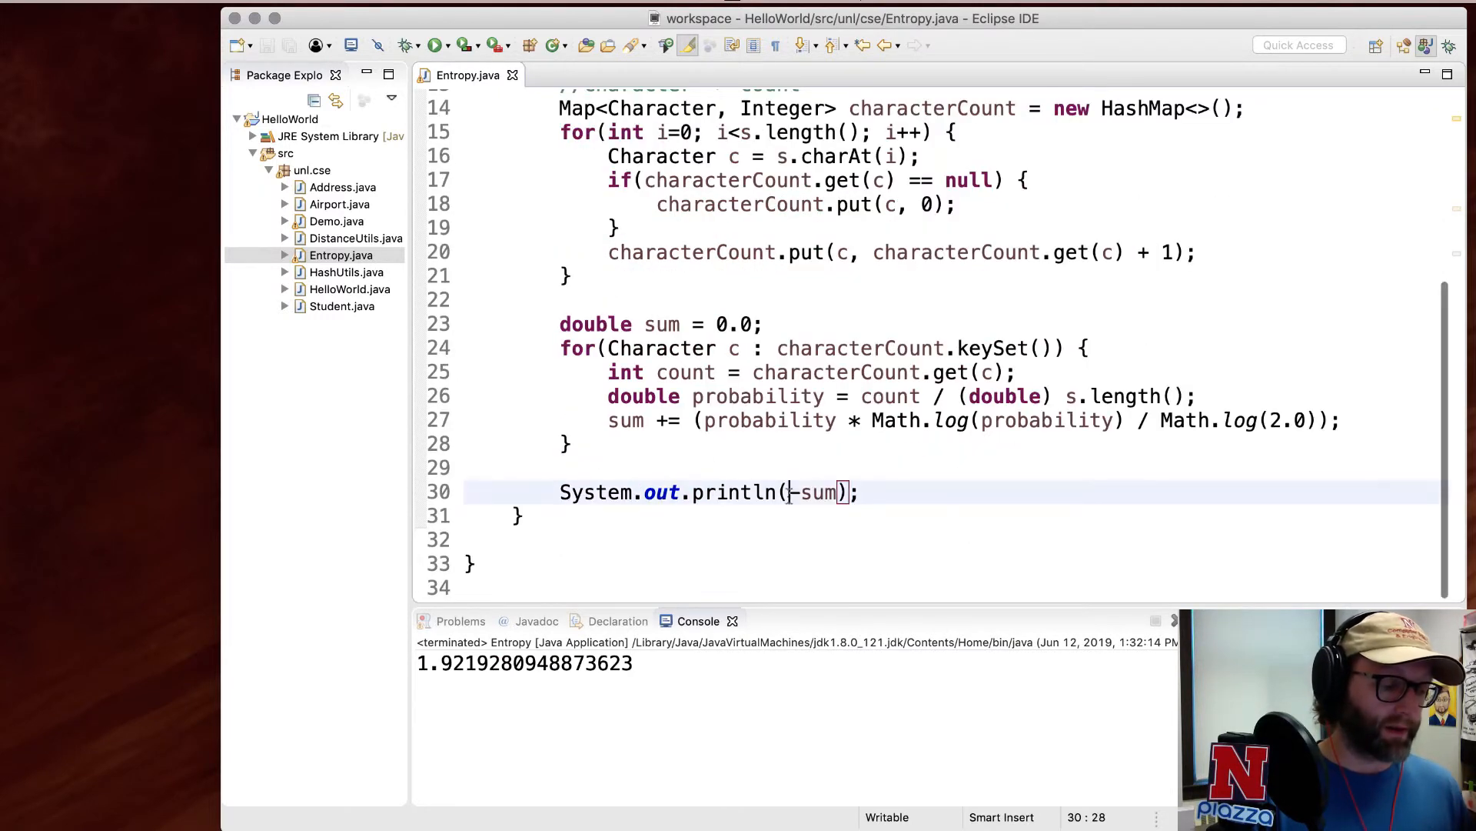
- Change the println to "H(" + s + ") = " + (-sum) and rerun Entropy
type("\"H\"")
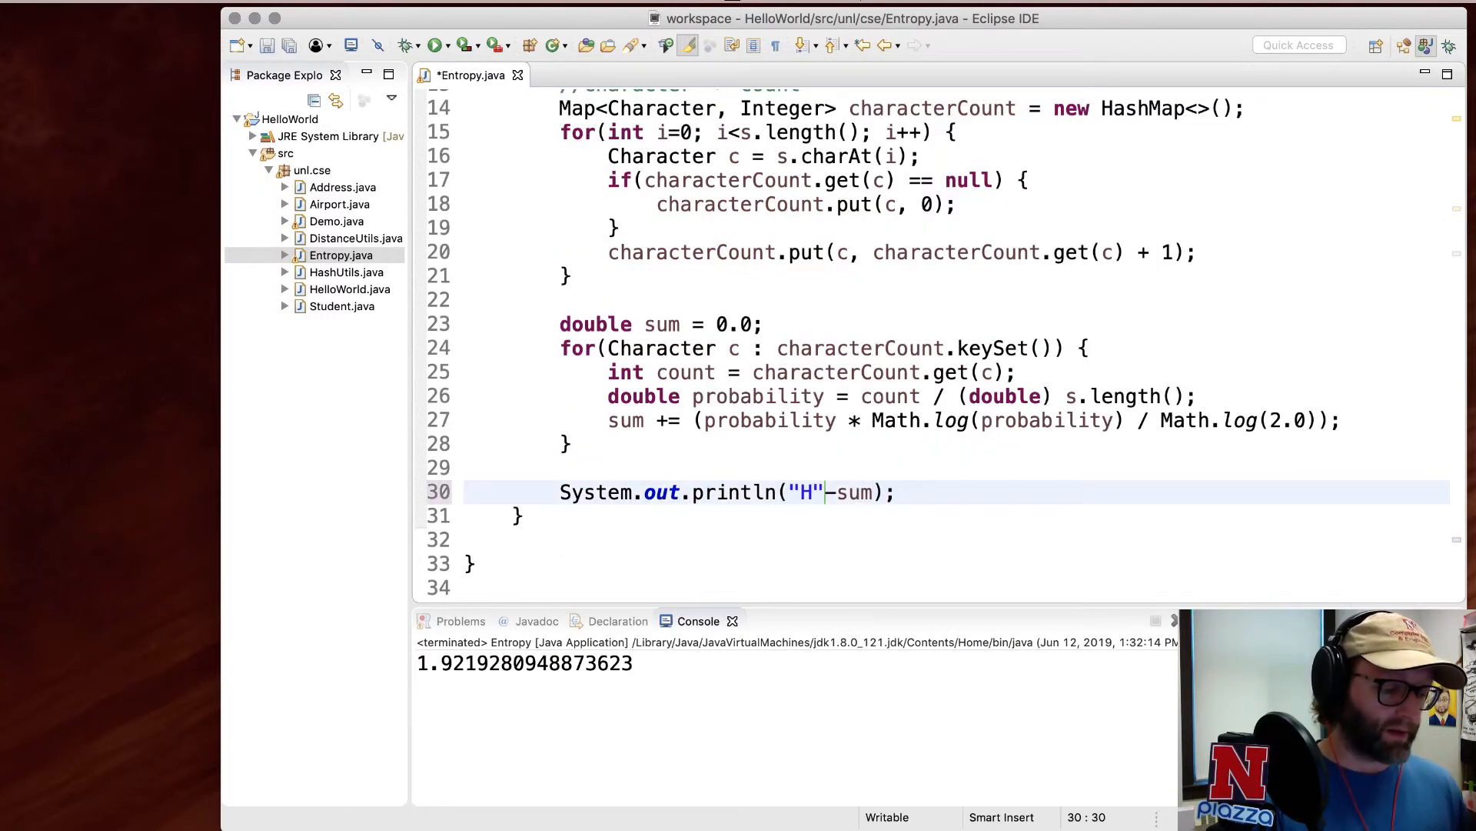
type("(\" + s")
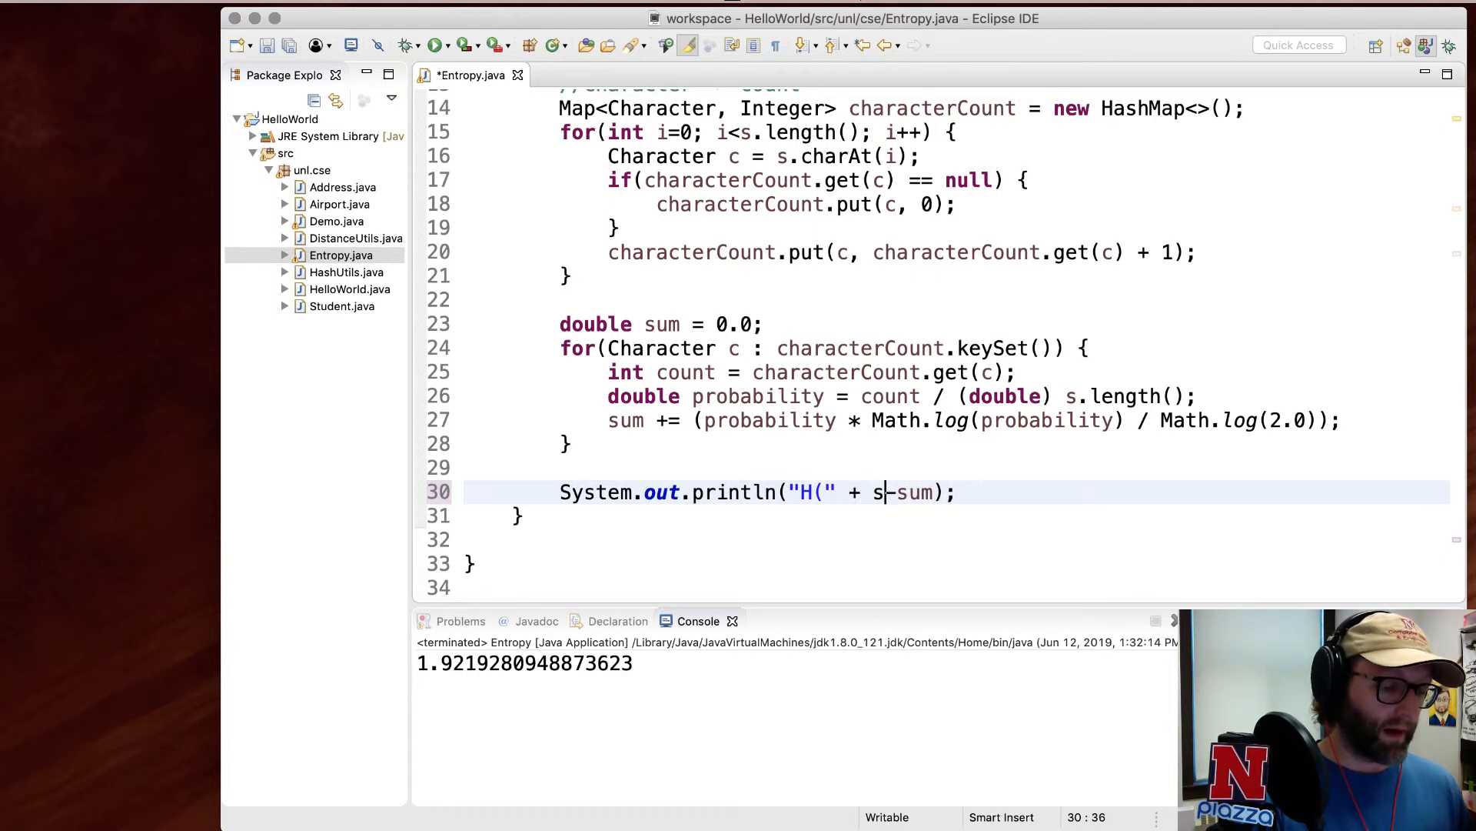
type("+ \") \"")
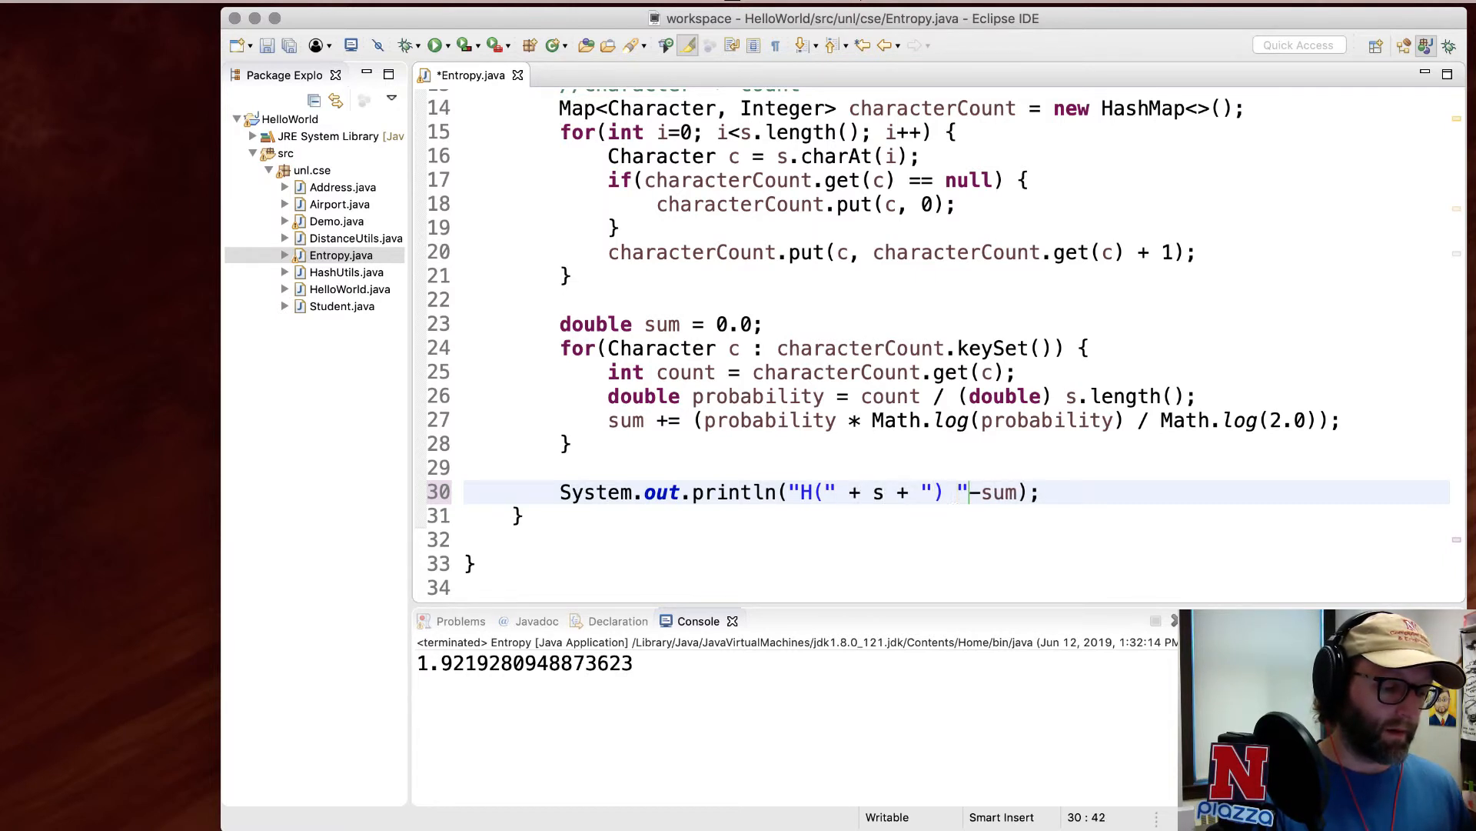
type("=")
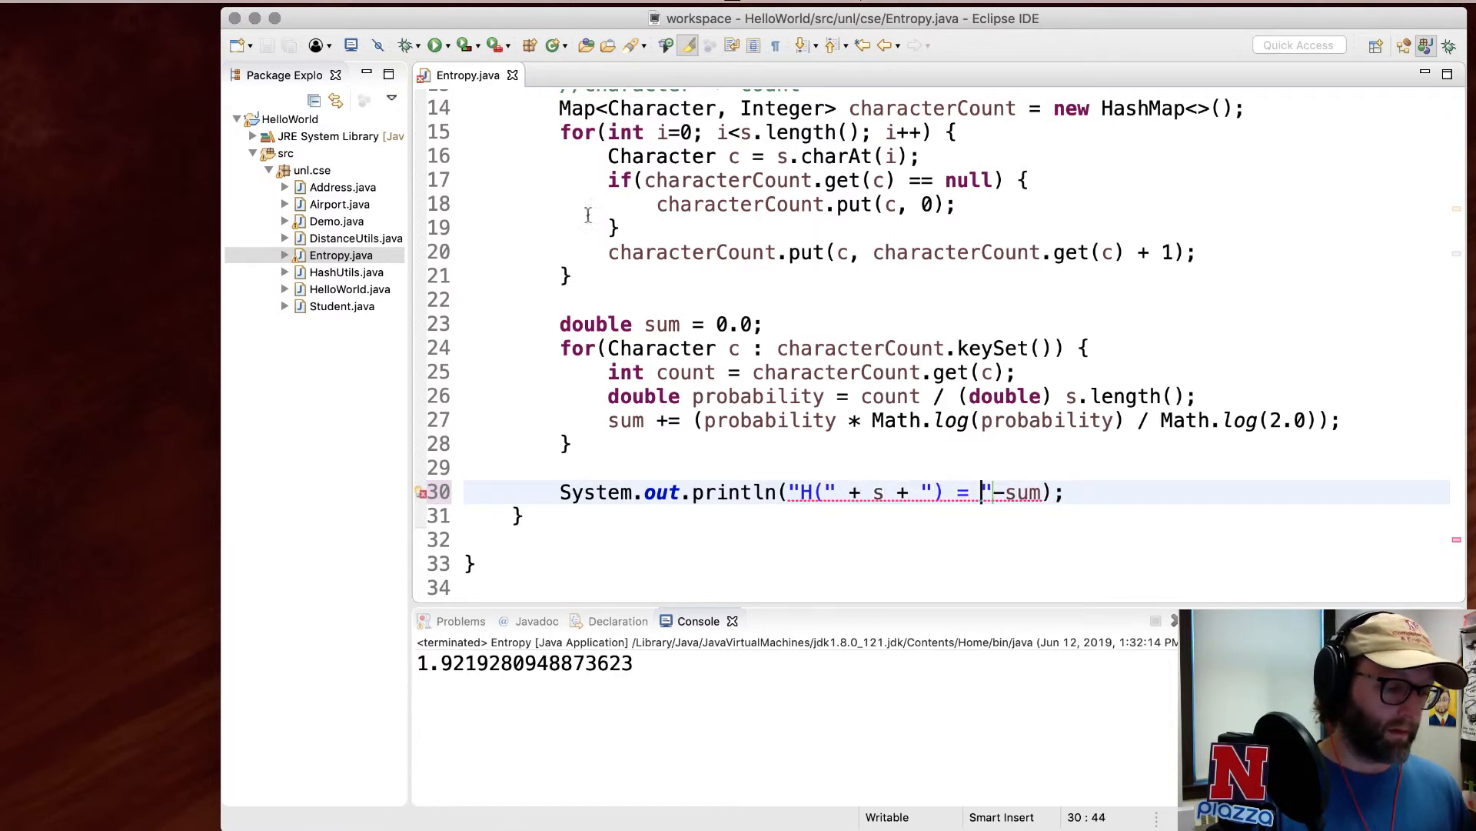
type("-")
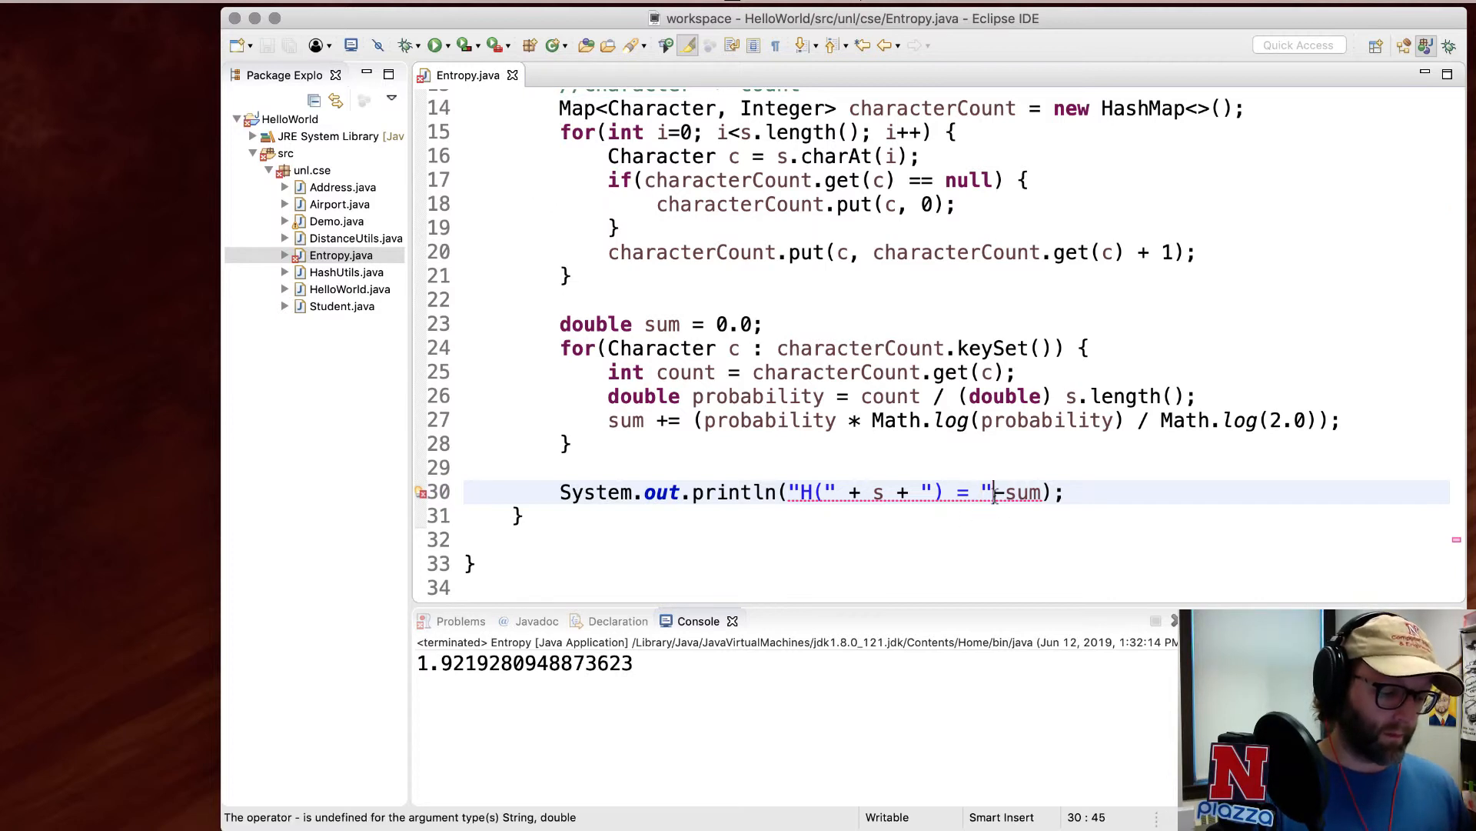
type("+ (")
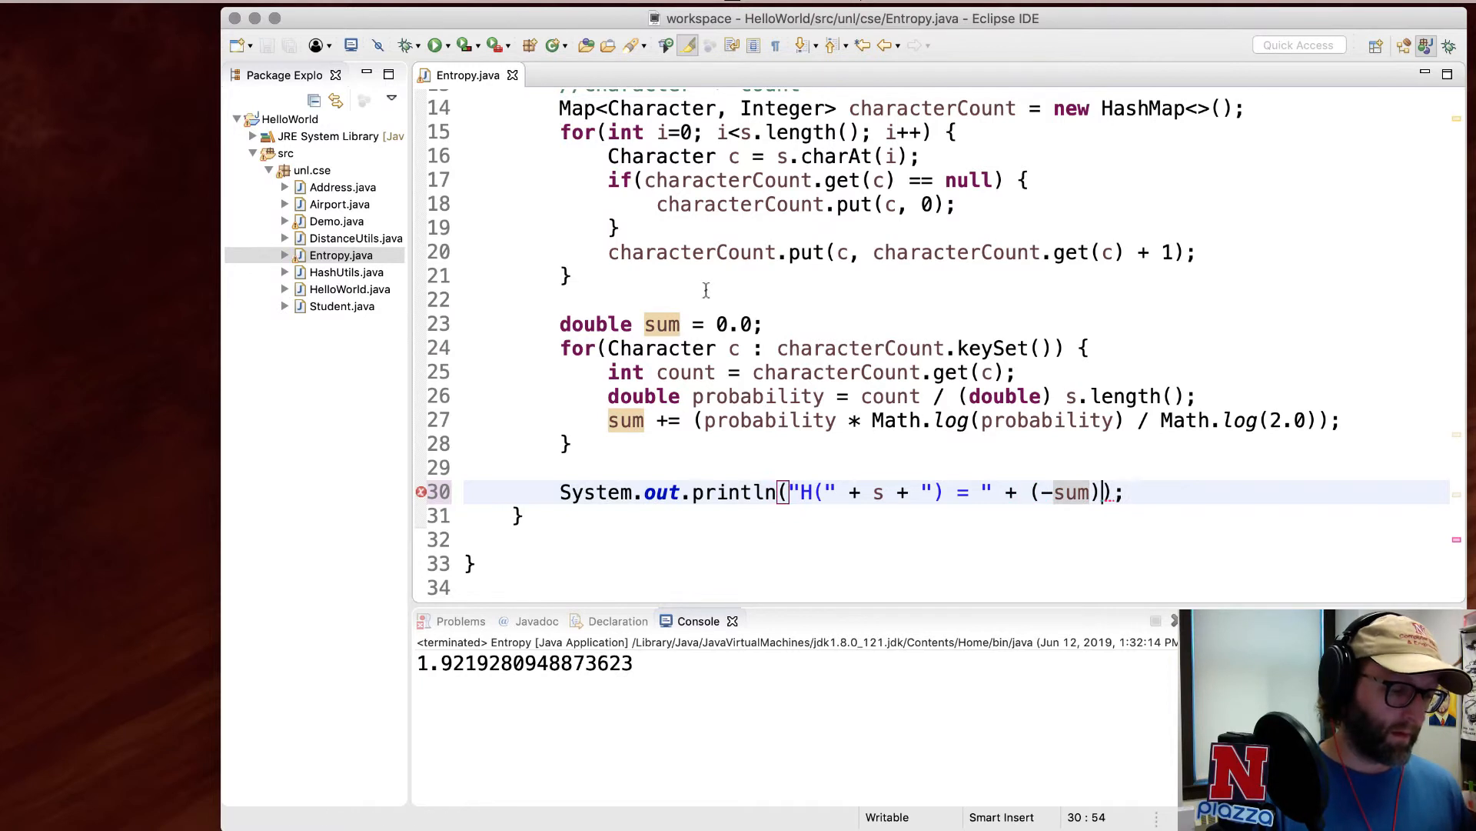
left_click(436, 45)
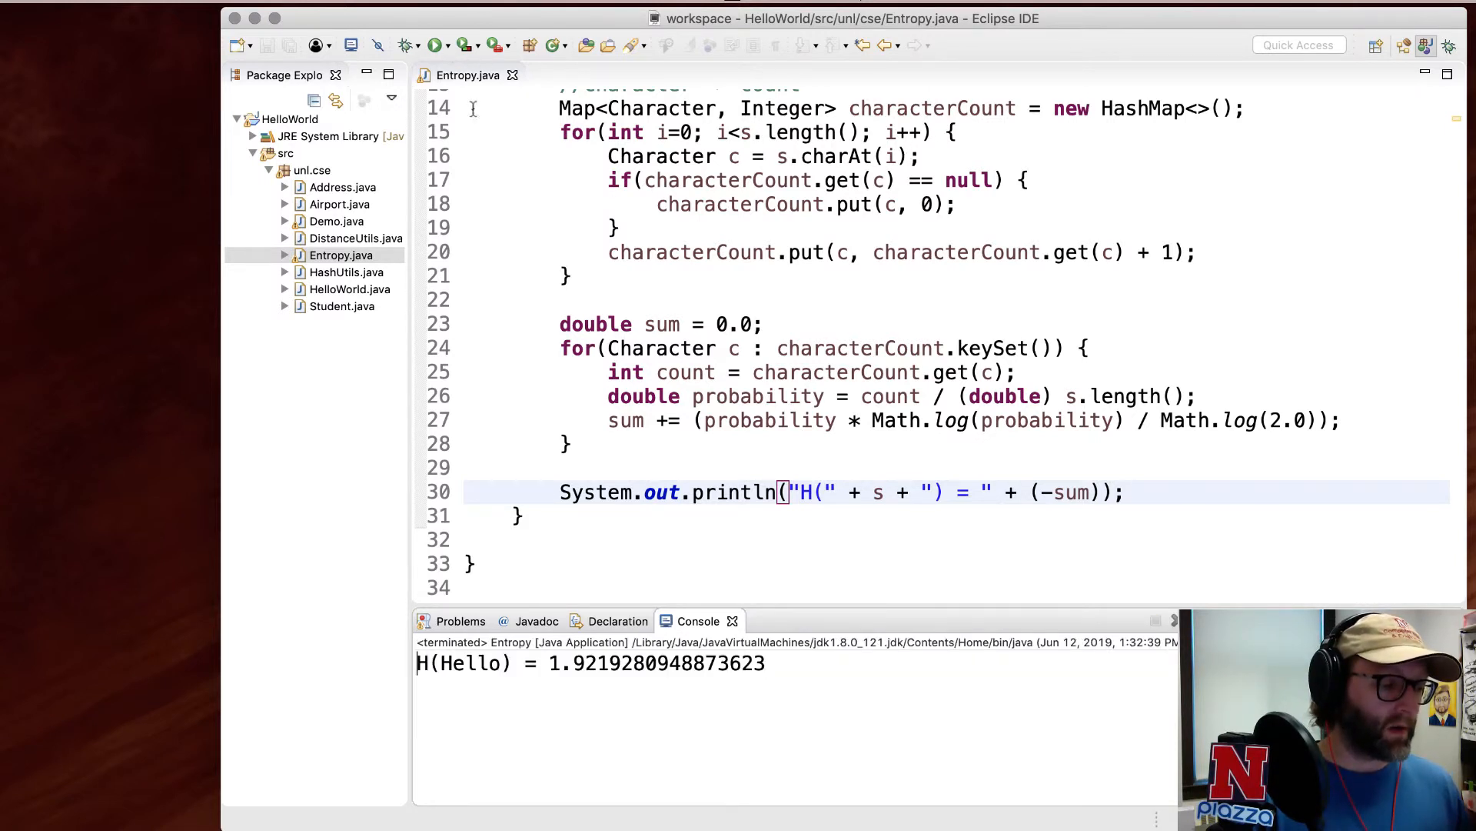
- Replace the Hello World argument with aaaaaaaaaaaaaaa and run, giving H = -0.0
left_click(434, 45)
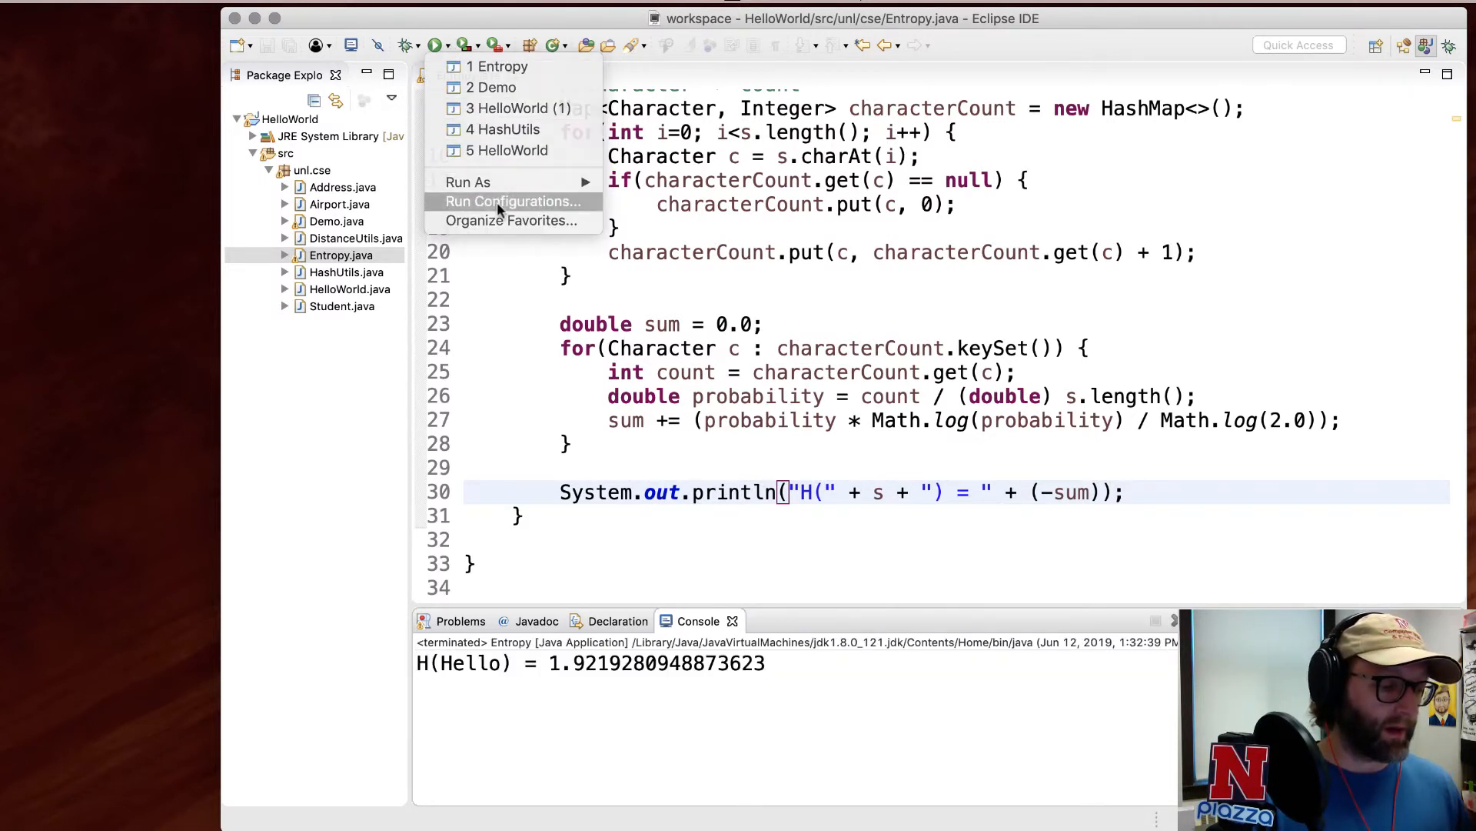
left_click(511, 202)
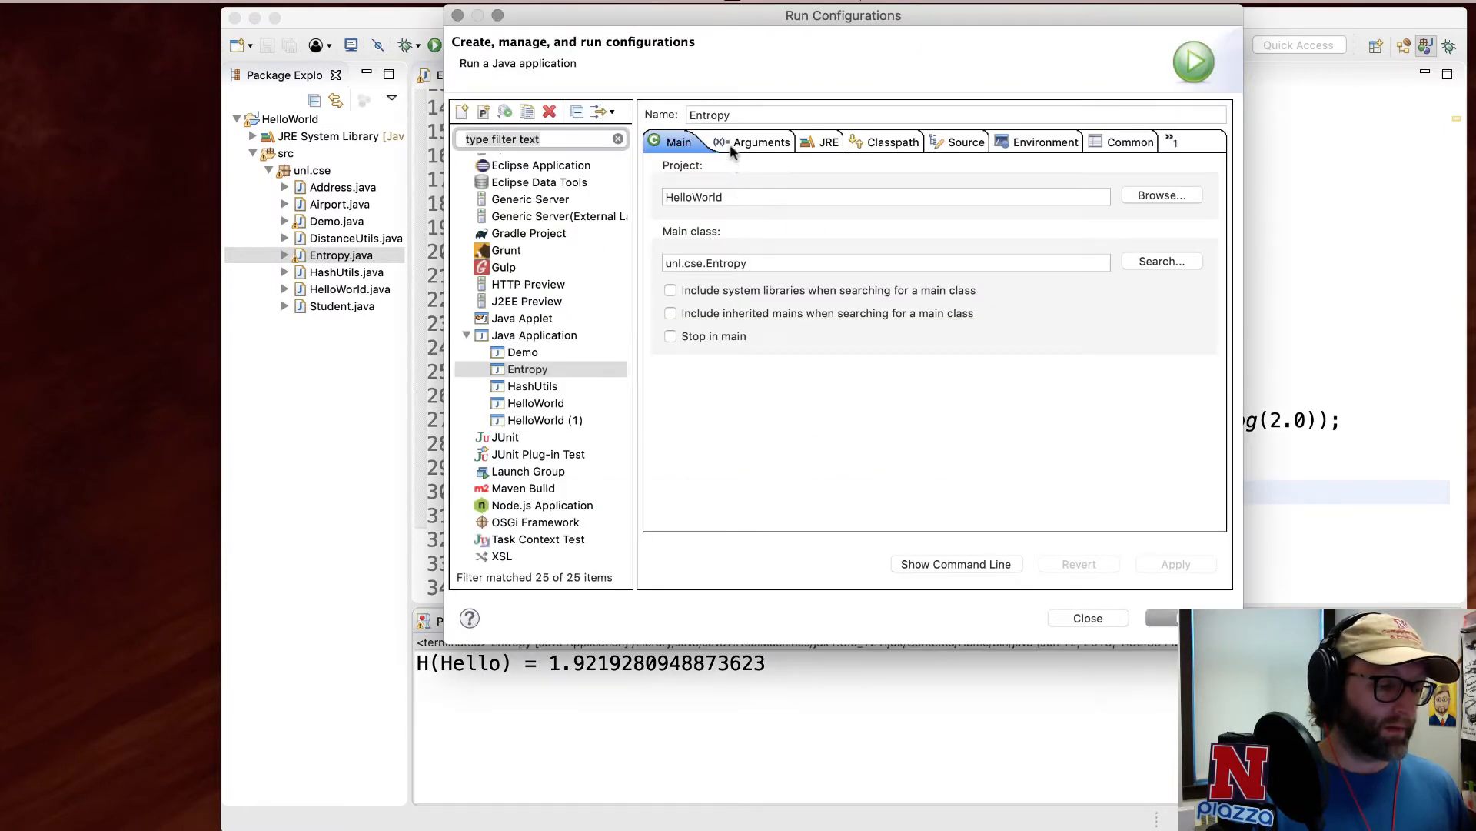
left_click(760, 142)
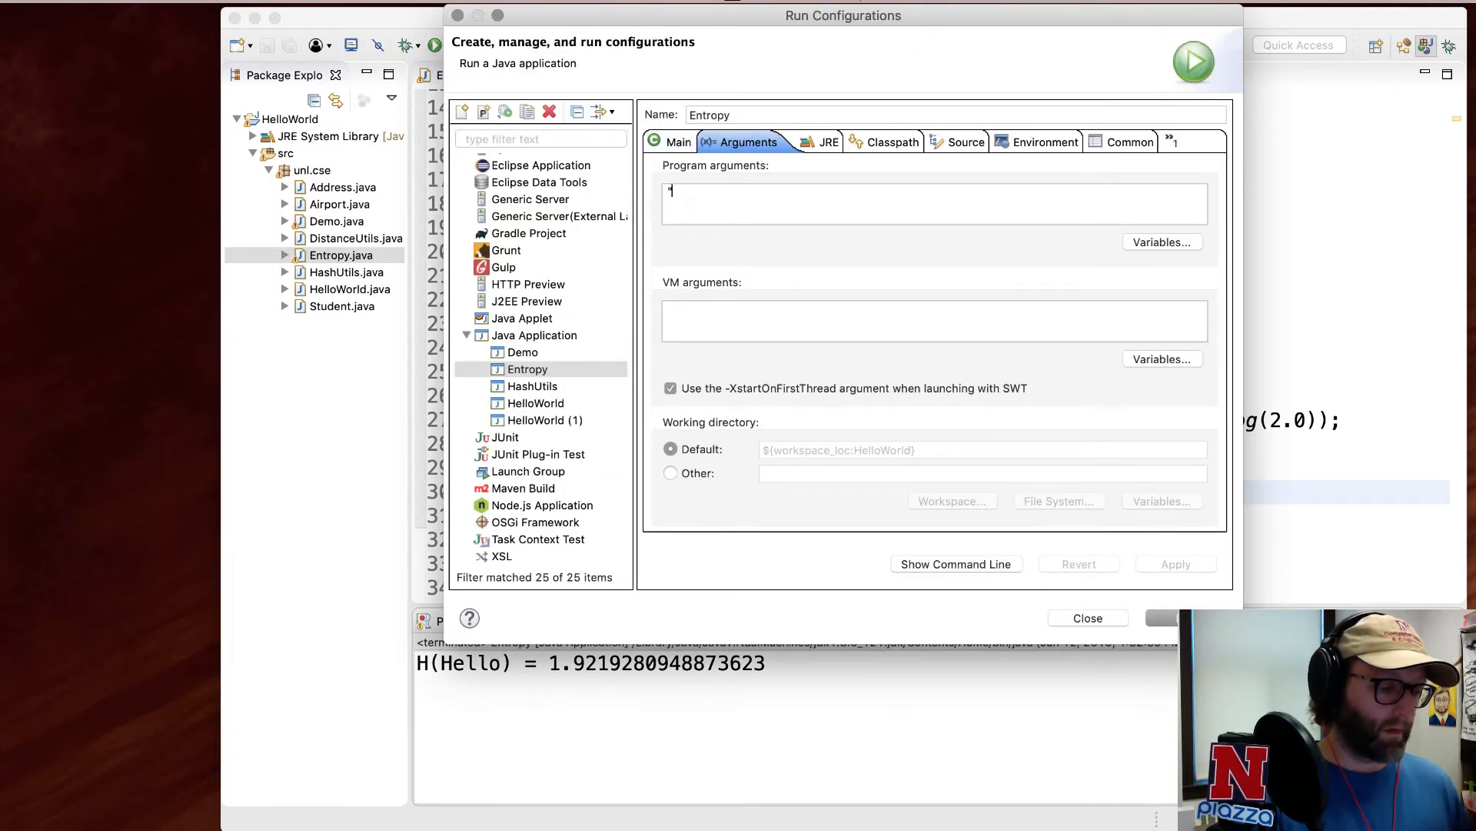
type("Hello World\"")
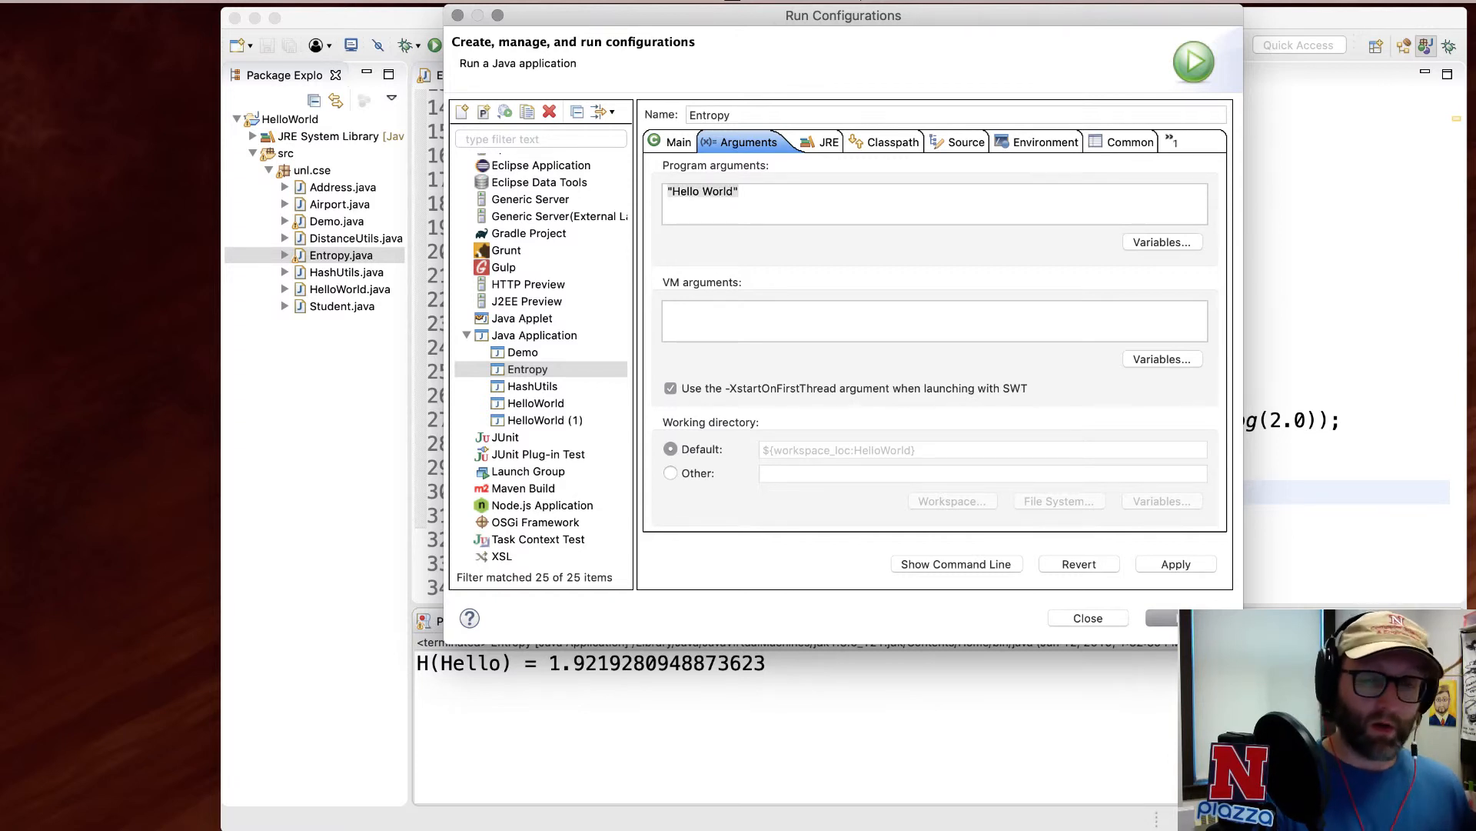
type("a")
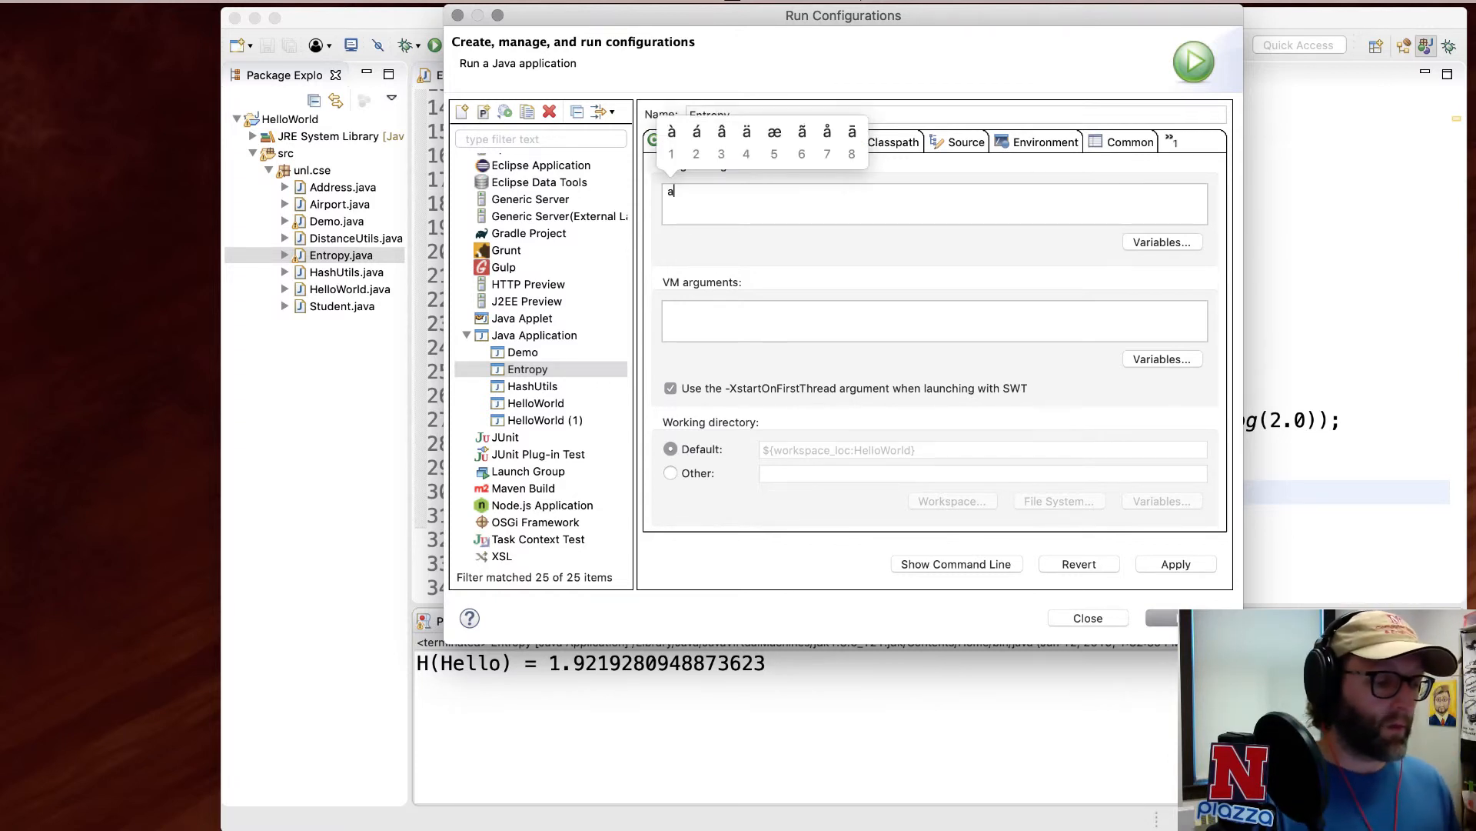
type("a")
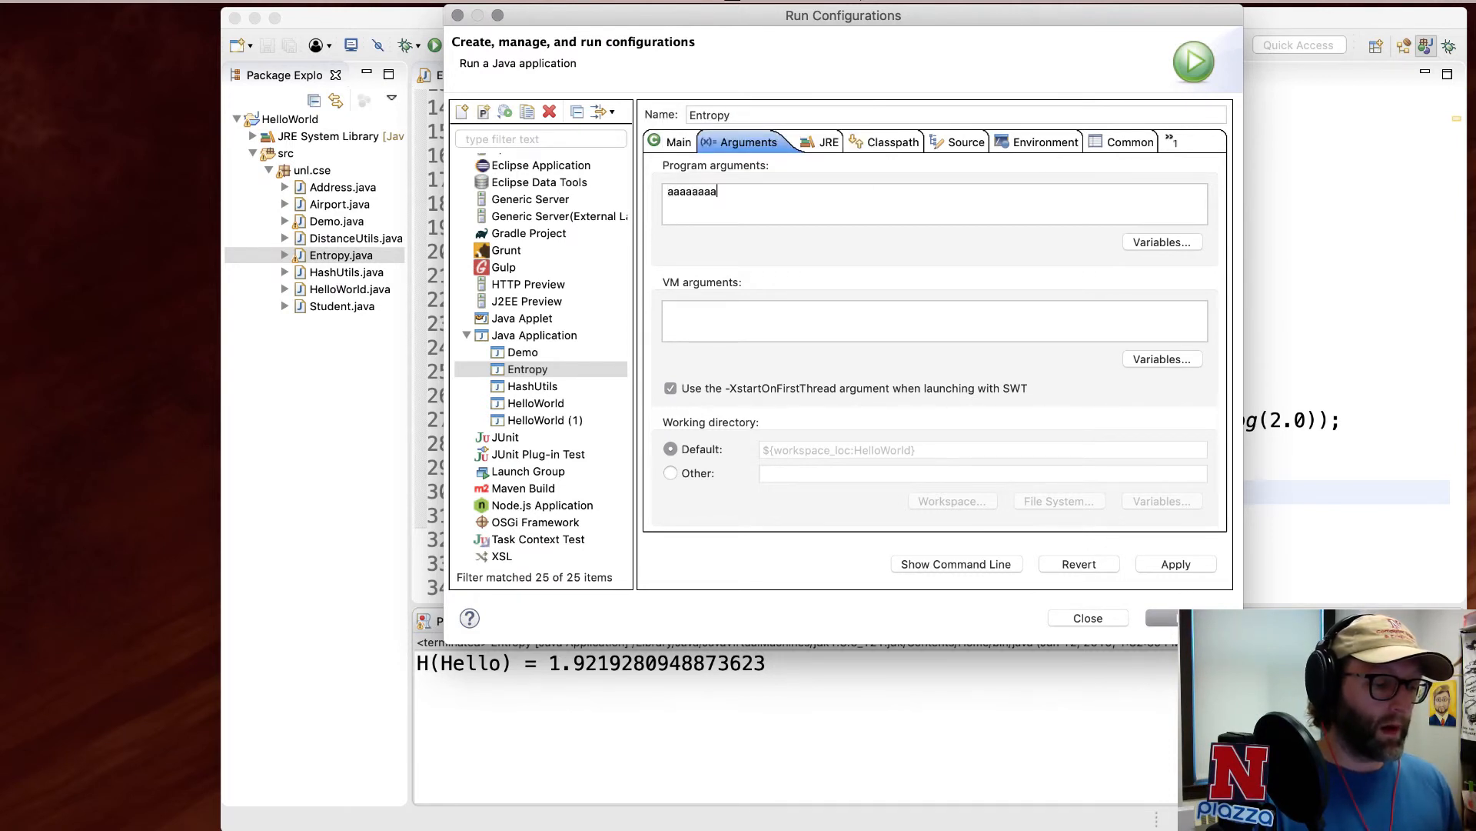
type("aaaaaaaaaaaaa")
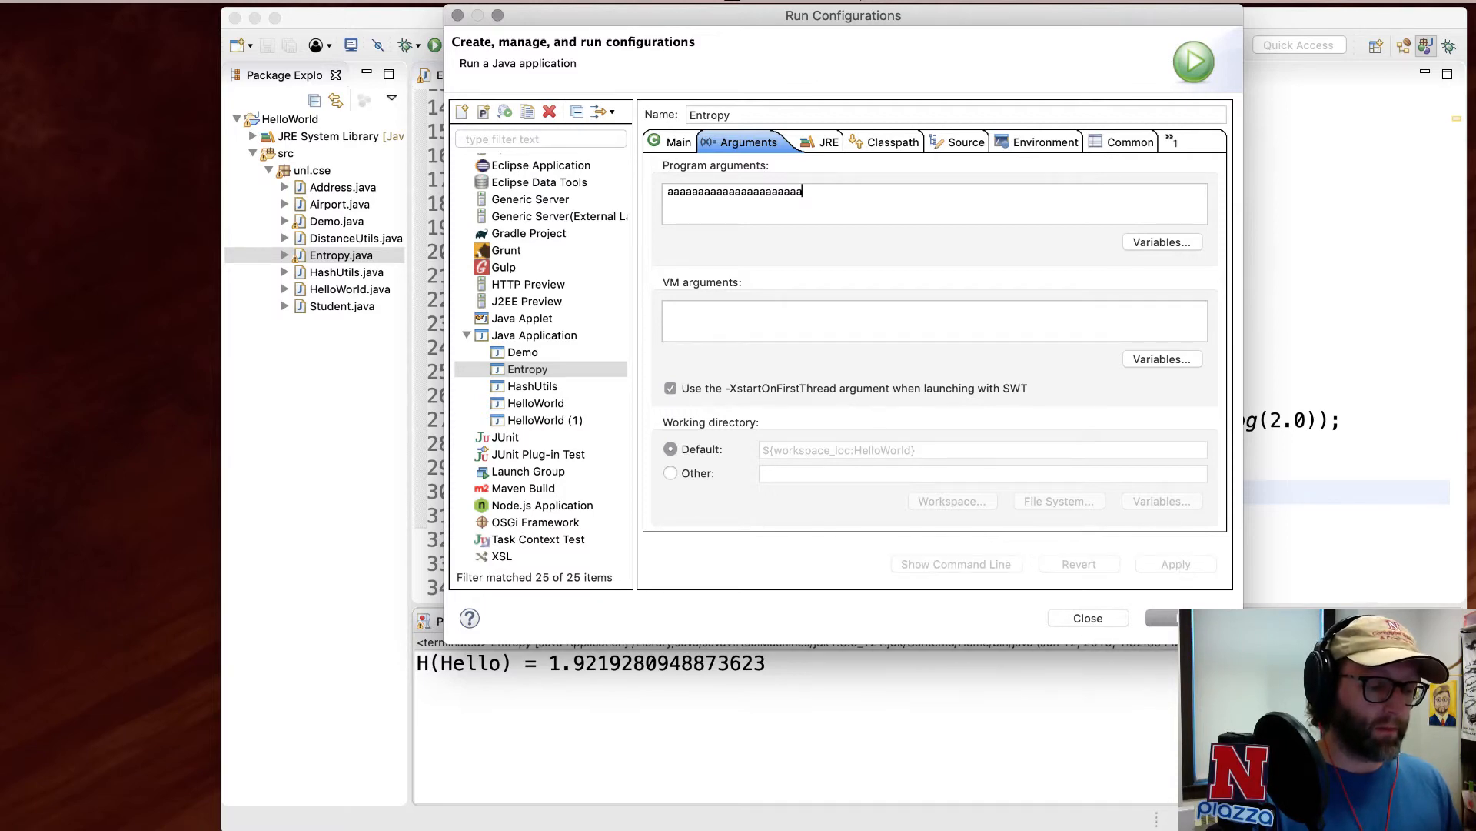
left_click(1194, 59)
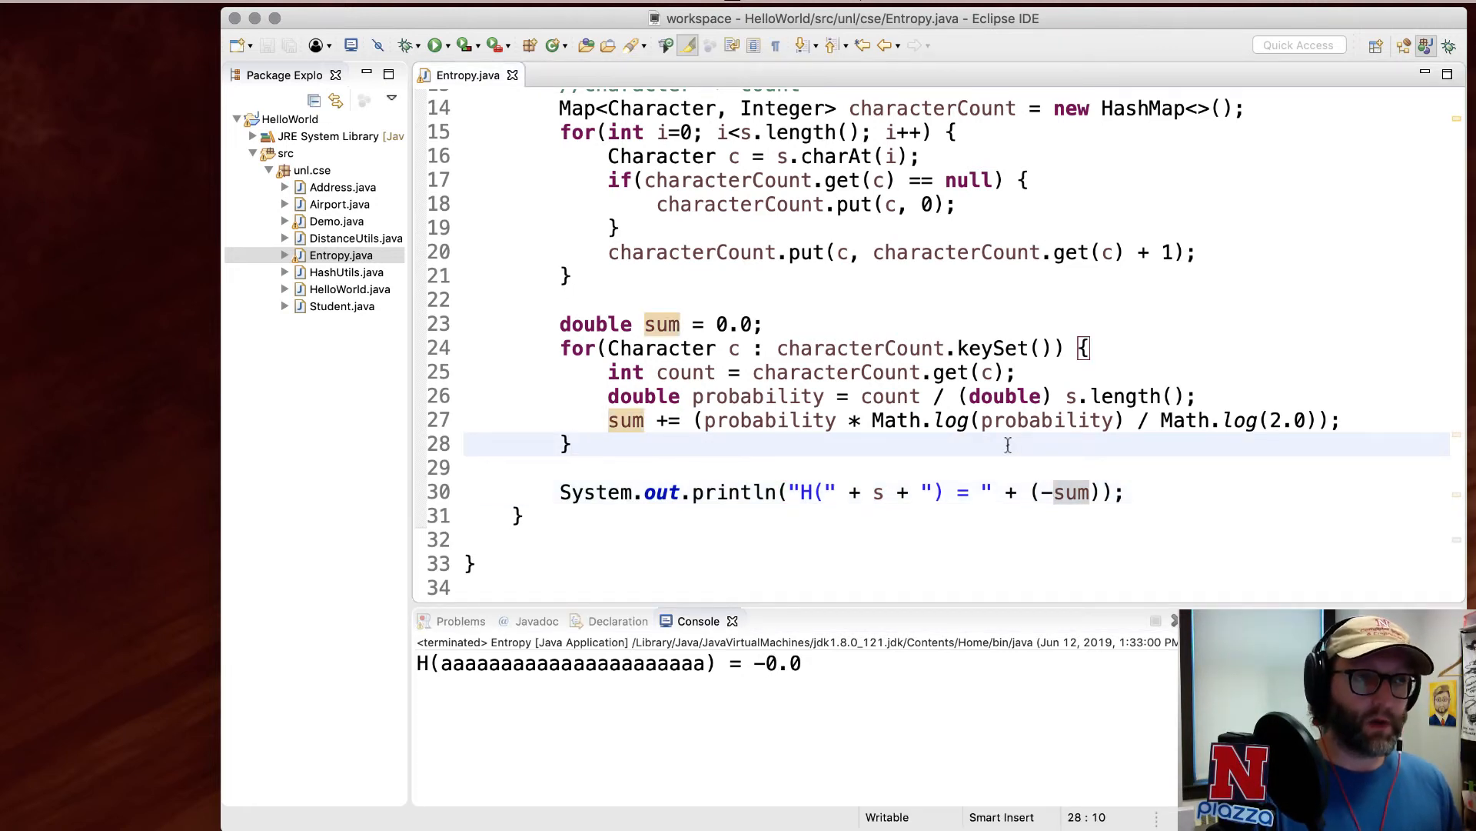
- Open the Entropy run configuration settings to clear the program arguments
left_click(447, 45)
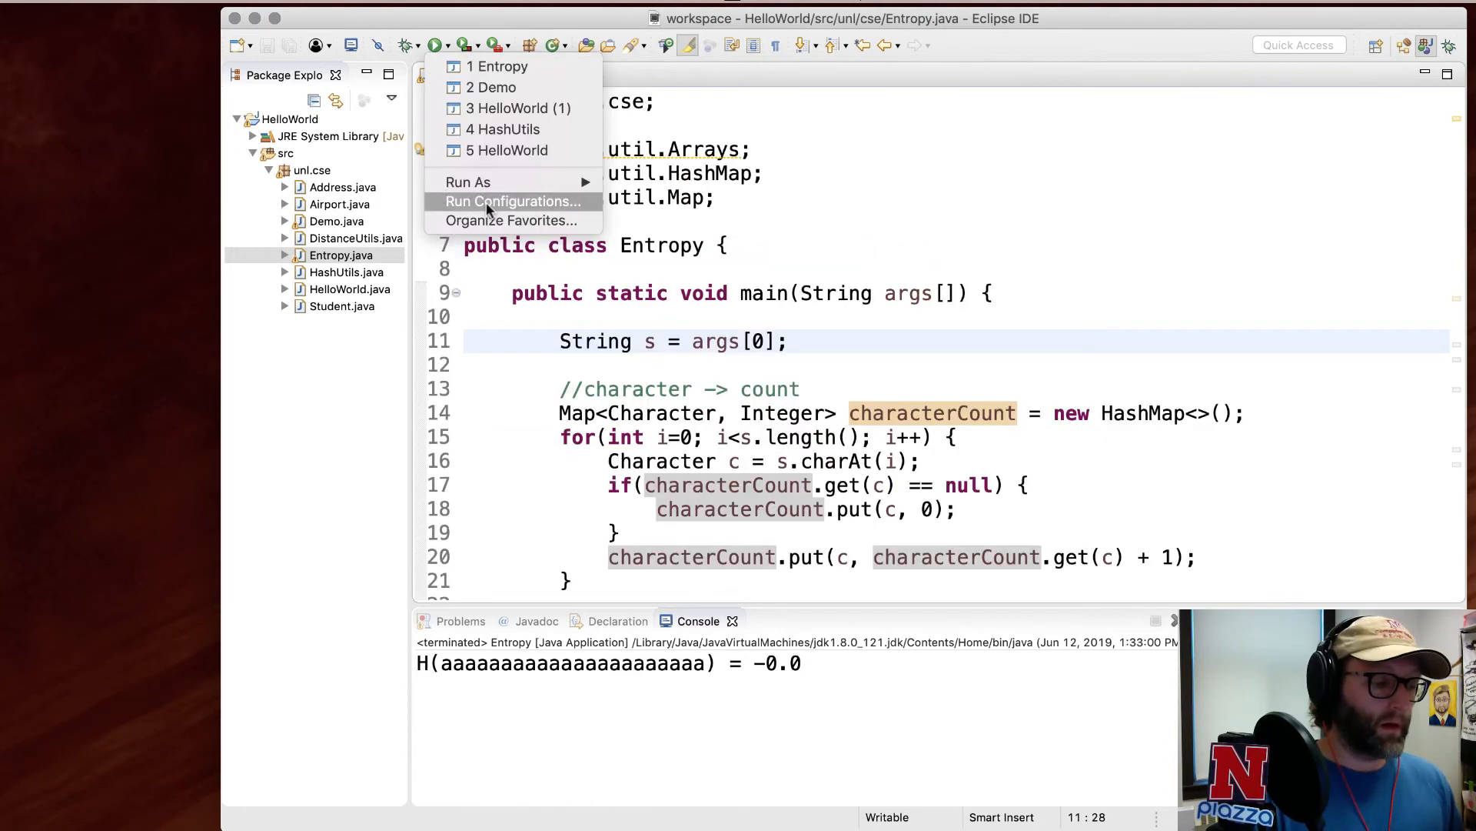
left_click(512, 200)
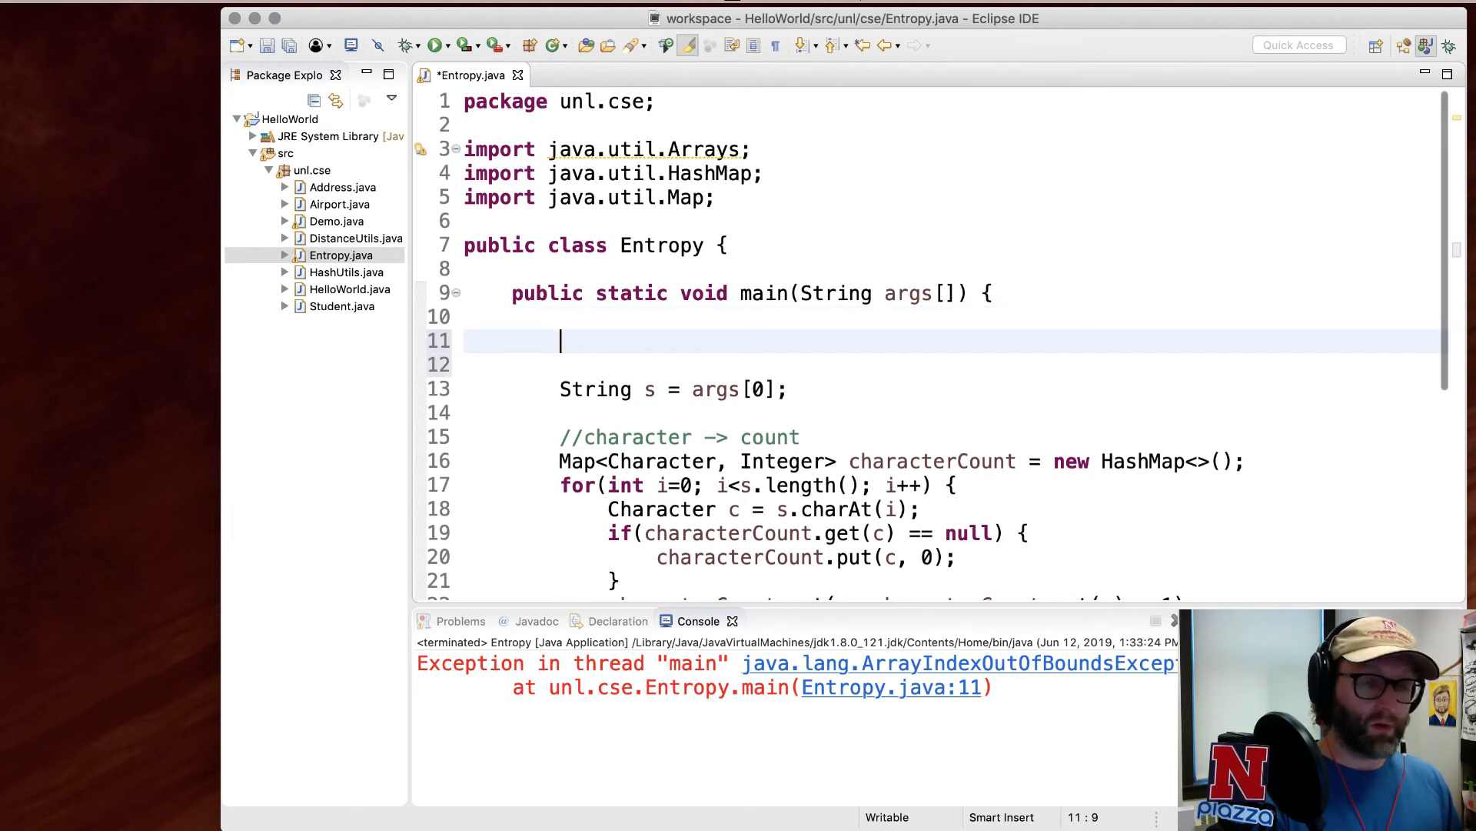
- Add if(args.length != 1) printing "Usage: provide a string" to System.err, then System.exit
type("if(args)")
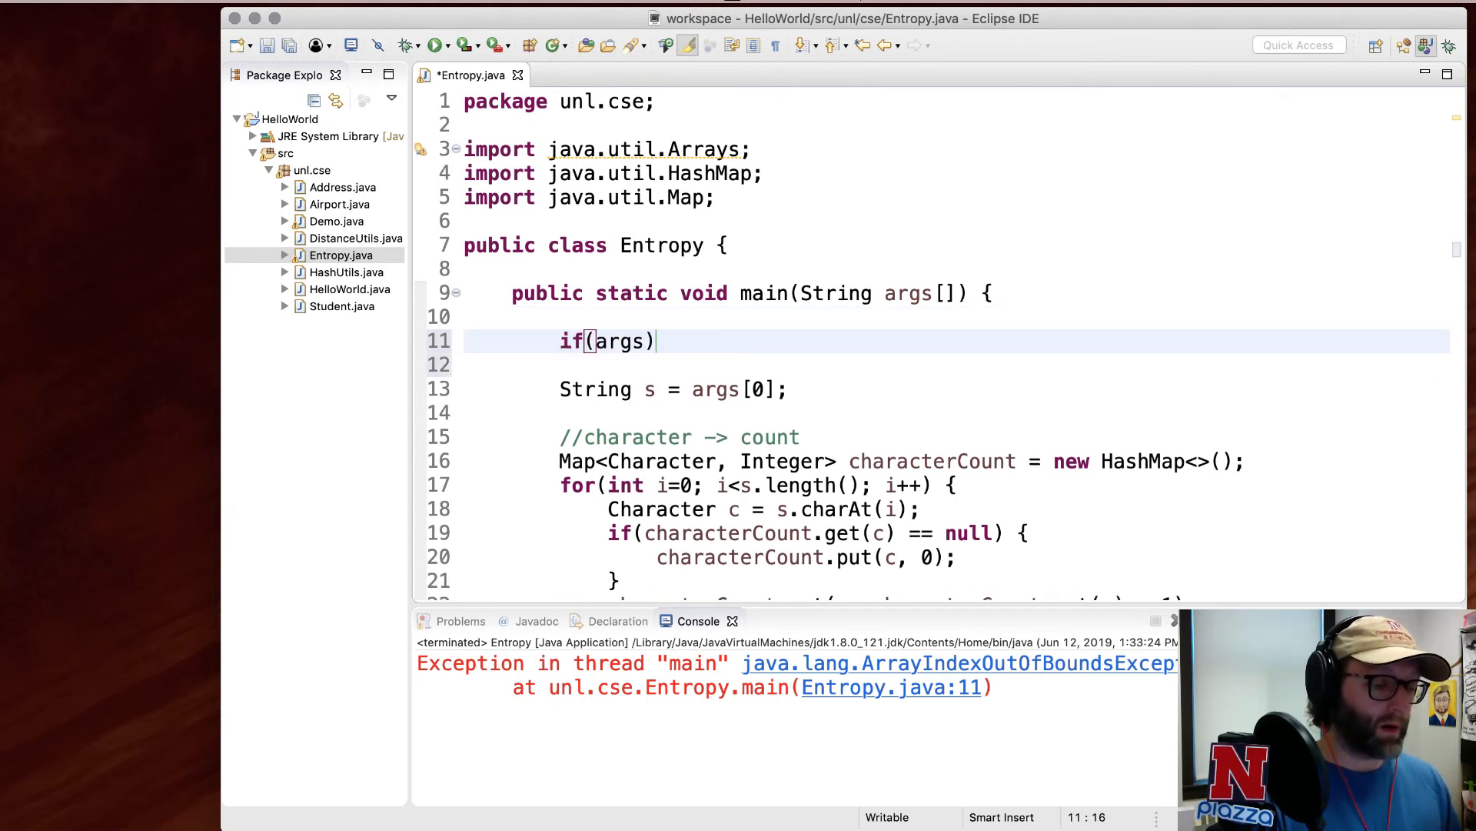
type(".length != 1")
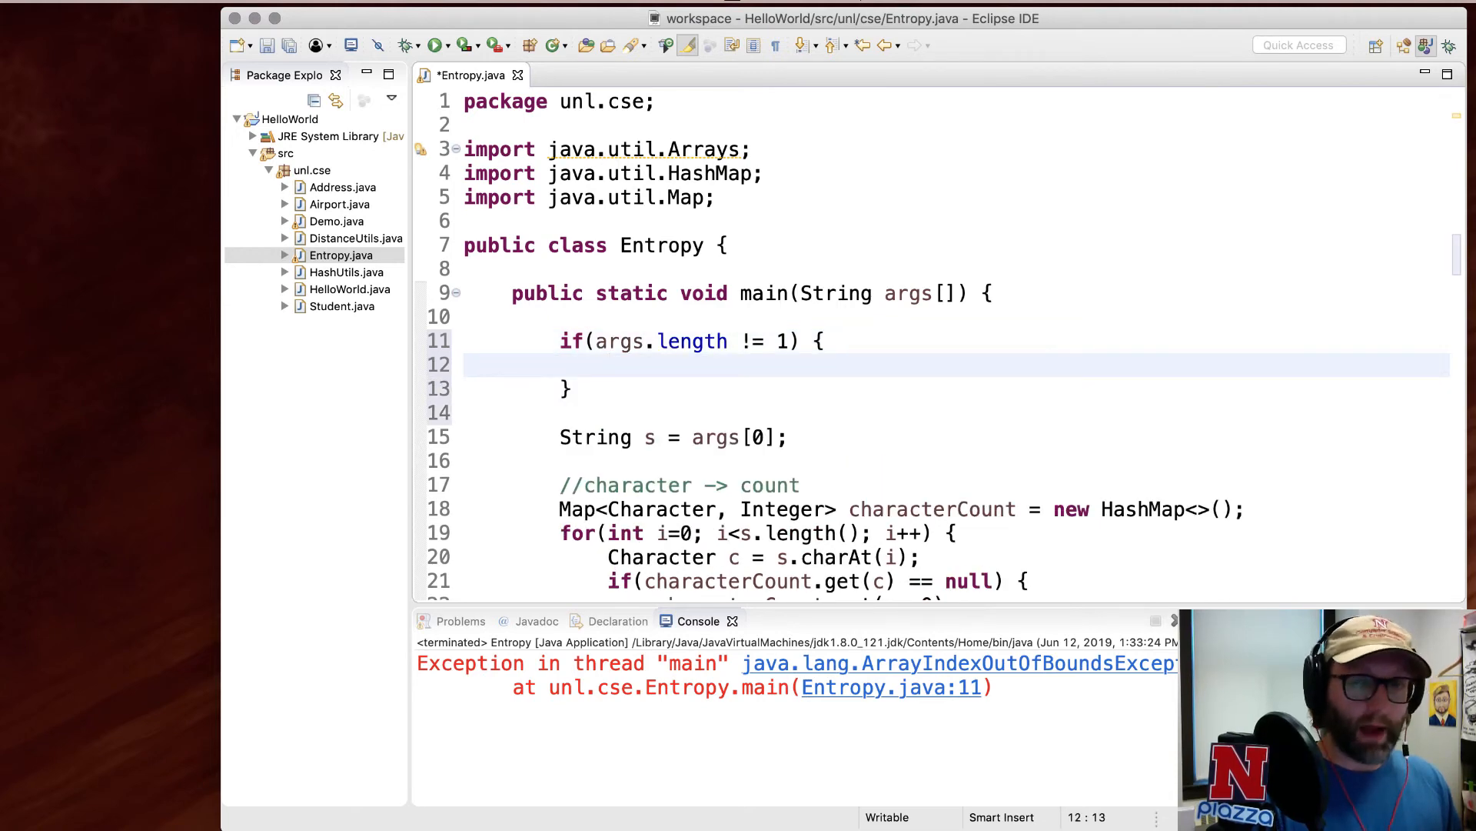
type("Syste")
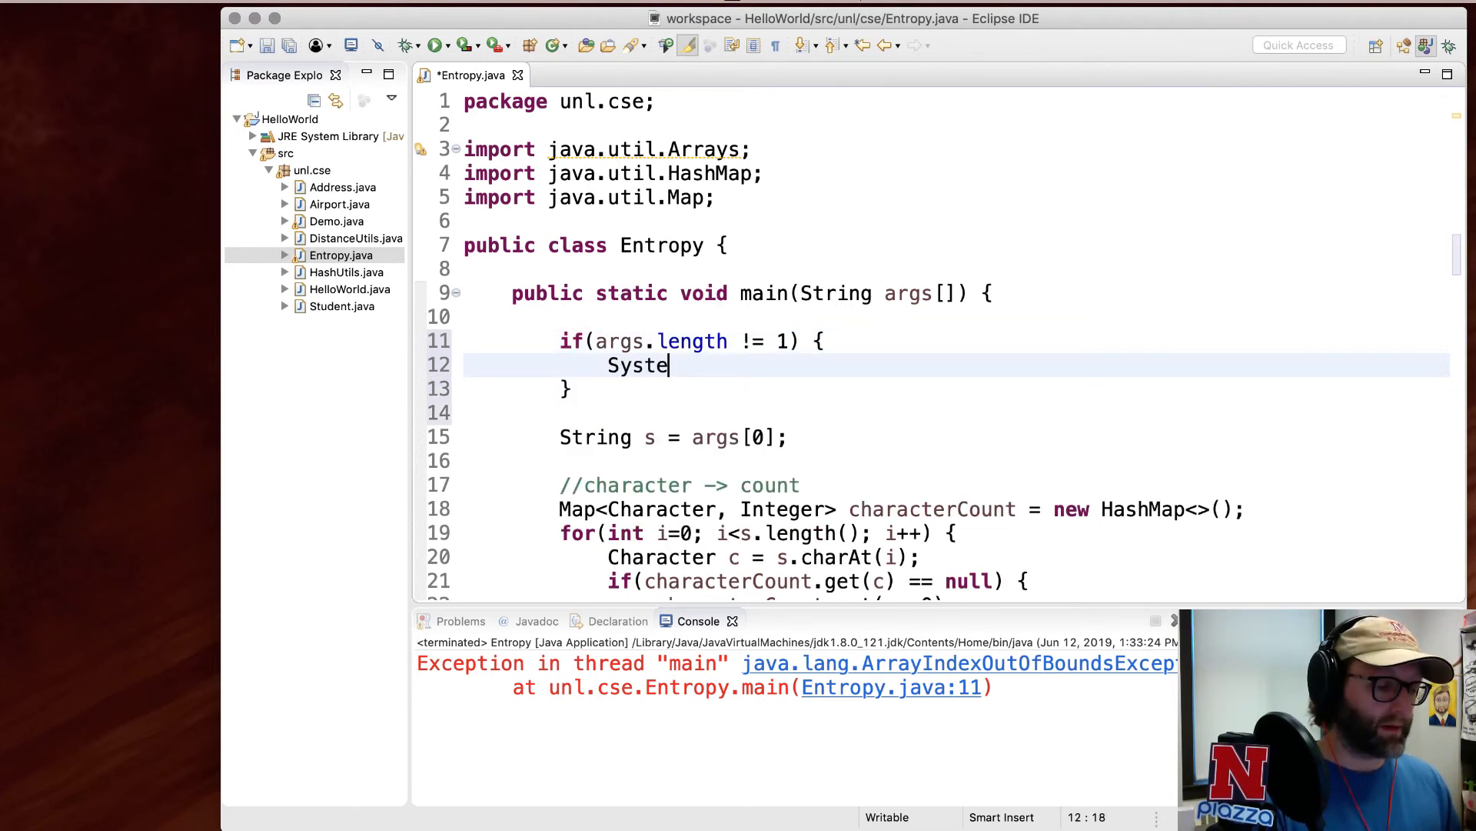
type("m.out")
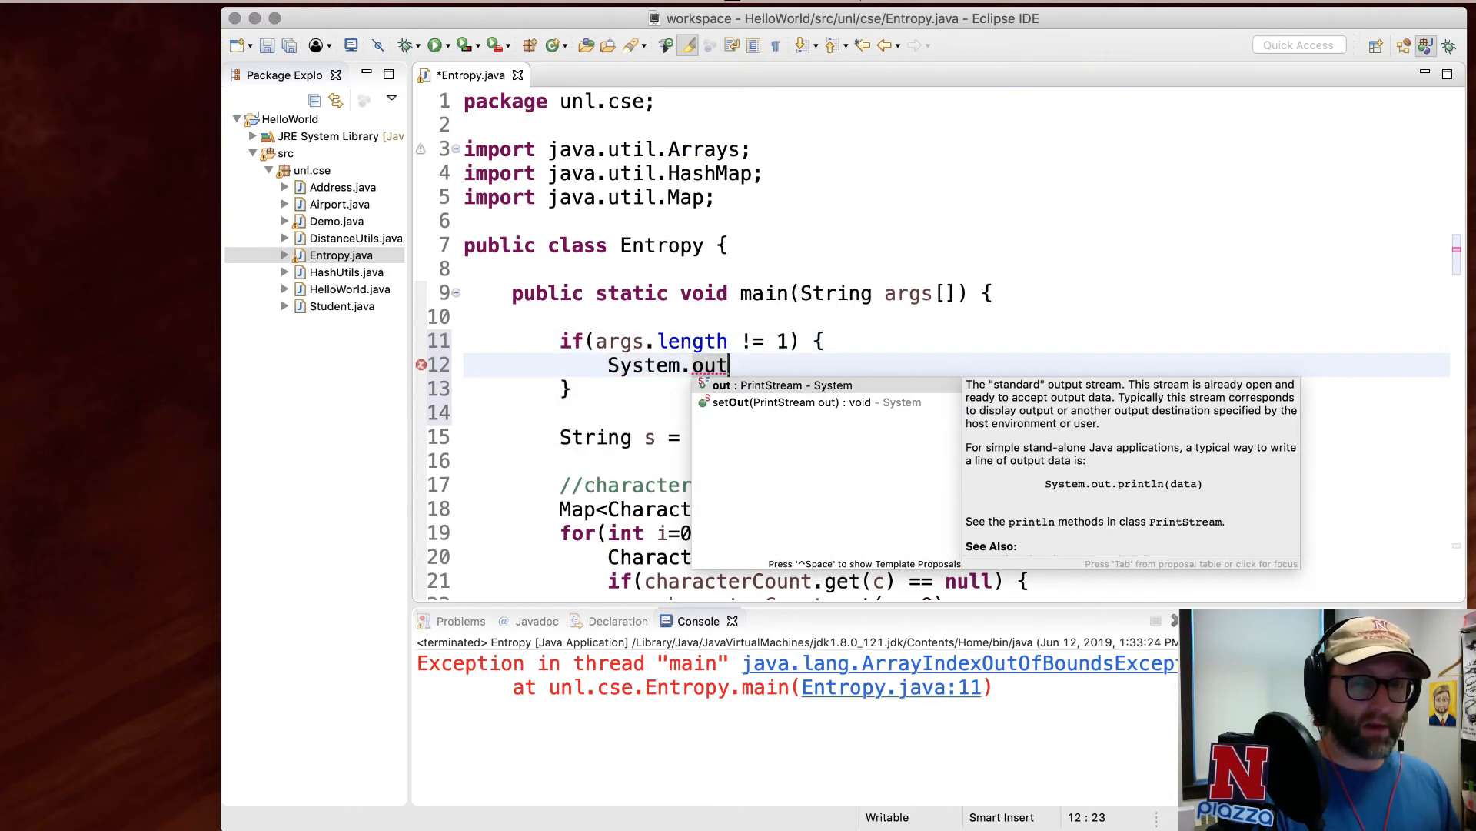
type("in")
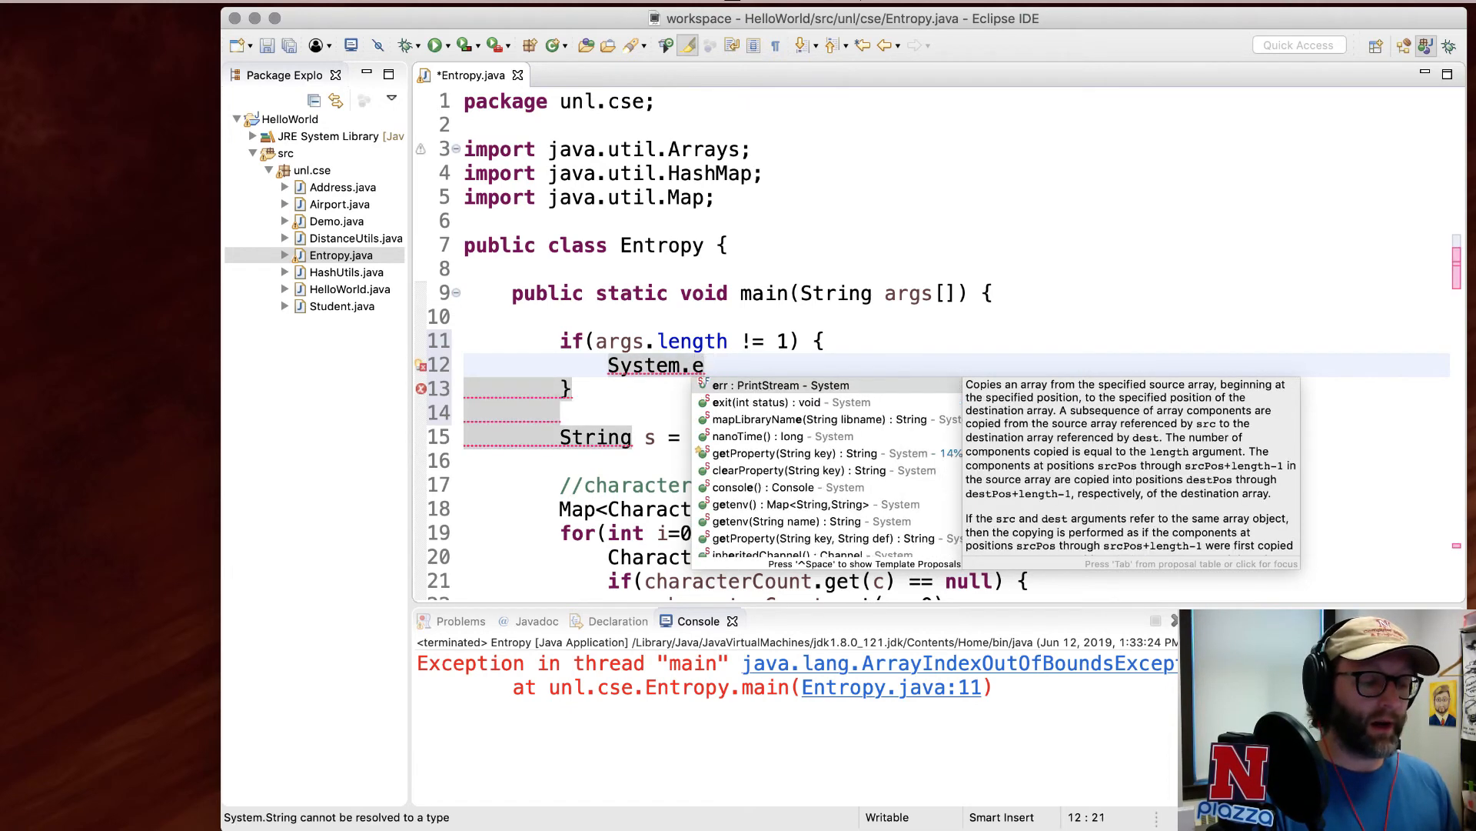
left_click(742, 384)
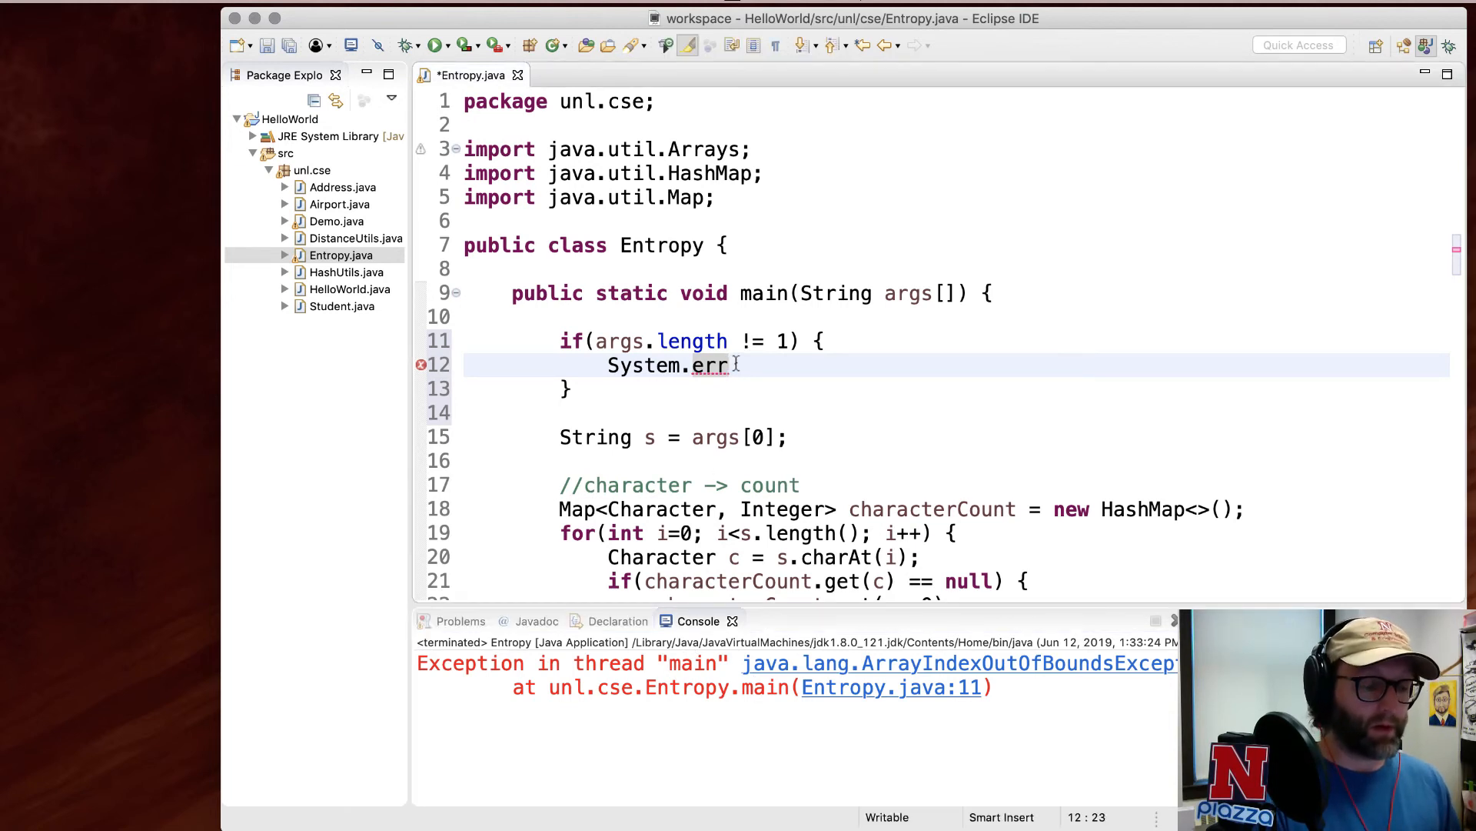
type(".println(\");")
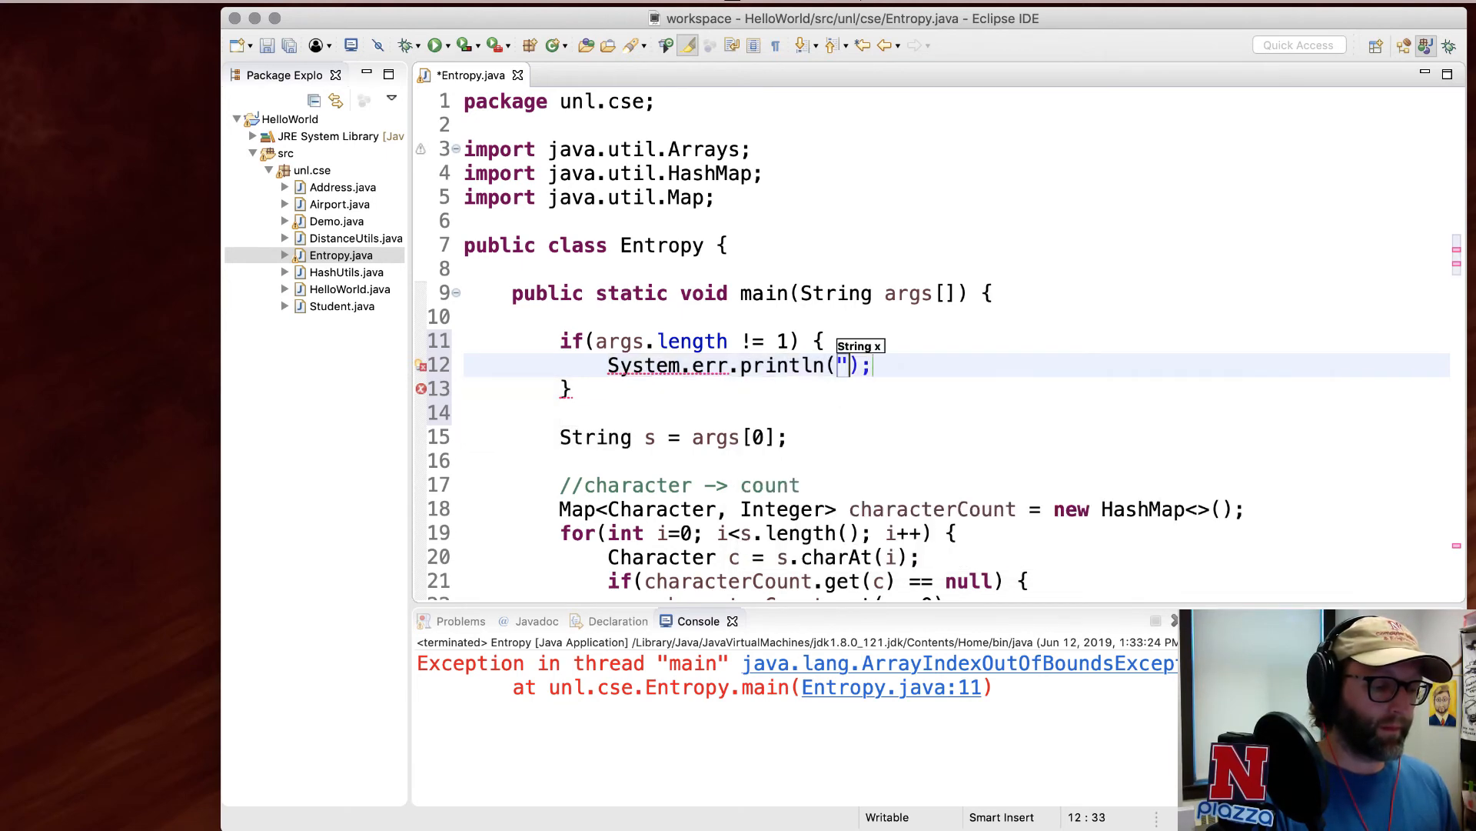
type("Usage: pro")
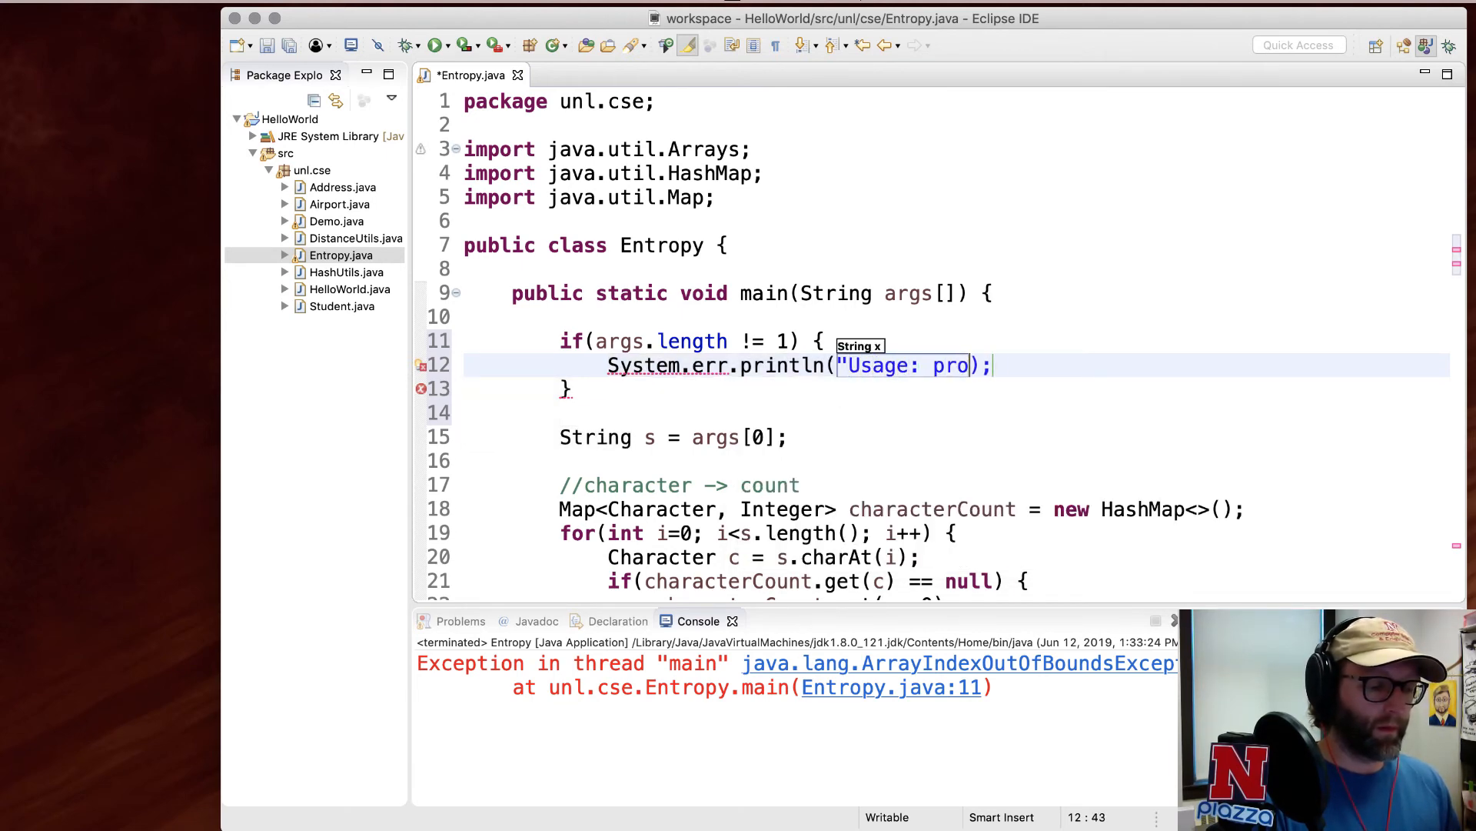
type("vide a string")
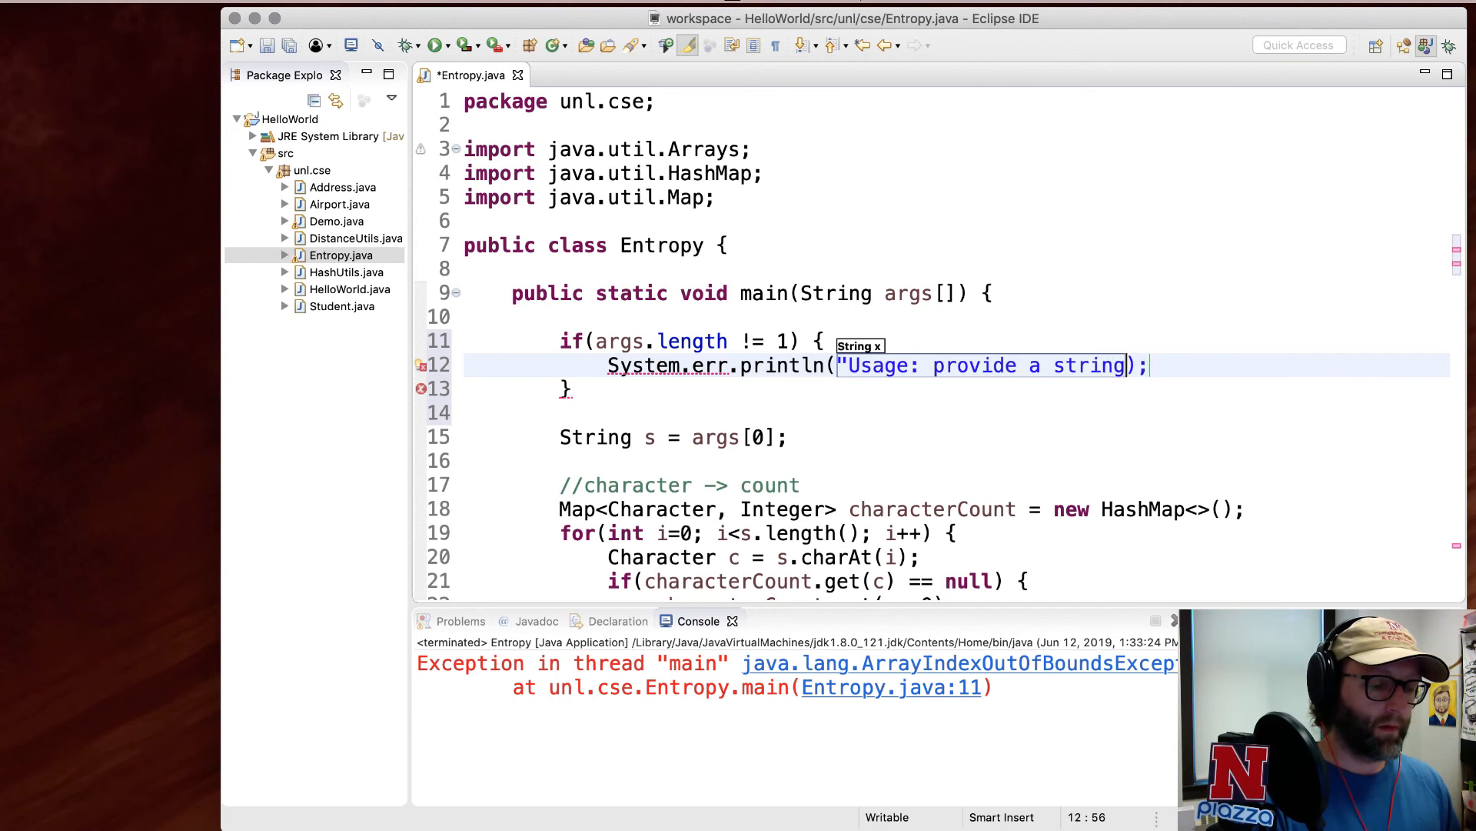
key("Return")
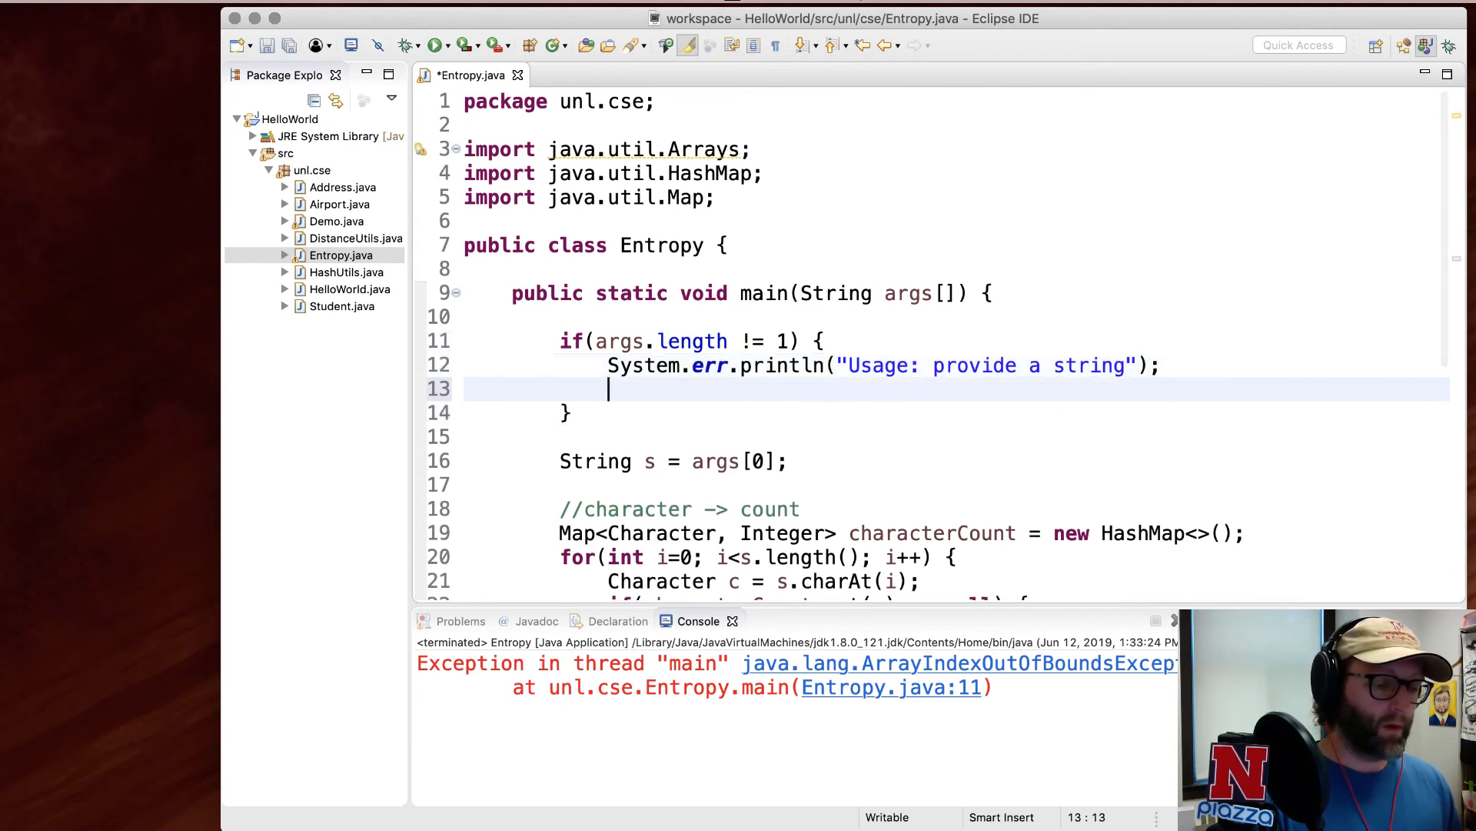
type("System.exit(1);")
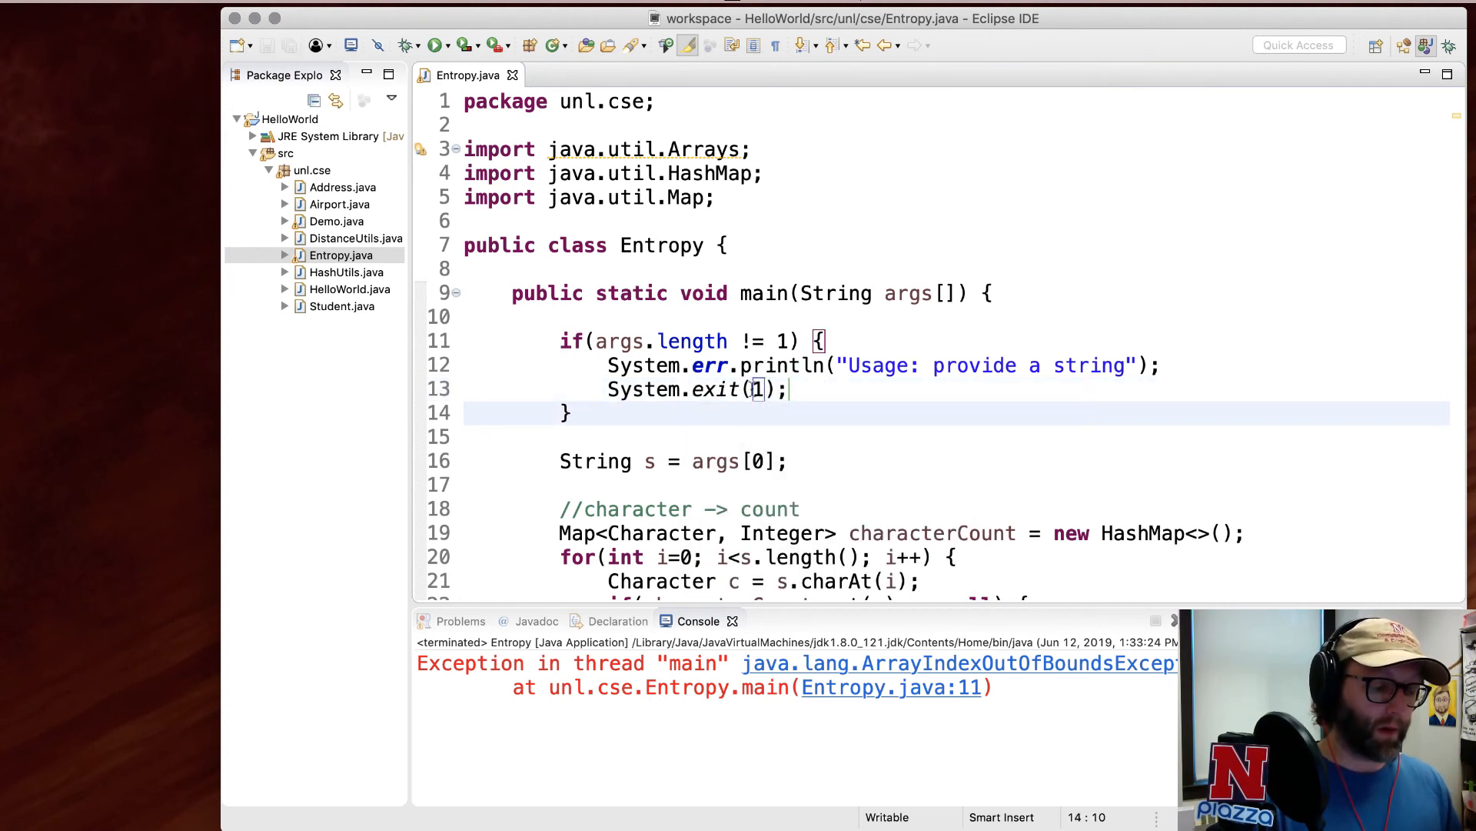
mouse_move(732, 437)
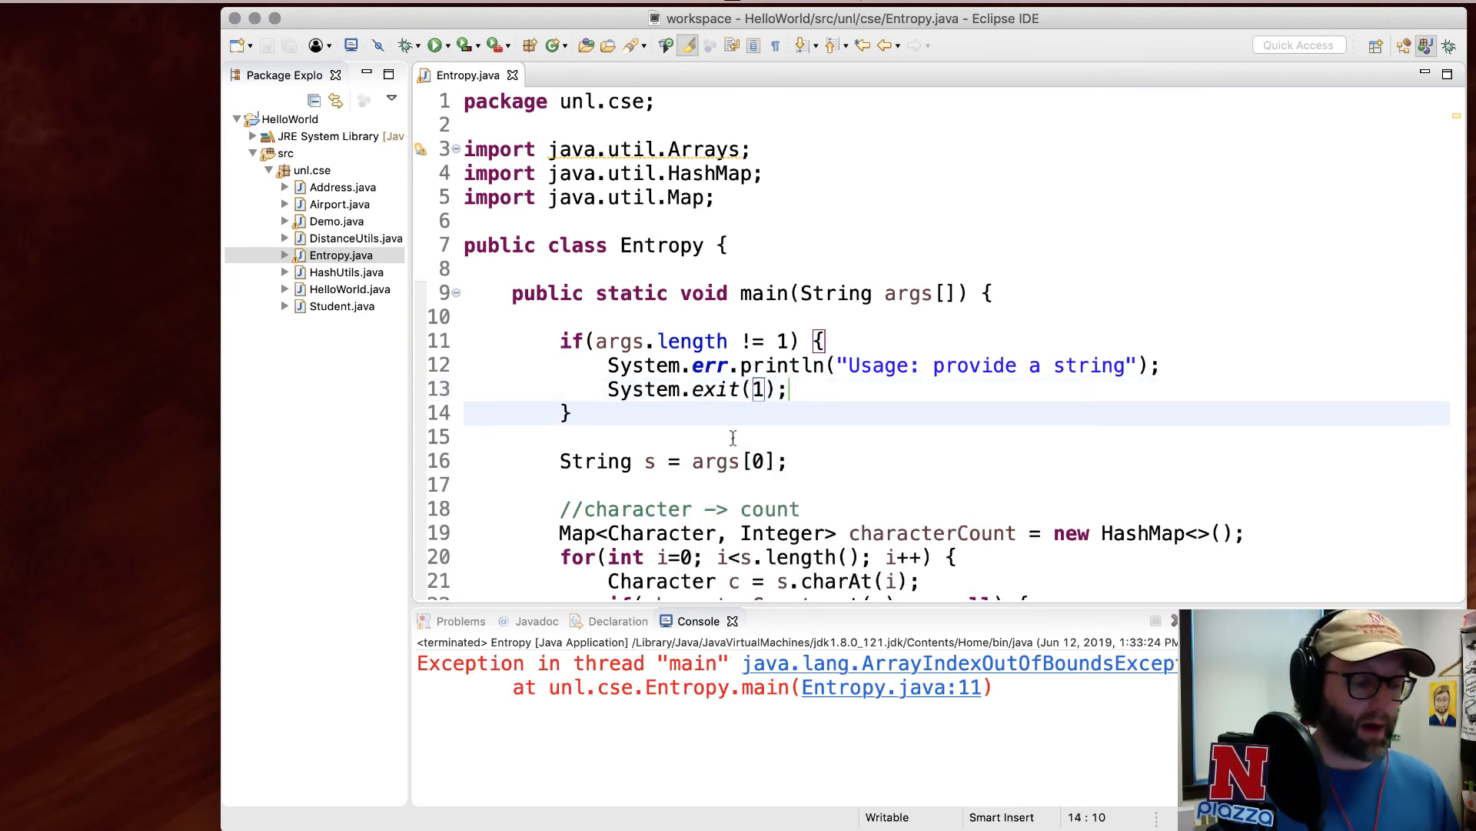
- Run without an argument to see the usage message, then rerun with Hello World
left_click(436, 46)
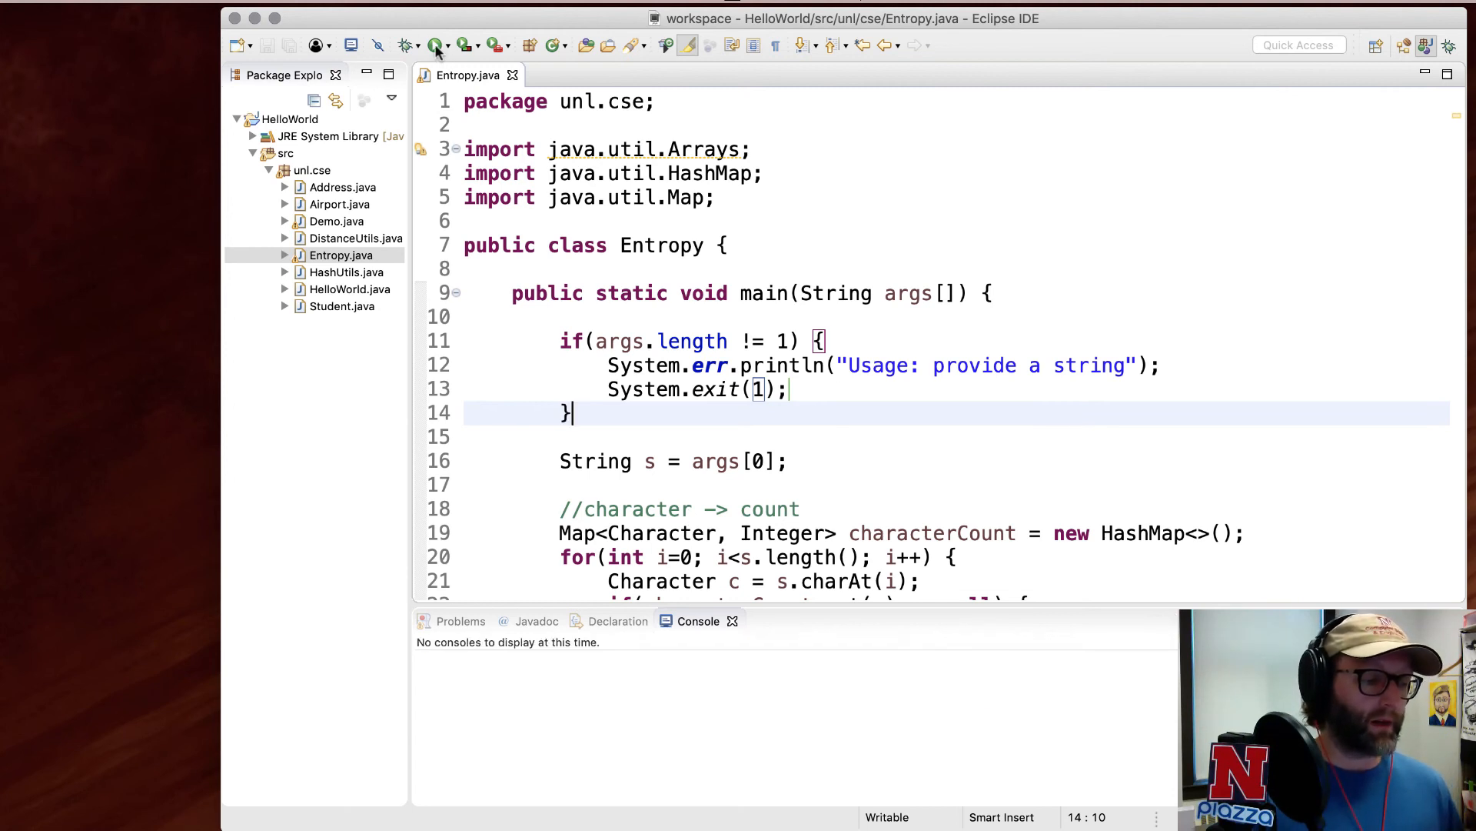
left_click(436, 45)
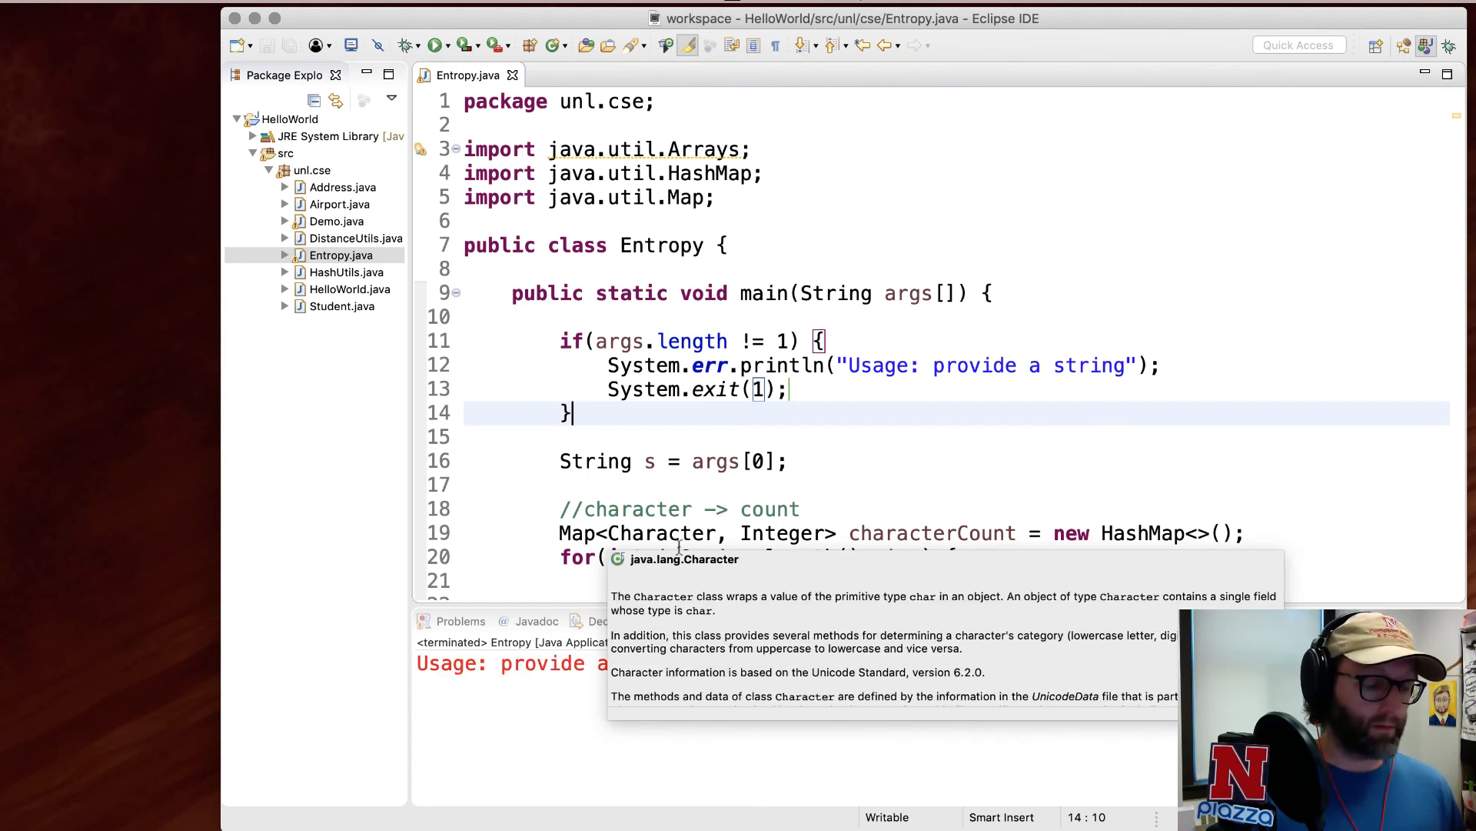
left_click(449, 44)
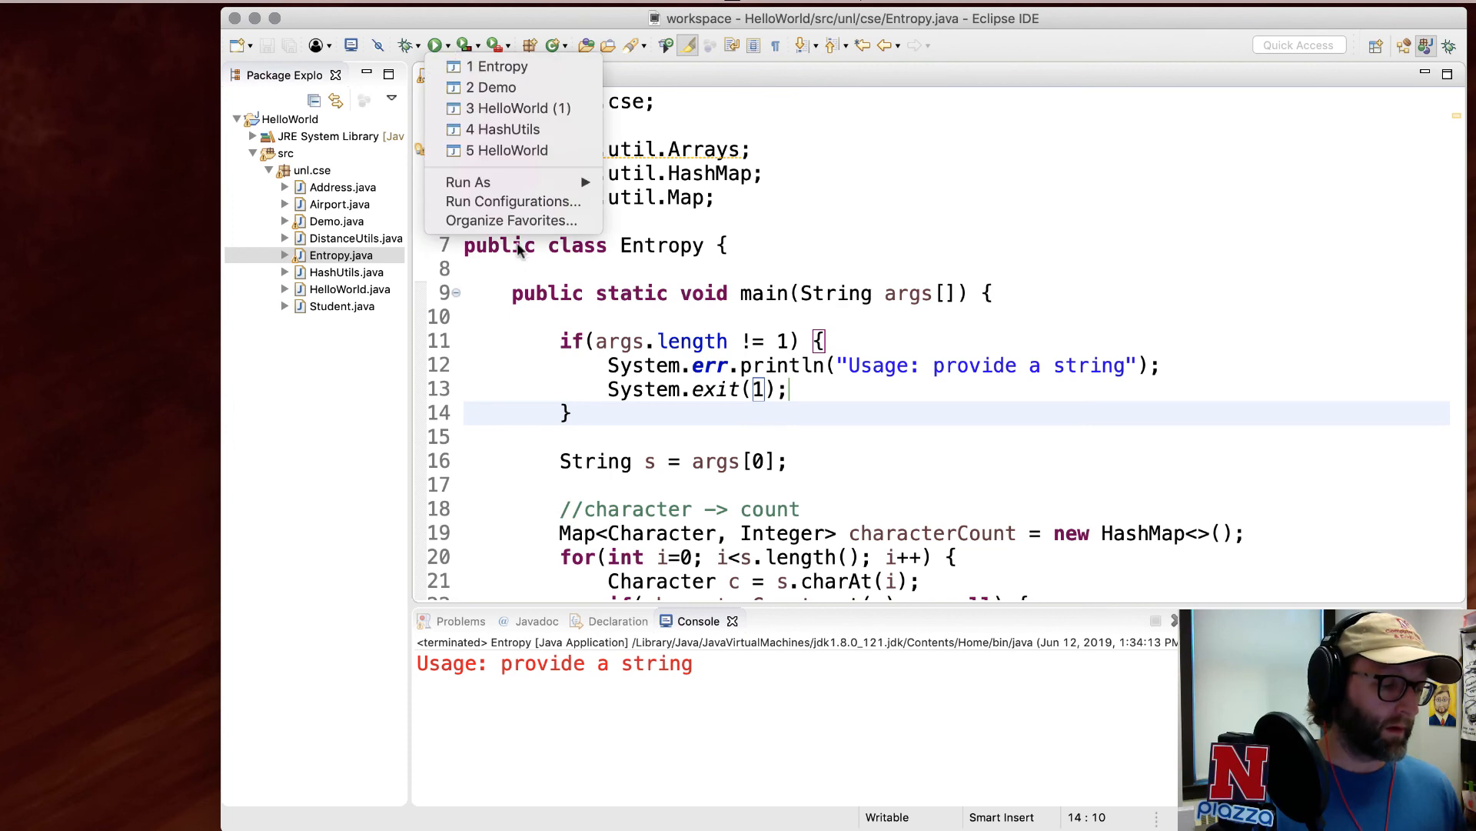
left_click(512, 202)
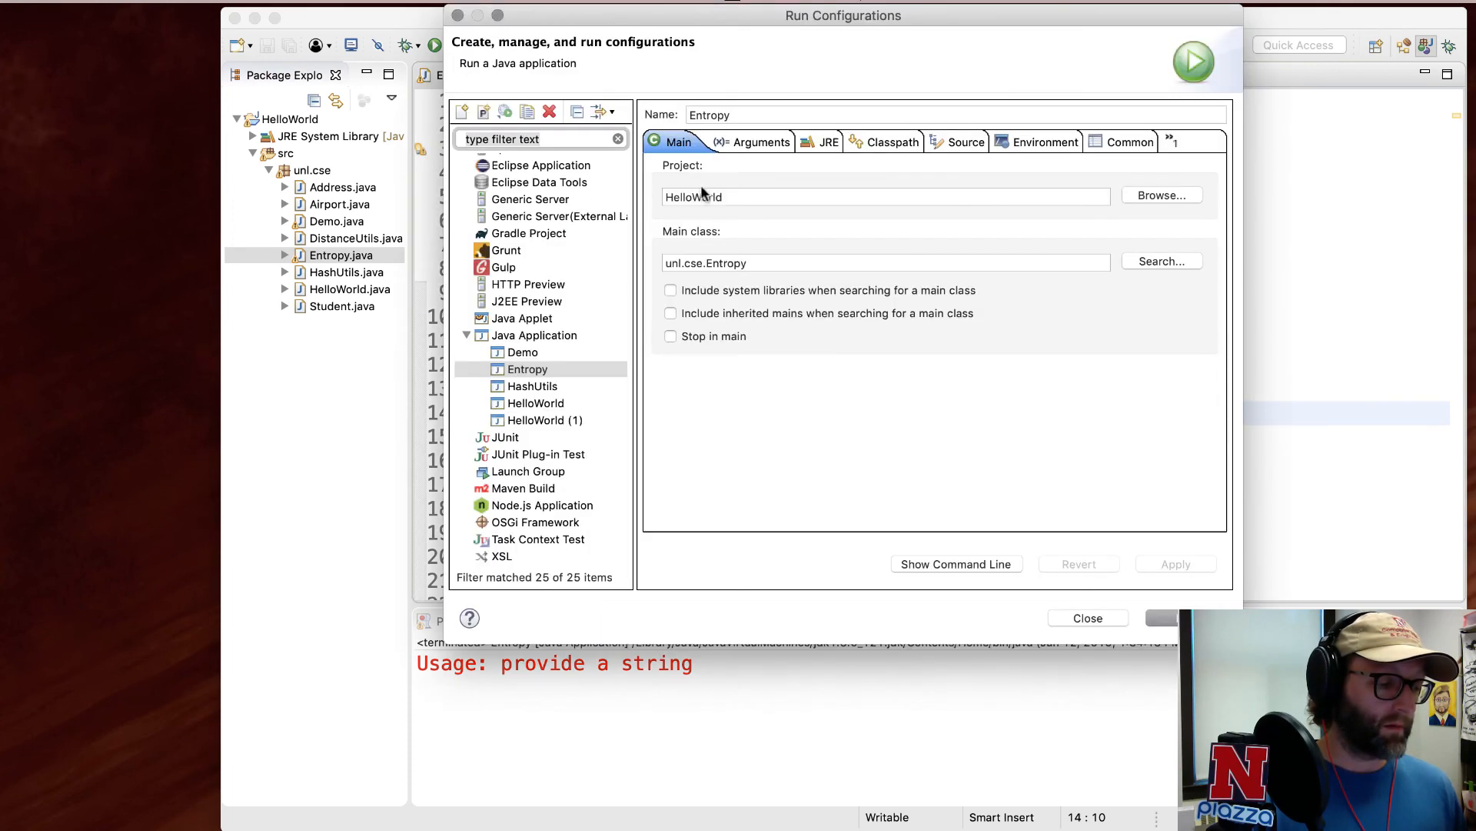
left_click(750, 142)
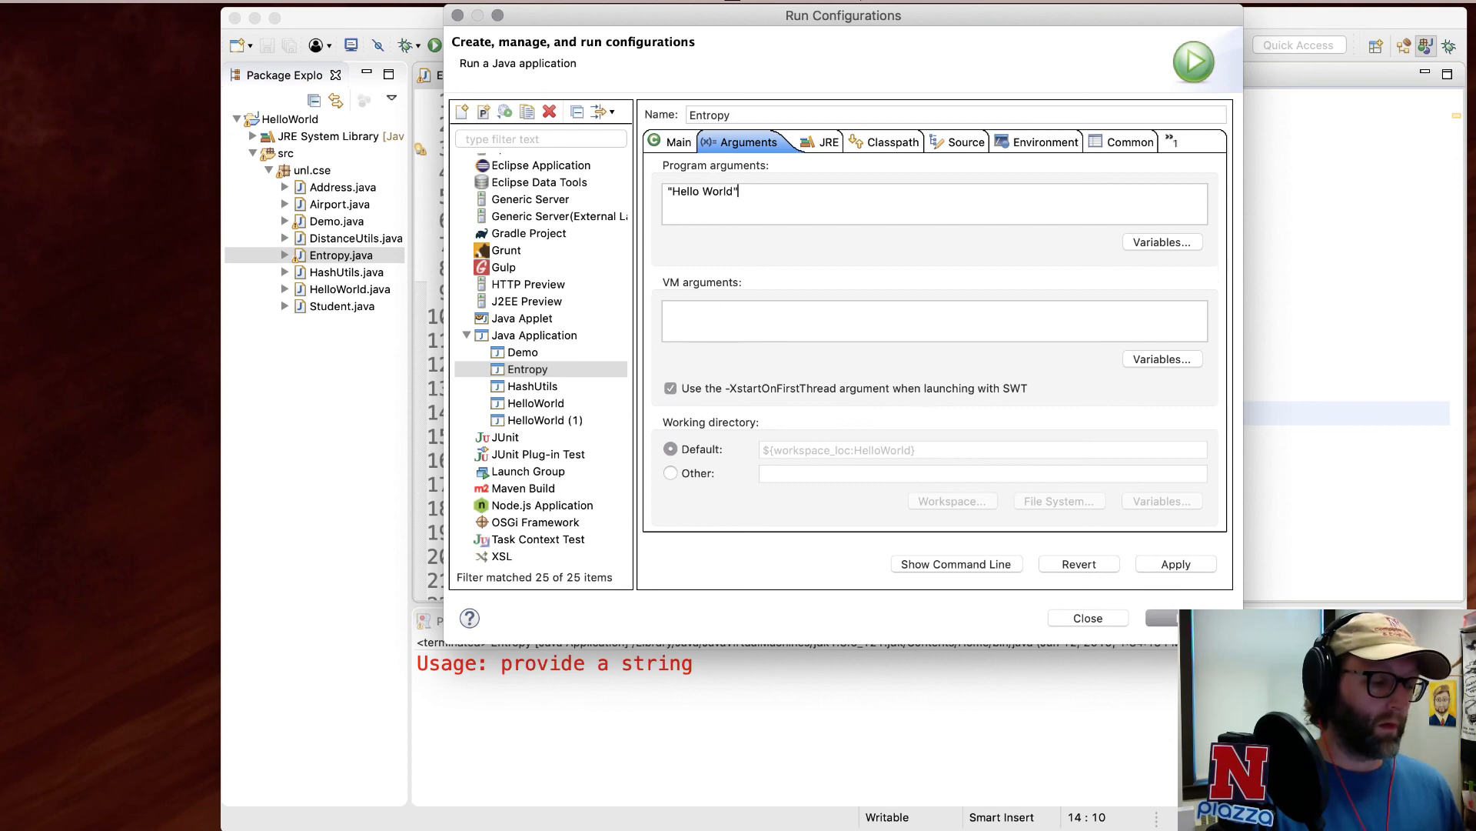
left_click(1194, 60)
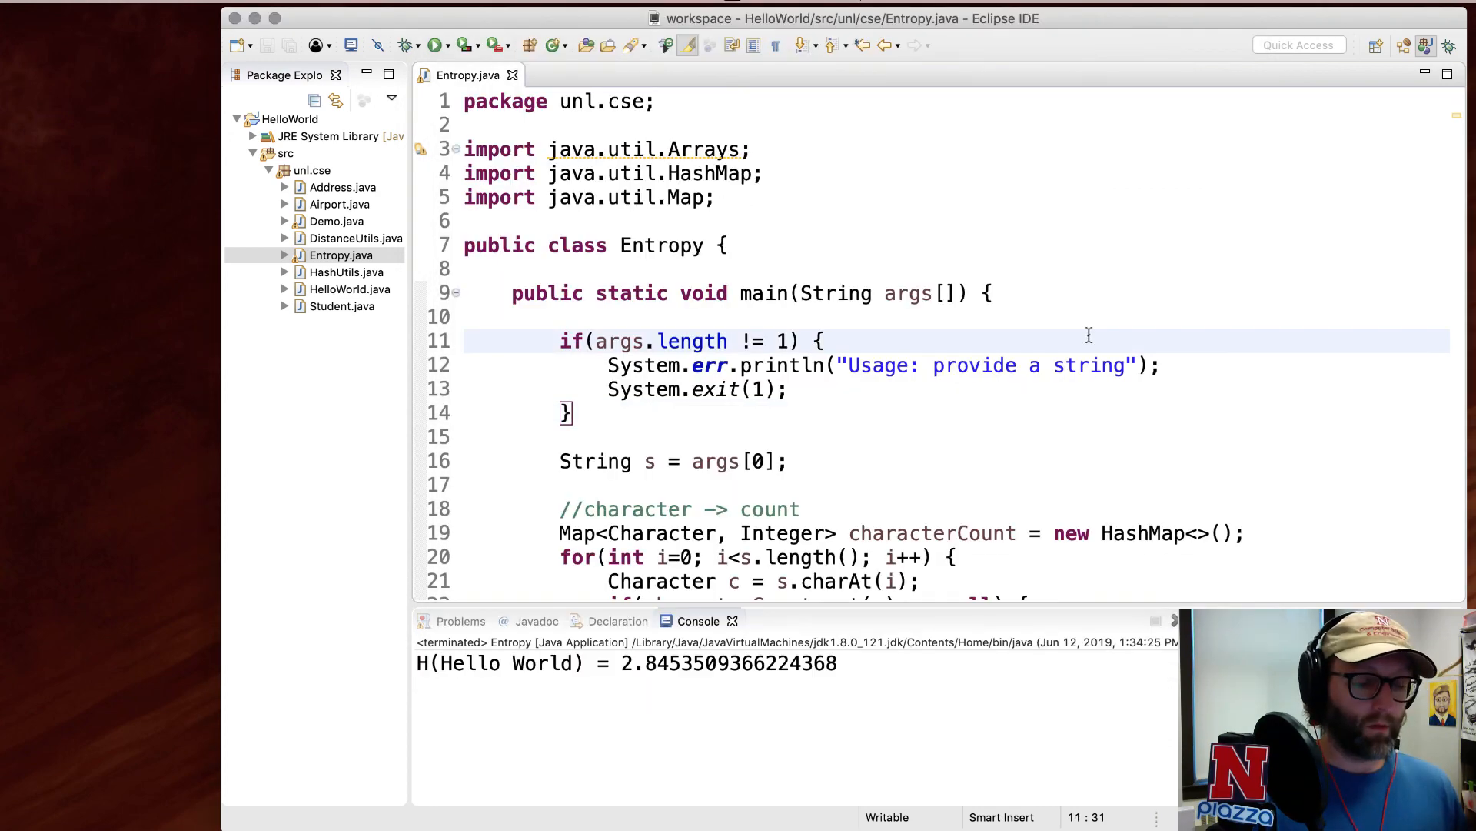